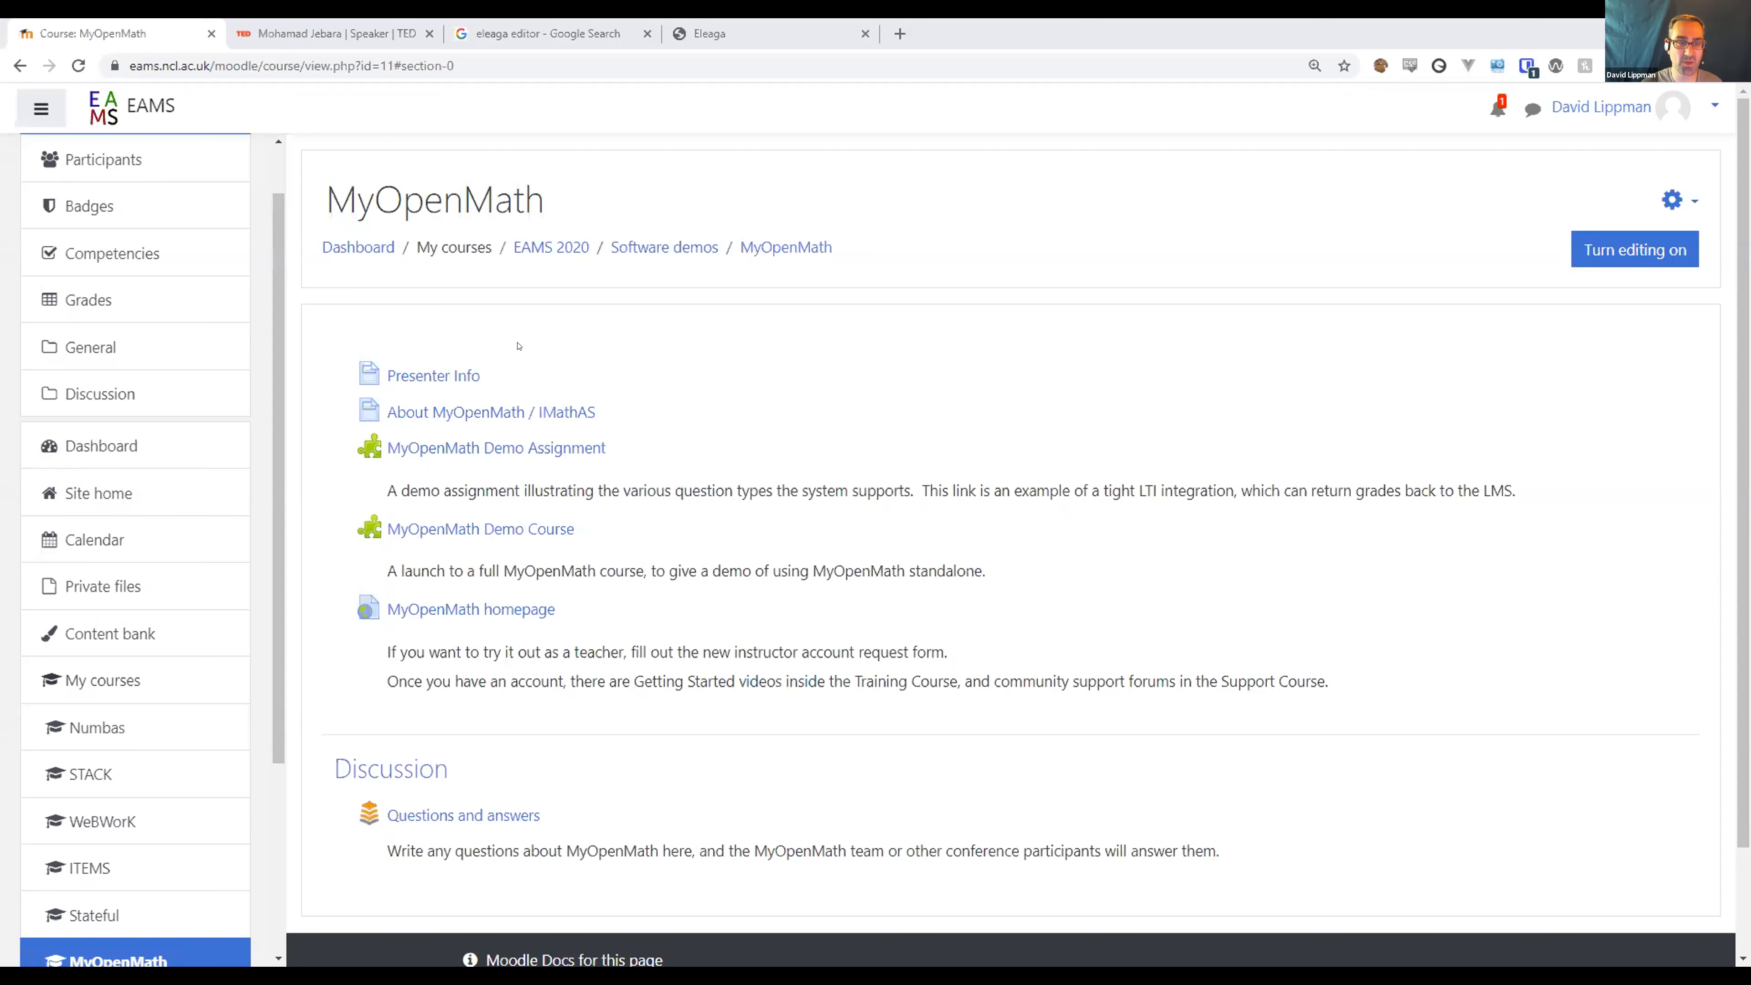
pyautogui.moveTo(433, 374)
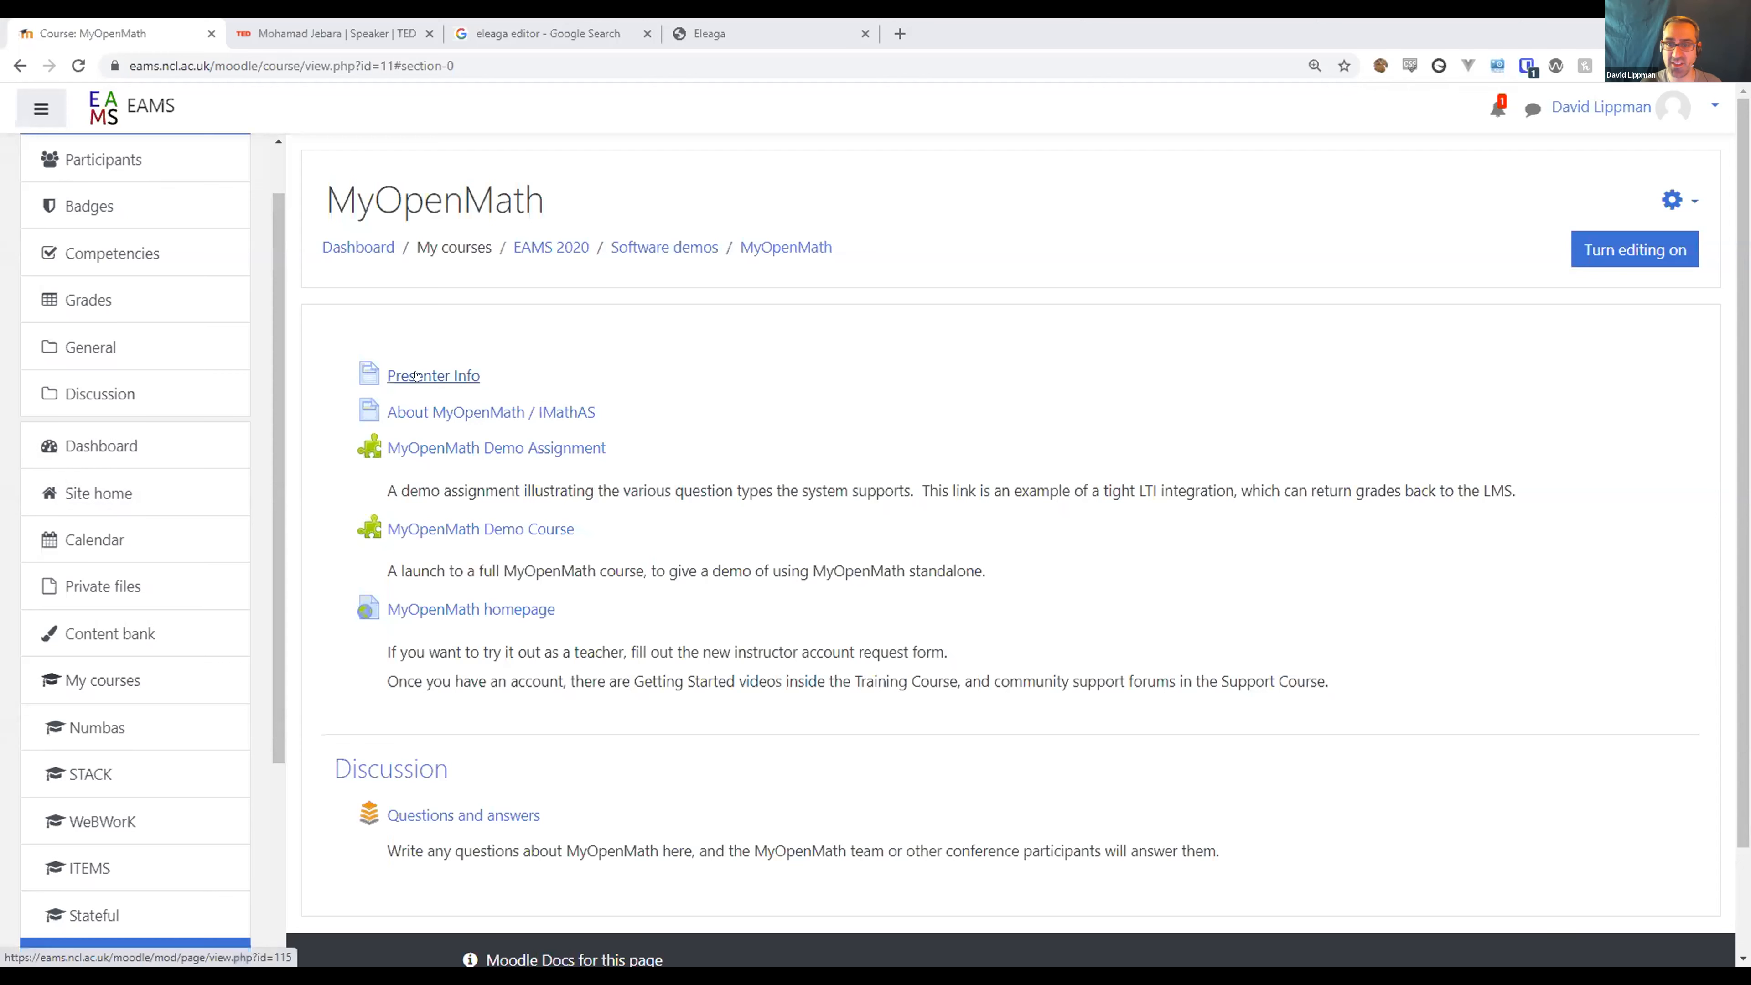
pyautogui.moveTo(491, 411)
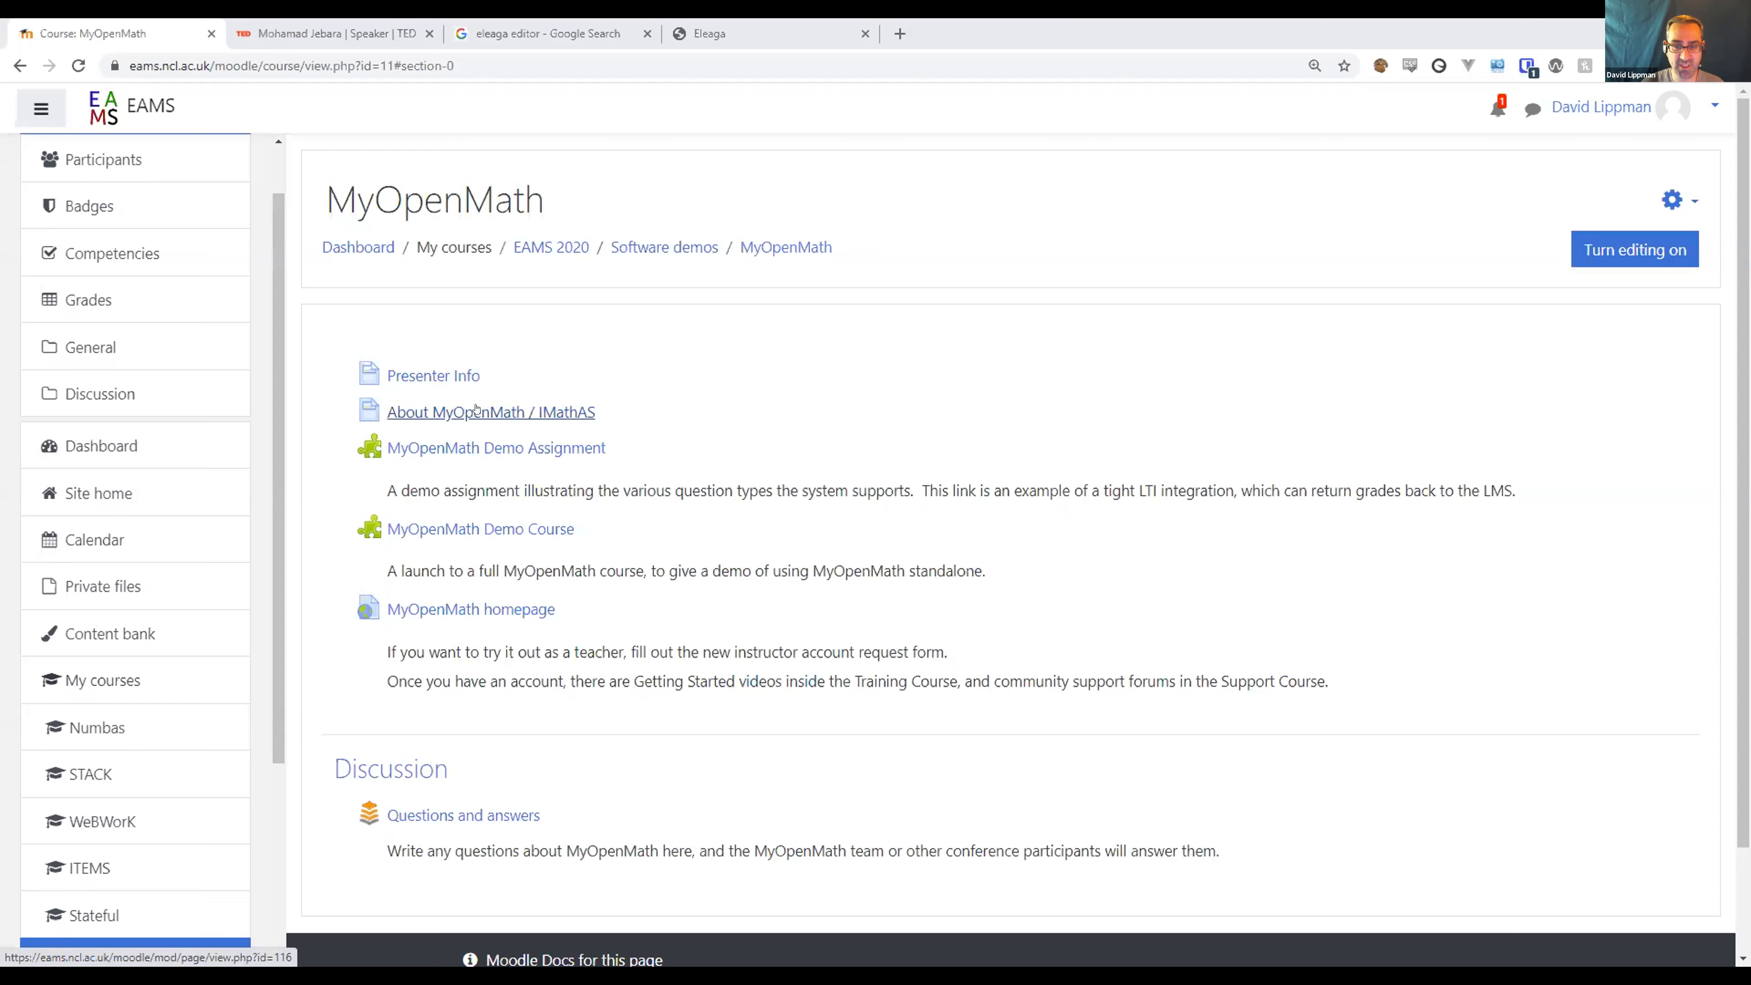
# Load the About MyOpenMath / IMathAS description page from the course section.
pyautogui.click(492, 412)
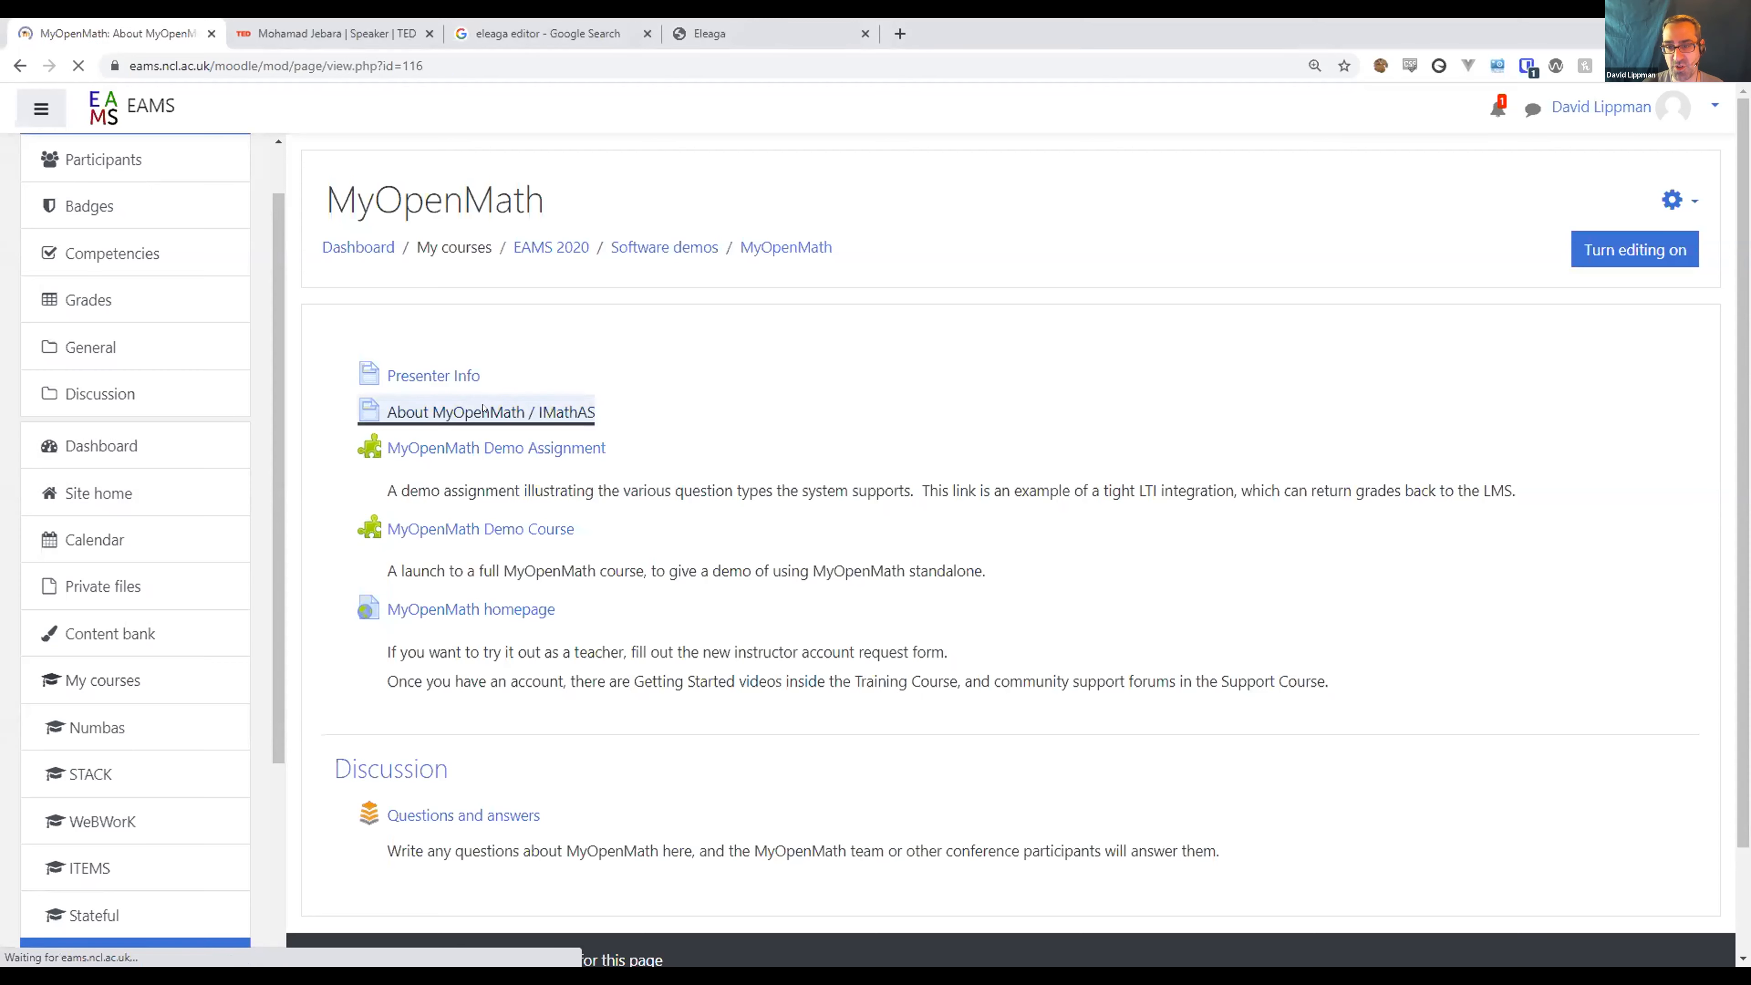
pyautogui.click(476, 412)
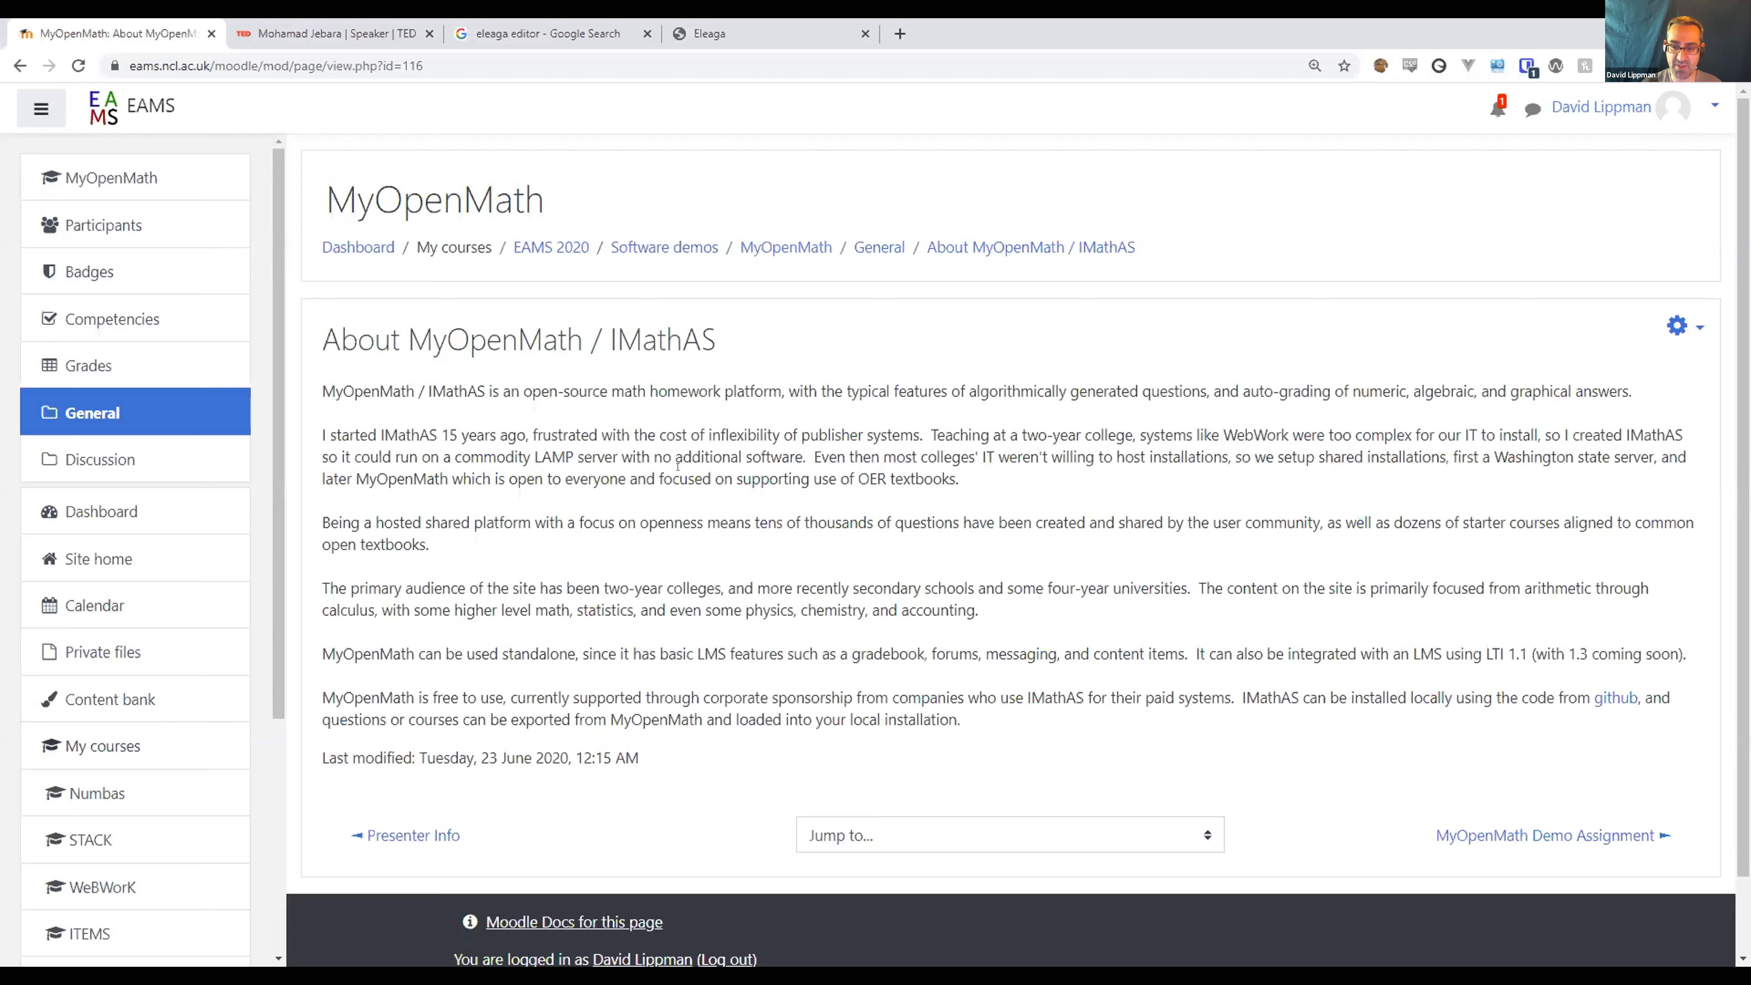
pyautogui.moveTo(905, 257)
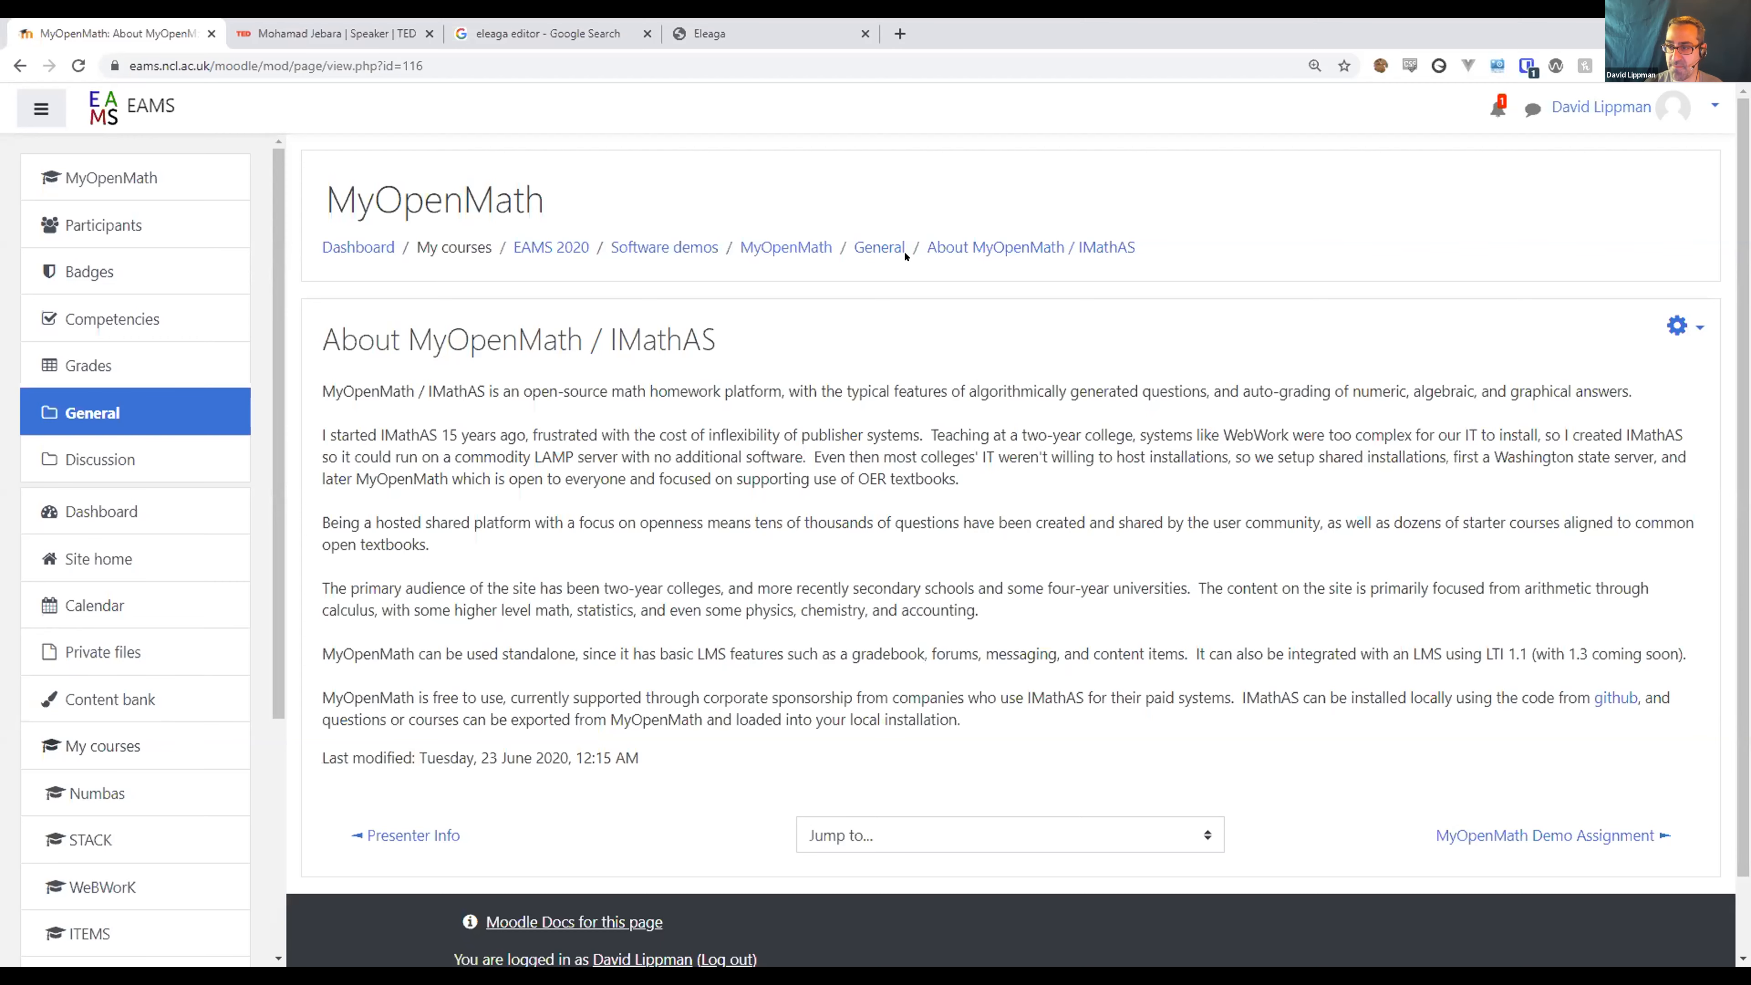
pyautogui.moveTo(879, 247)
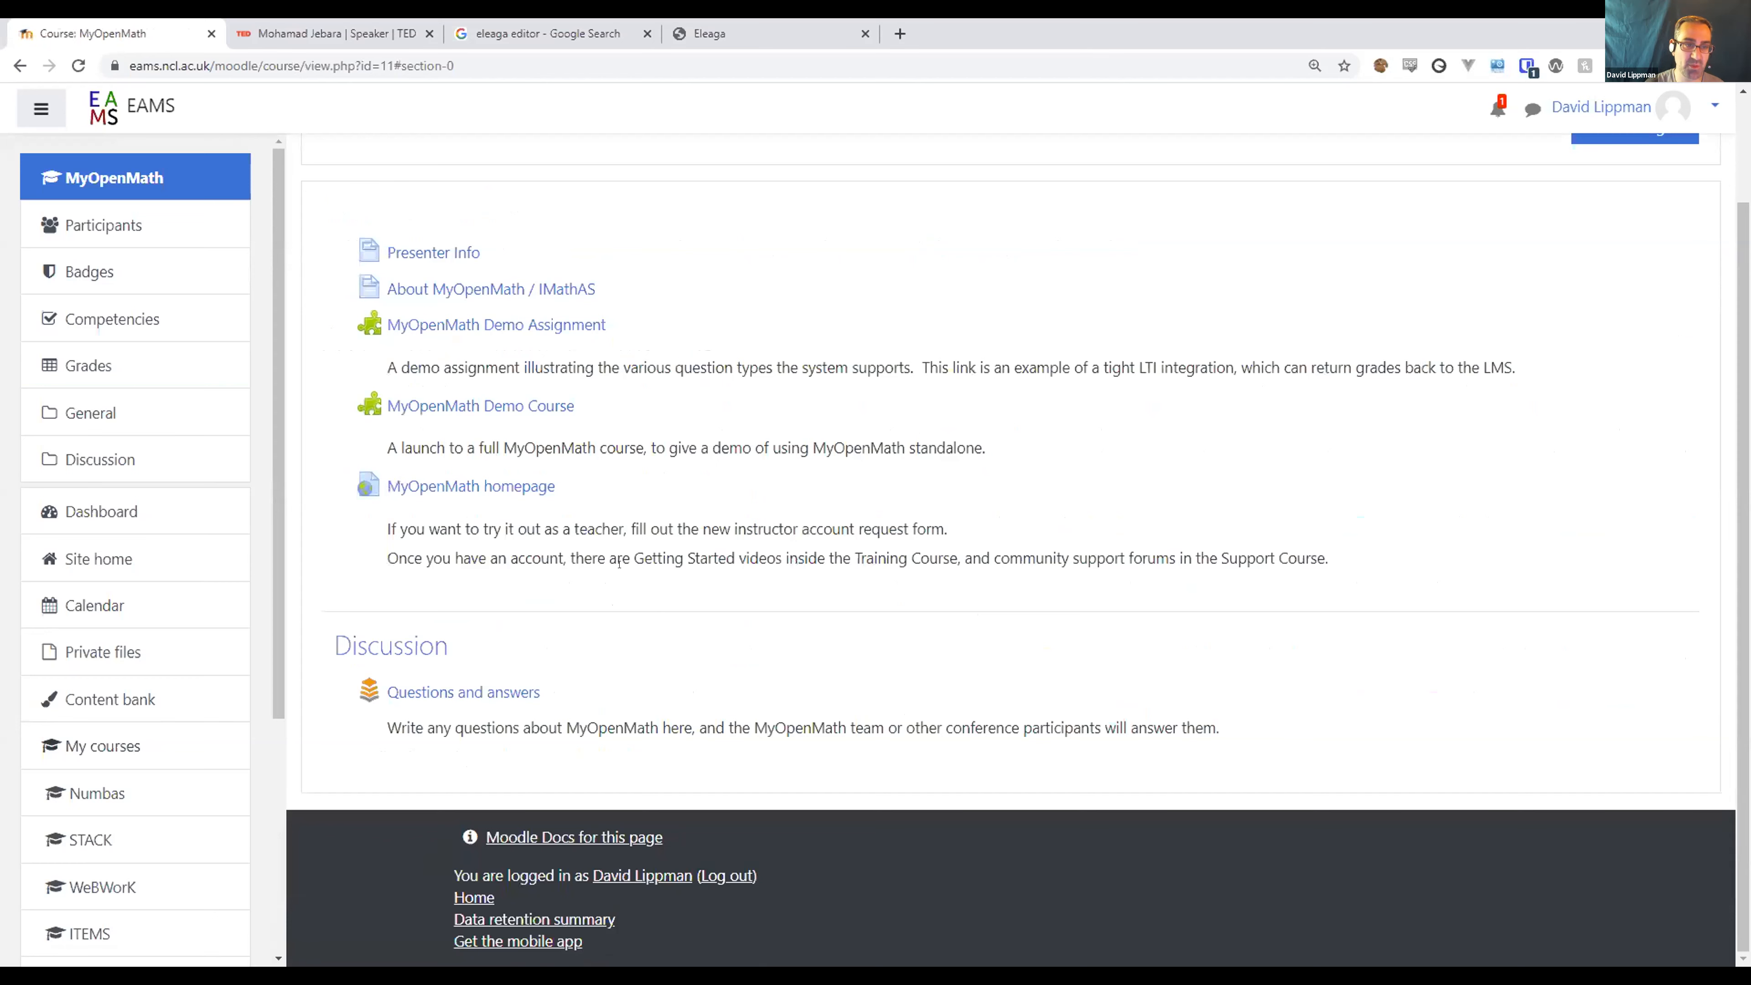
pyautogui.moveTo(481, 405)
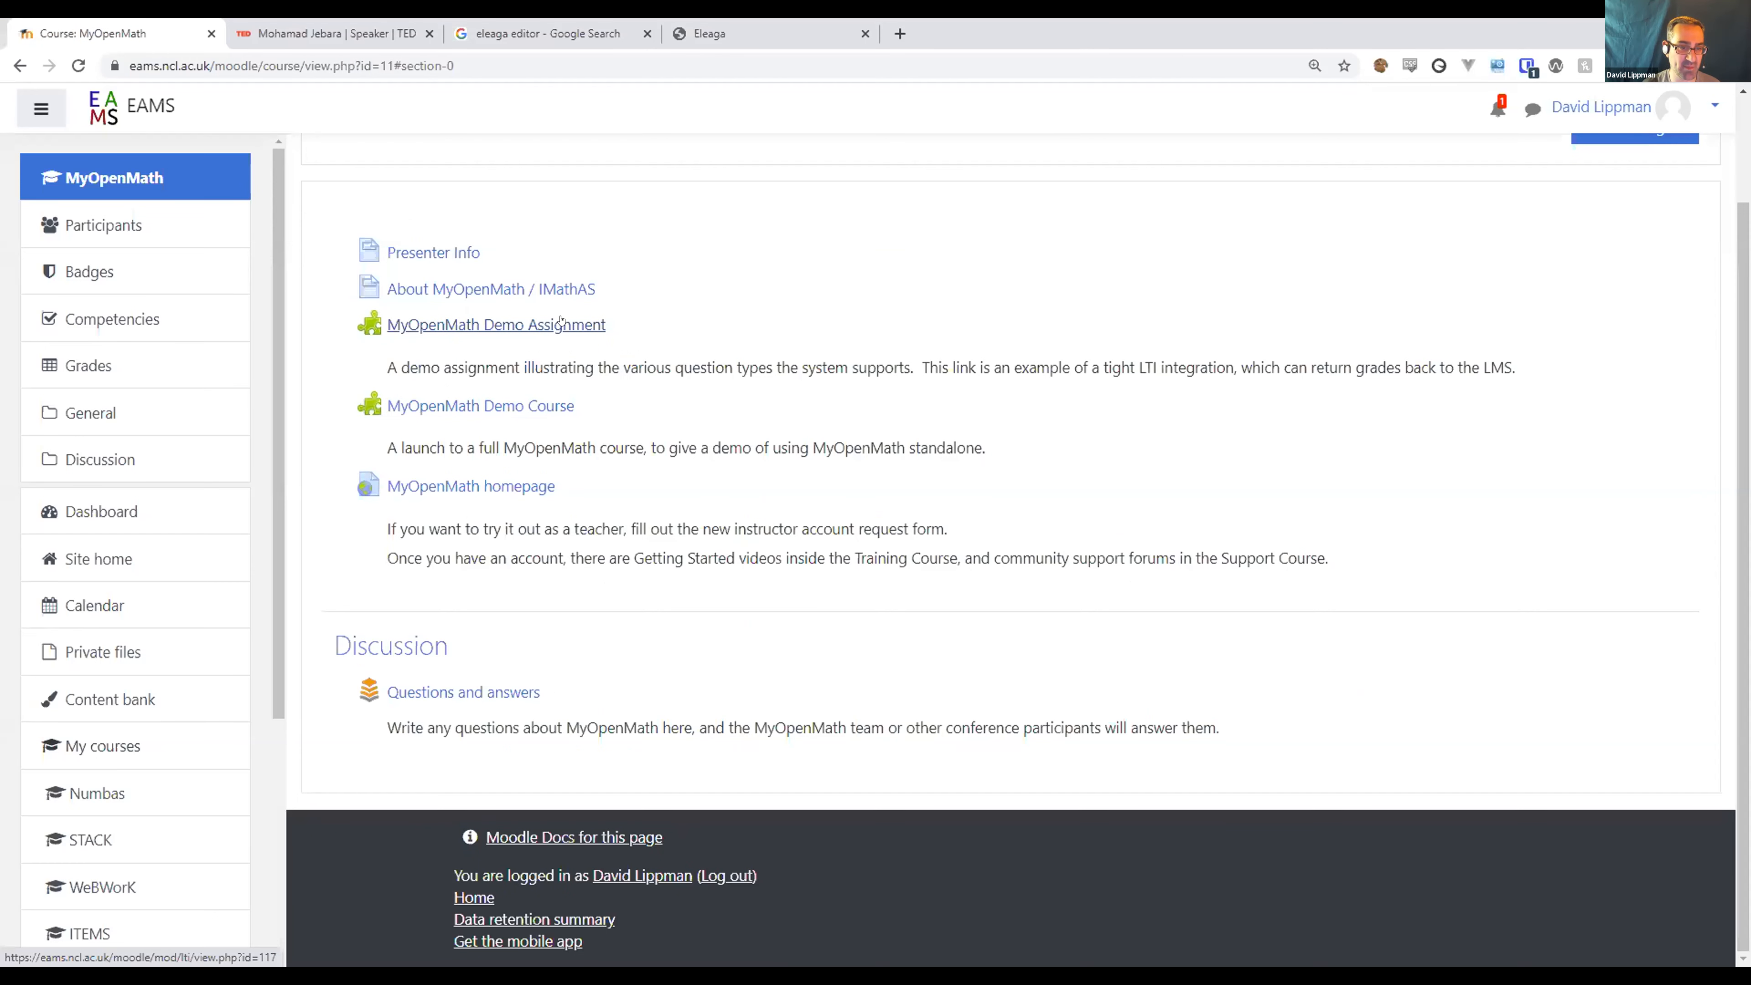
pyautogui.moveTo(586, 404)
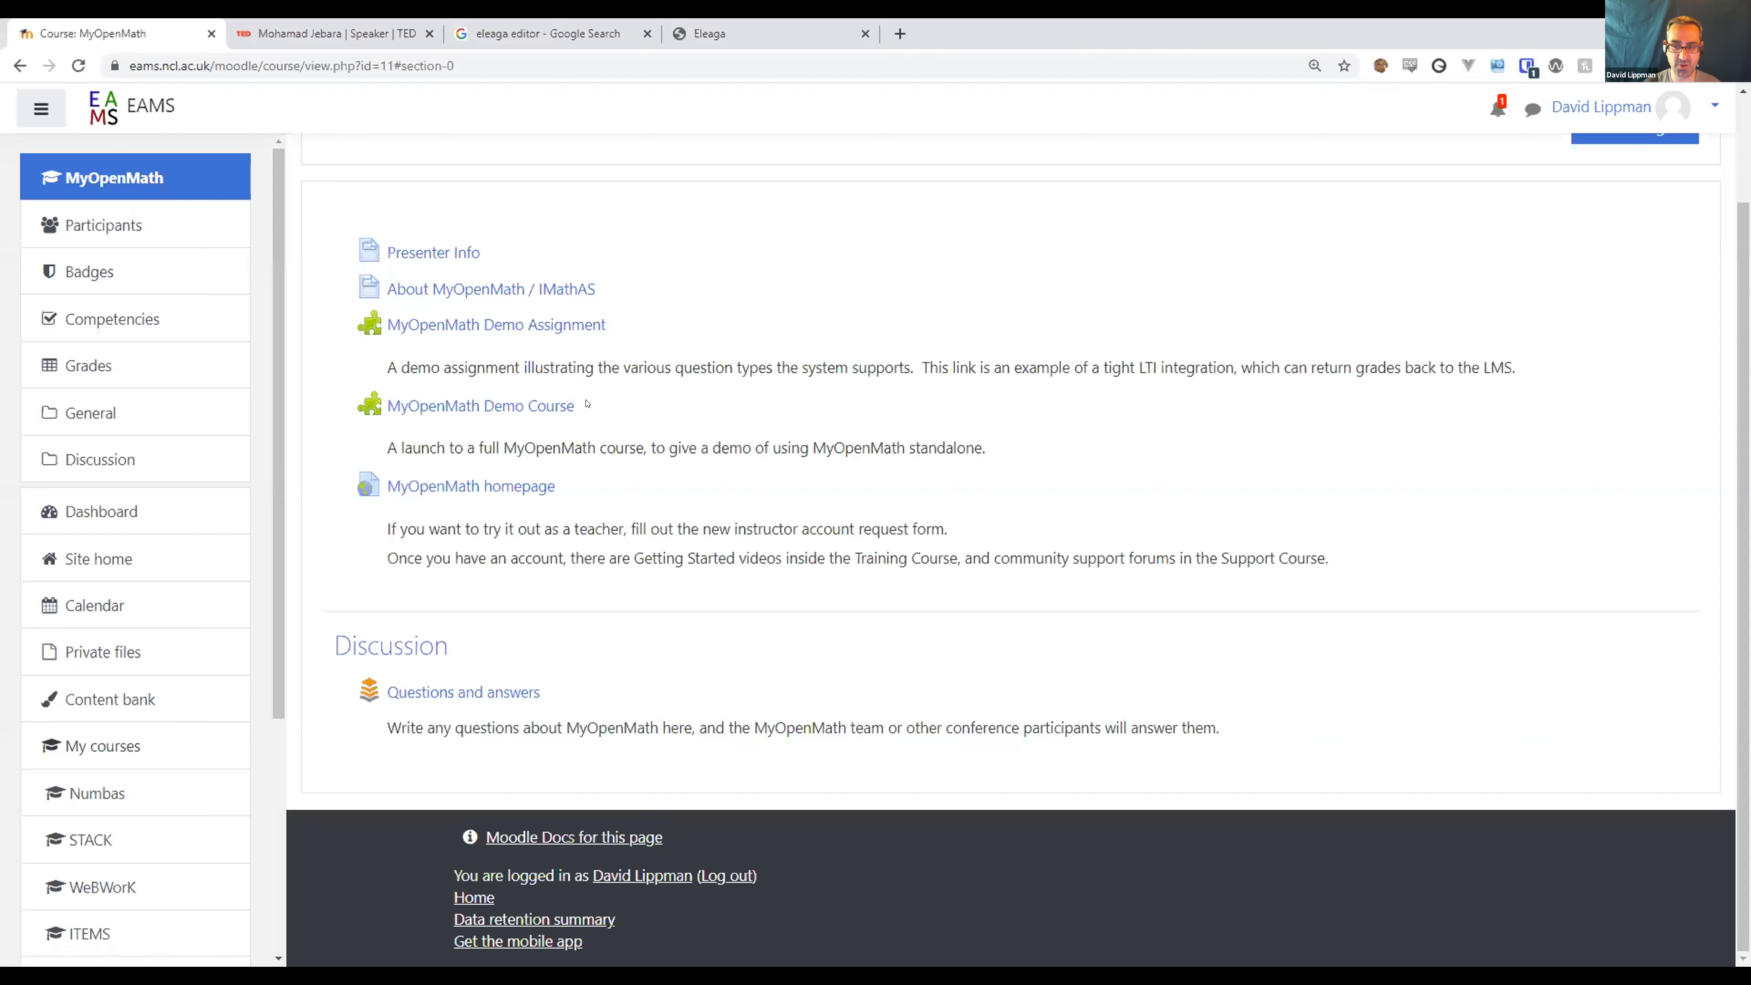
pyautogui.moveTo(572, 392)
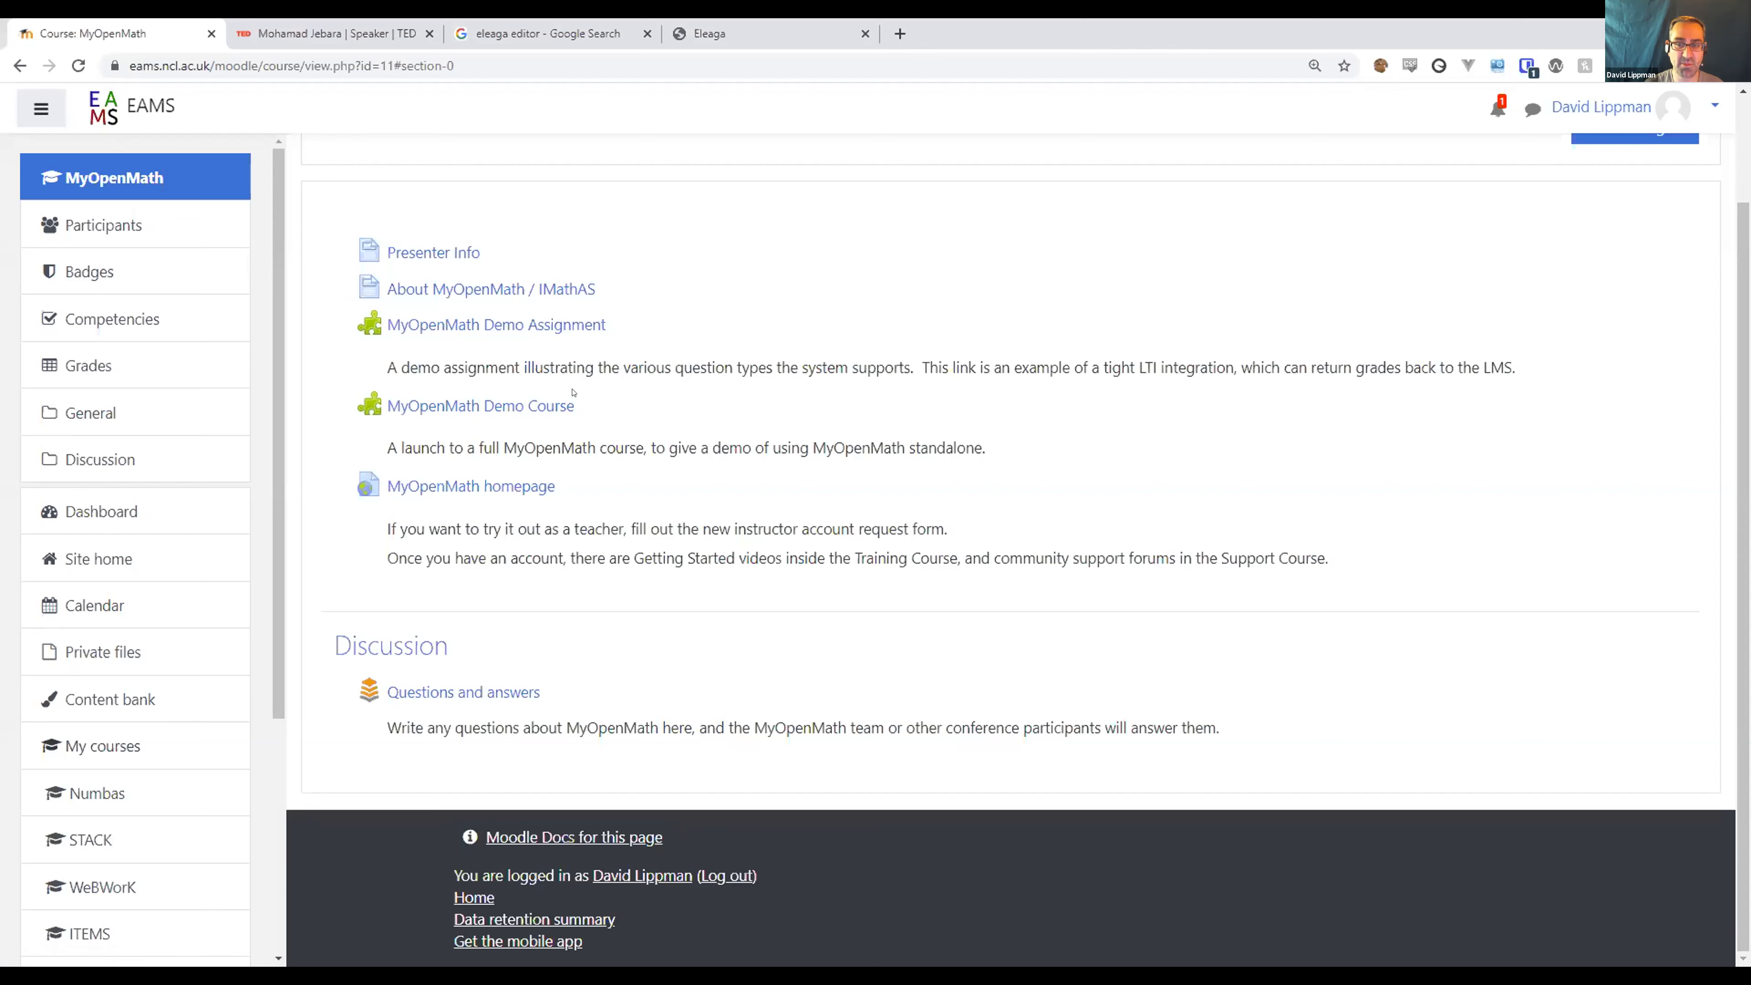
# Launch the MyOpenMath Demo Assignment LTI link into a new tab.
pyautogui.click(482, 404)
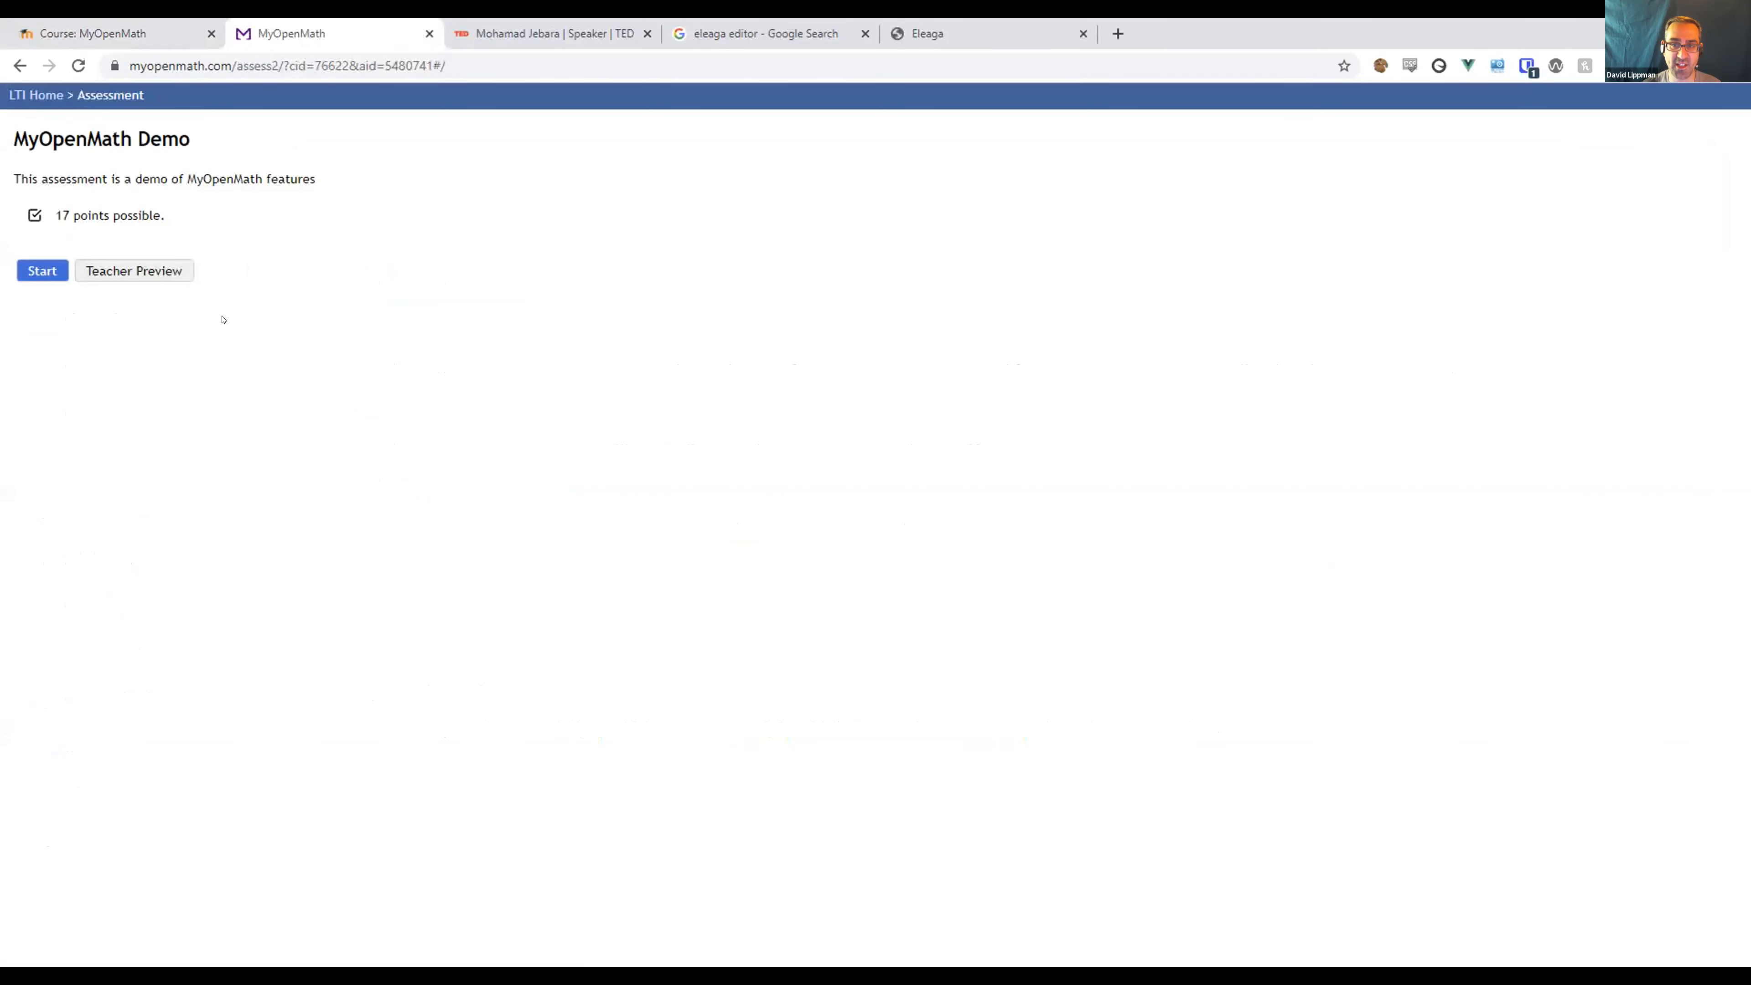
# Start the demo assessment with visual math entry turned on.
pyautogui.click(41, 270)
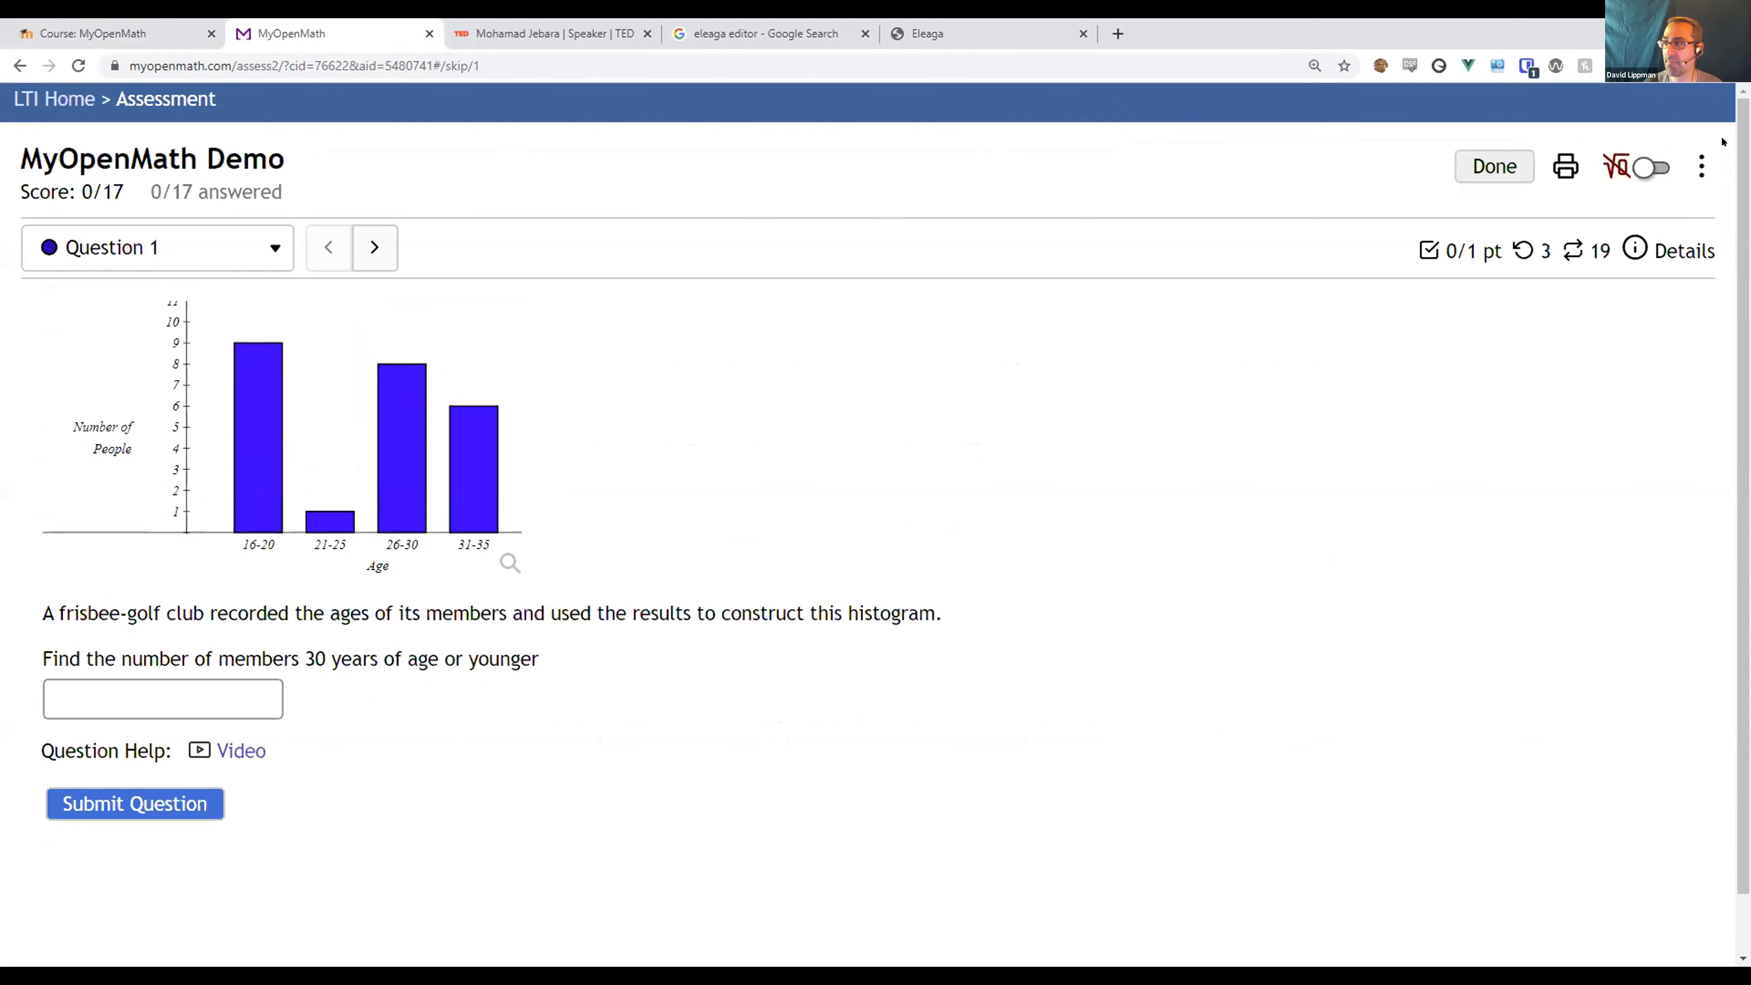
pyautogui.click(1653, 166)
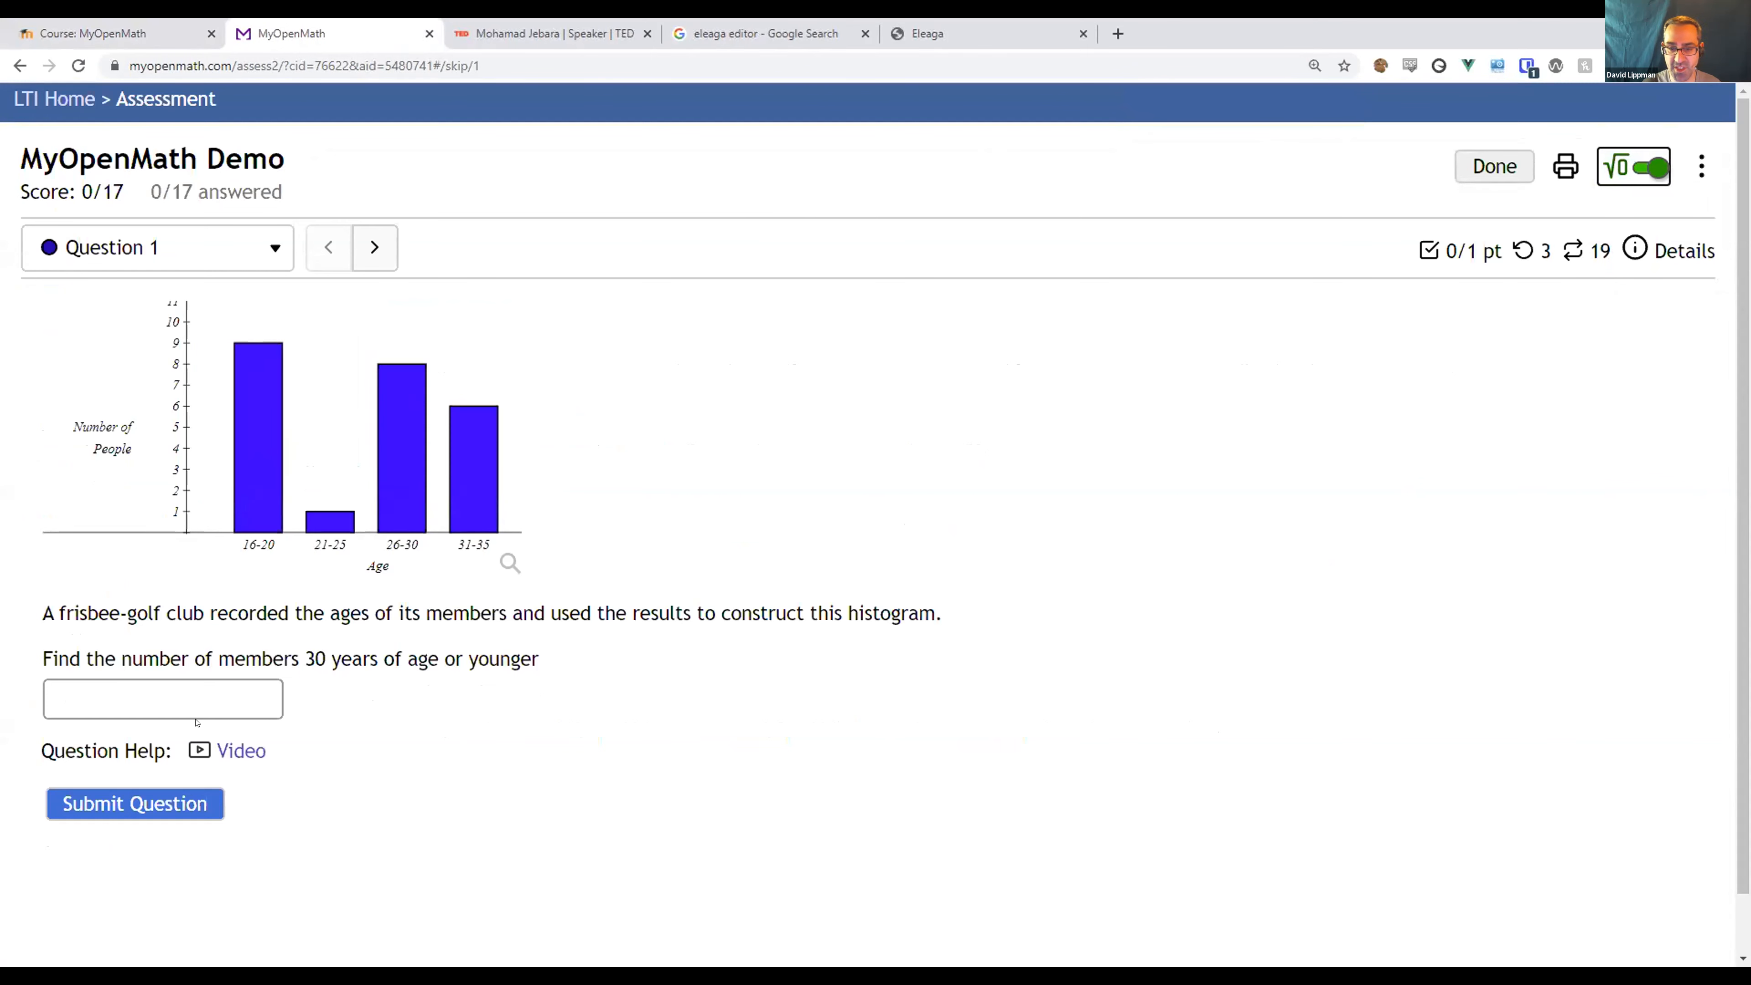
# Answer the histogram Question 1 with 3, get it marked wrong, and load a similar version.
pyautogui.click(162, 699)
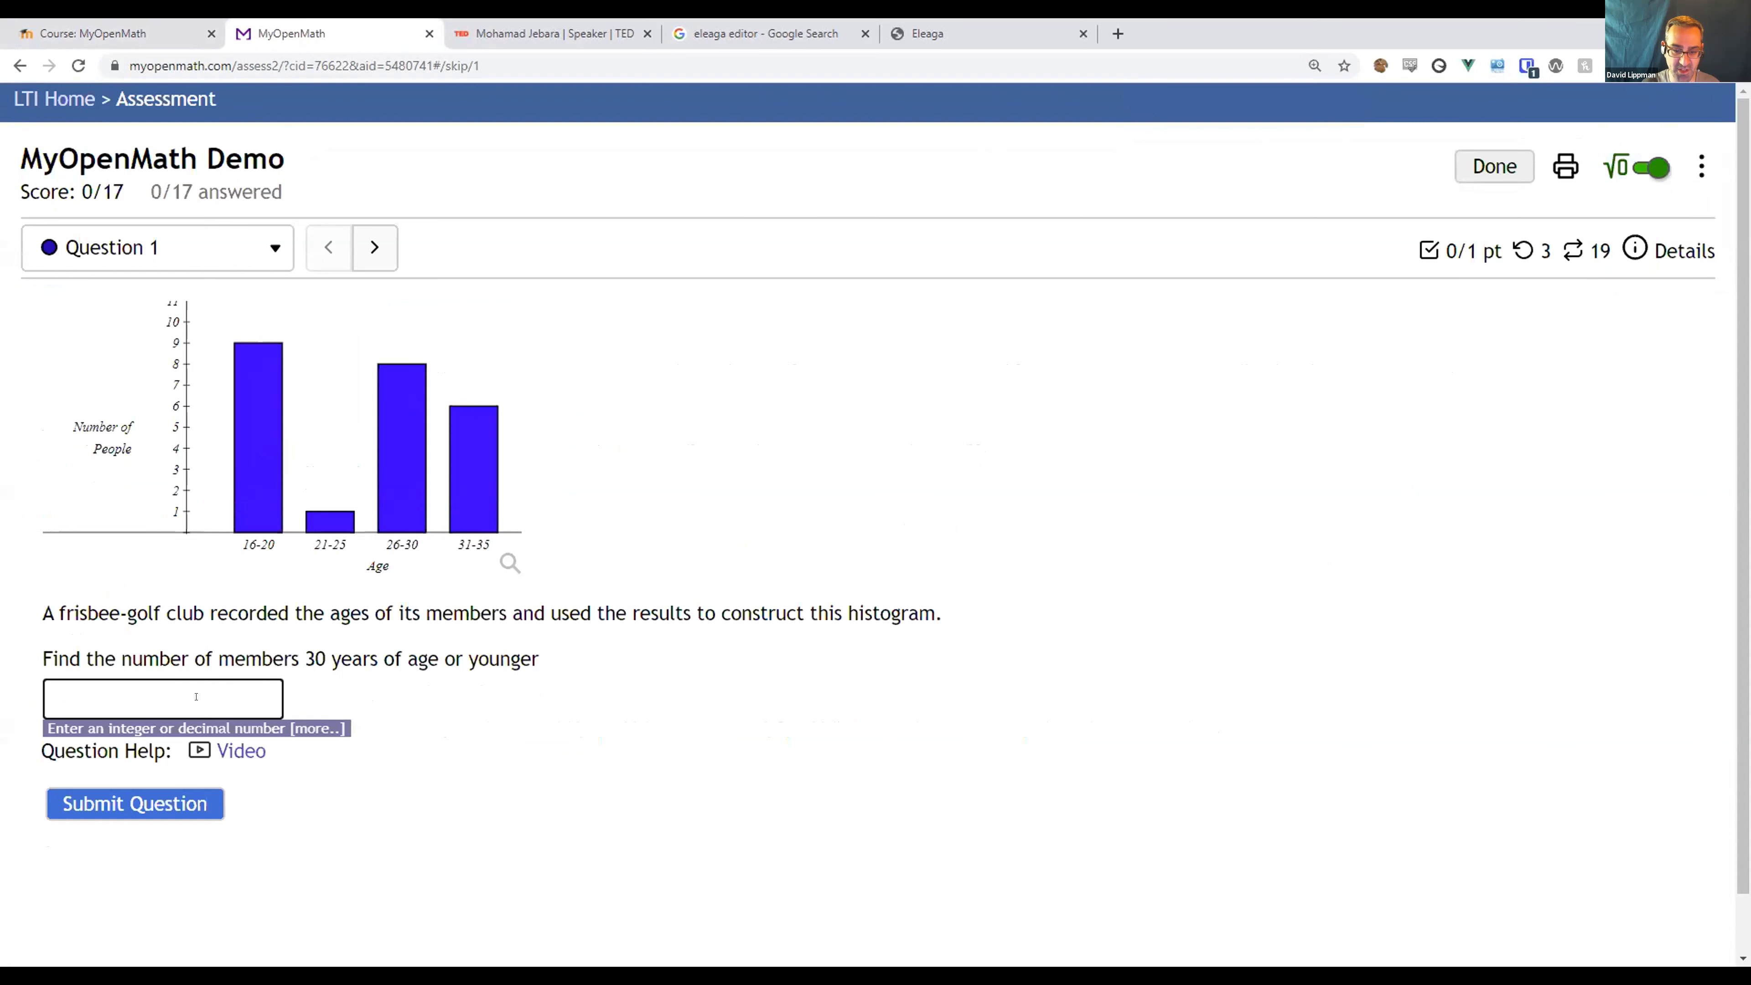
pyautogui.click(163, 698)
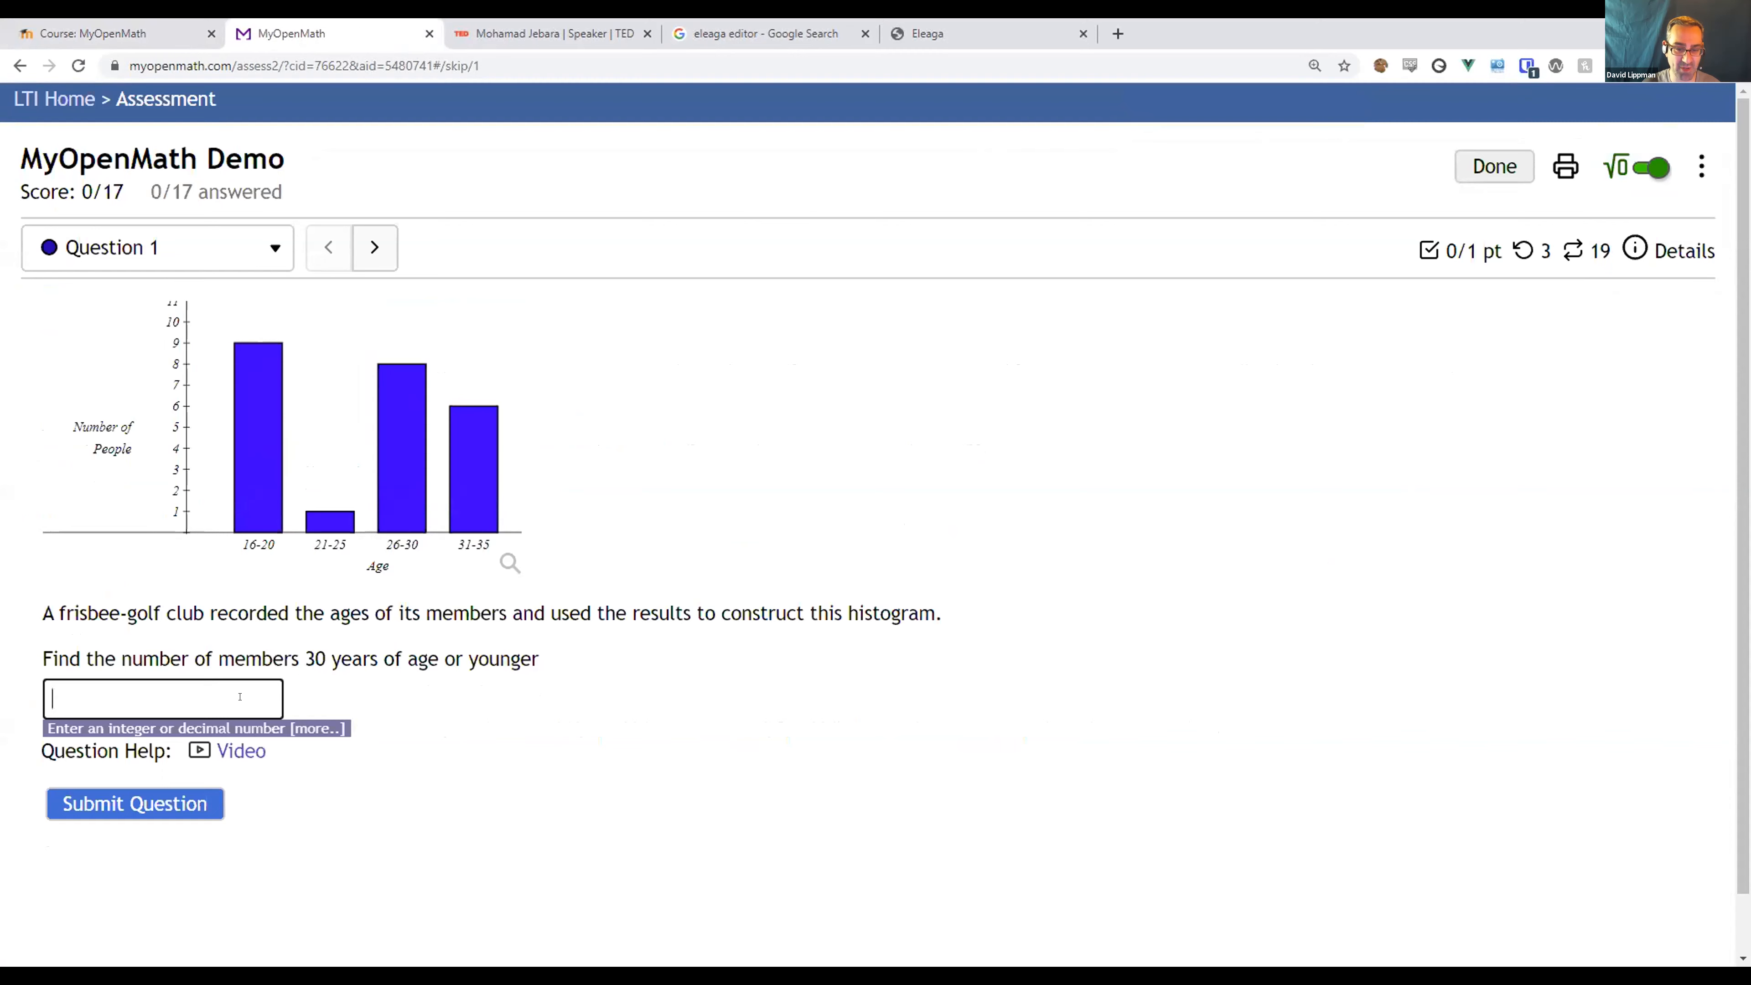
pyautogui.click(134, 802)
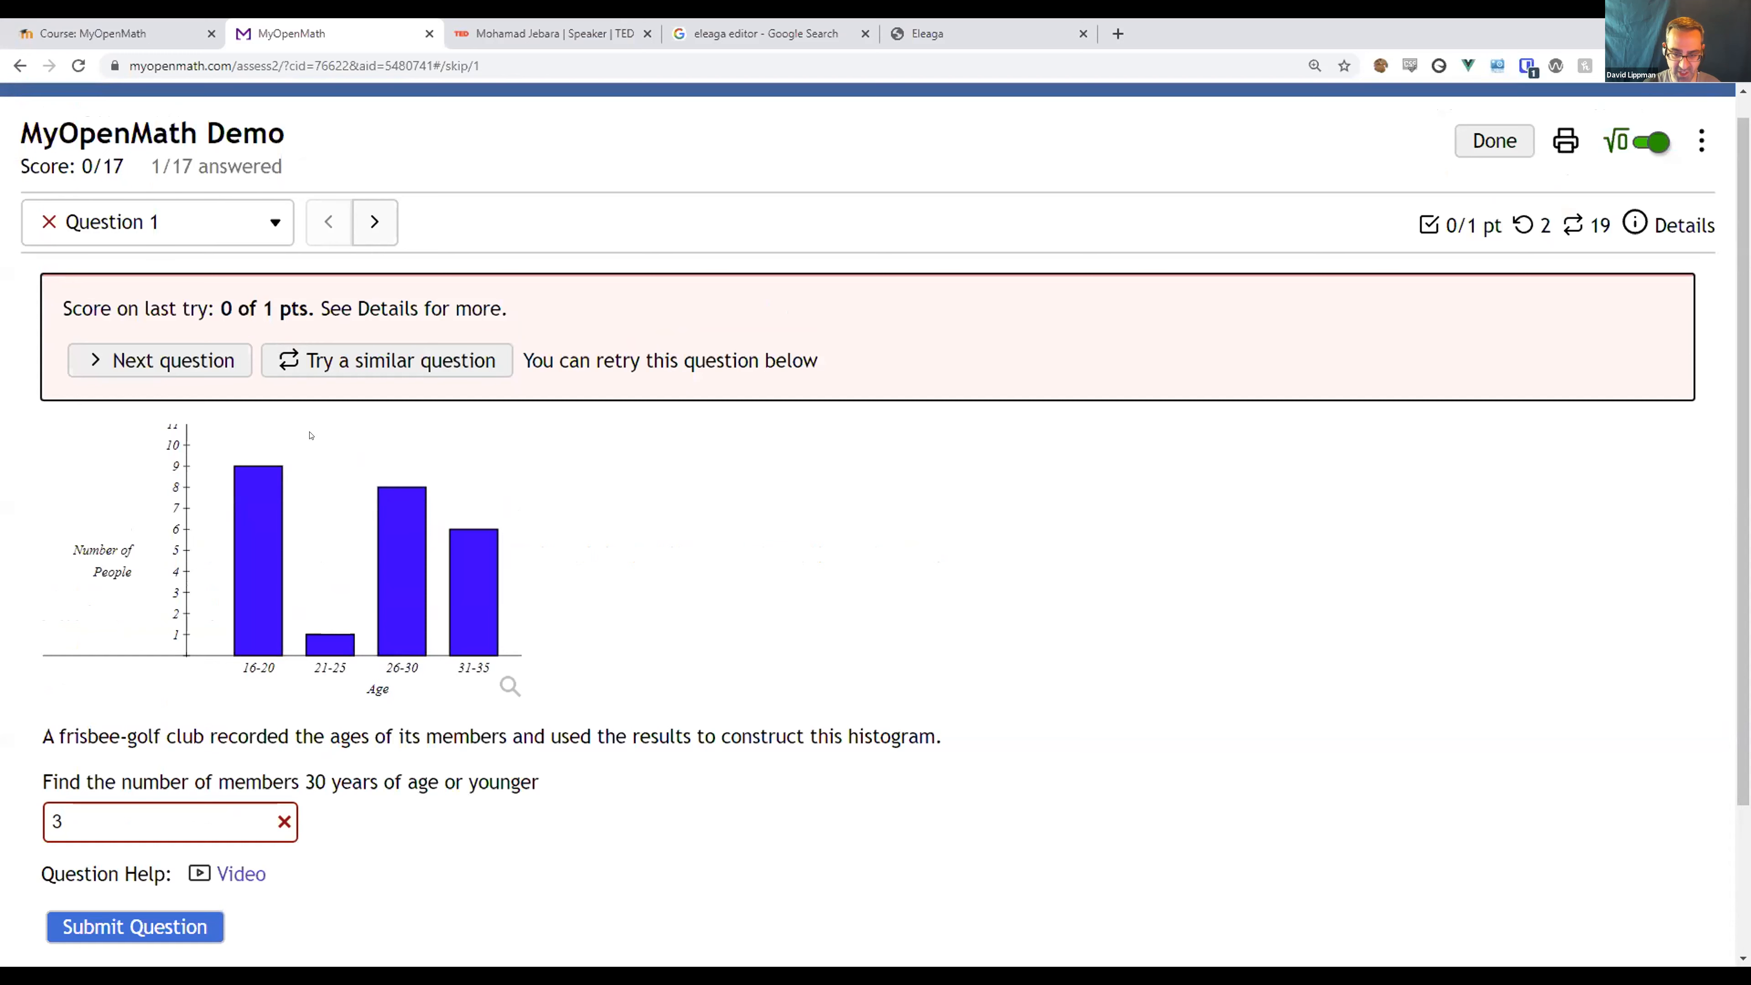
pyautogui.moveTo(385, 359)
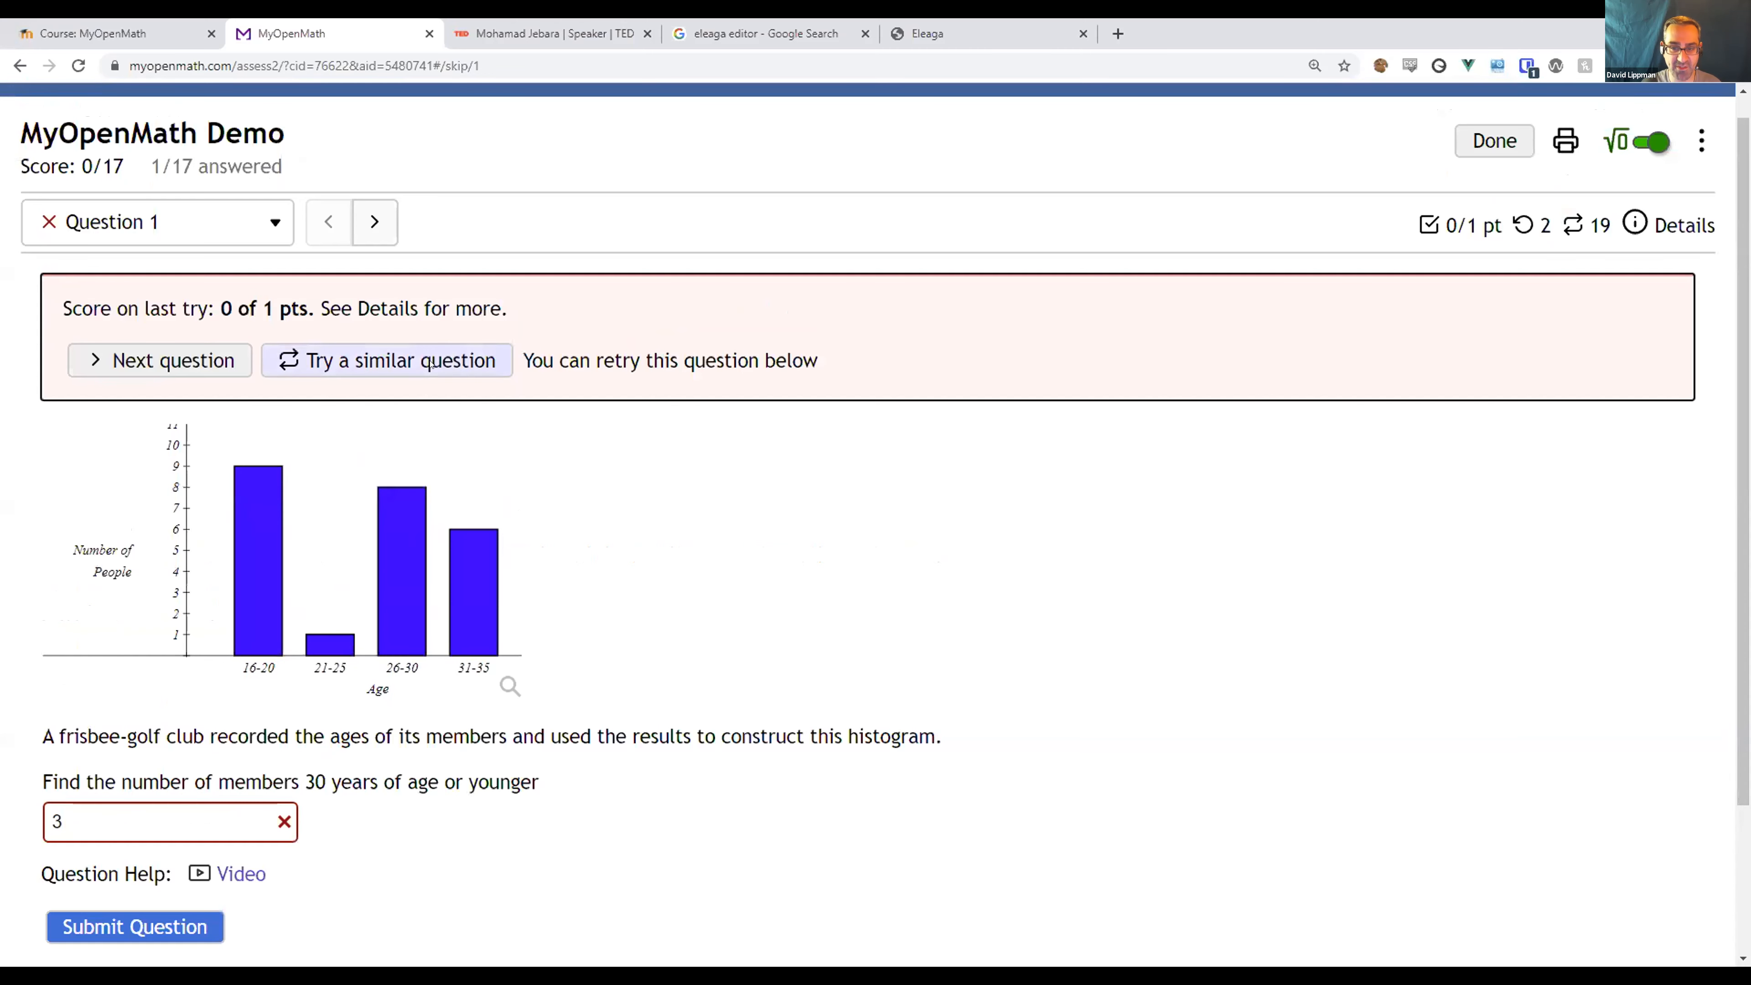
pyautogui.click(385, 359)
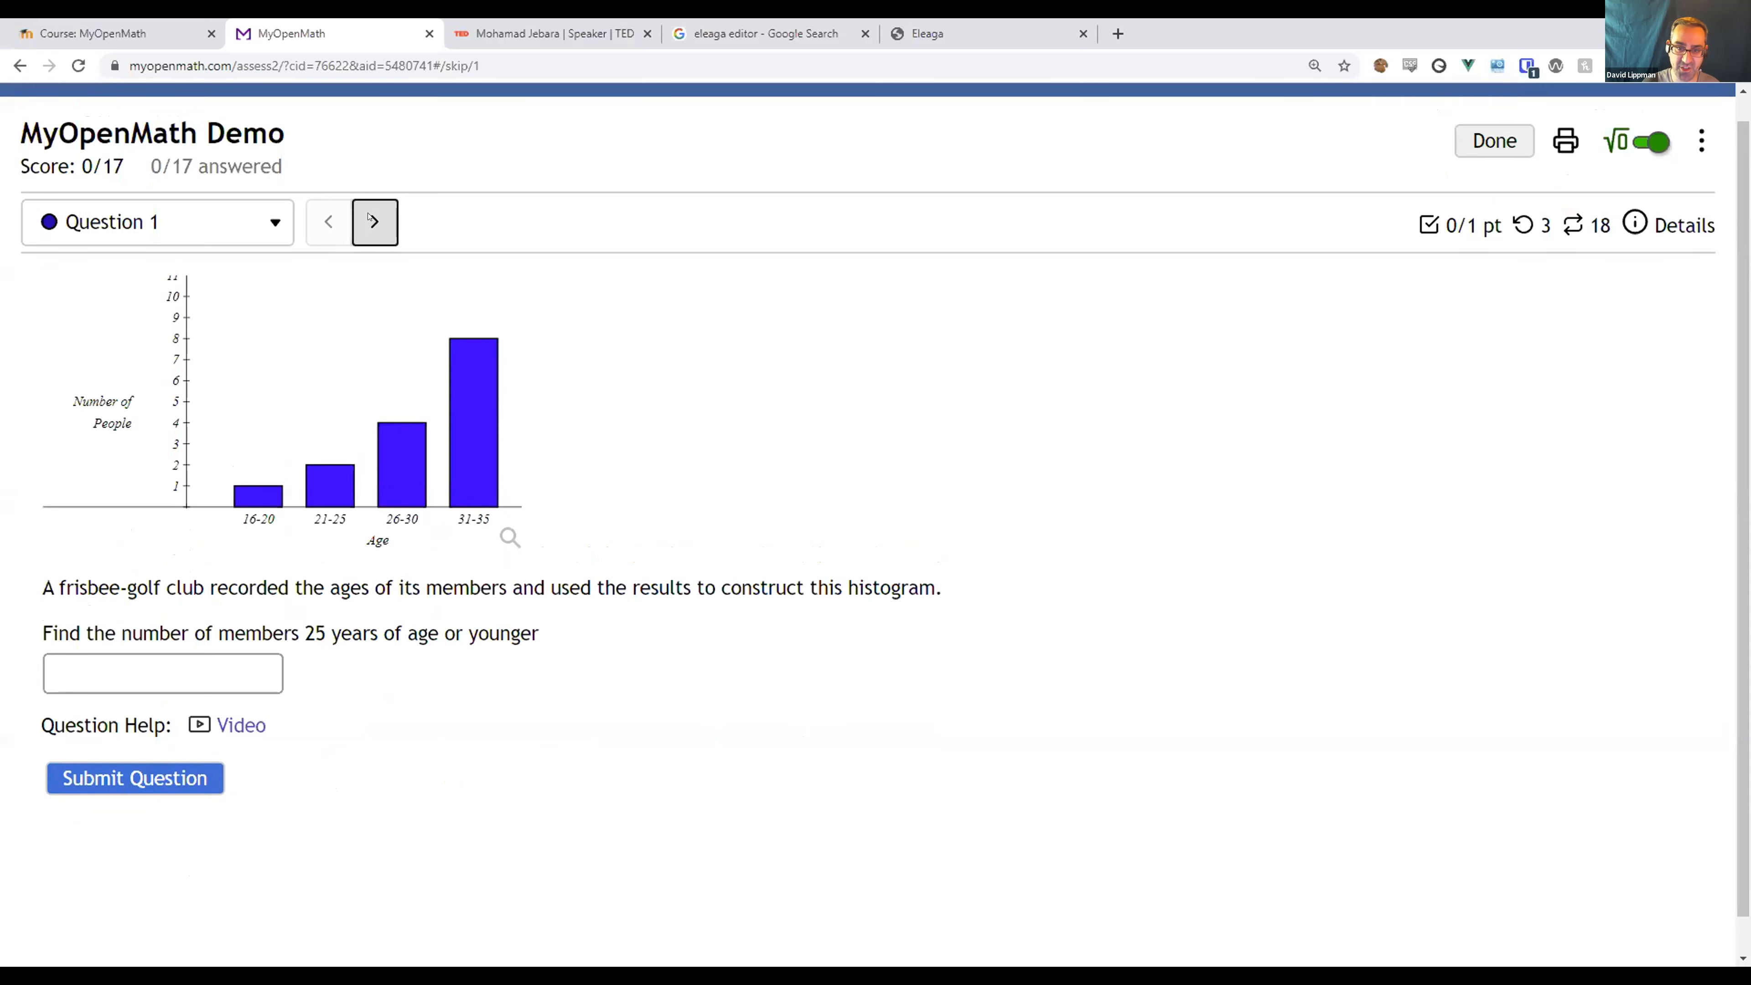
# Enter 3/4 for Question 2's equation 2x − 8 = −5, view its help video, and advance to Question 3.
pyautogui.click(374, 221)
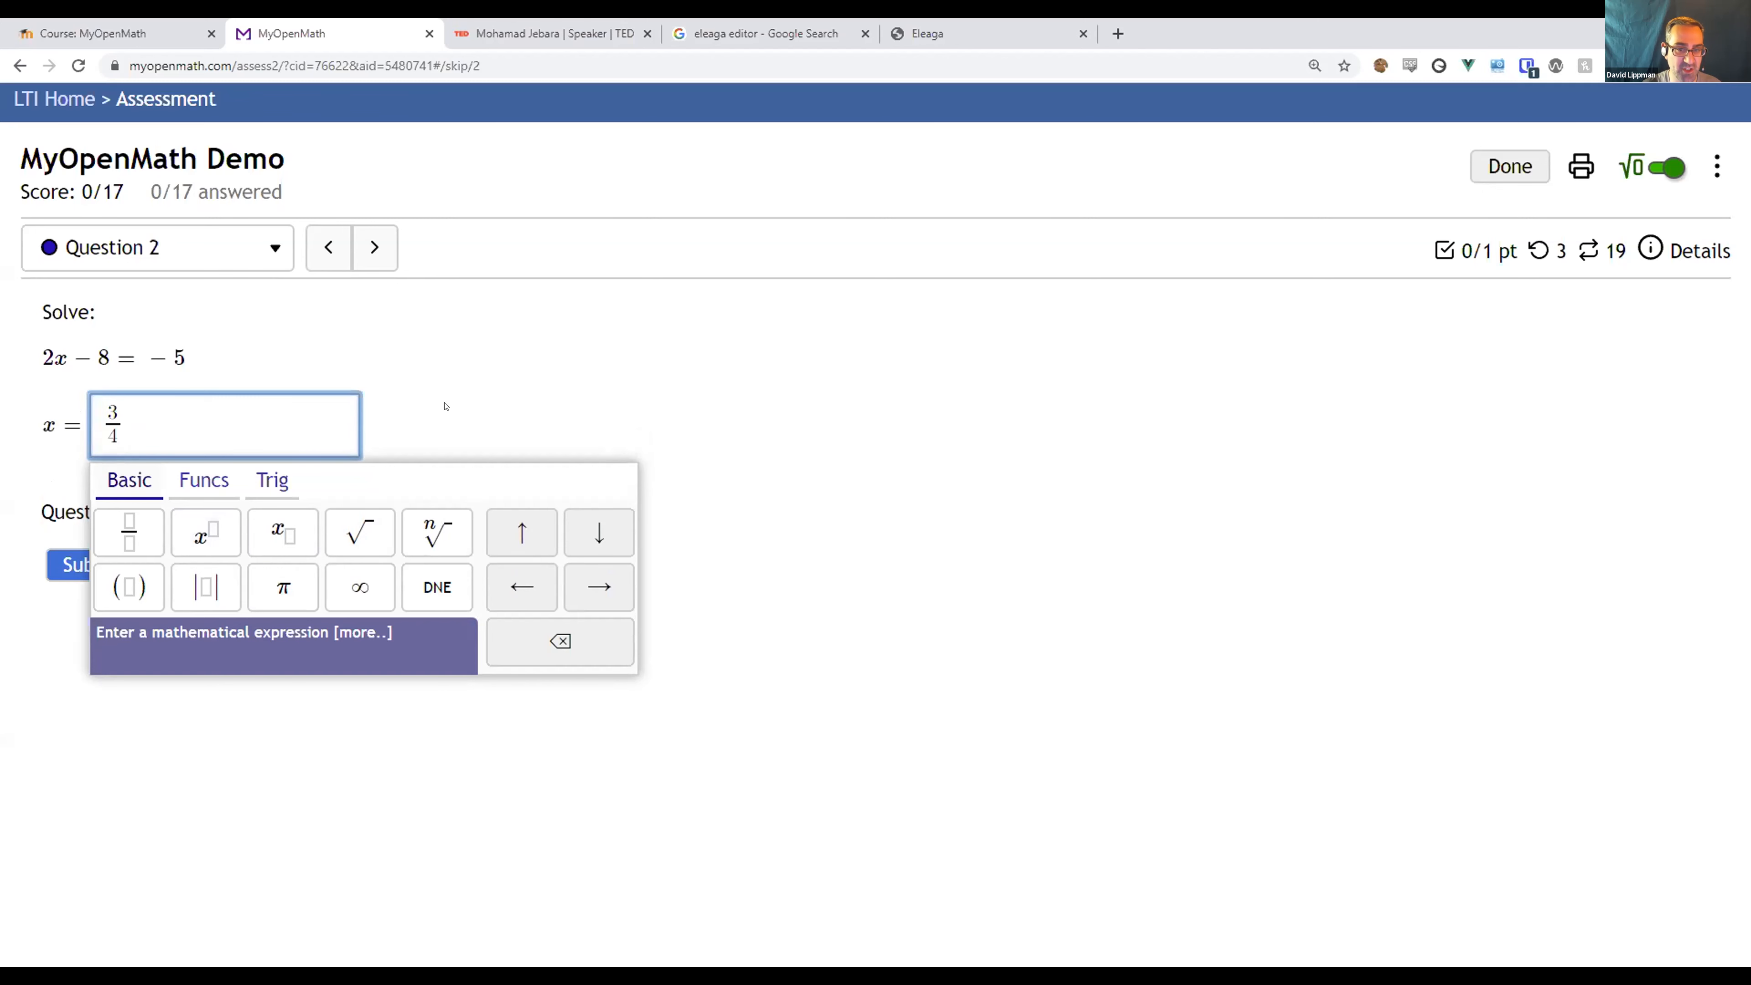
pyautogui.click(529, 422)
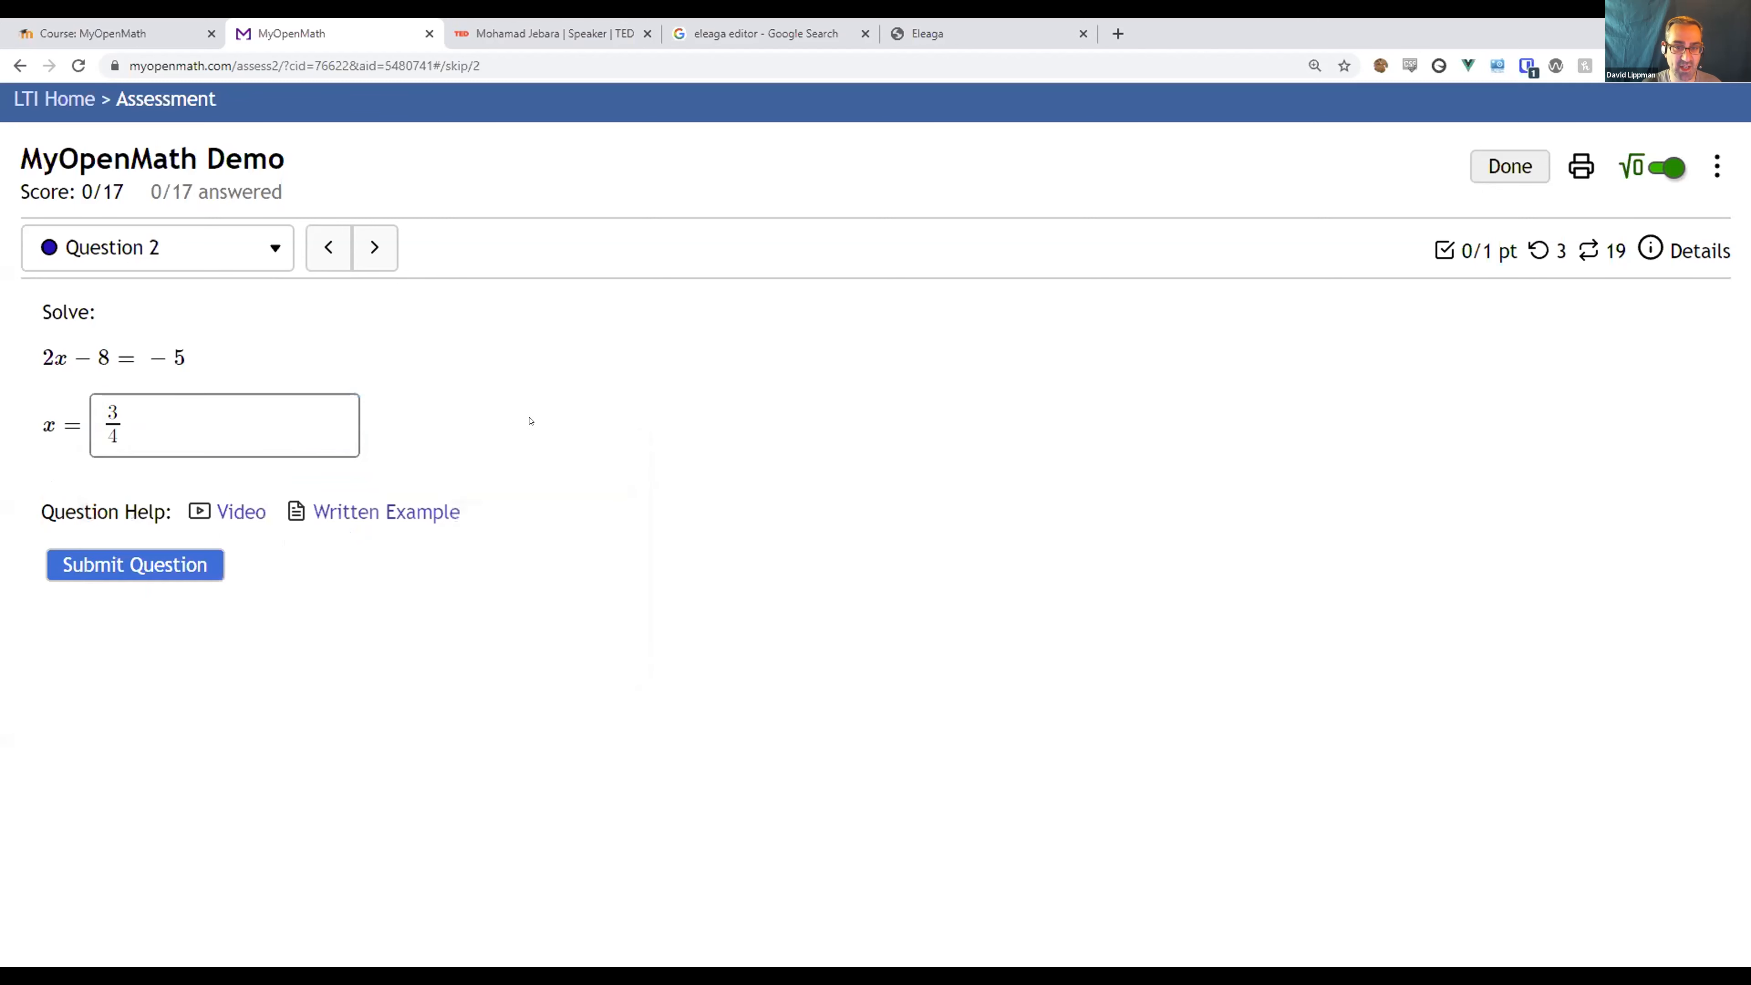
pyautogui.moveTo(457, 478)
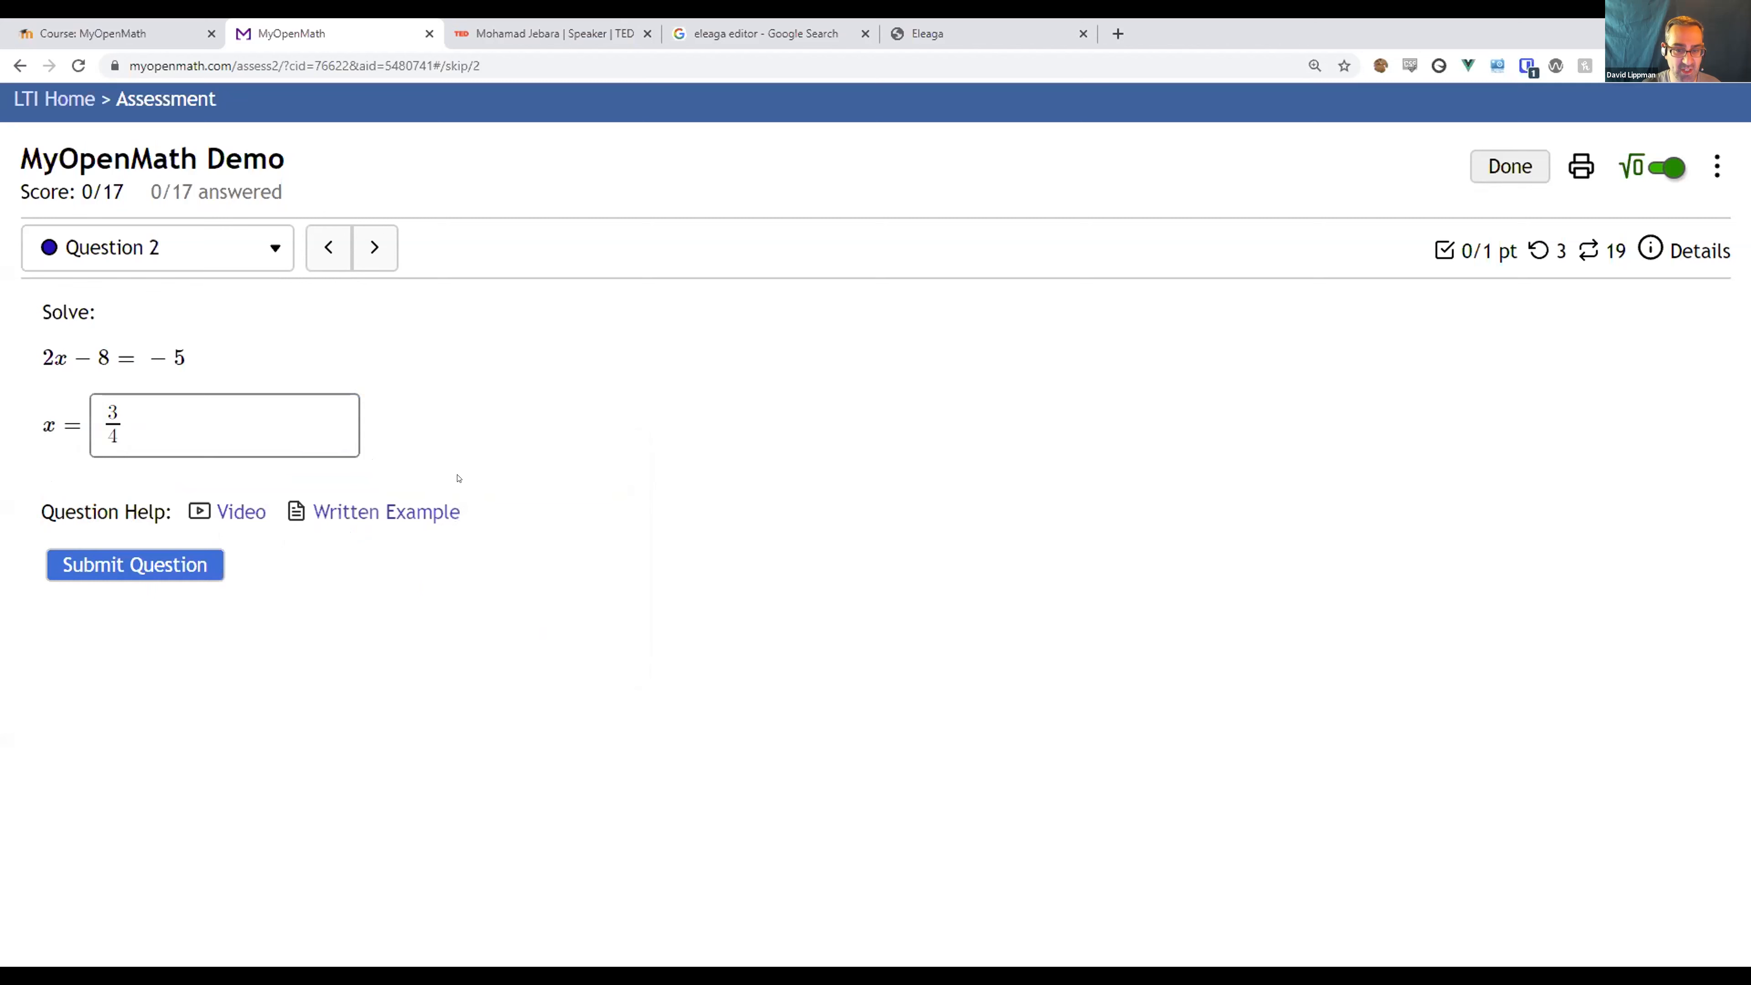
pyautogui.moveTo(467, 463)
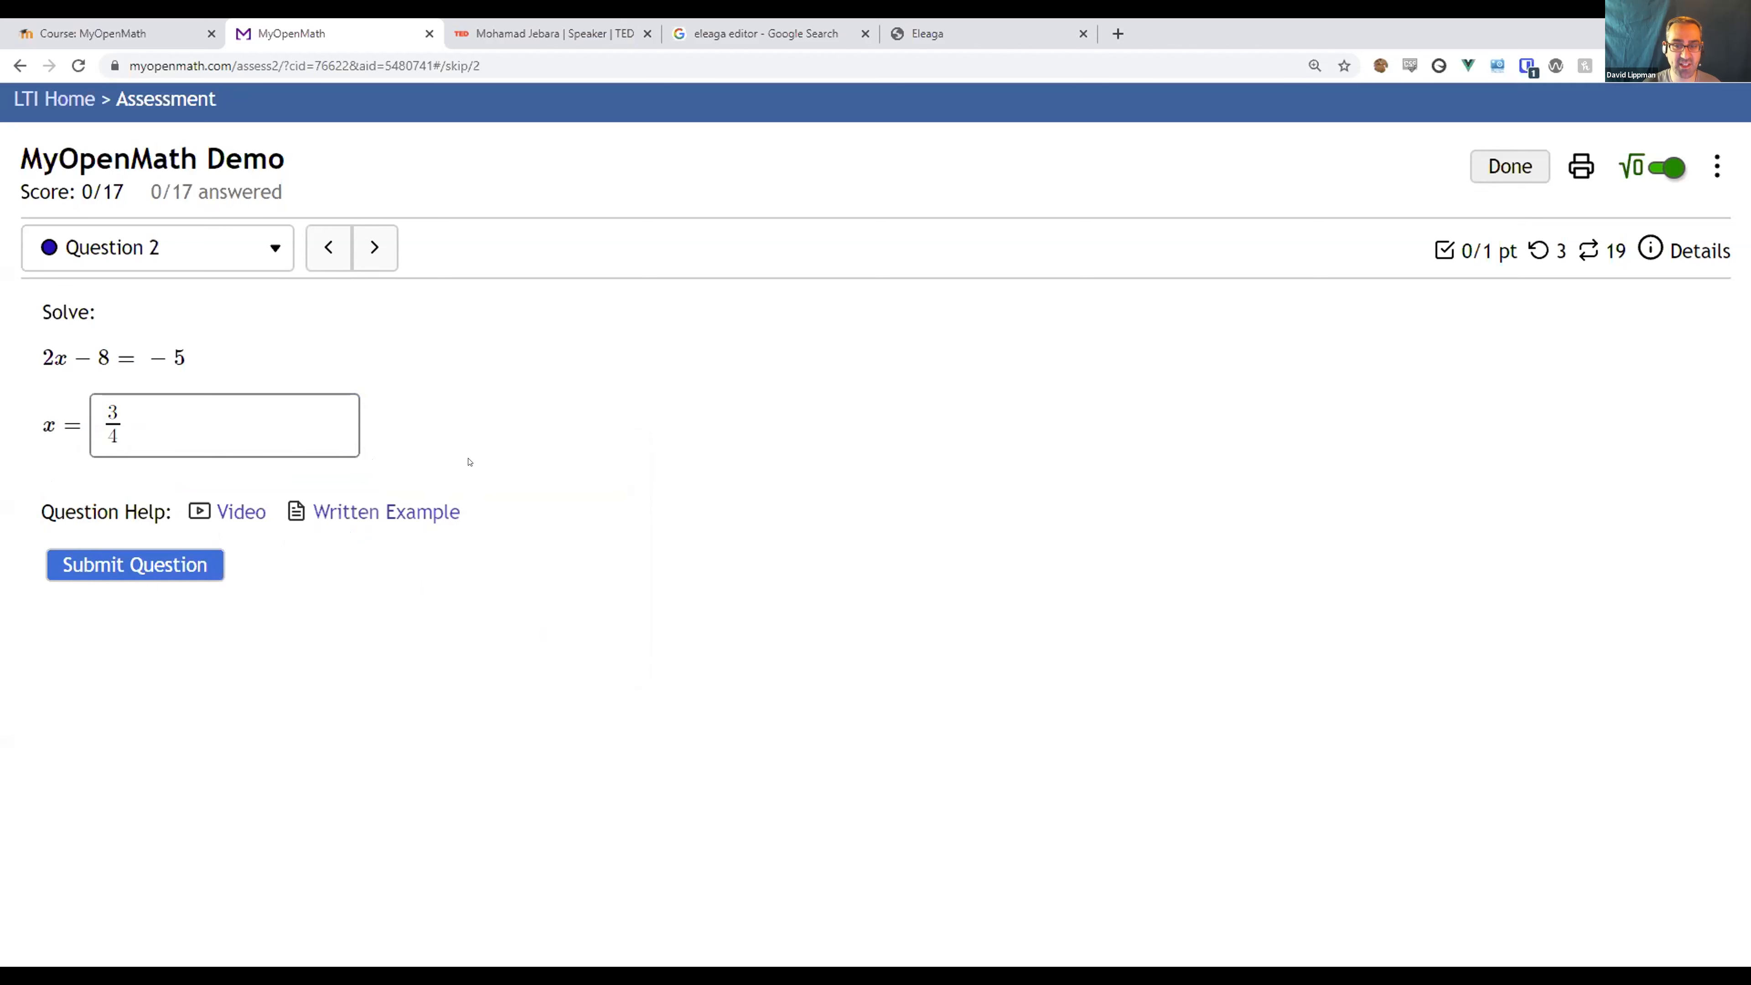
pyautogui.moveTo(240, 512)
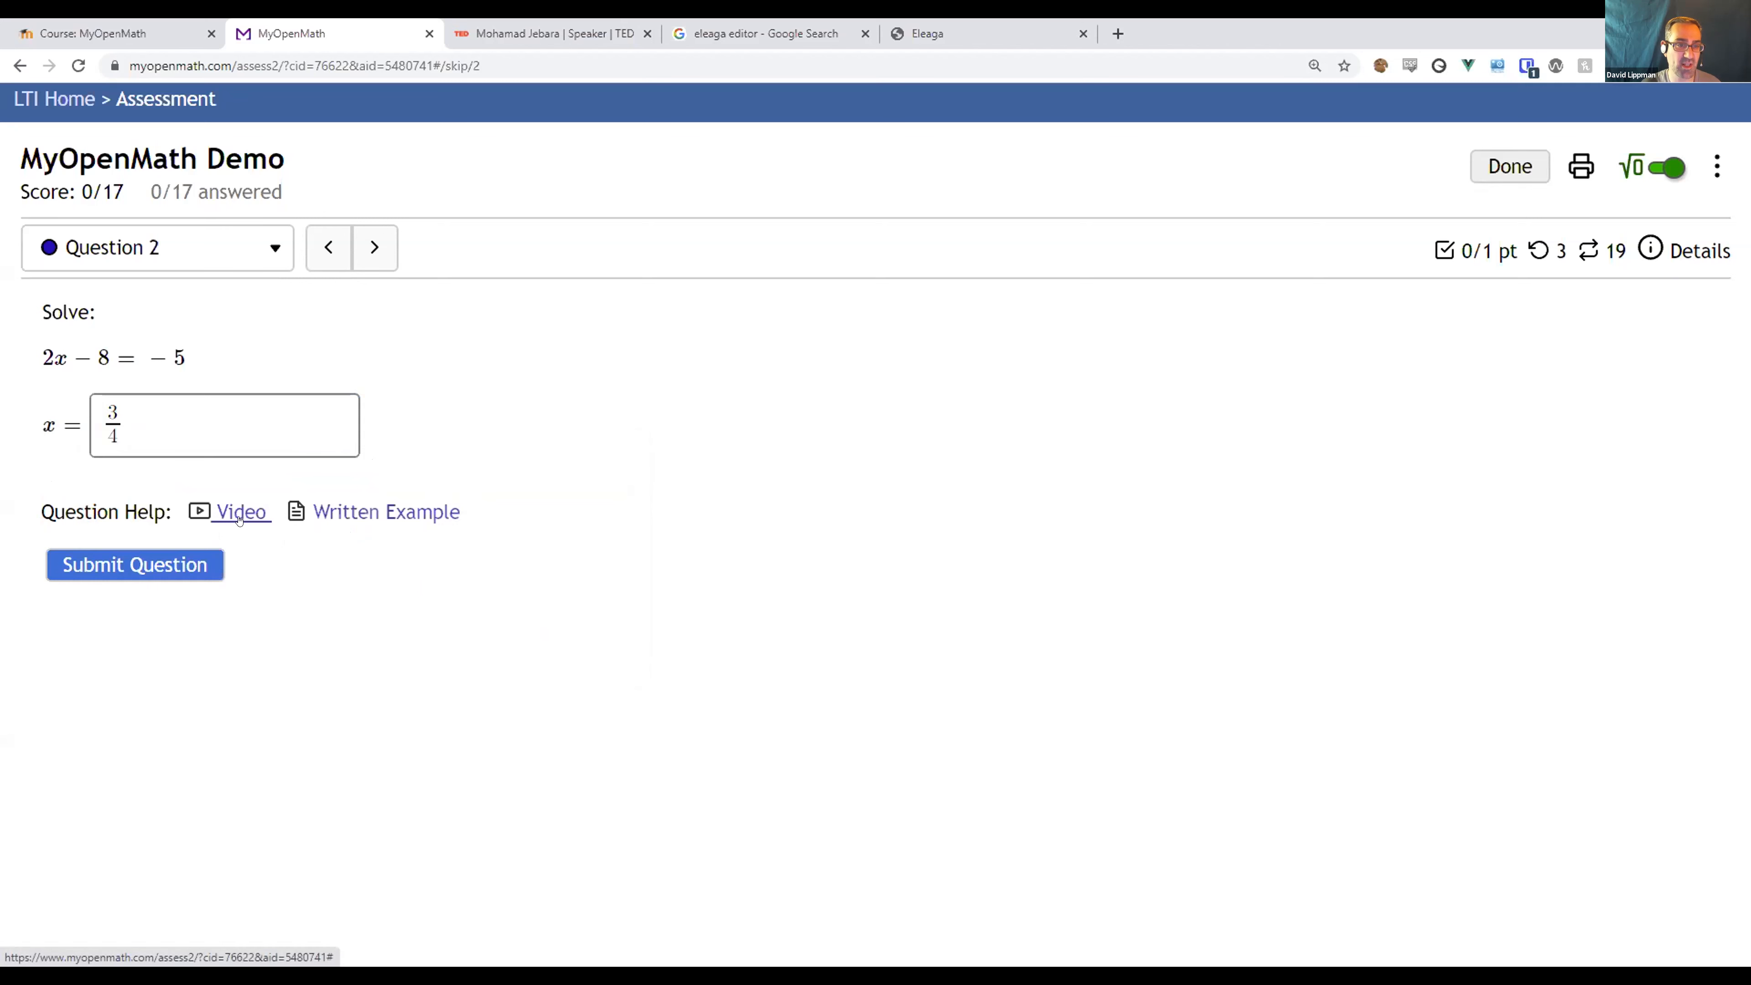
pyautogui.click(239, 511)
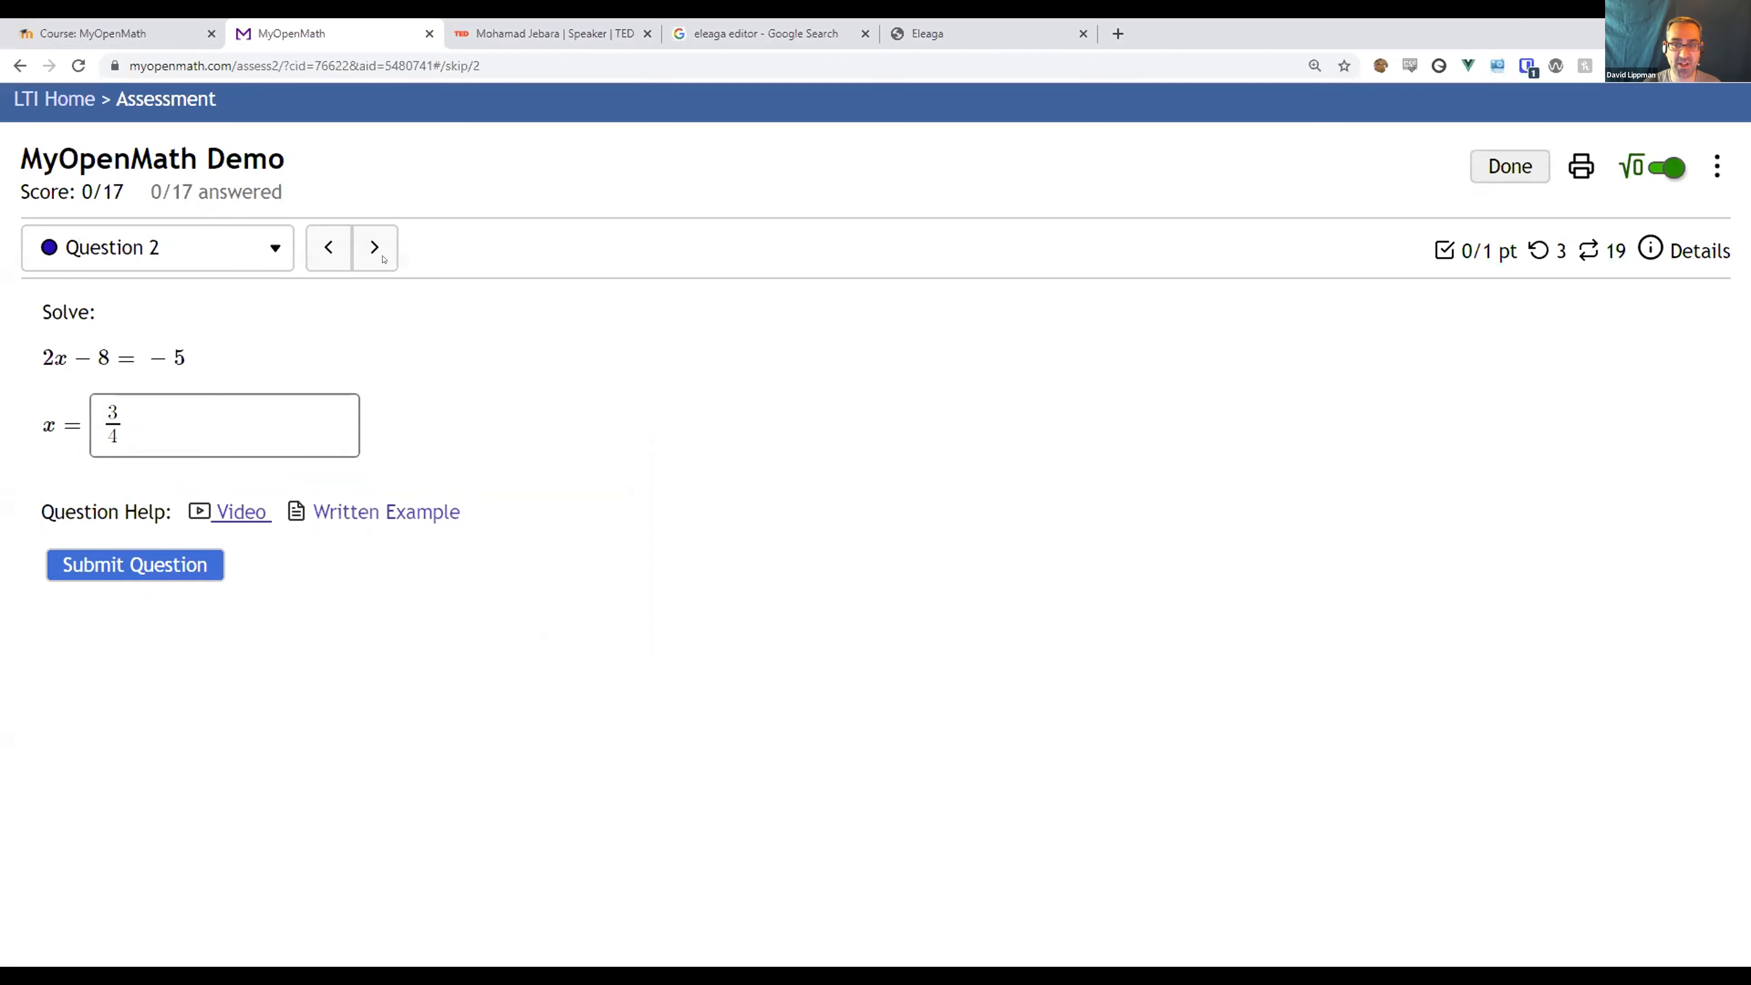
pyautogui.click(374, 247)
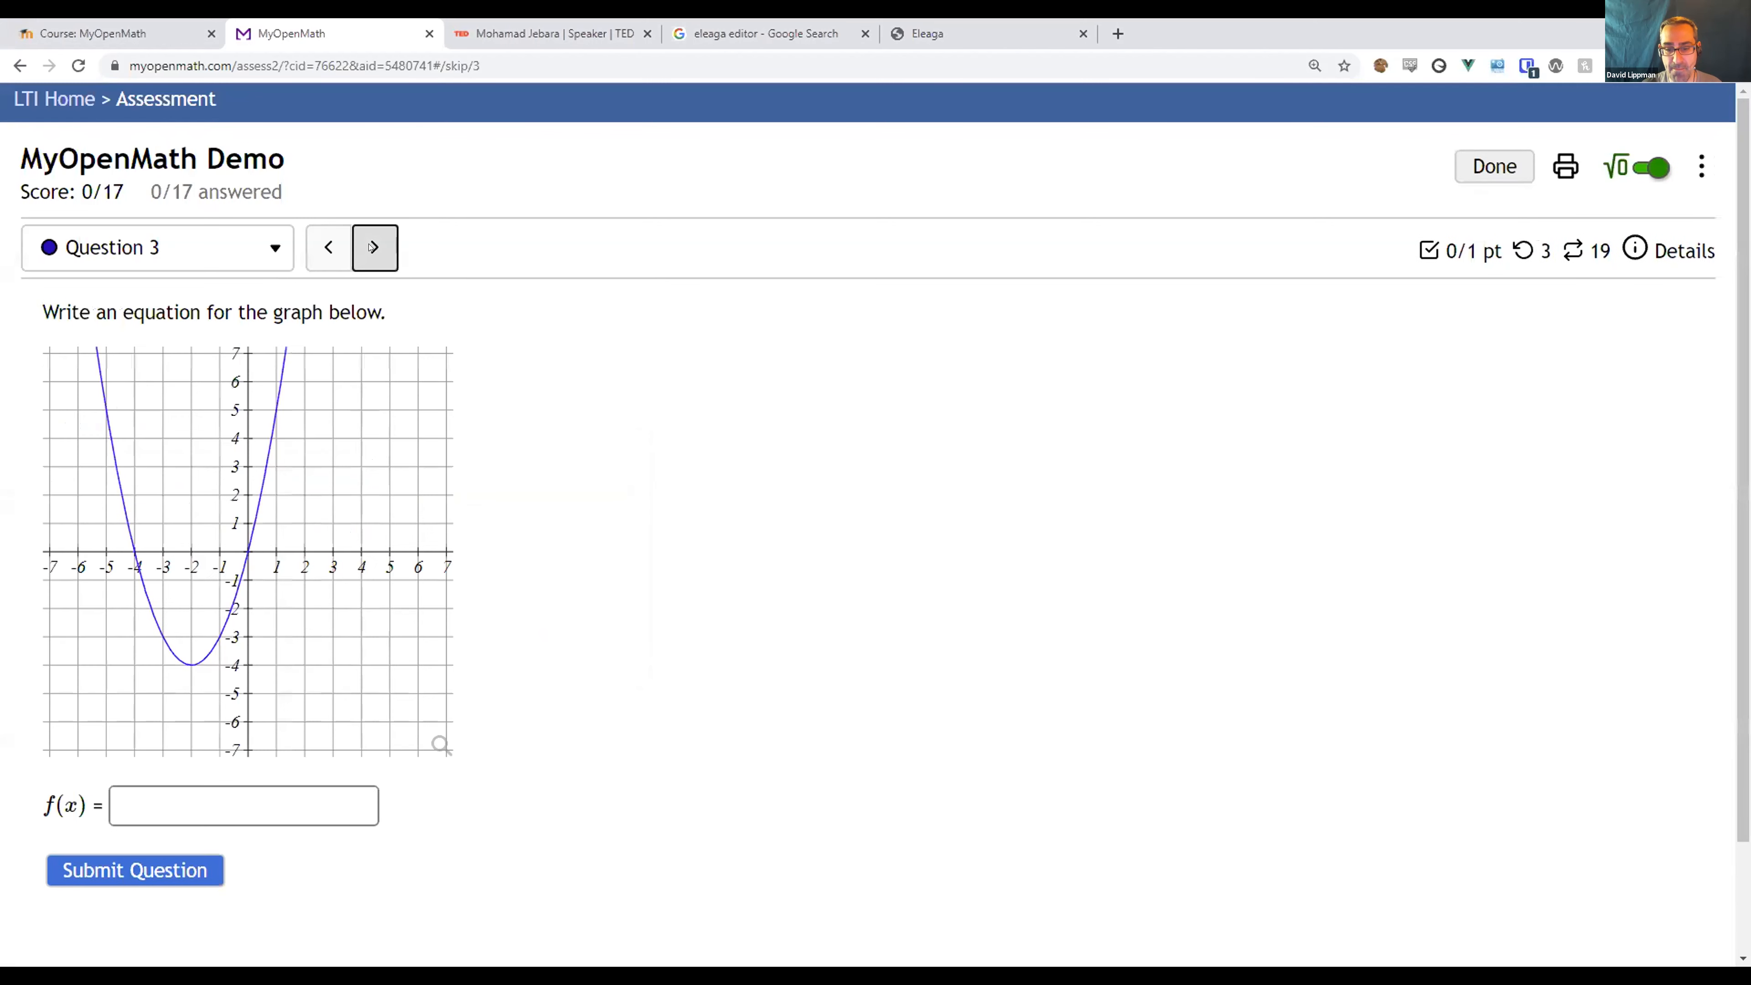
# Answer Question 3's parabola with f(x) = (x+2)^2-4 for 1/1 credit and advance to Question 4.
pyautogui.click(243, 805)
pyautogui.write('(x')
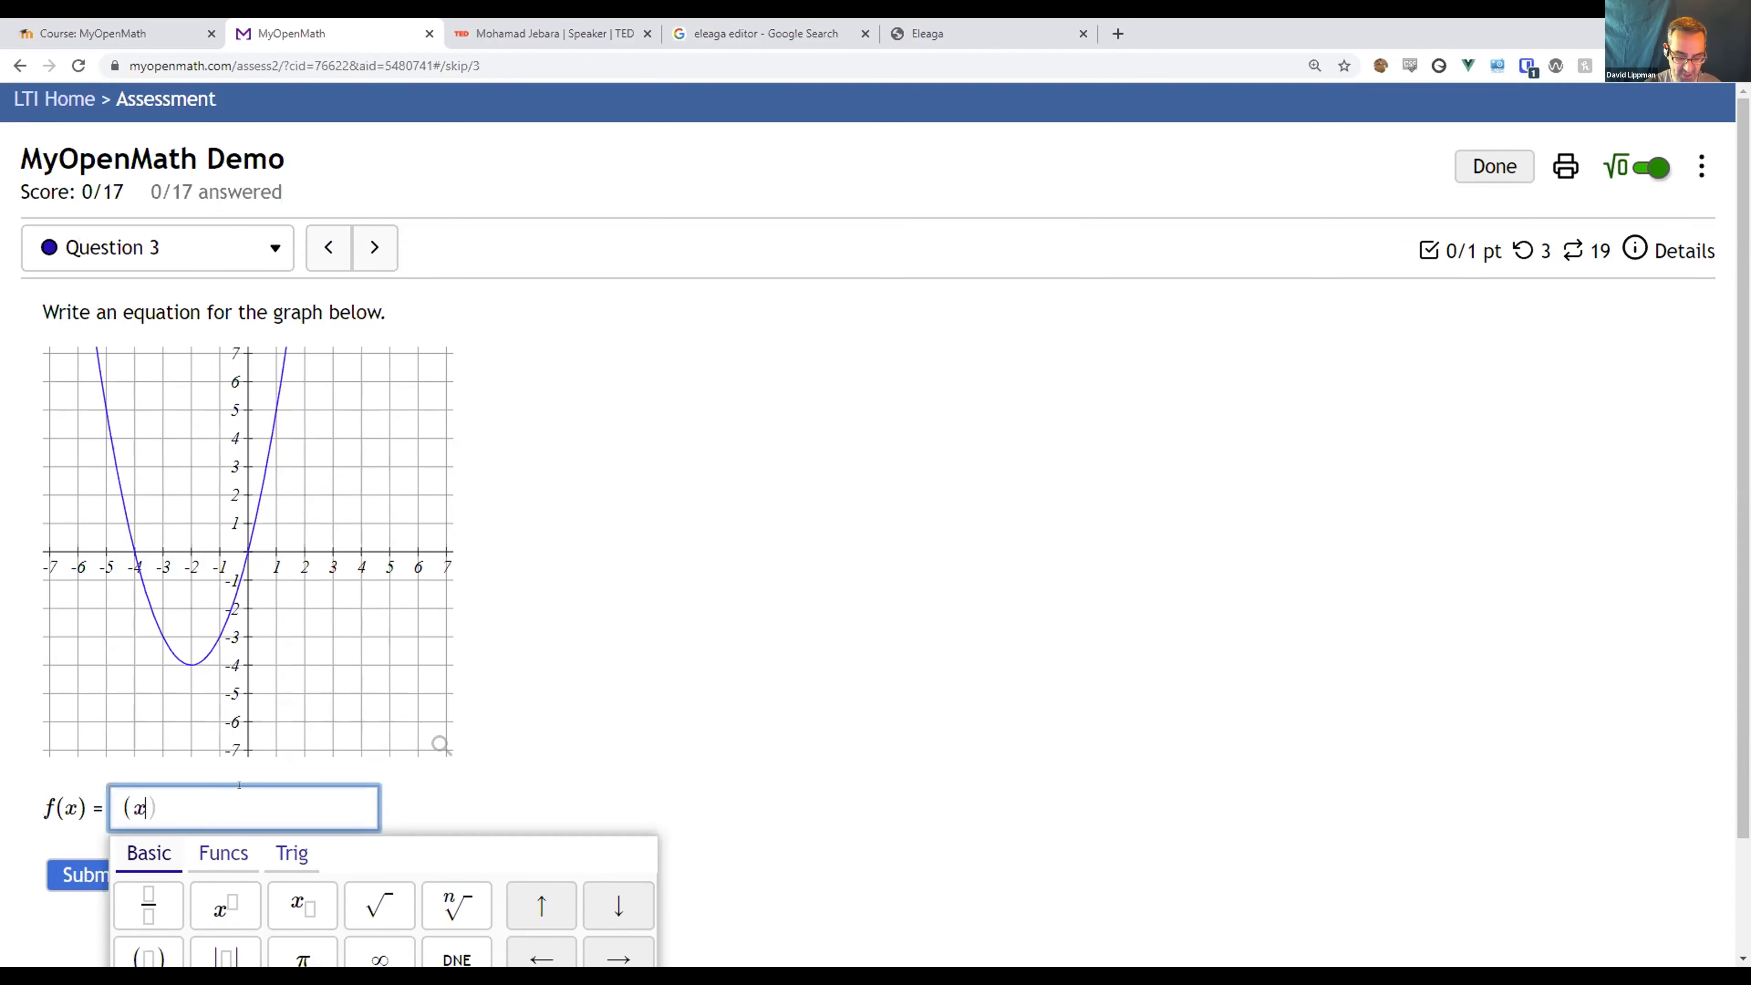
pyautogui.write('+ 2)')
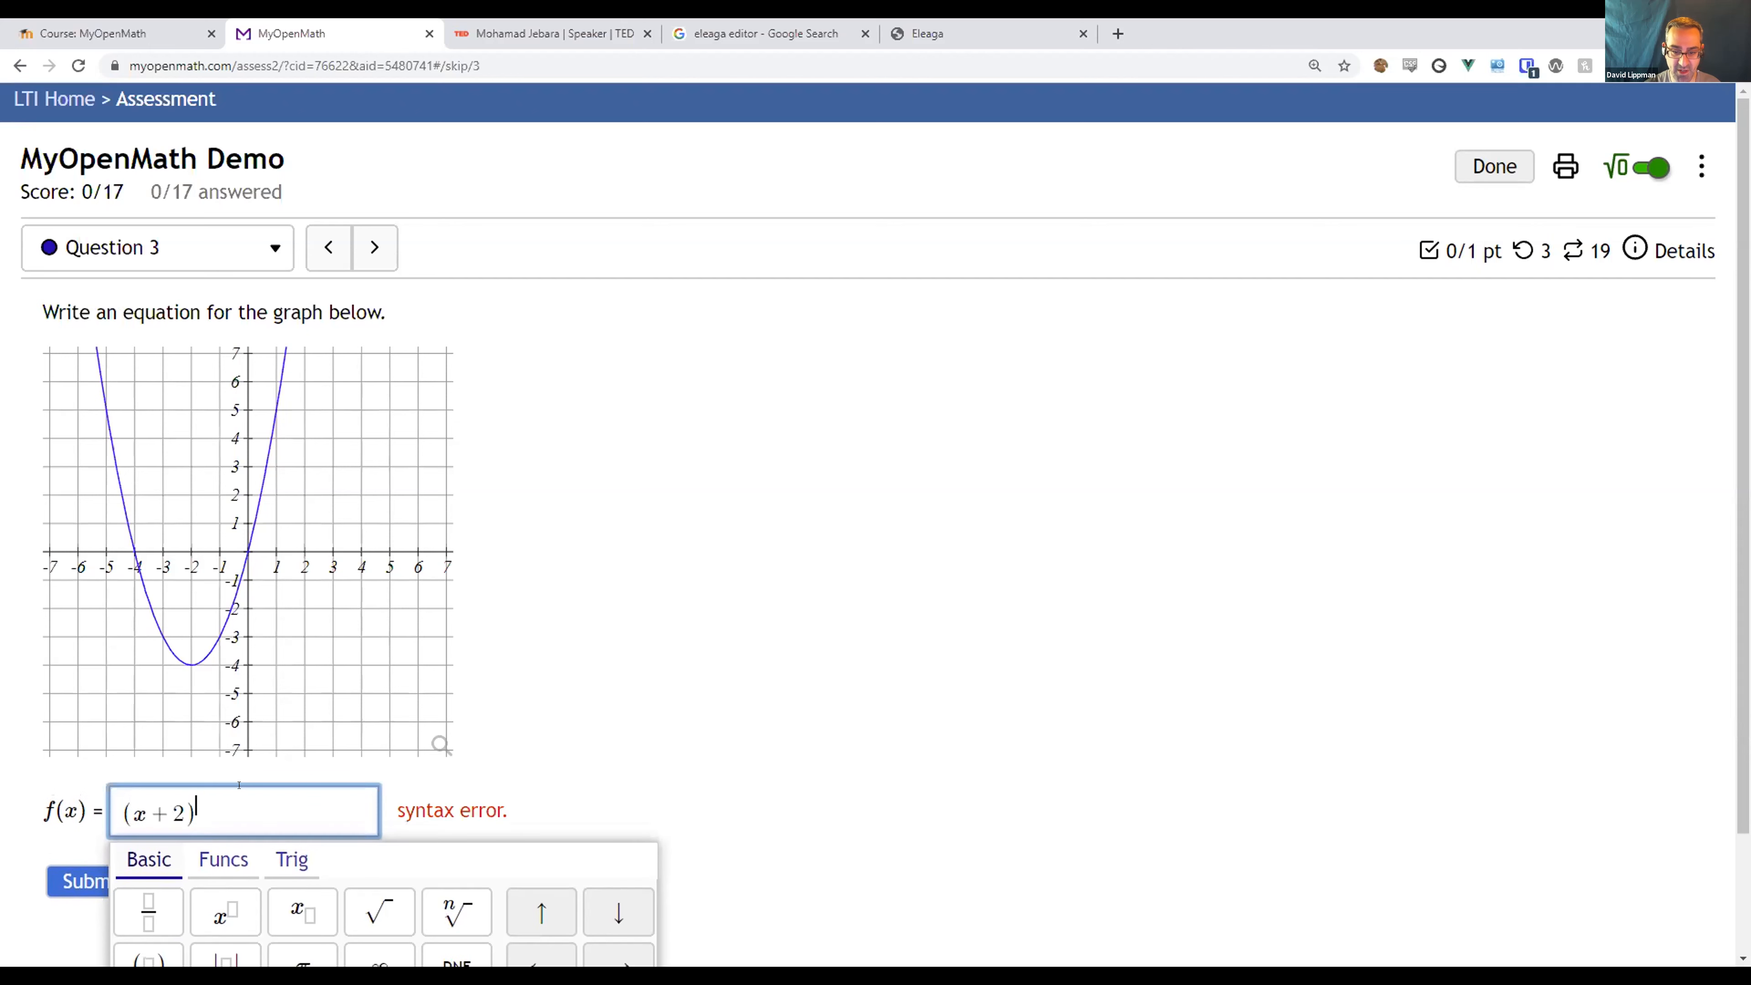
pyautogui.write('^2-4')
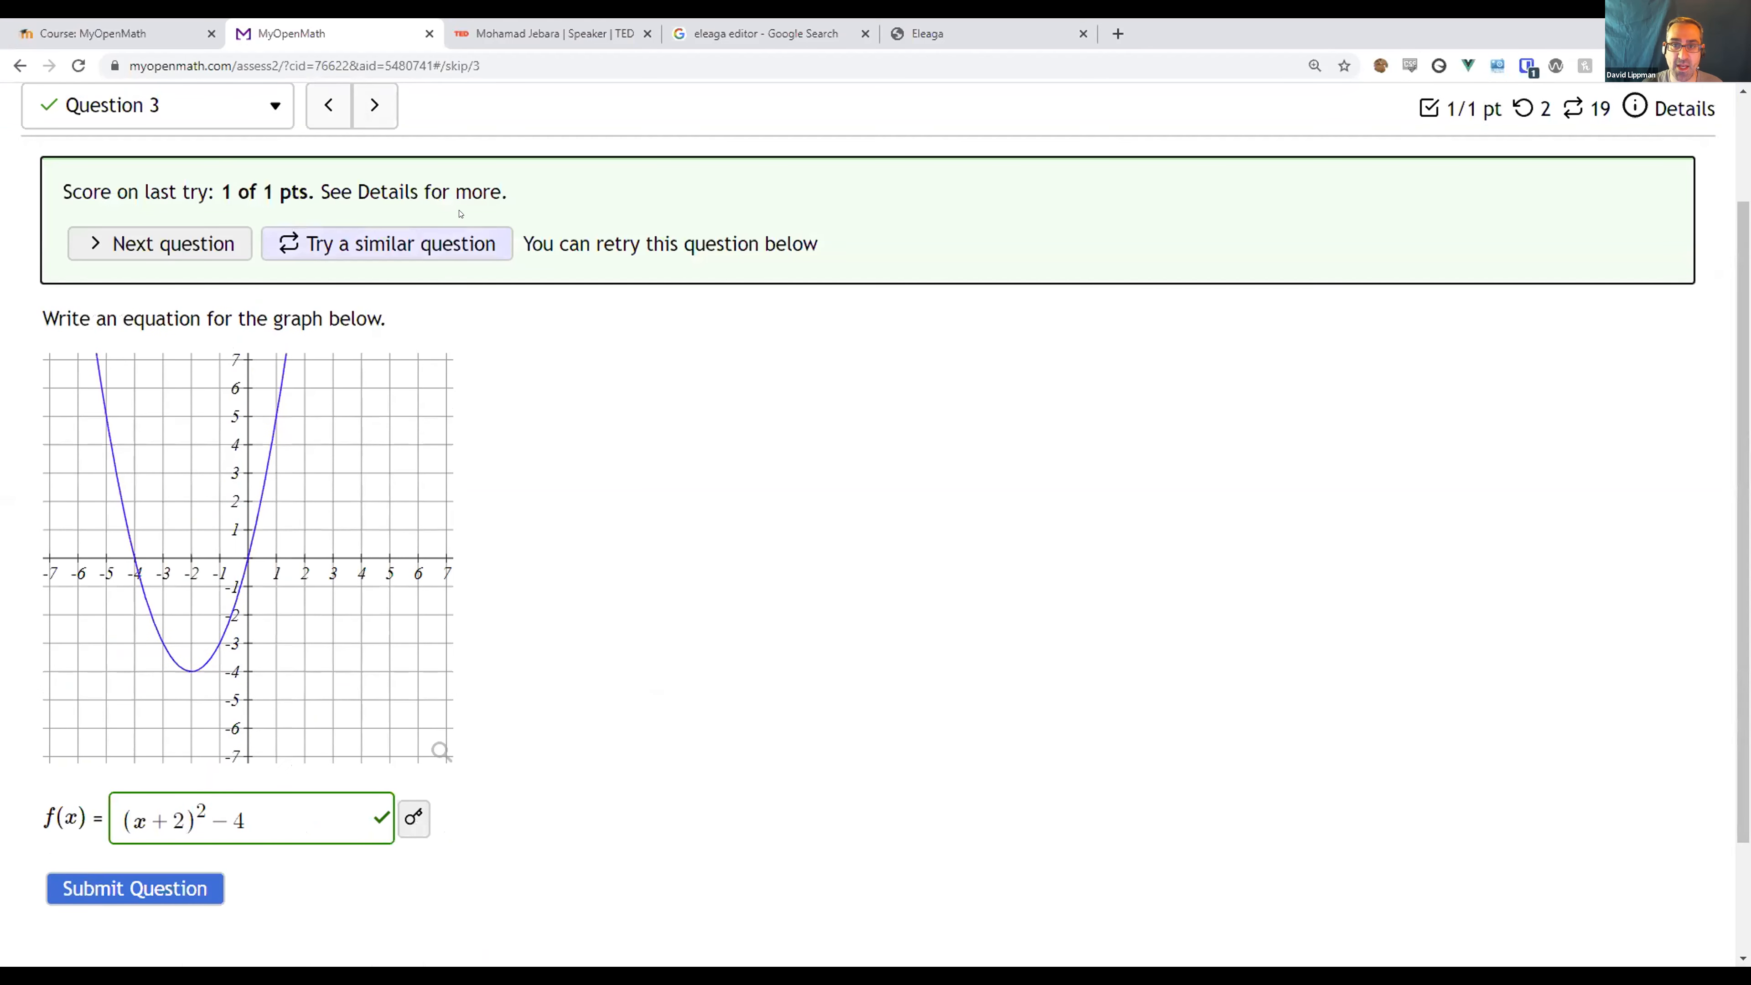
pyautogui.click(374, 105)
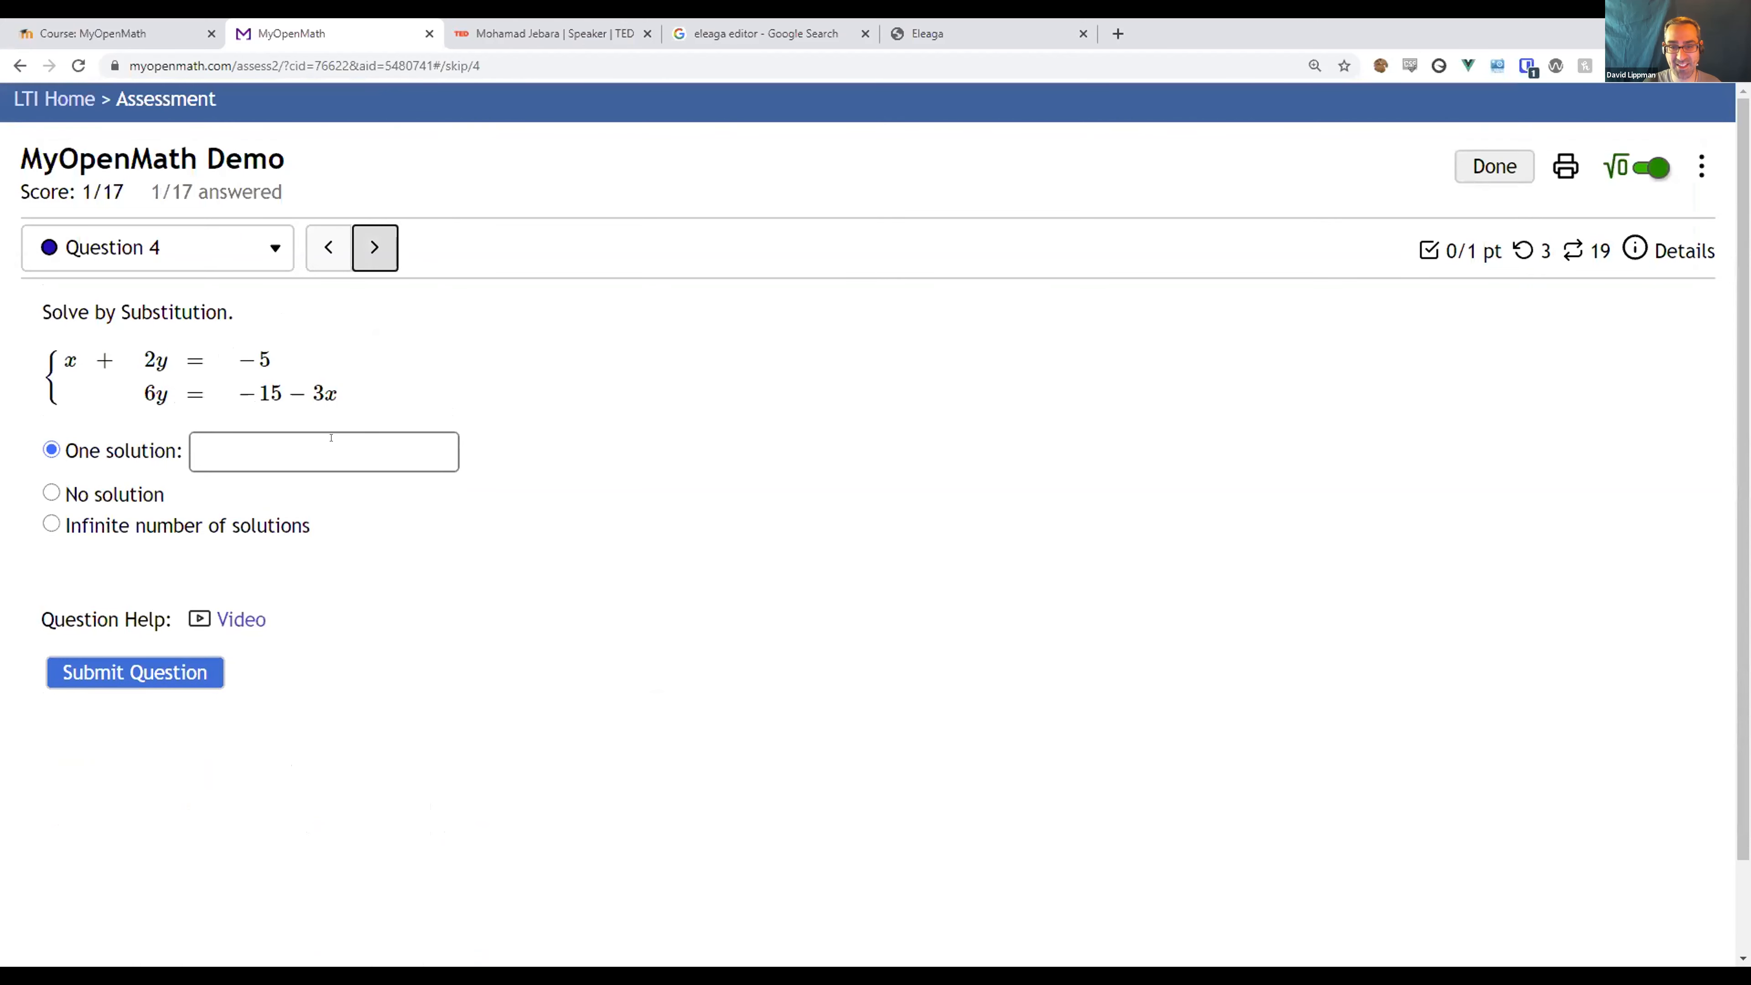
pyautogui.moveTo(375, 249)
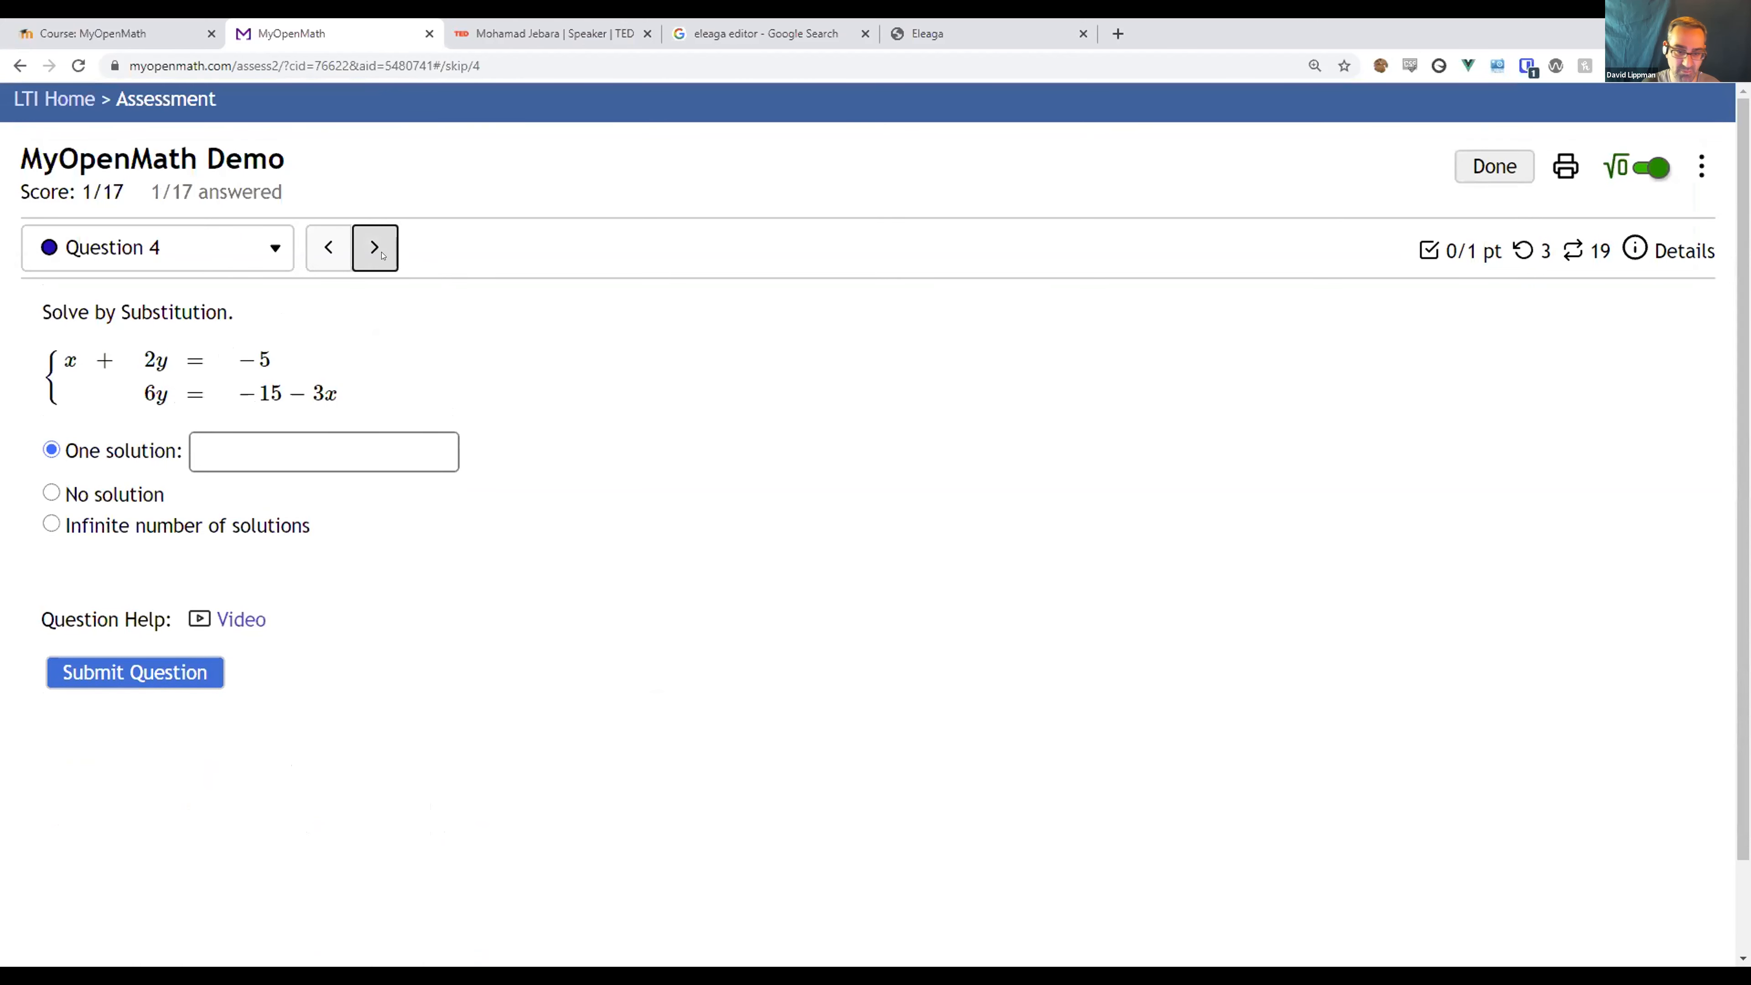
# Step through Questions 5 to 9, glancing at the absolute-value interval entry, to reach Question 10.
pyautogui.click(374, 247)
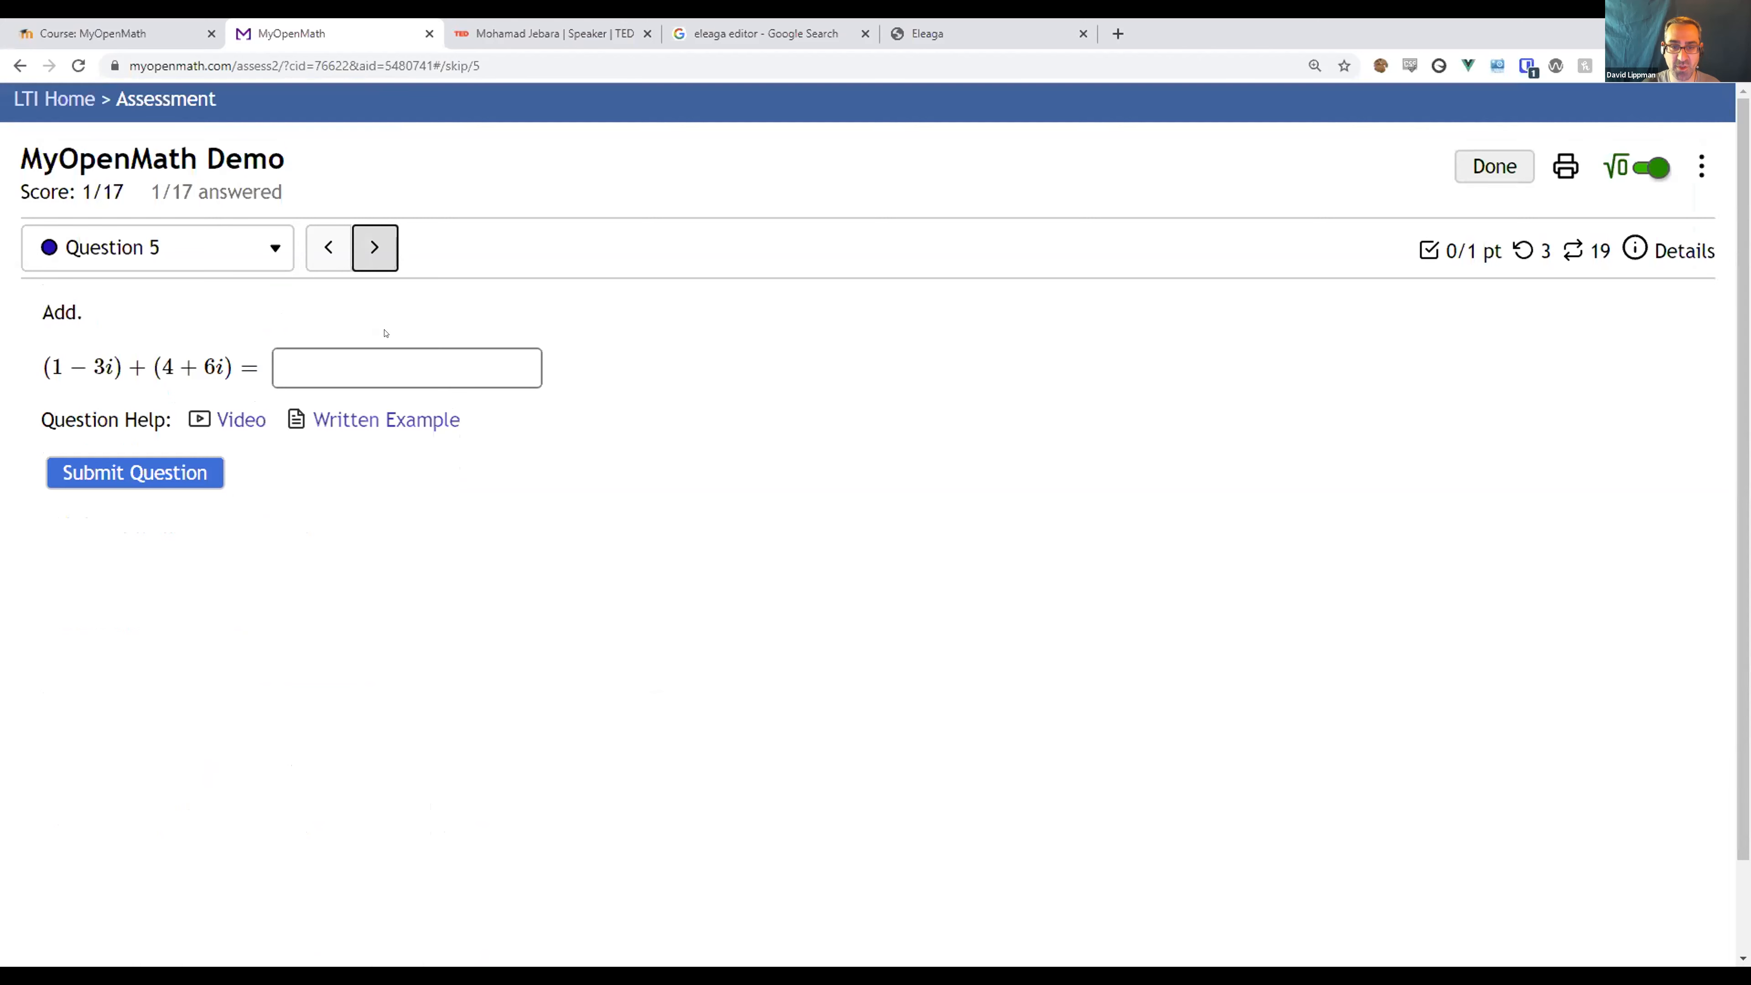
pyautogui.click(374, 247)
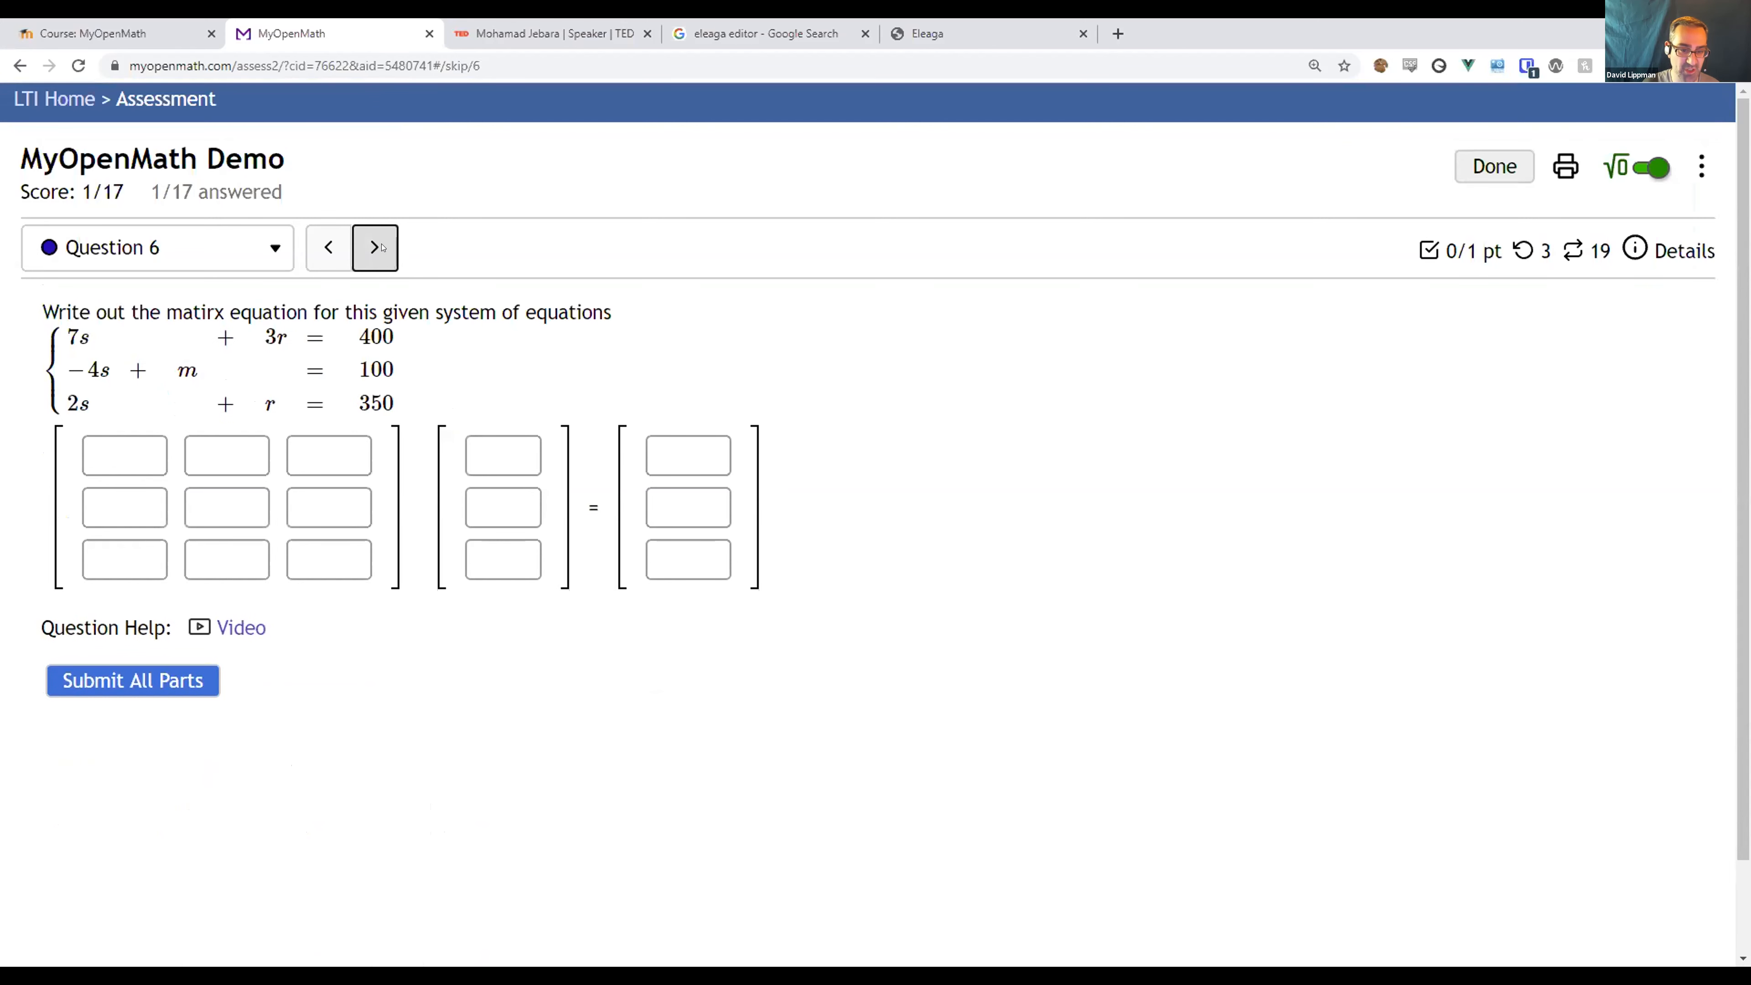
pyautogui.click(374, 248)
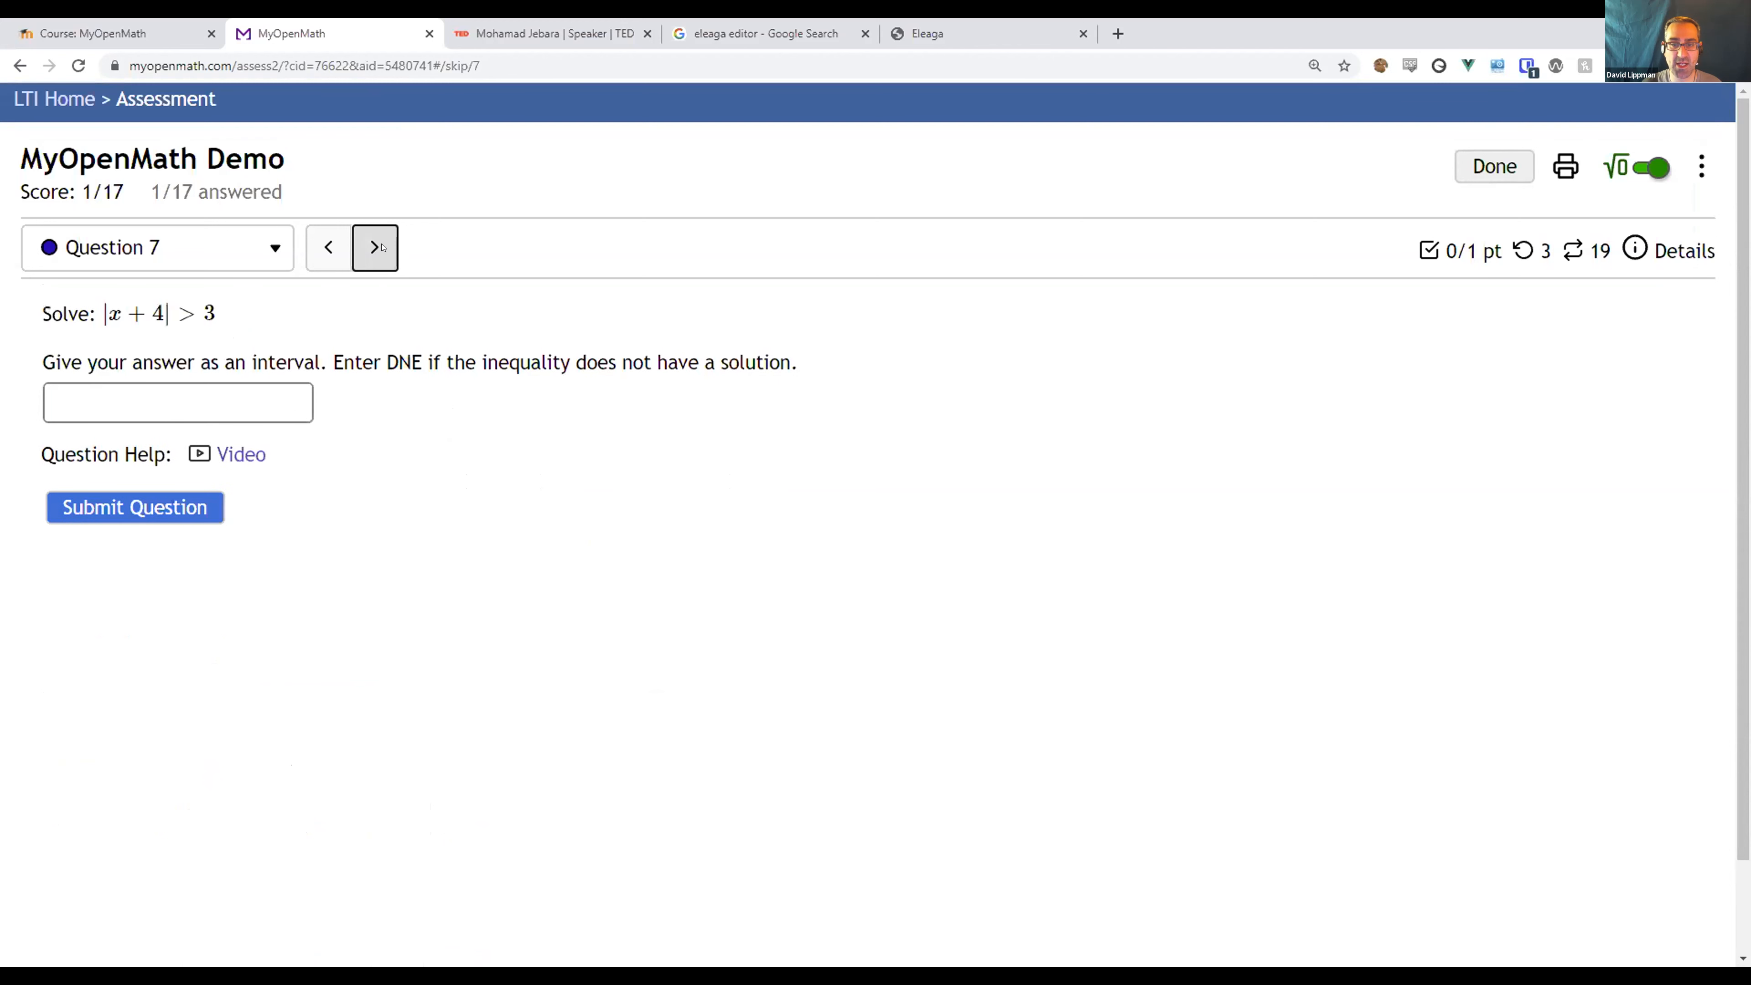
pyautogui.click(177, 402)
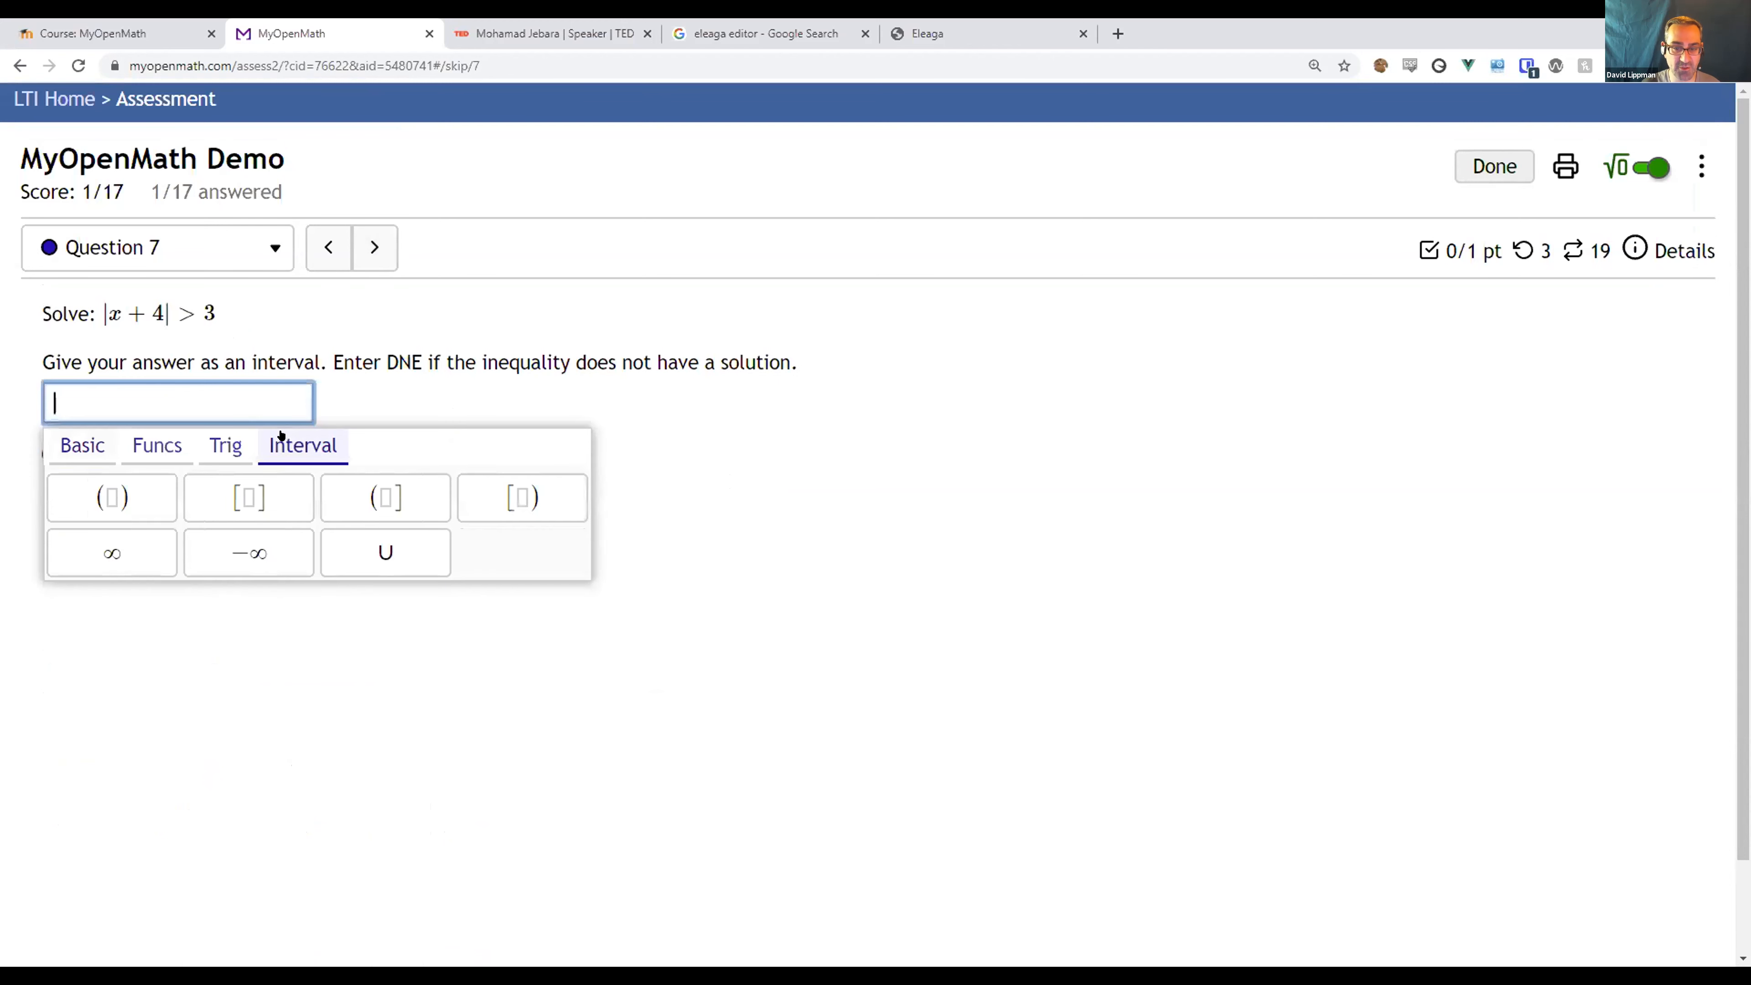
pyautogui.moveTo(373, 247)
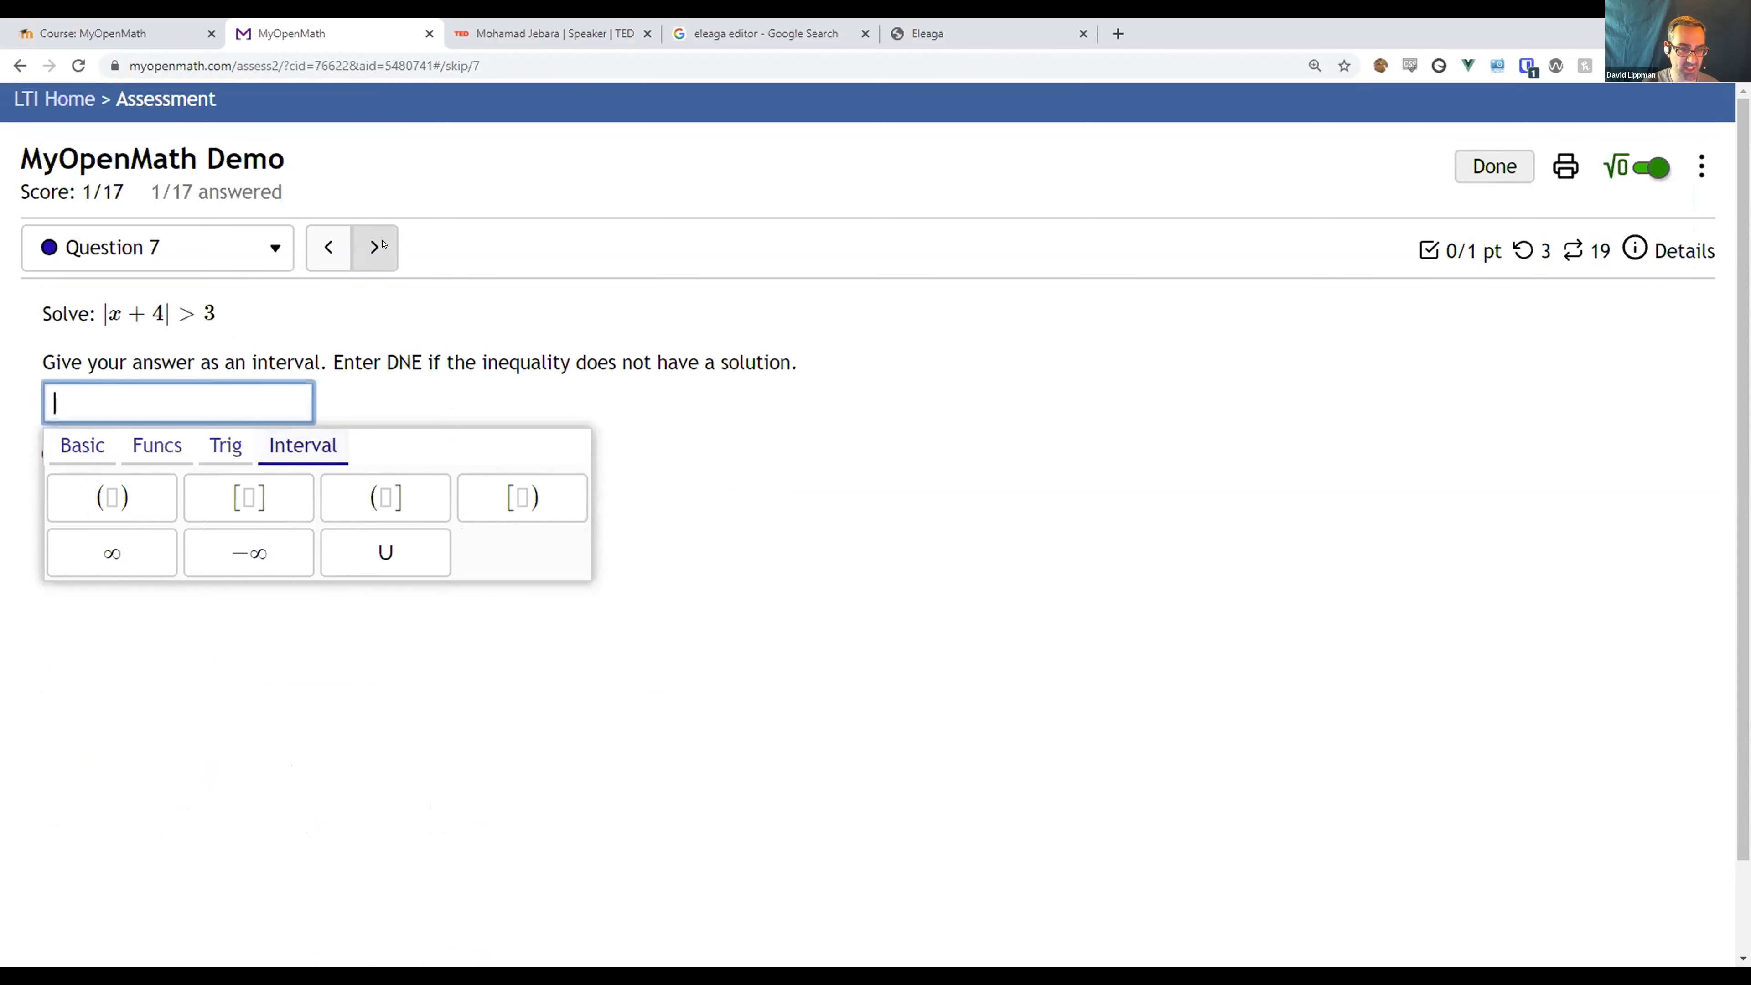
pyautogui.click(375, 247)
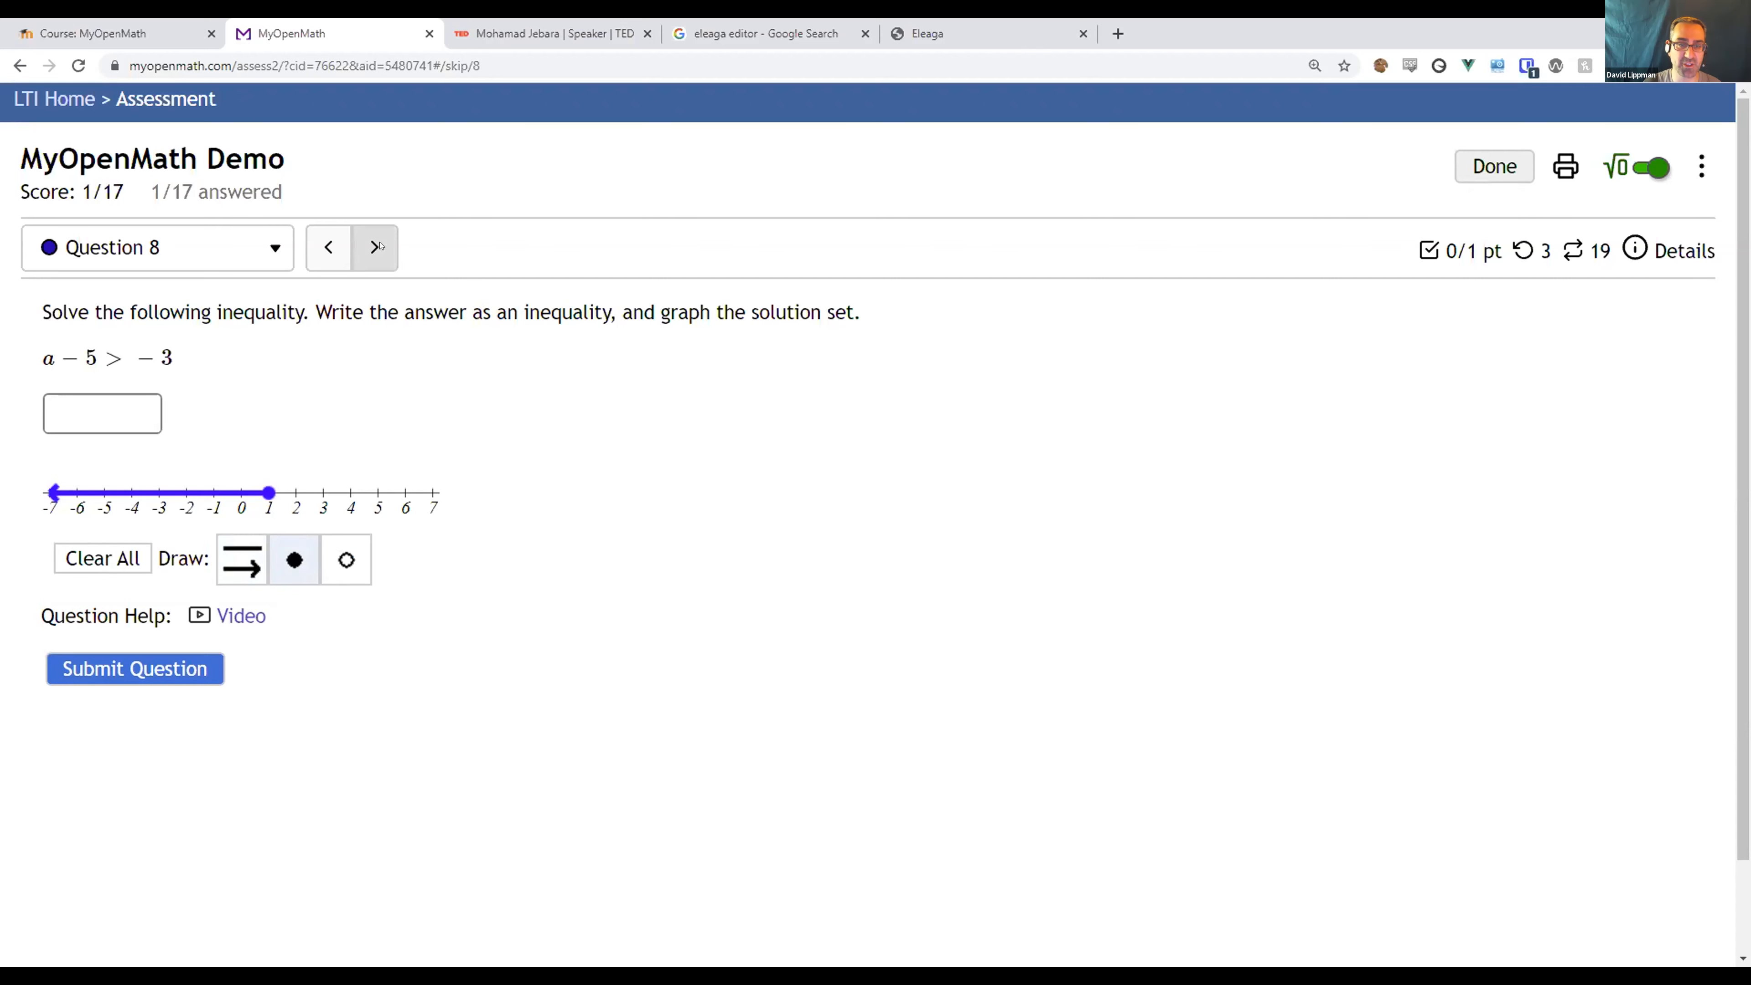
pyautogui.click(374, 247)
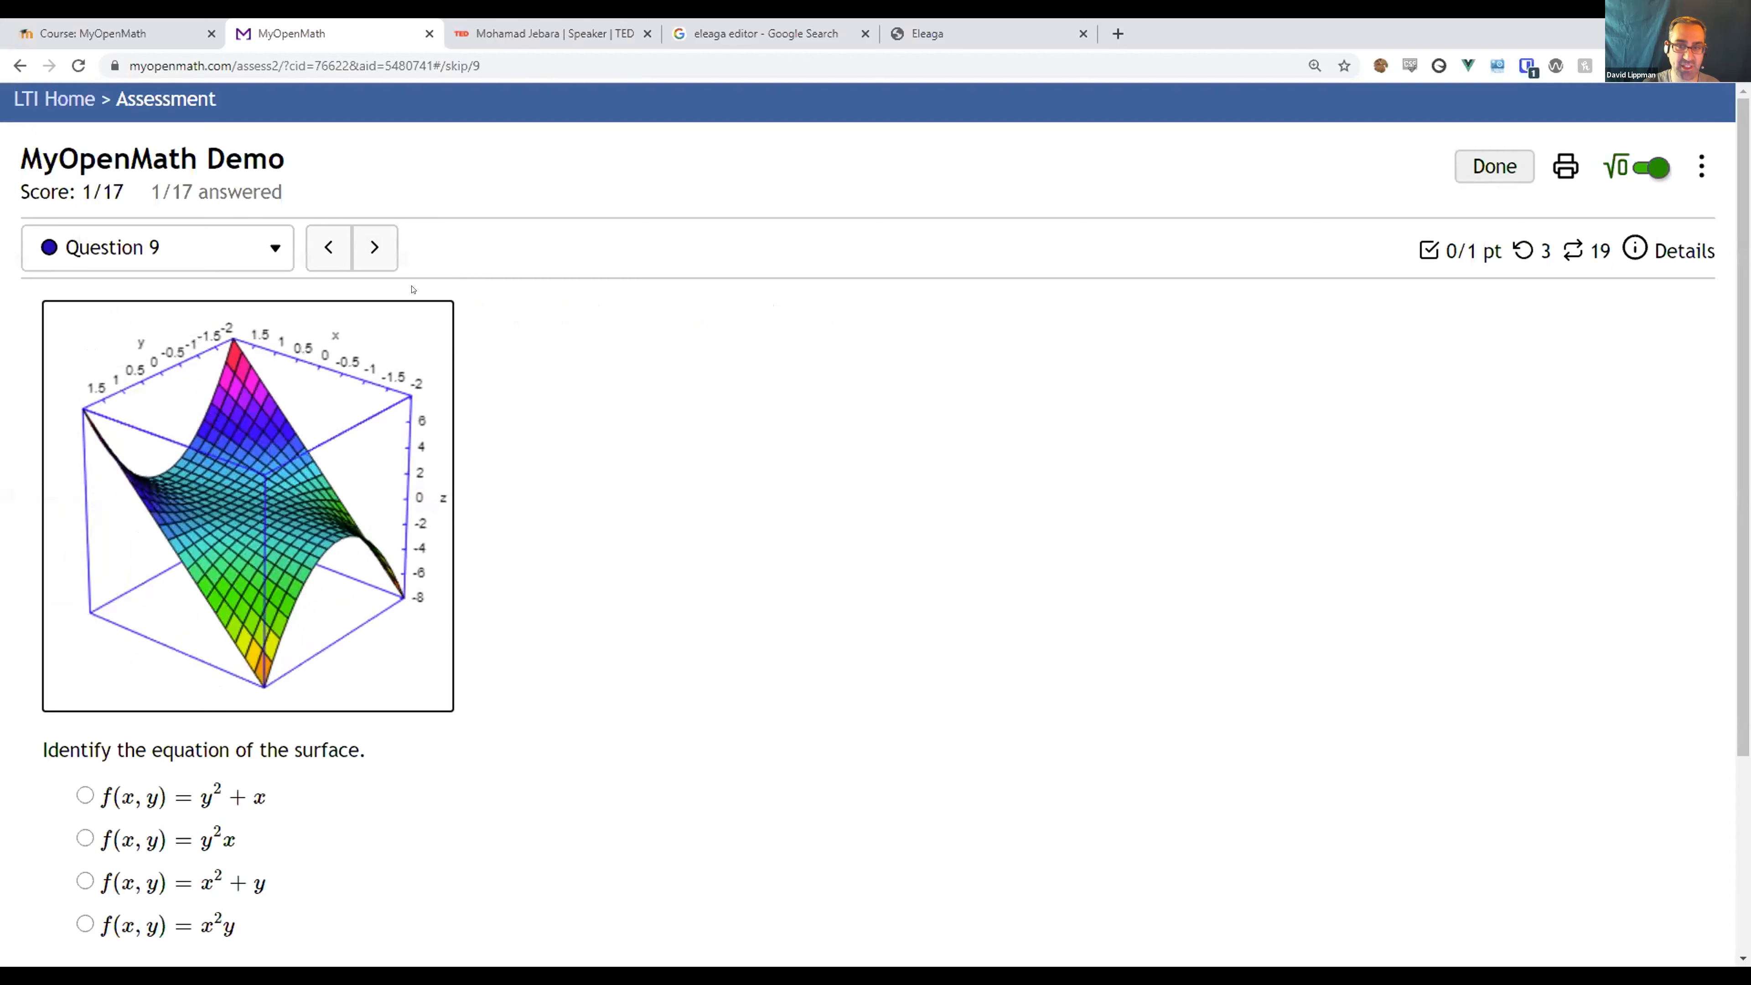
pyautogui.click(374, 248)
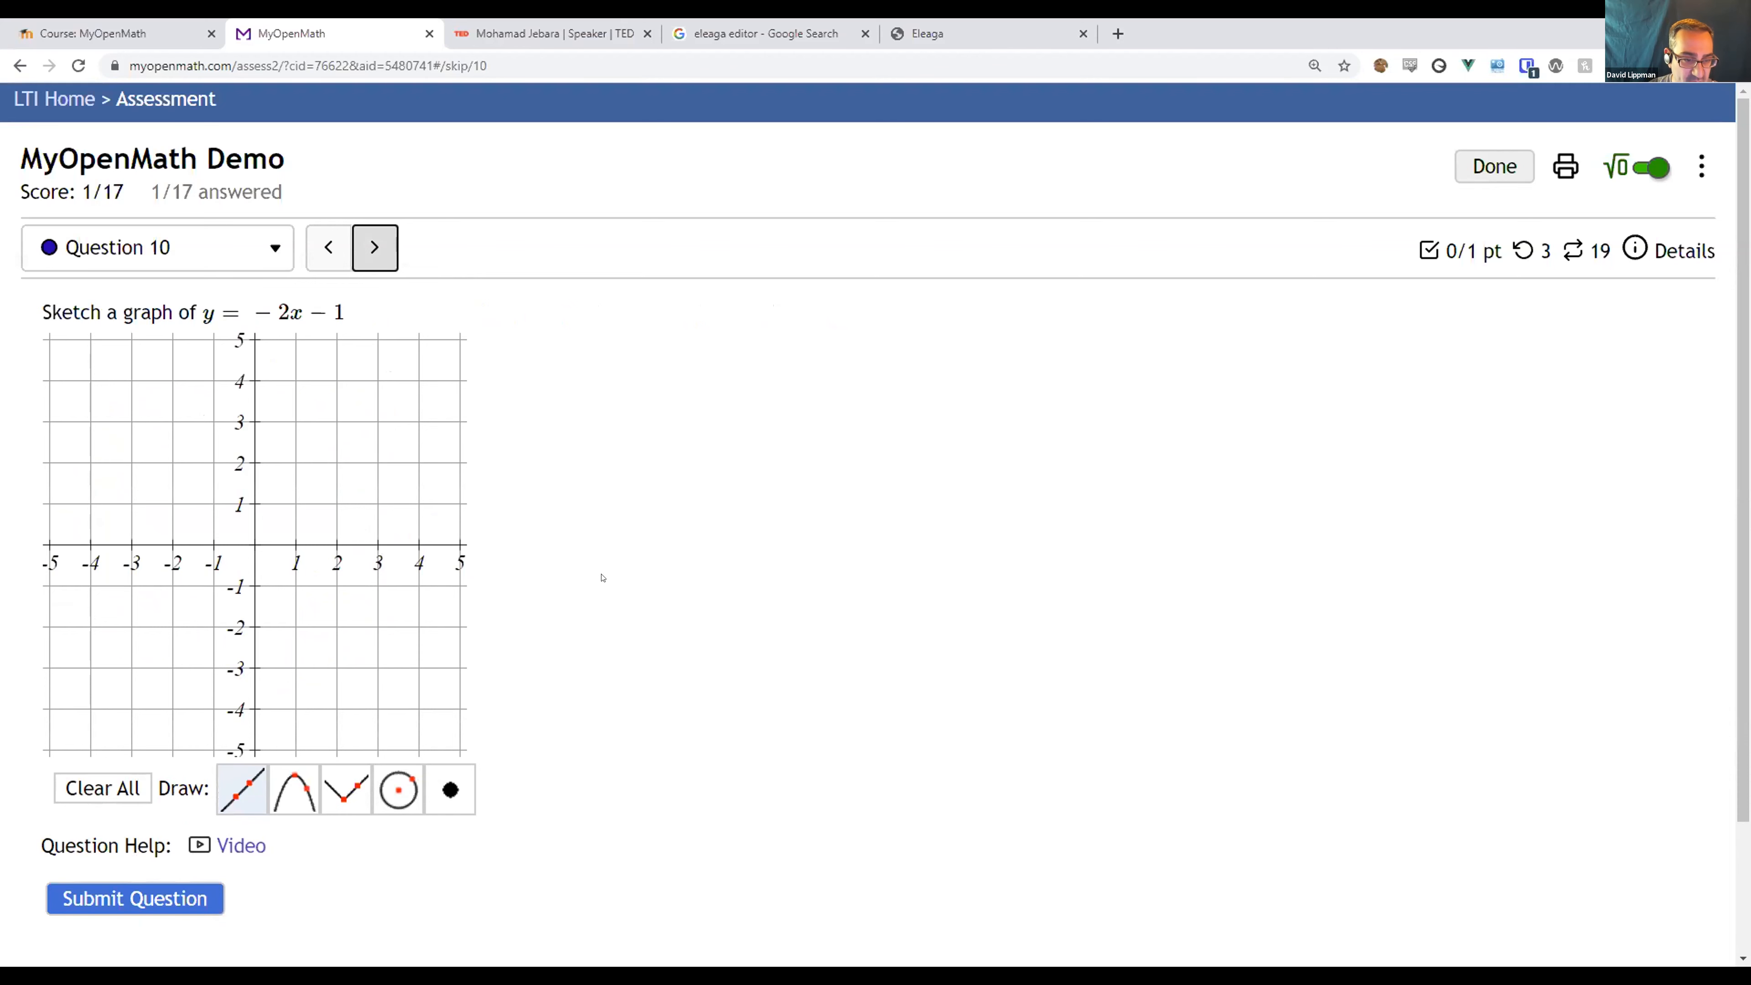
pyautogui.moveTo(283, 640)
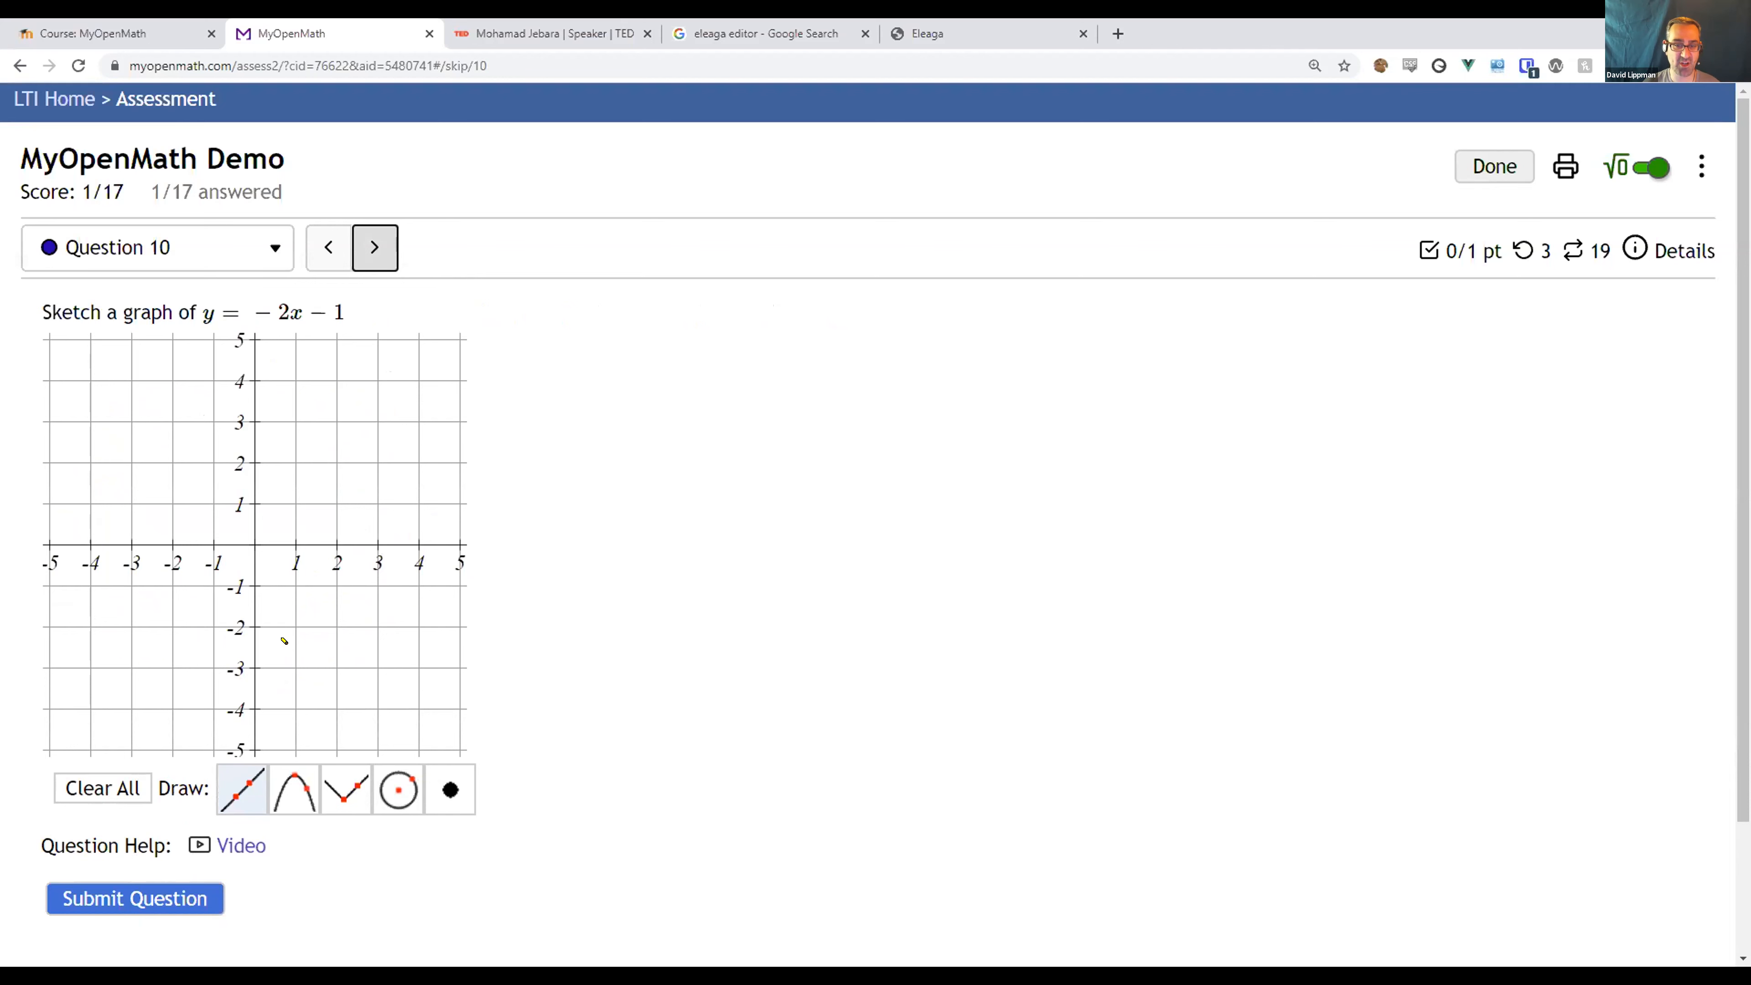
pyautogui.moveTo(512, 801)
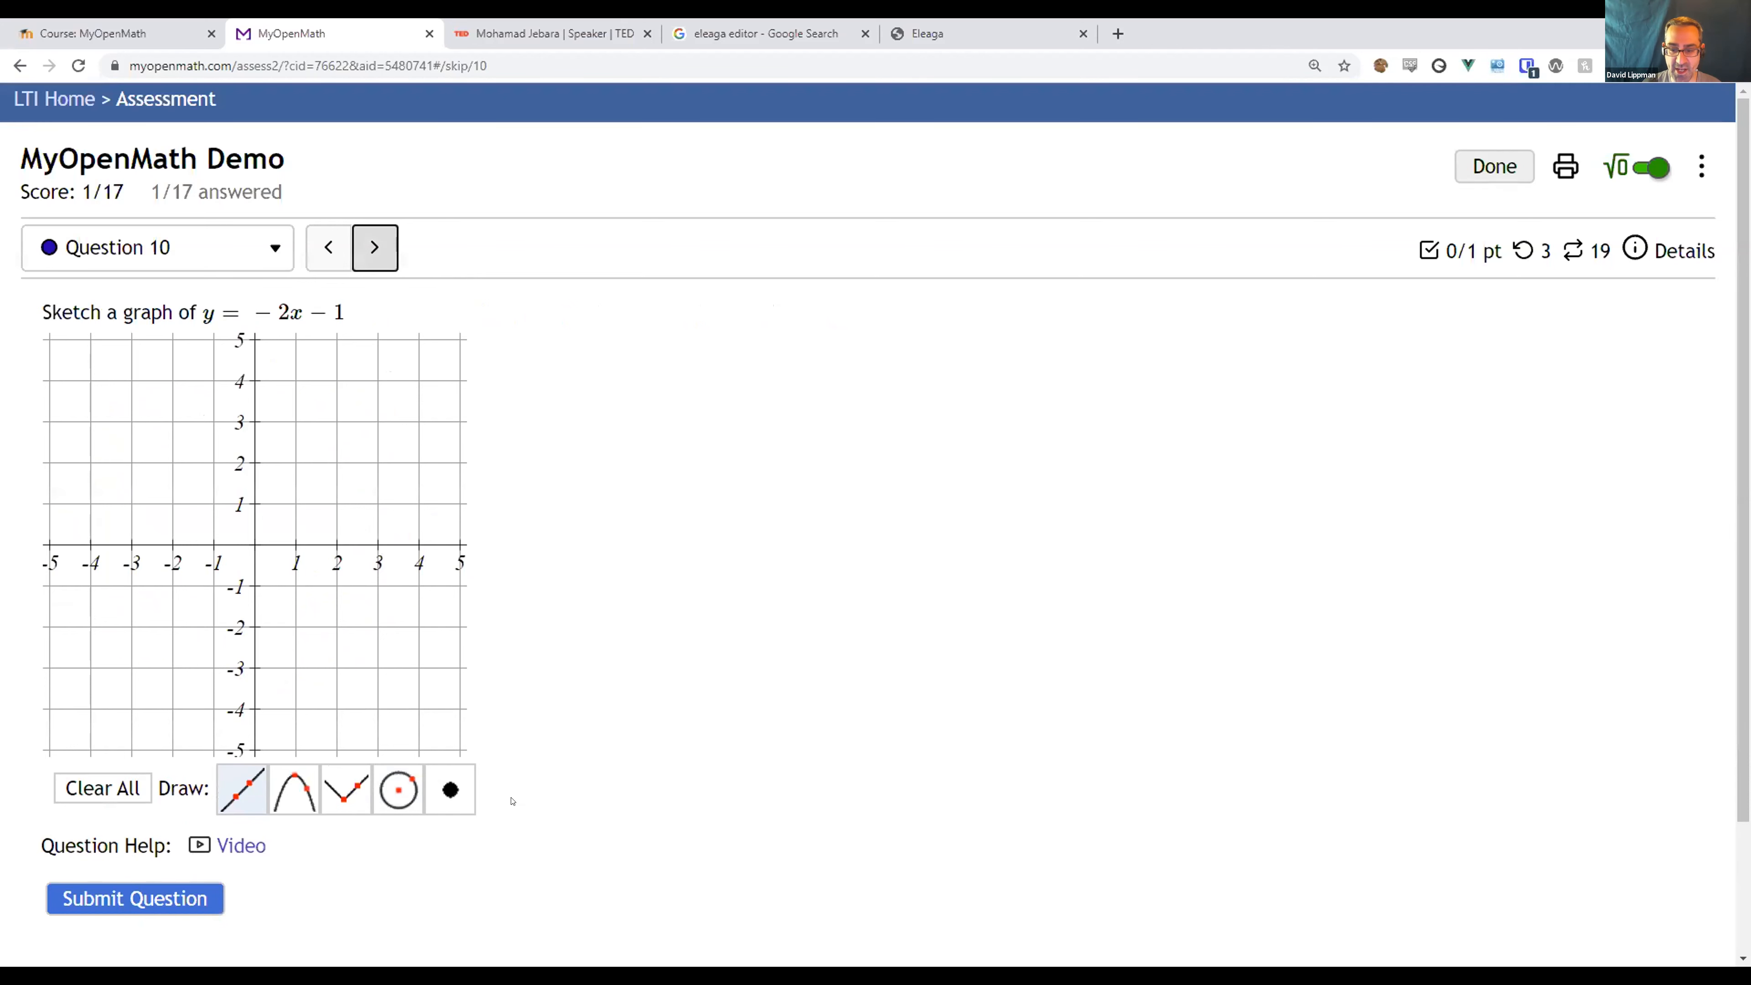
pyautogui.moveTo(504, 785)
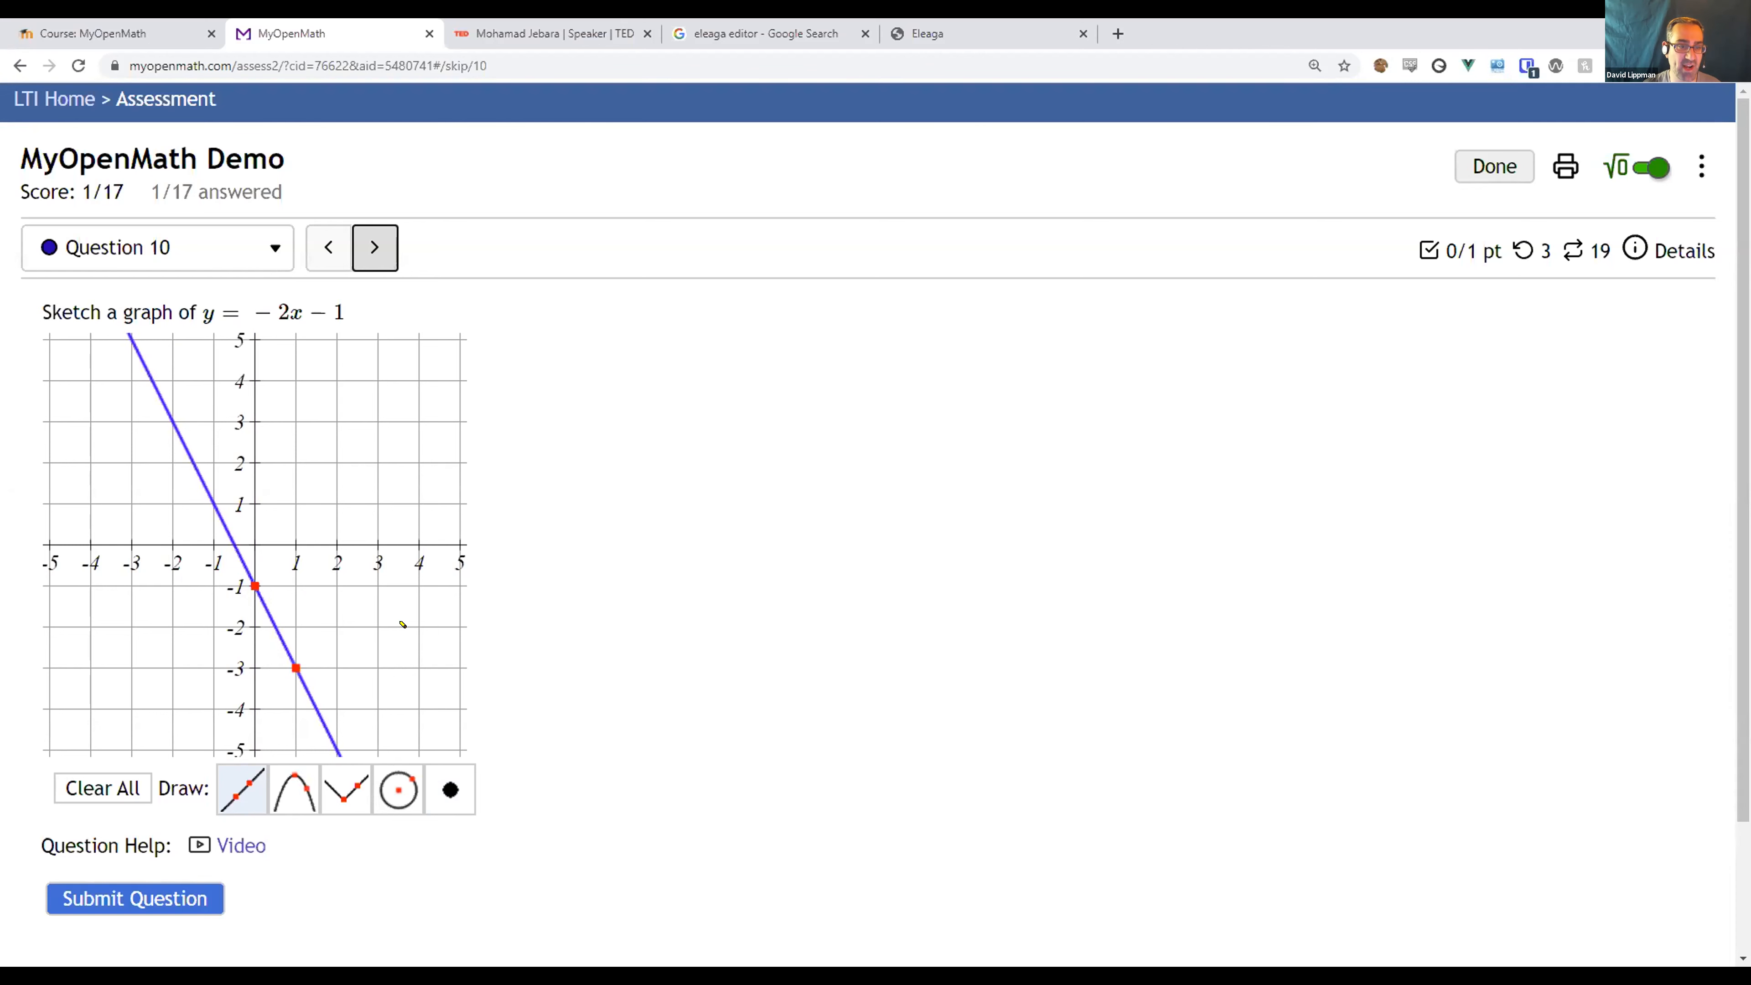
# Submit the graphed line y = −2x − 1 for Question 10, raising the score to 2/17.
pyautogui.click(134, 897)
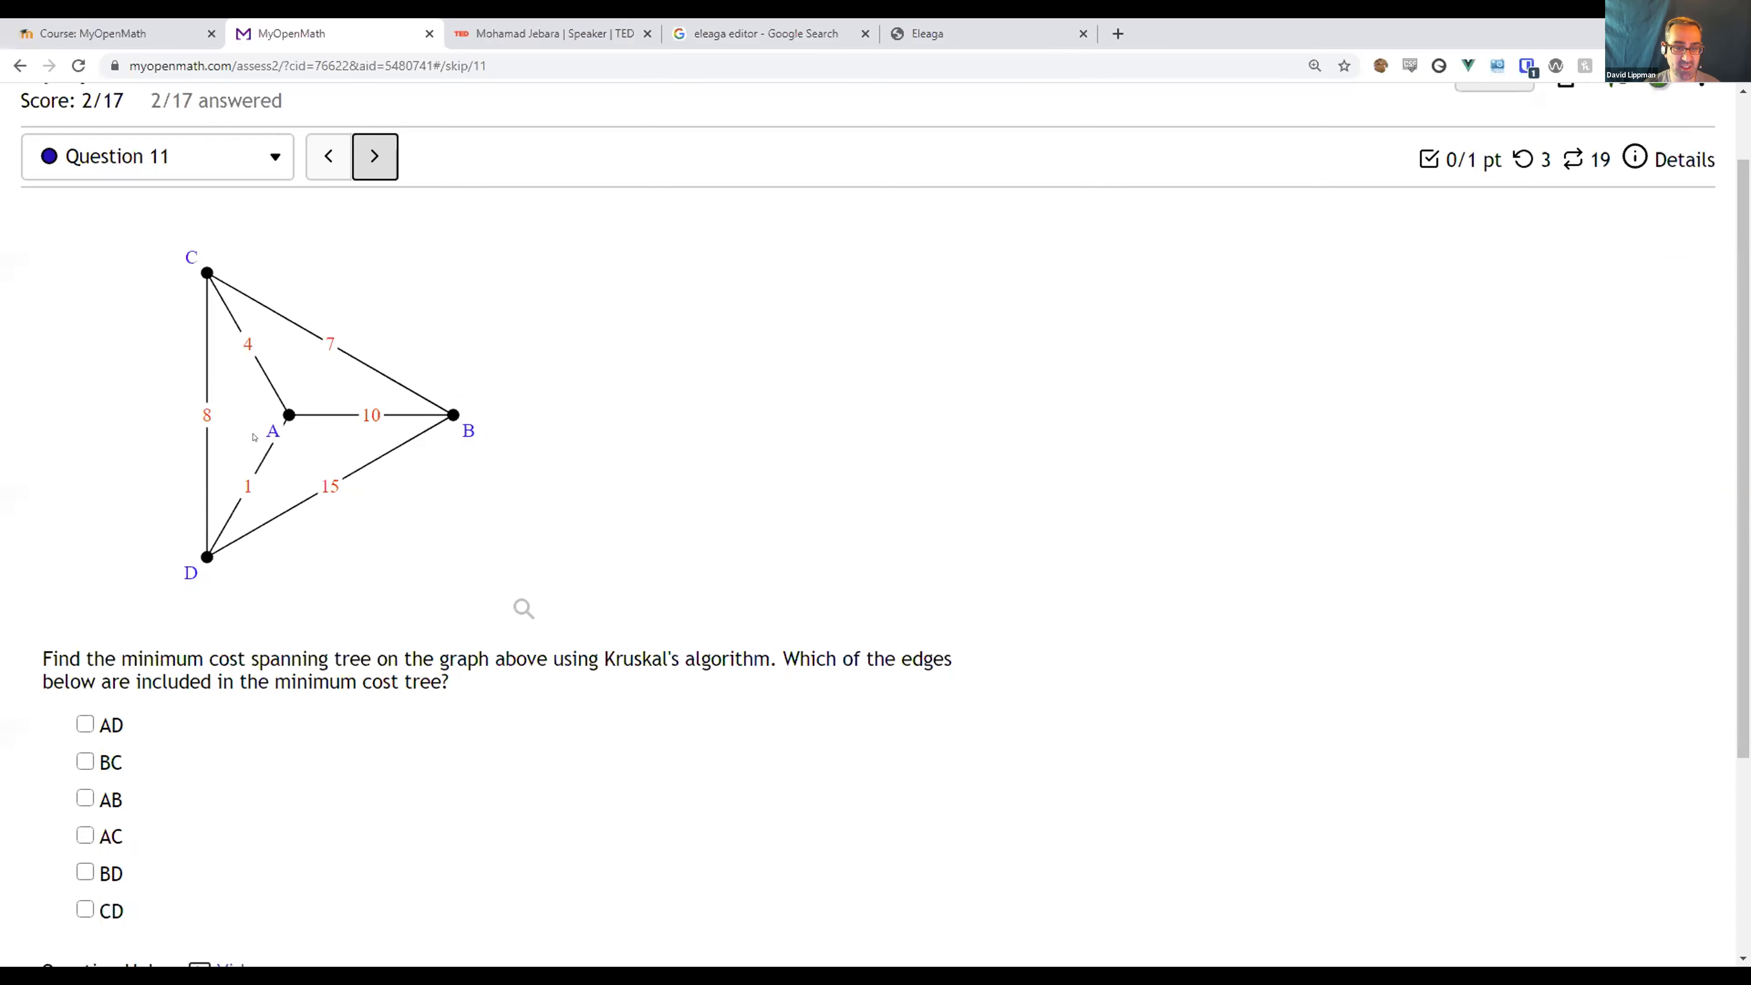
pyautogui.moveTo(369, 402)
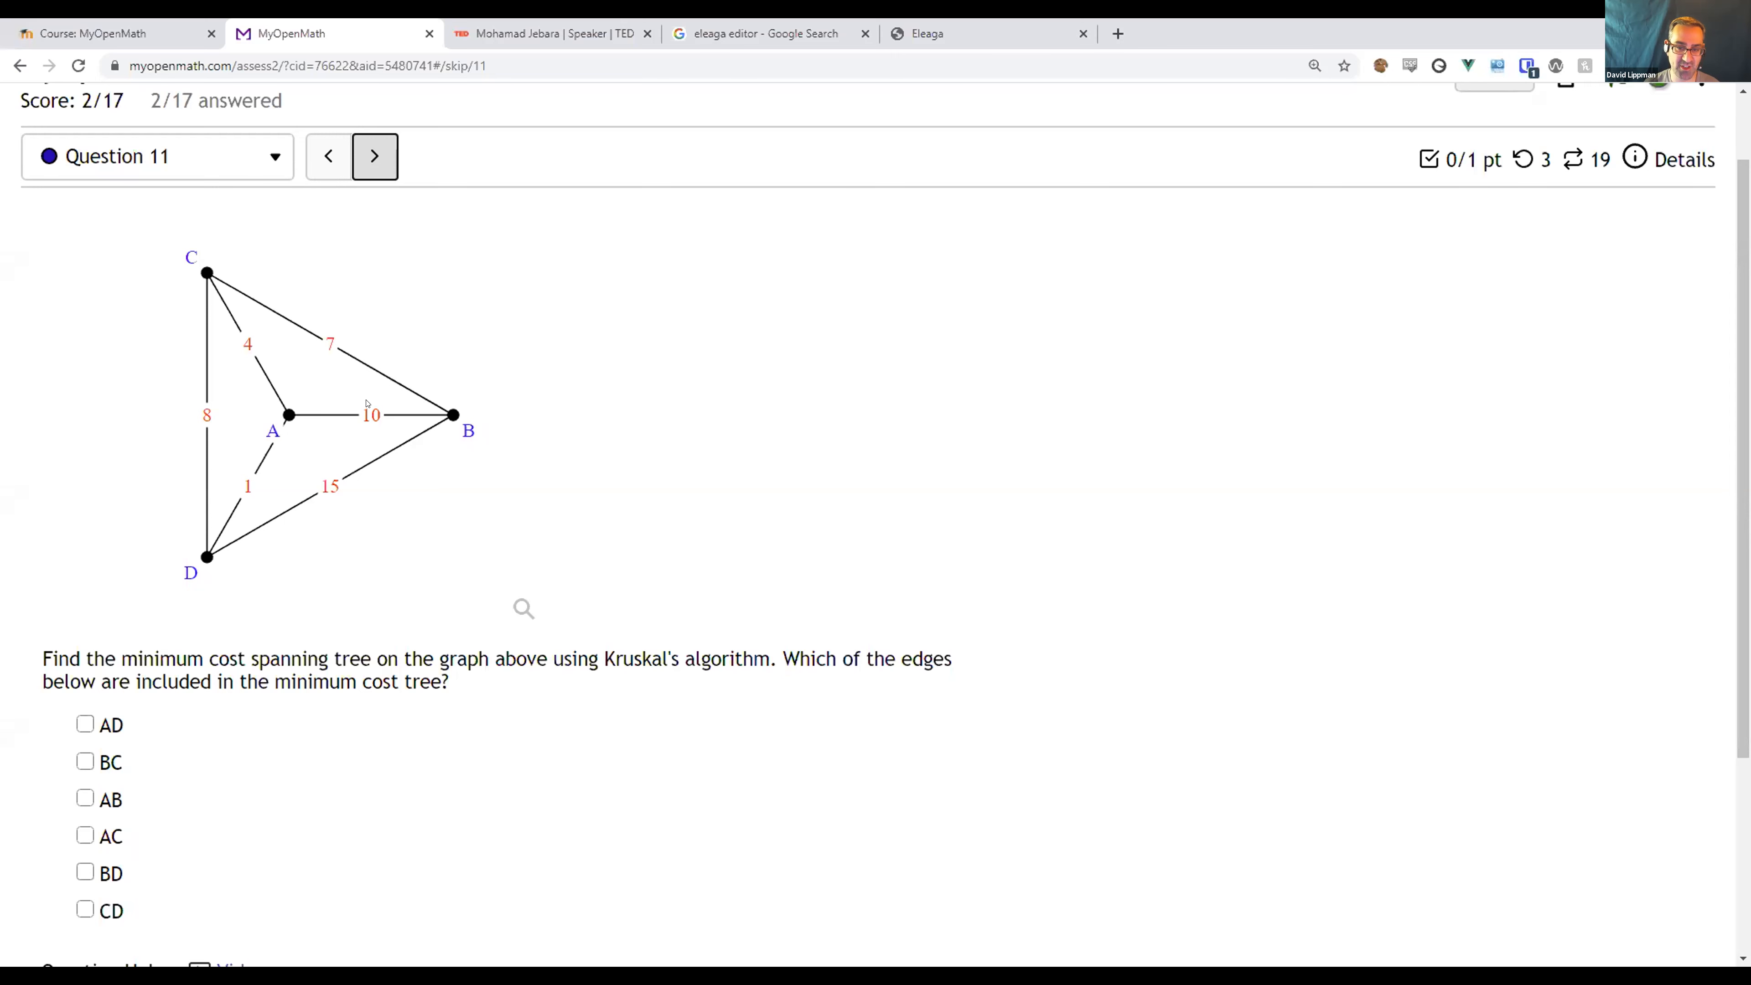
pyautogui.moveTo(384, 524)
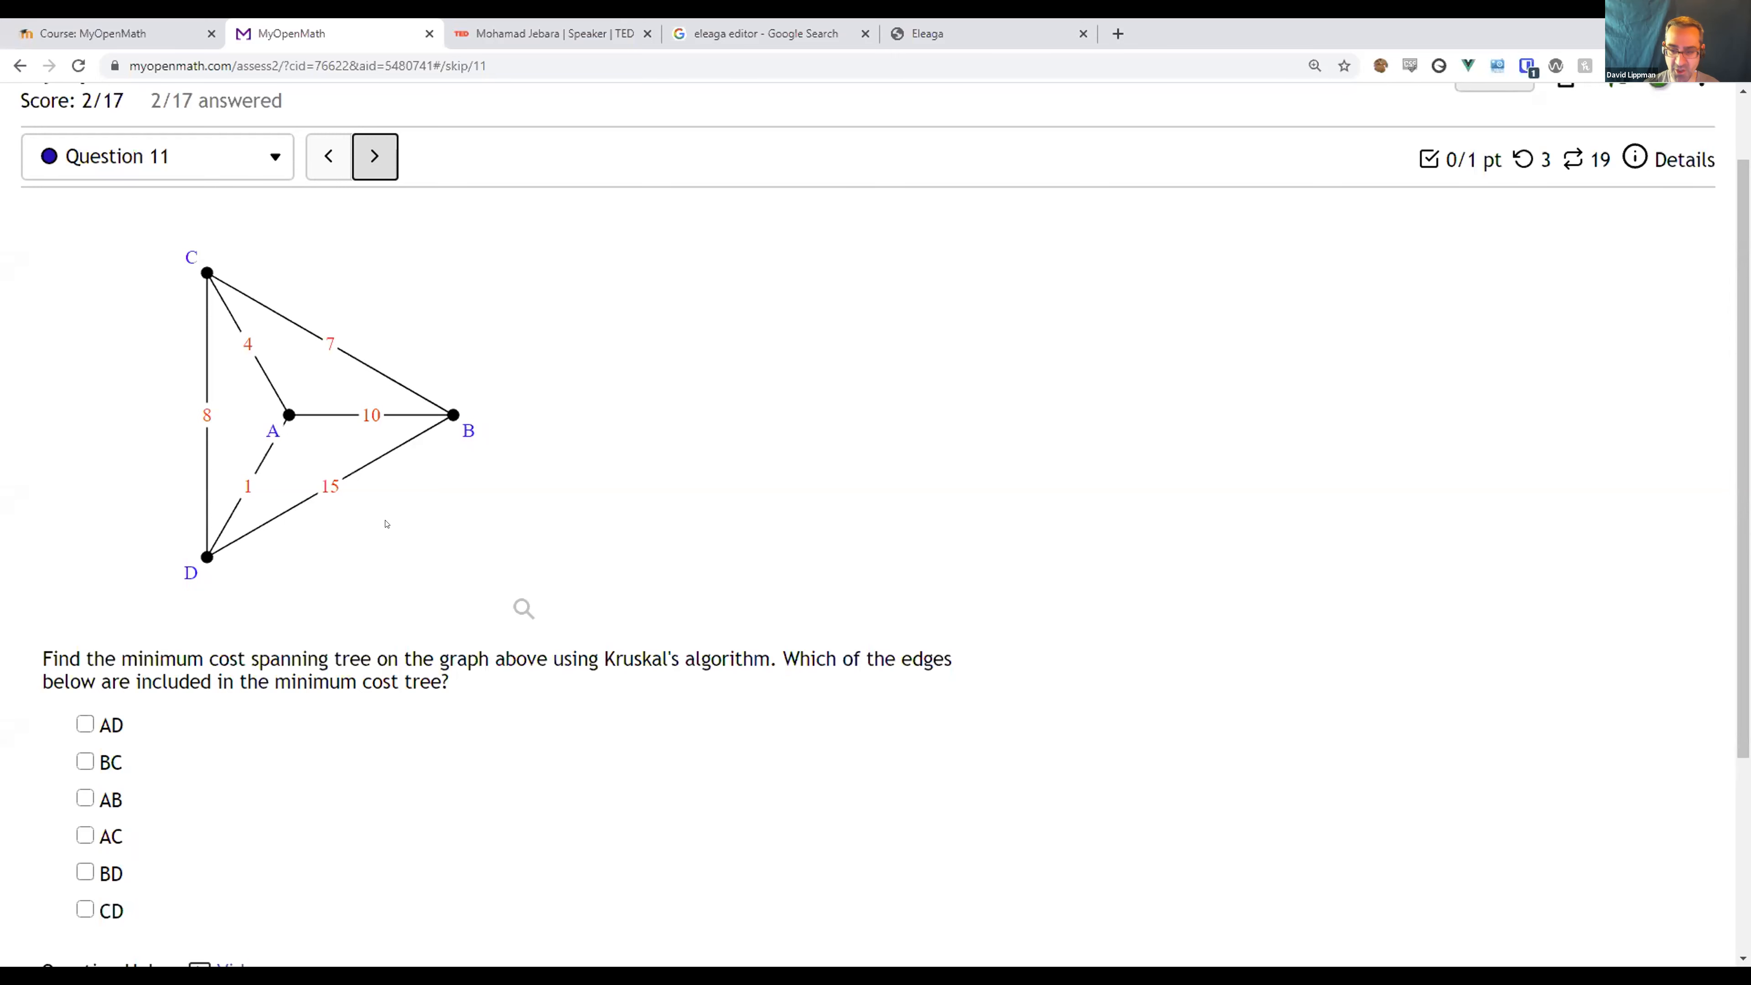
pyautogui.moveTo(325, 361)
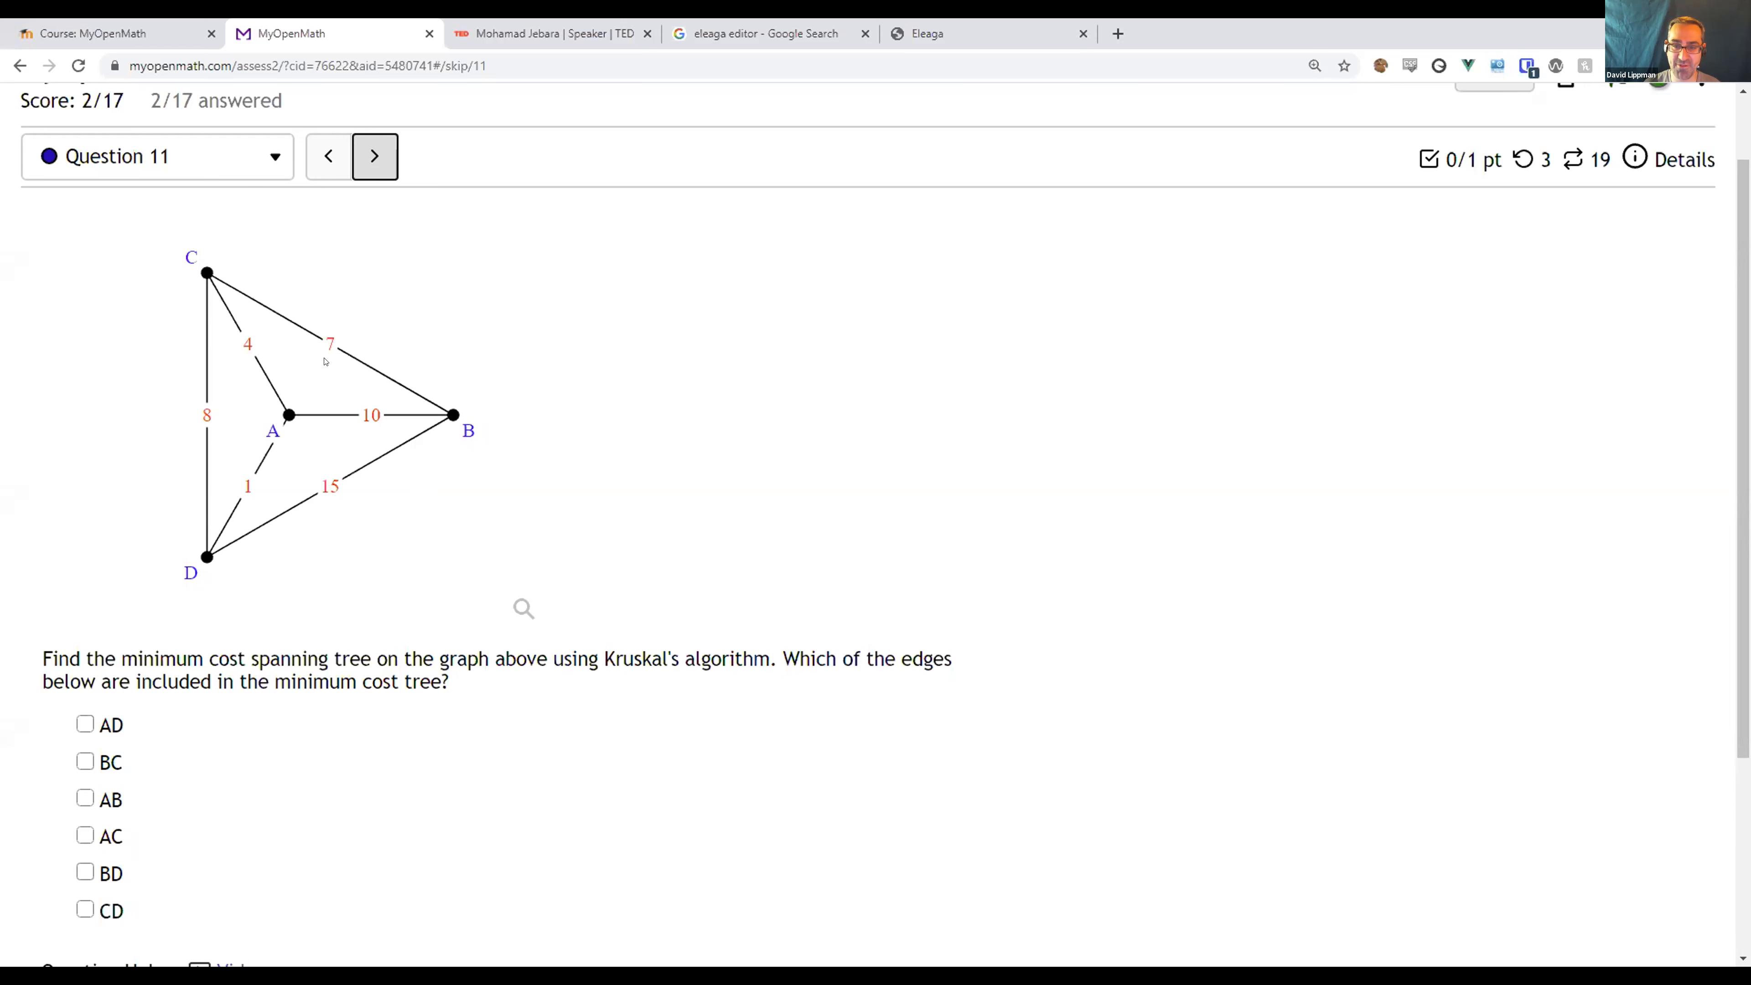
pyautogui.moveTo(517, 374)
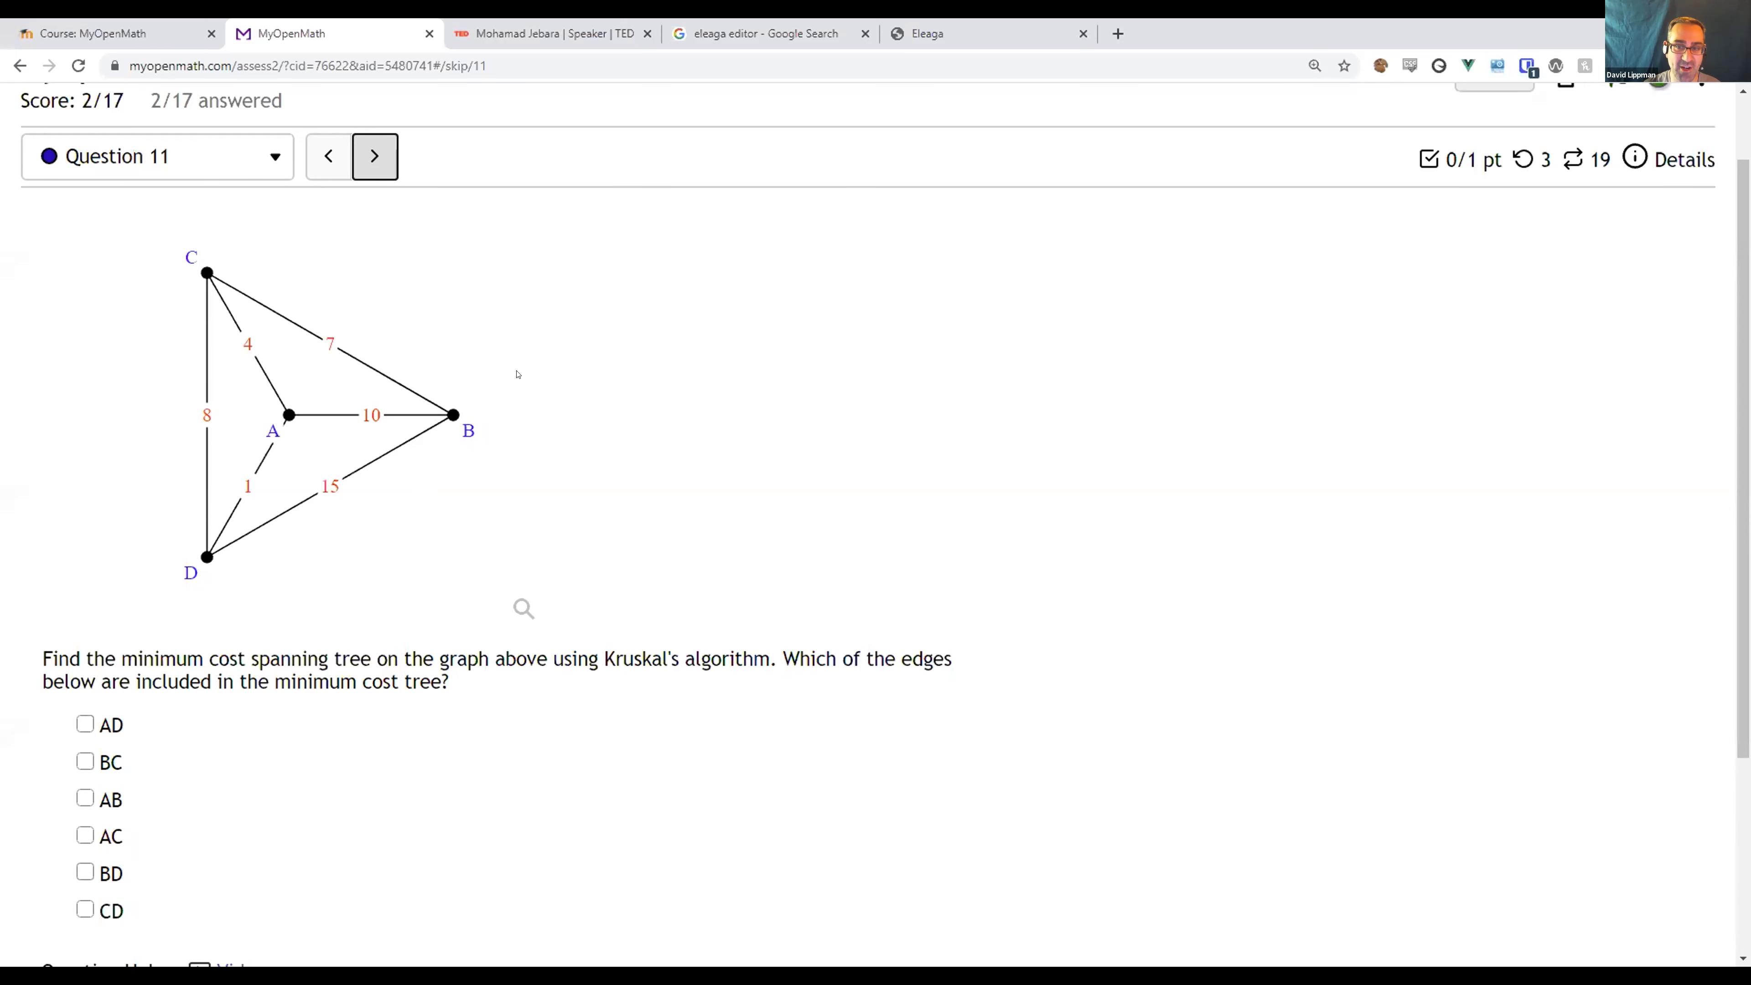
pyautogui.moveTo(414, 434)
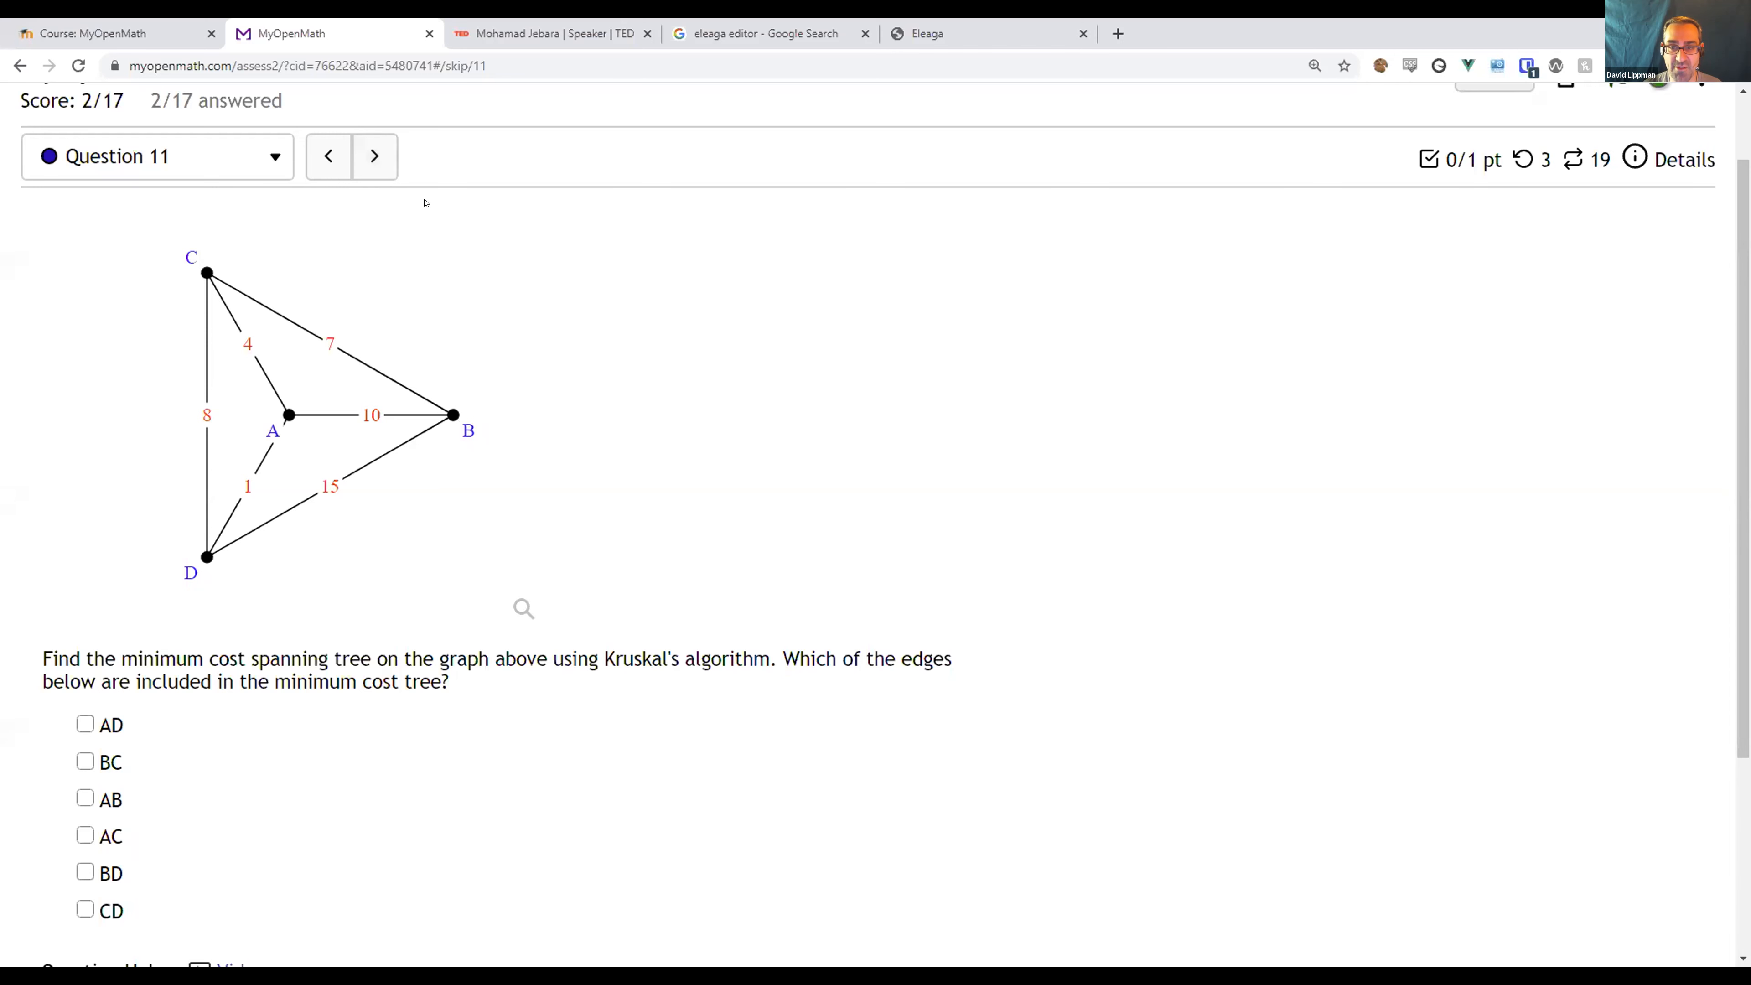
pyautogui.moveTo(616, 200)
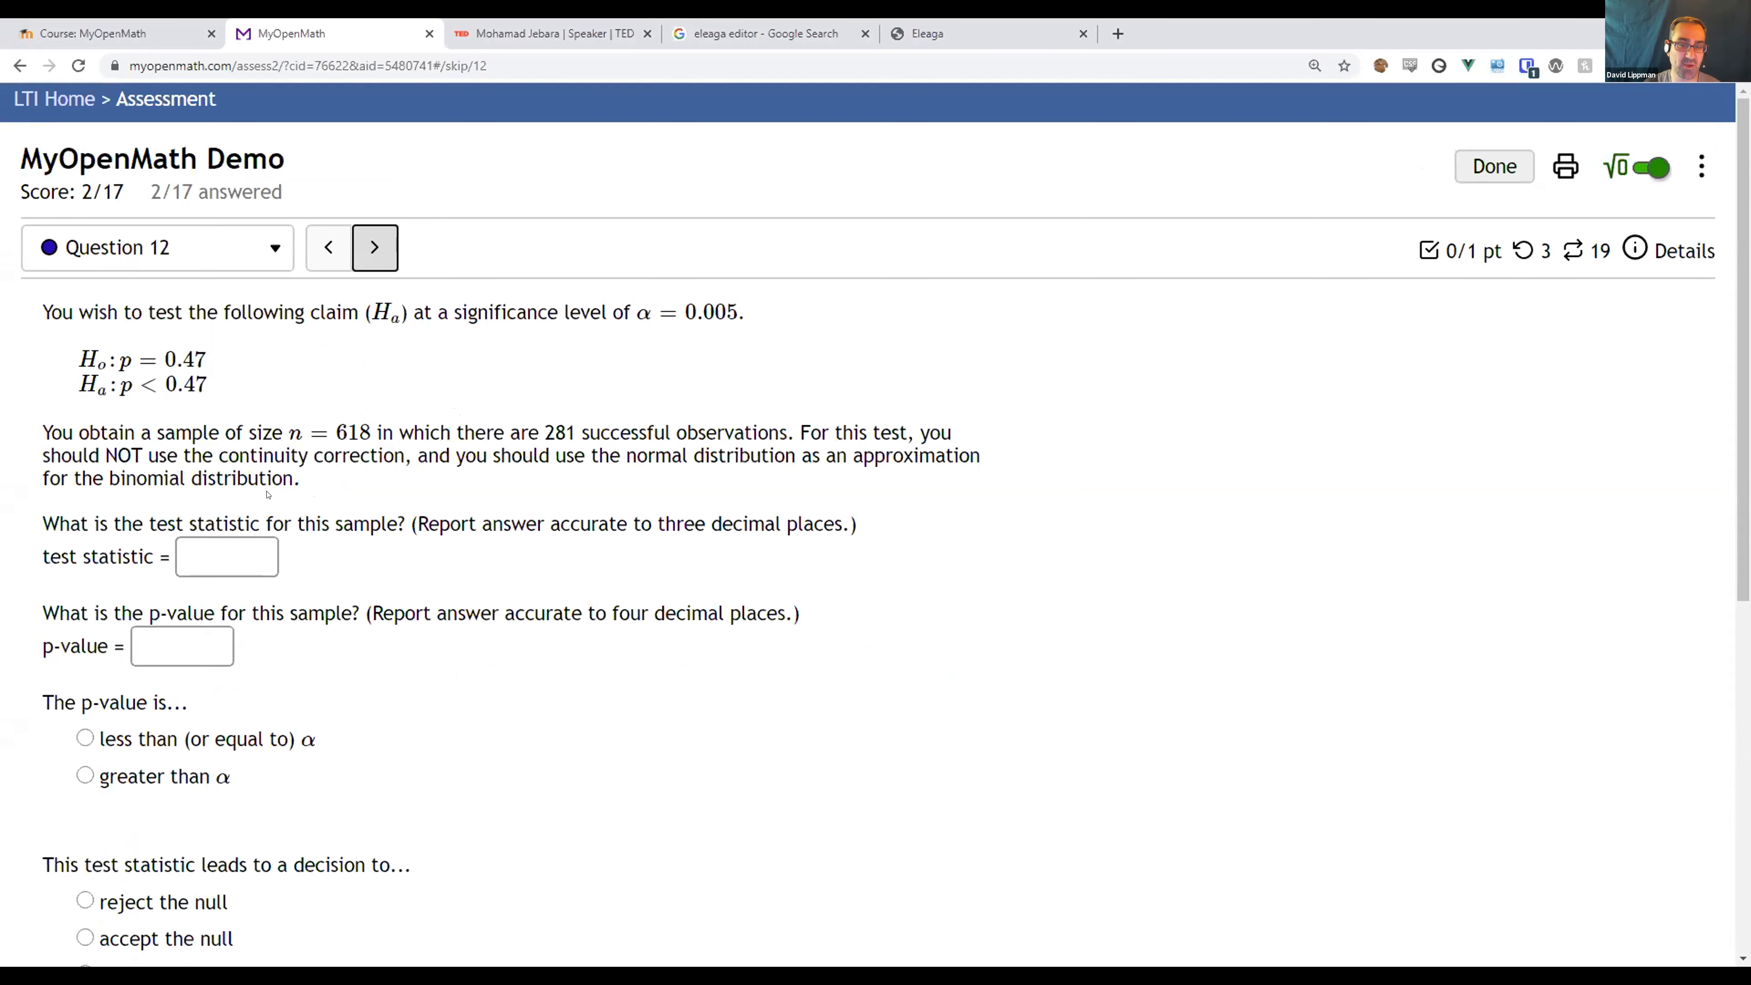
# Look over the hypothesis-test Question 12 and advance to Question 13.
pyautogui.scroll(-3)
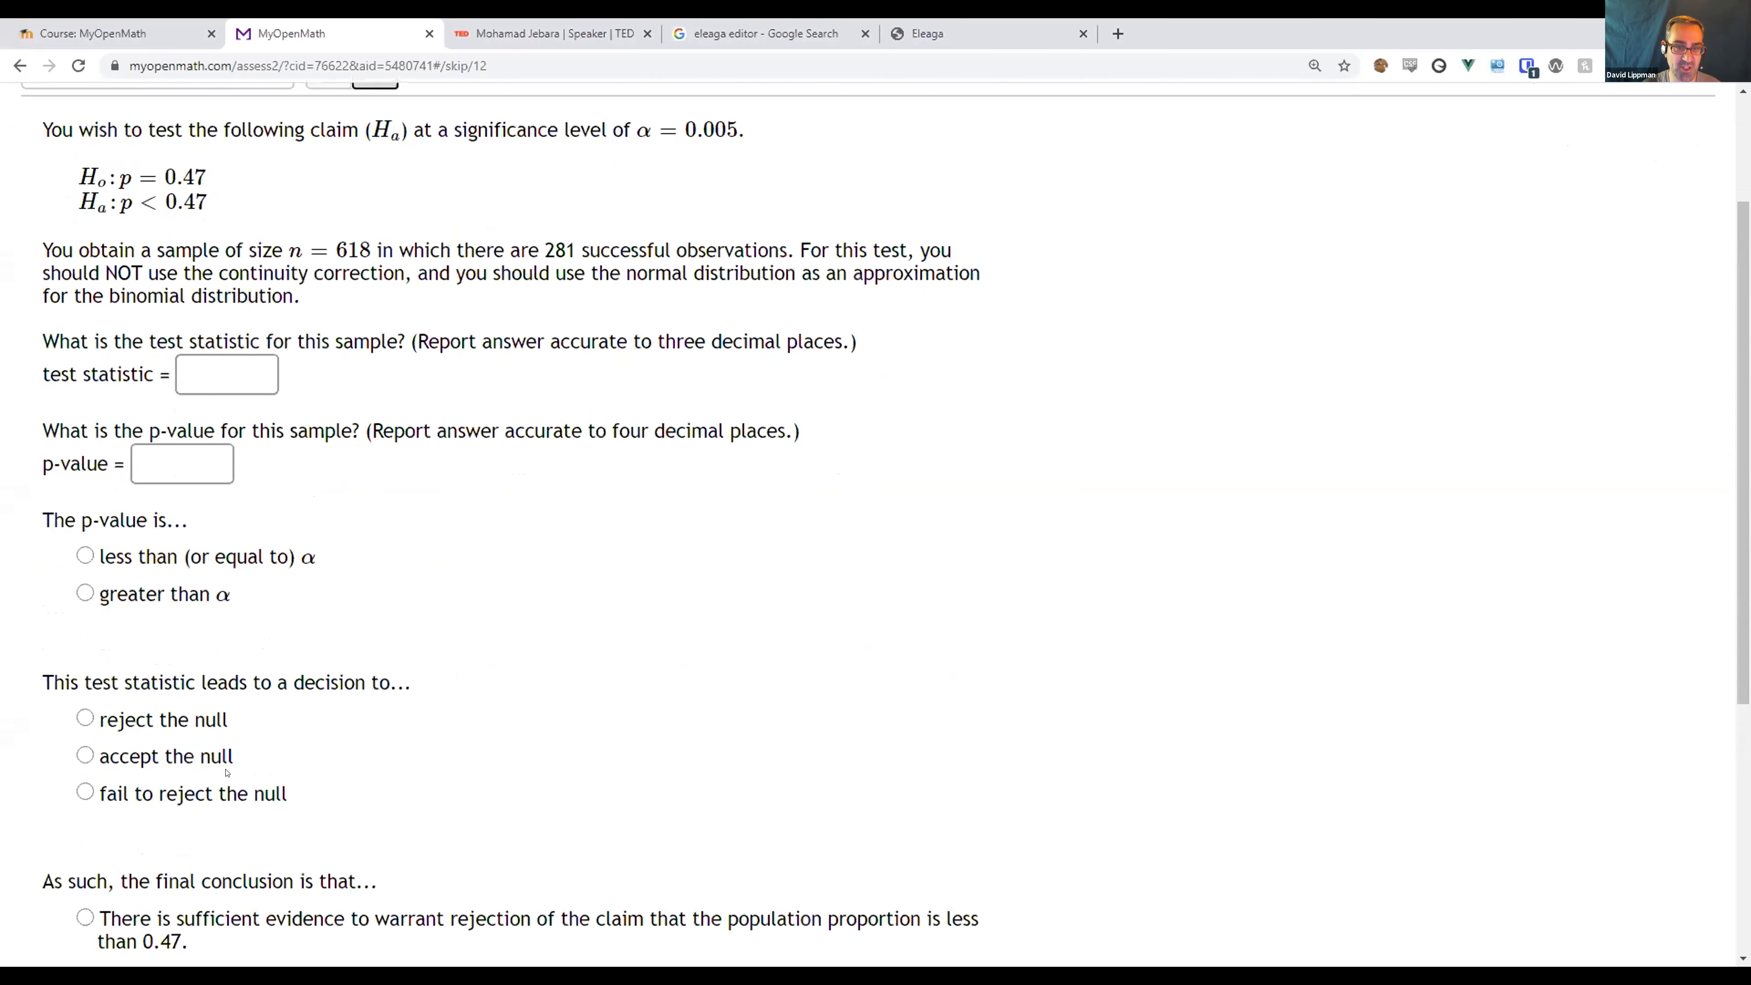
pyautogui.scroll(3)
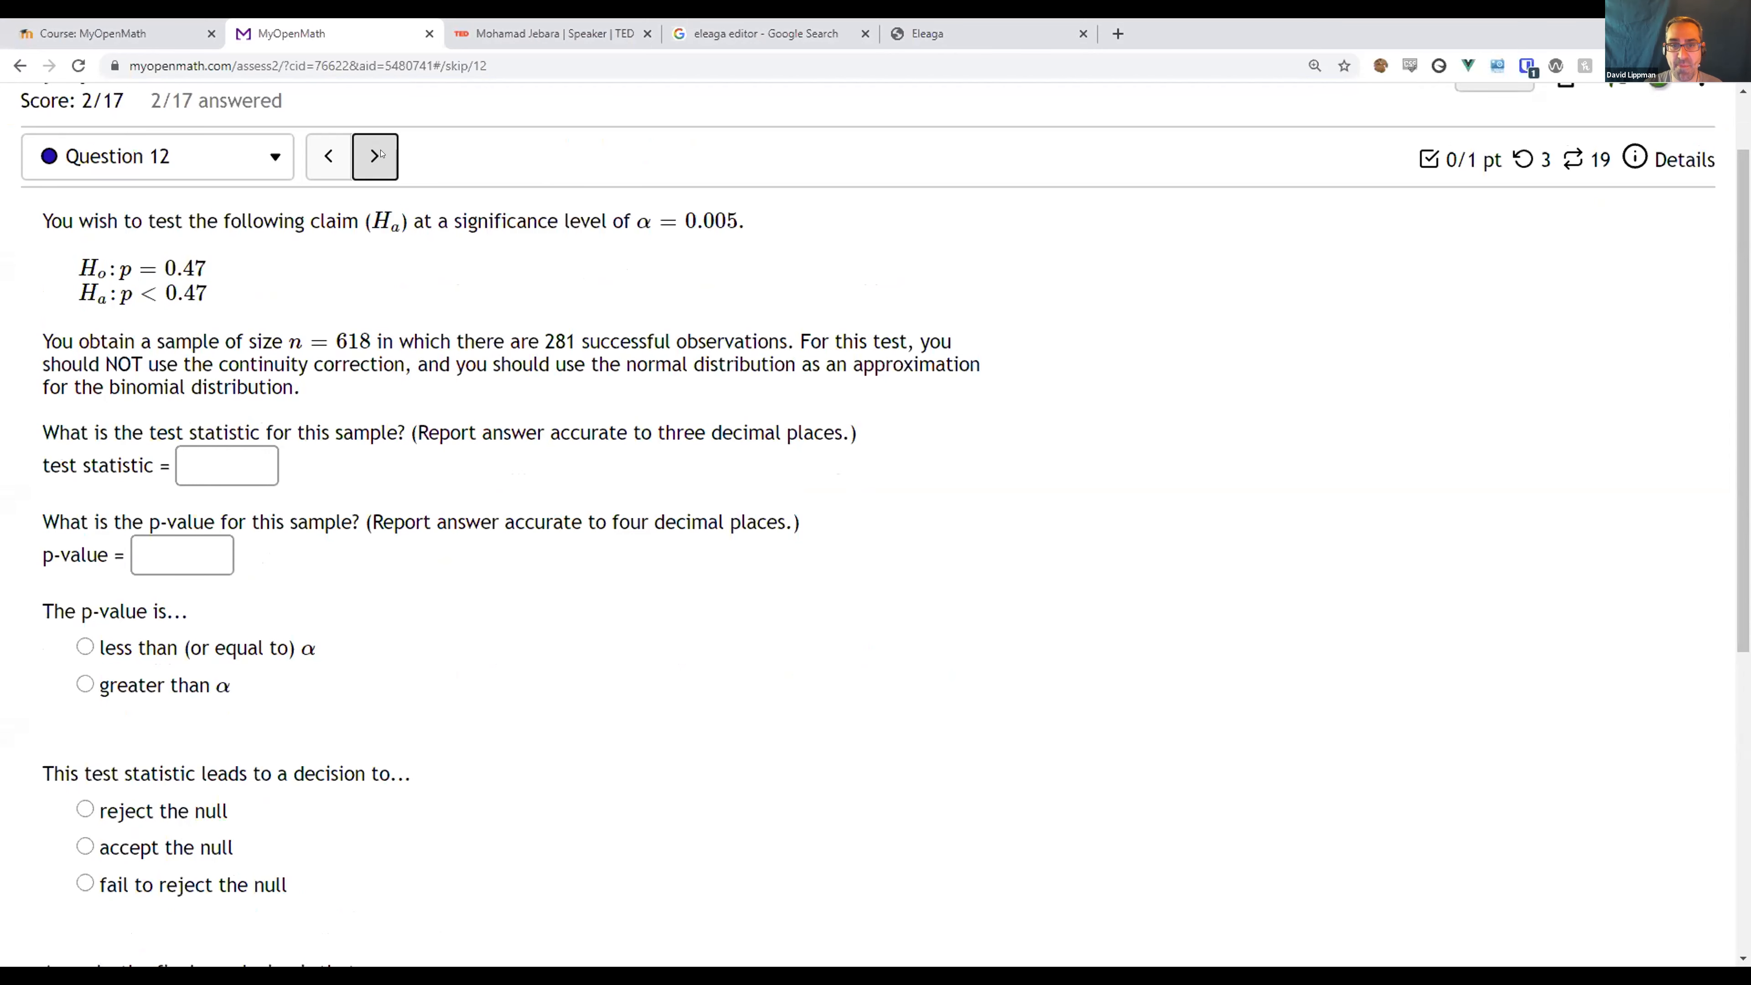
pyautogui.click(374, 156)
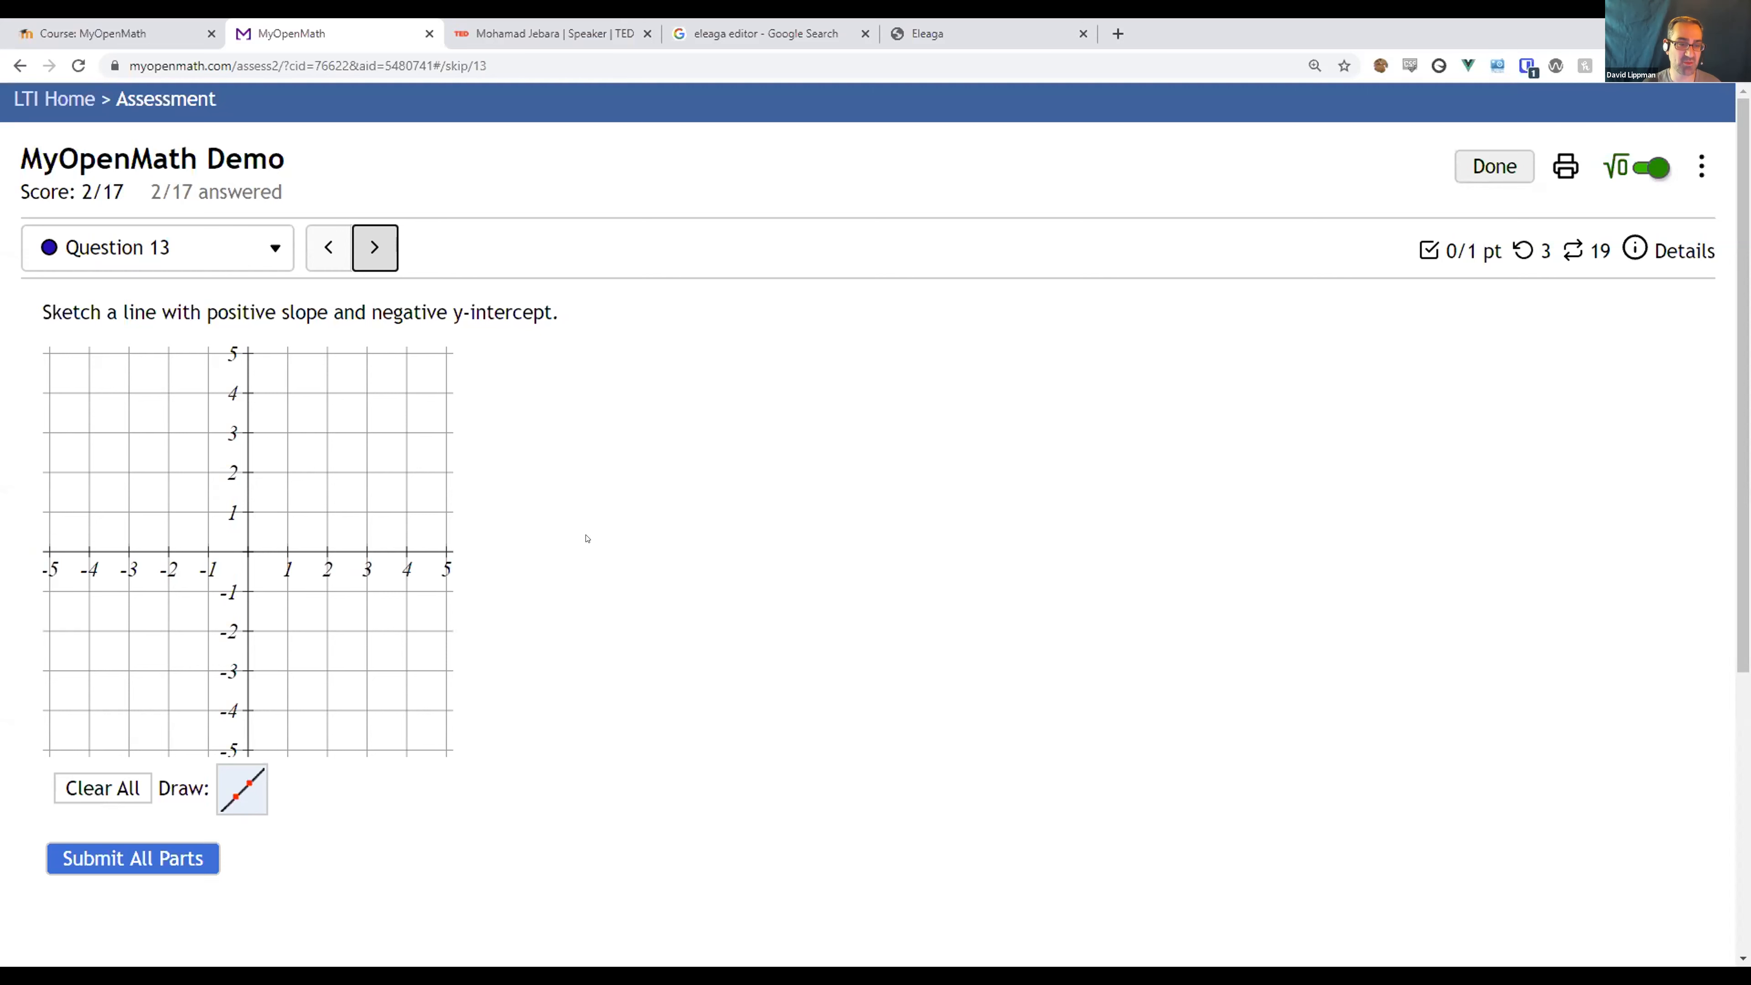
pyautogui.moveTo(571, 537)
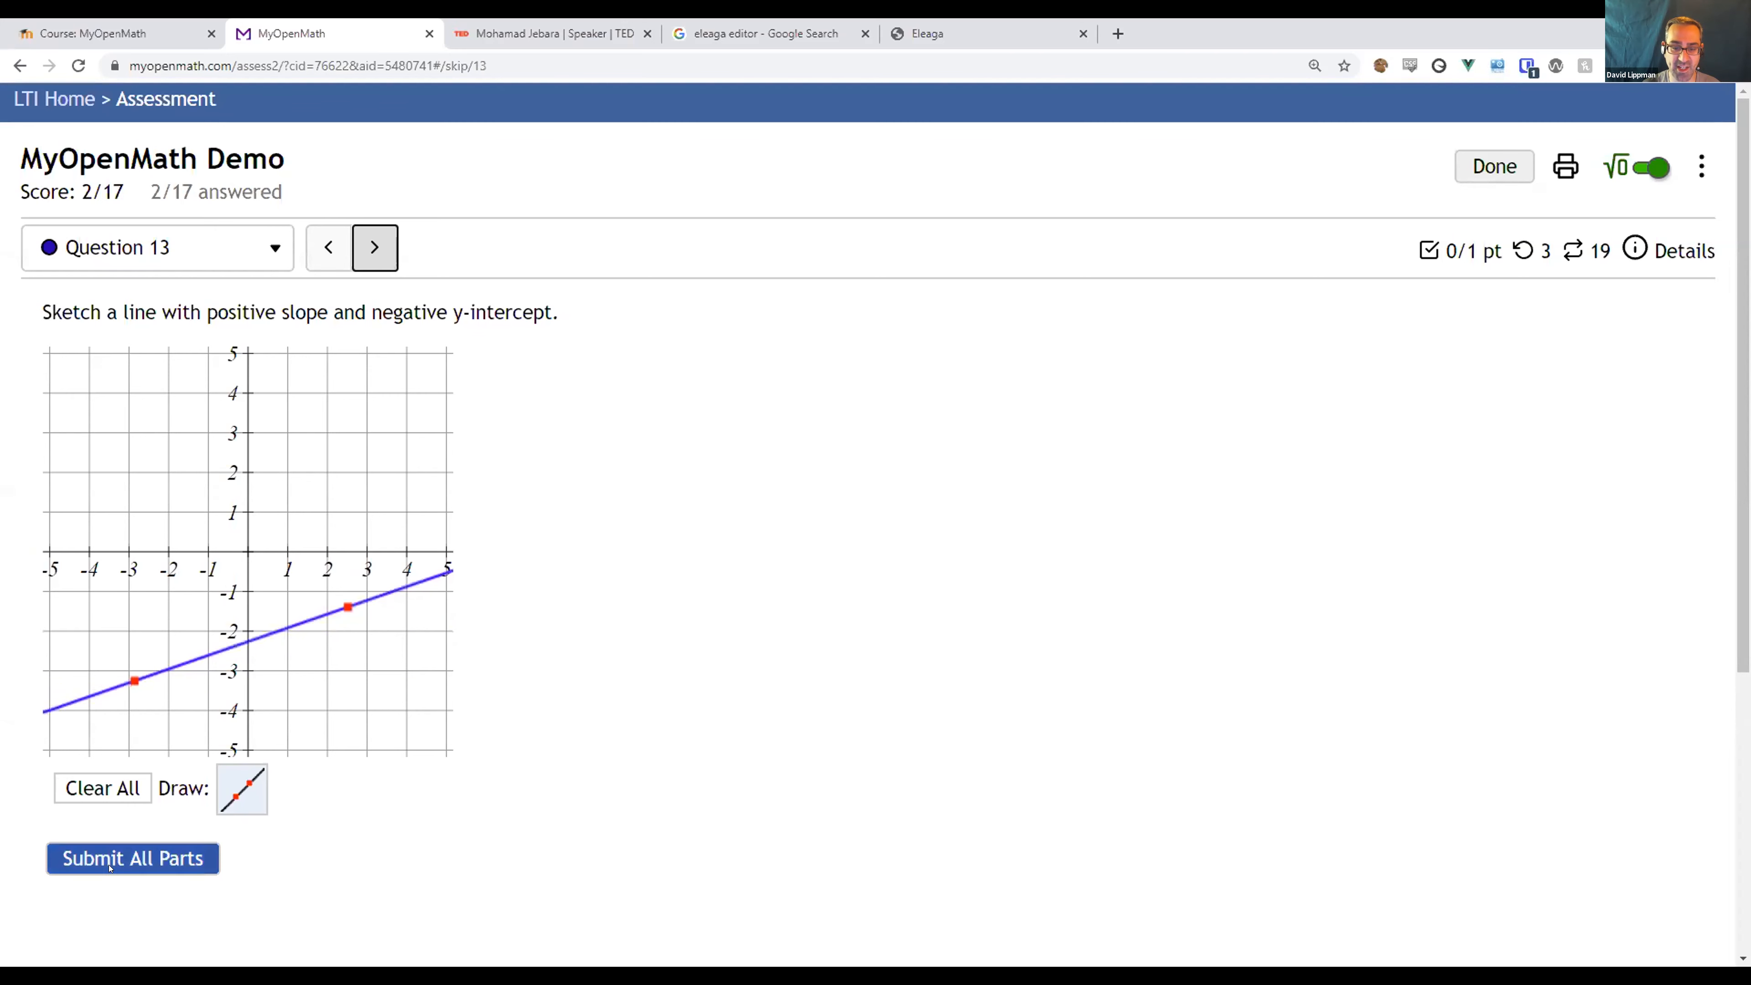
# Submit the positive-slope, negative-intercept line sketch for credit and advance to Question 14.
pyautogui.click(132, 857)
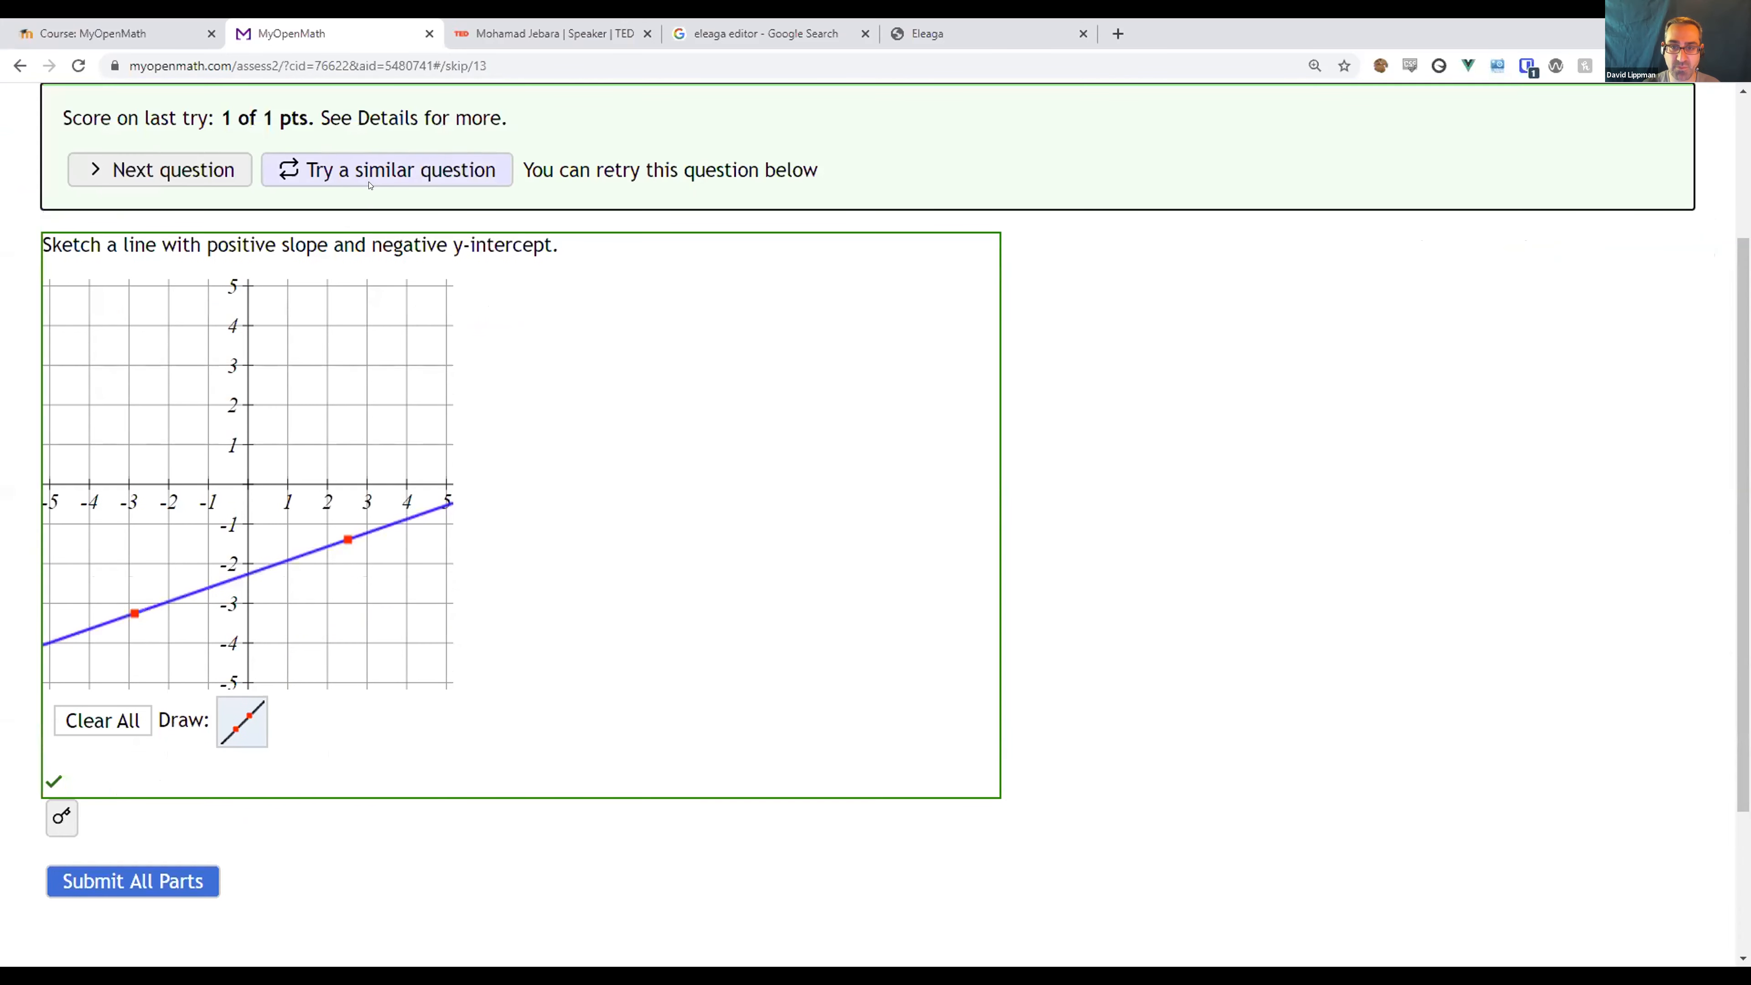
pyautogui.click(160, 170)
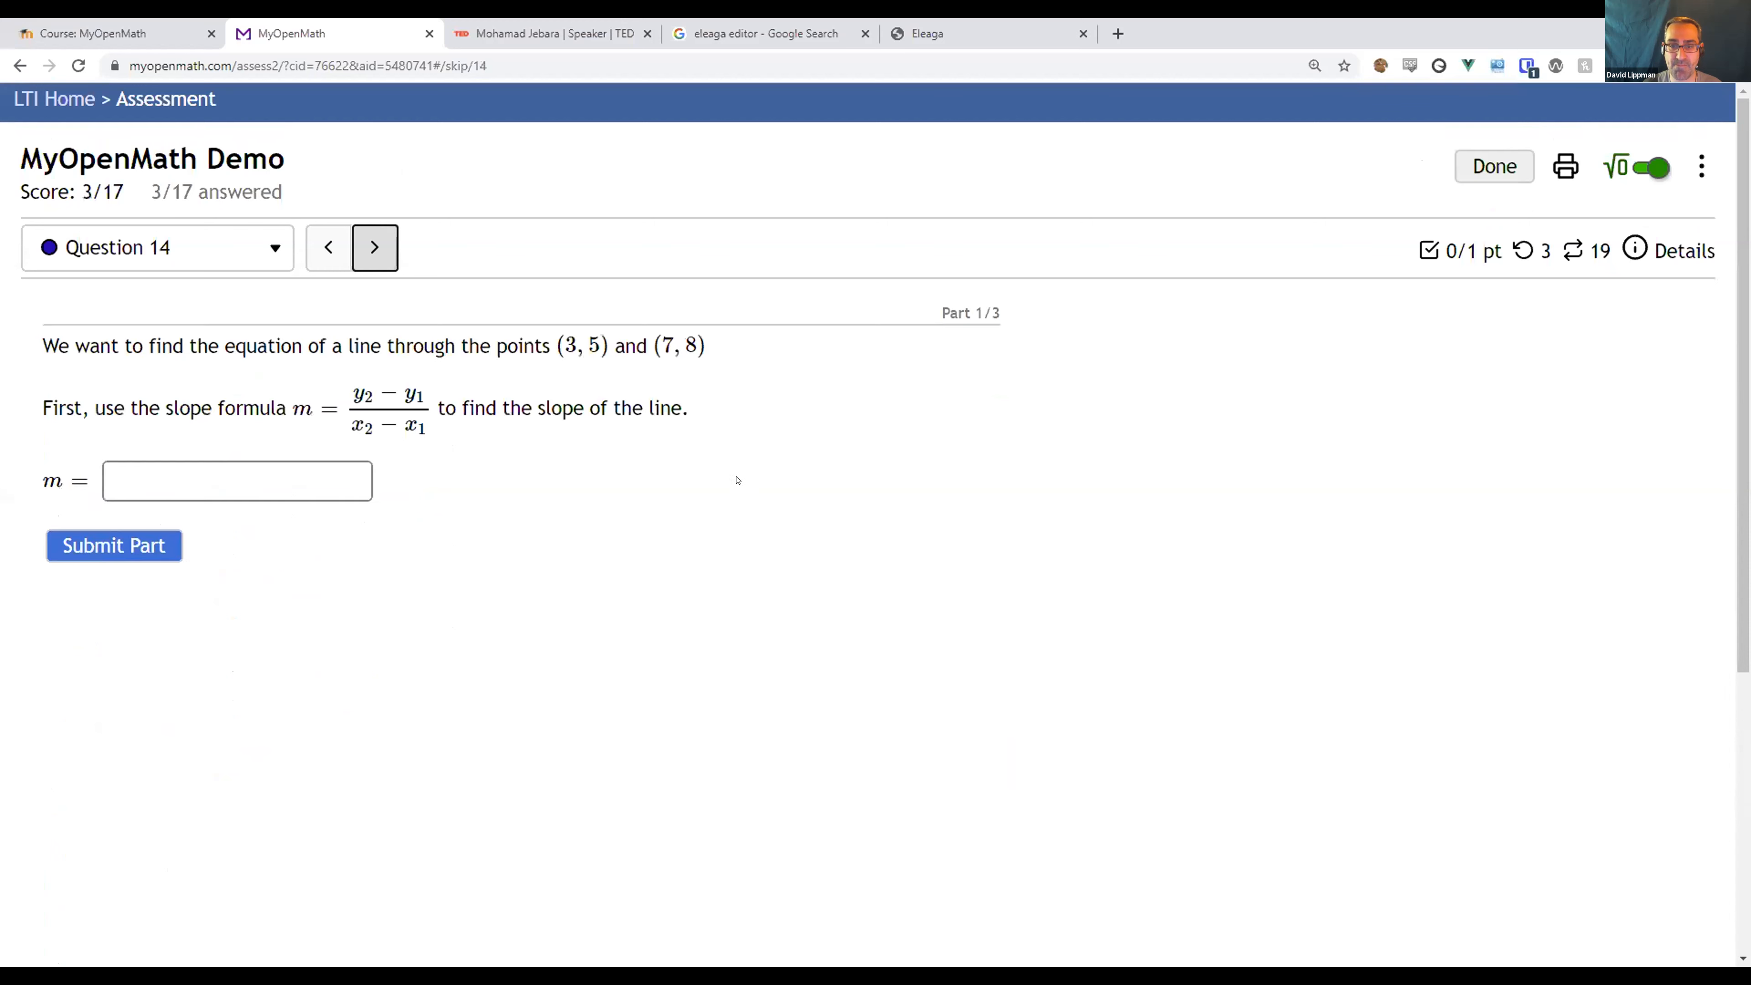
# Submit slope (8−5)/(7−3) for Question 14 Part 1, scoring 3.33/17, then advance to Question 15.
pyautogui.click(235, 481)
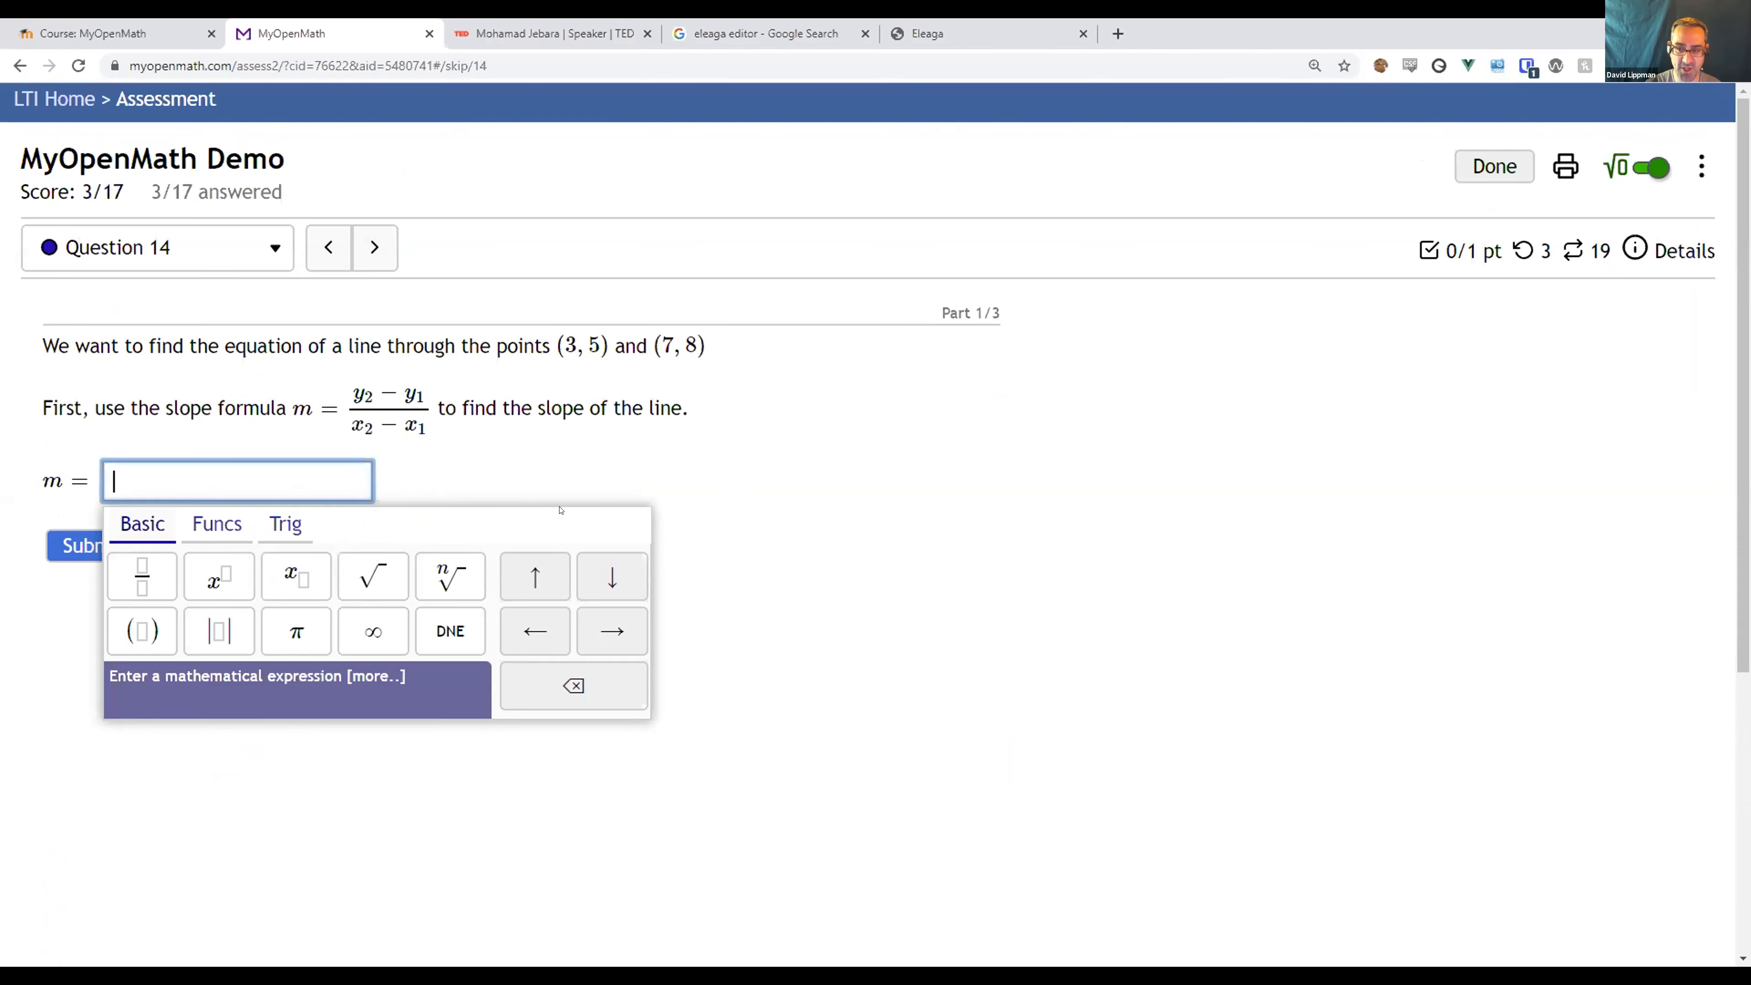
pyautogui.write('(8)')
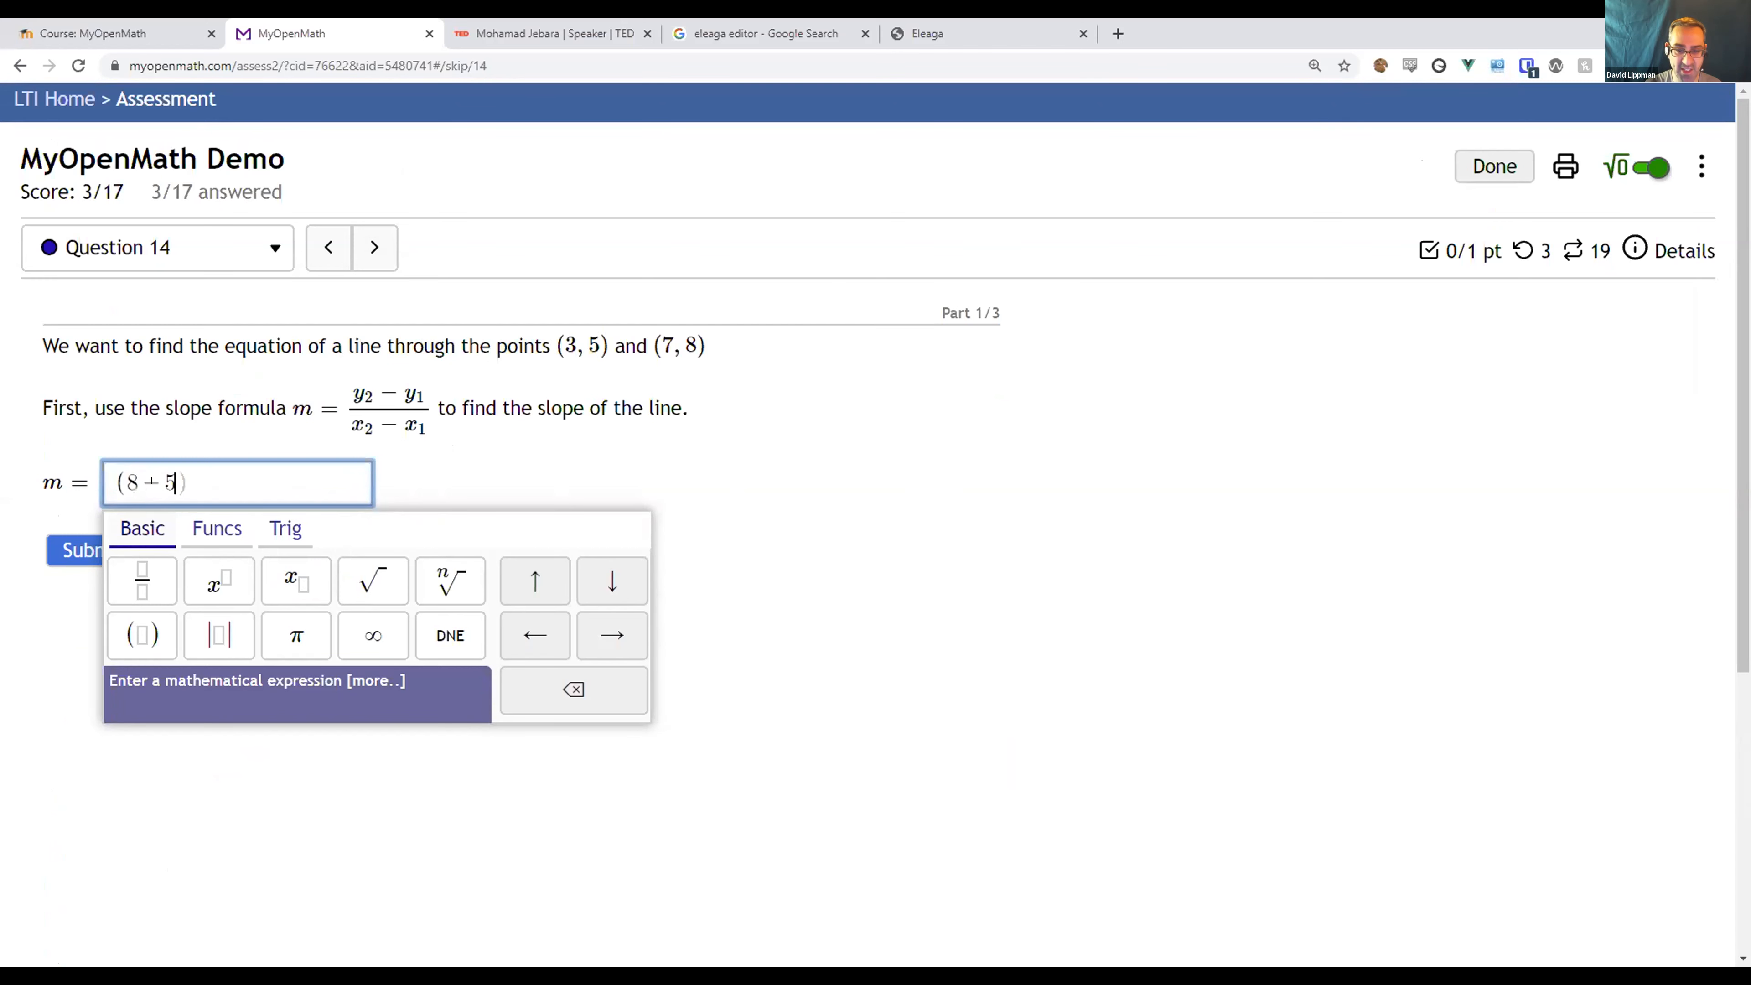
pyautogui.click(140, 580)
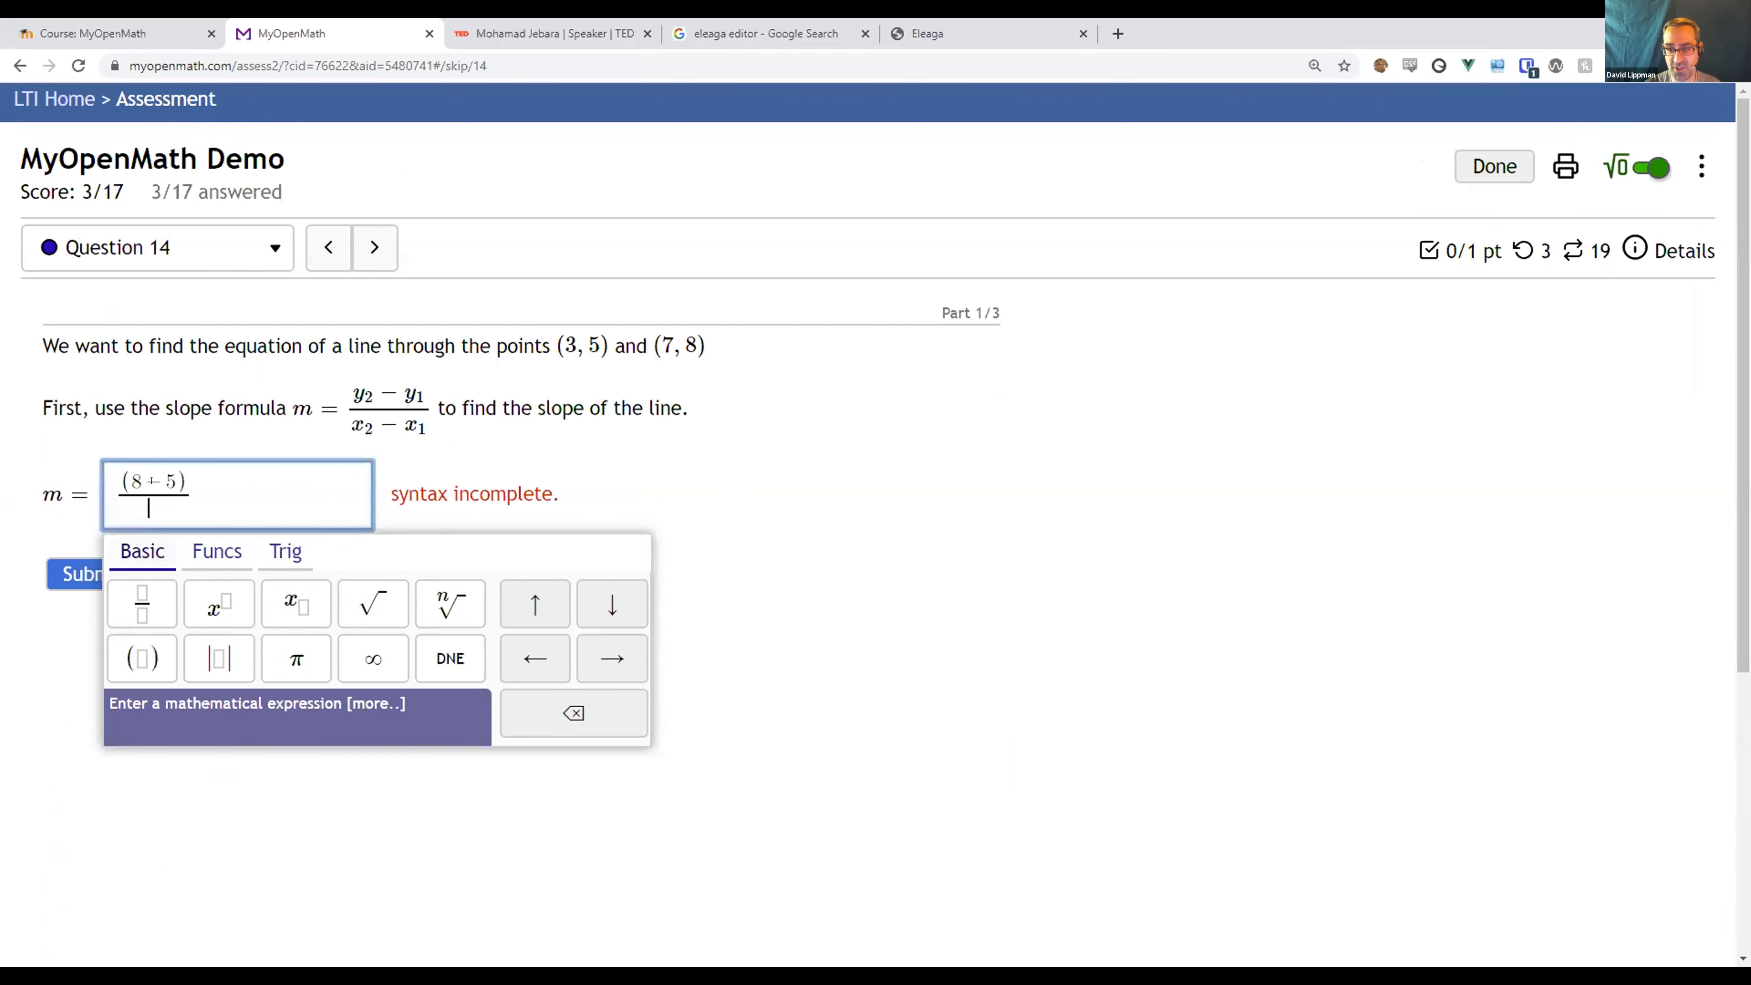
pyautogui.write('7-3)')
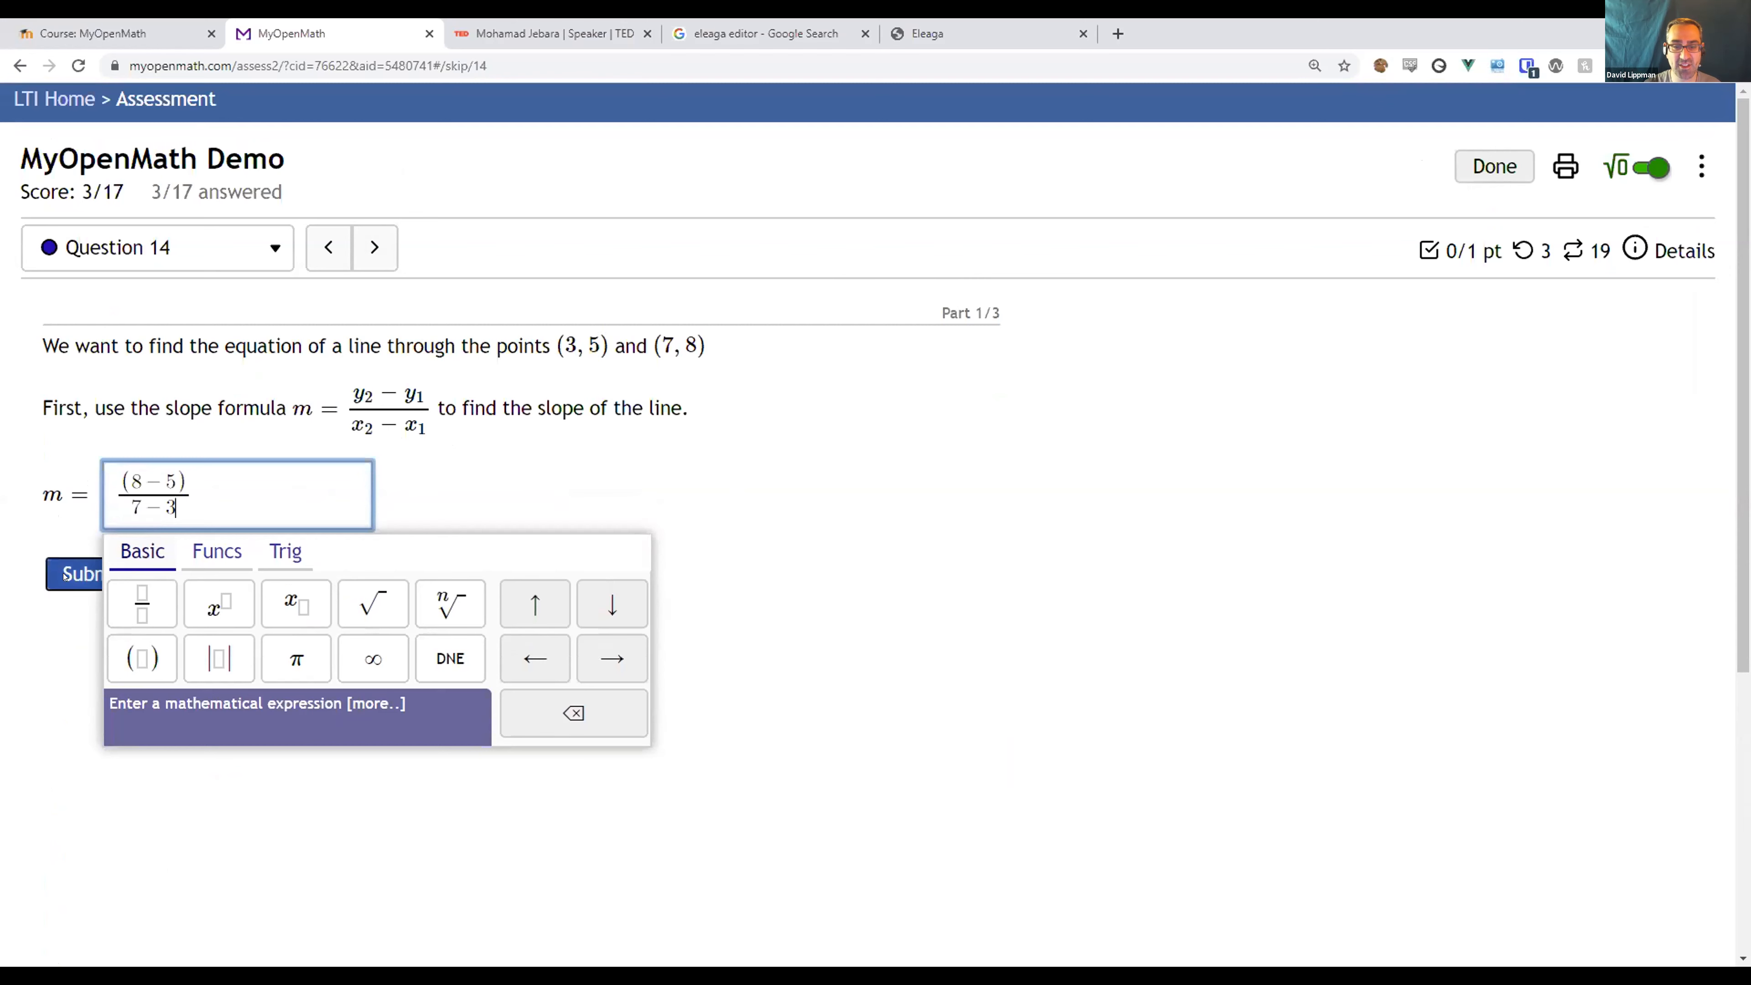
pyautogui.click(78, 572)
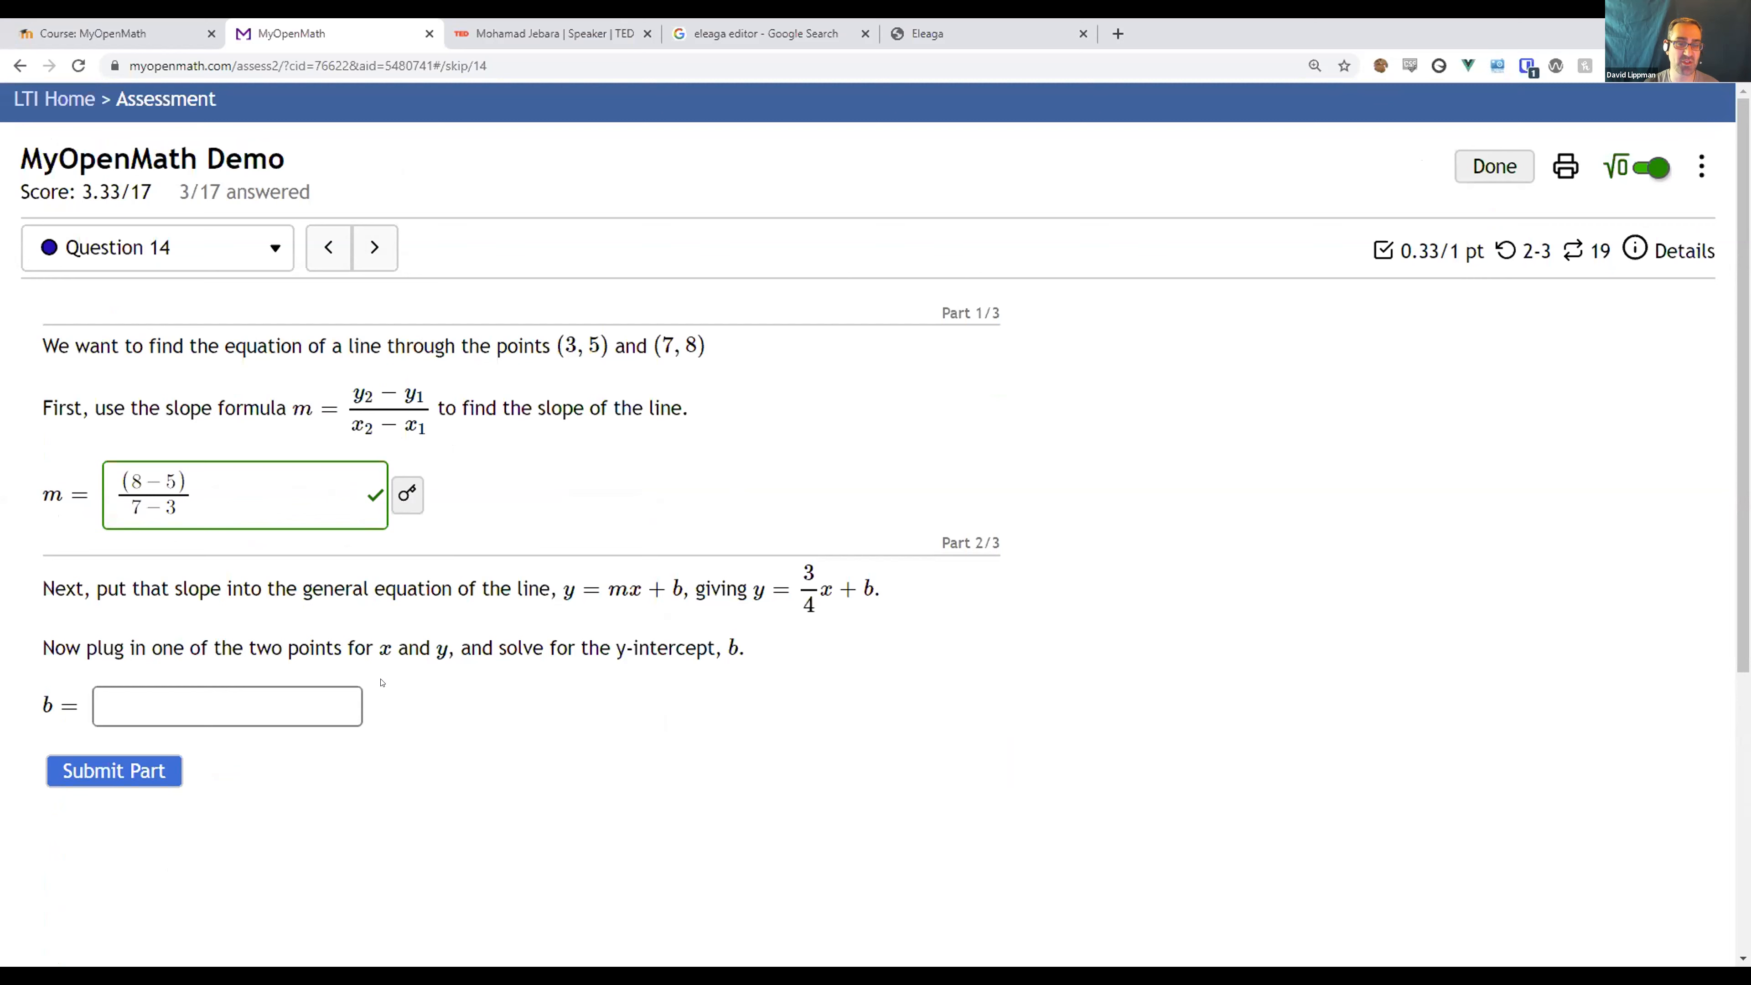
pyautogui.moveTo(397, 682)
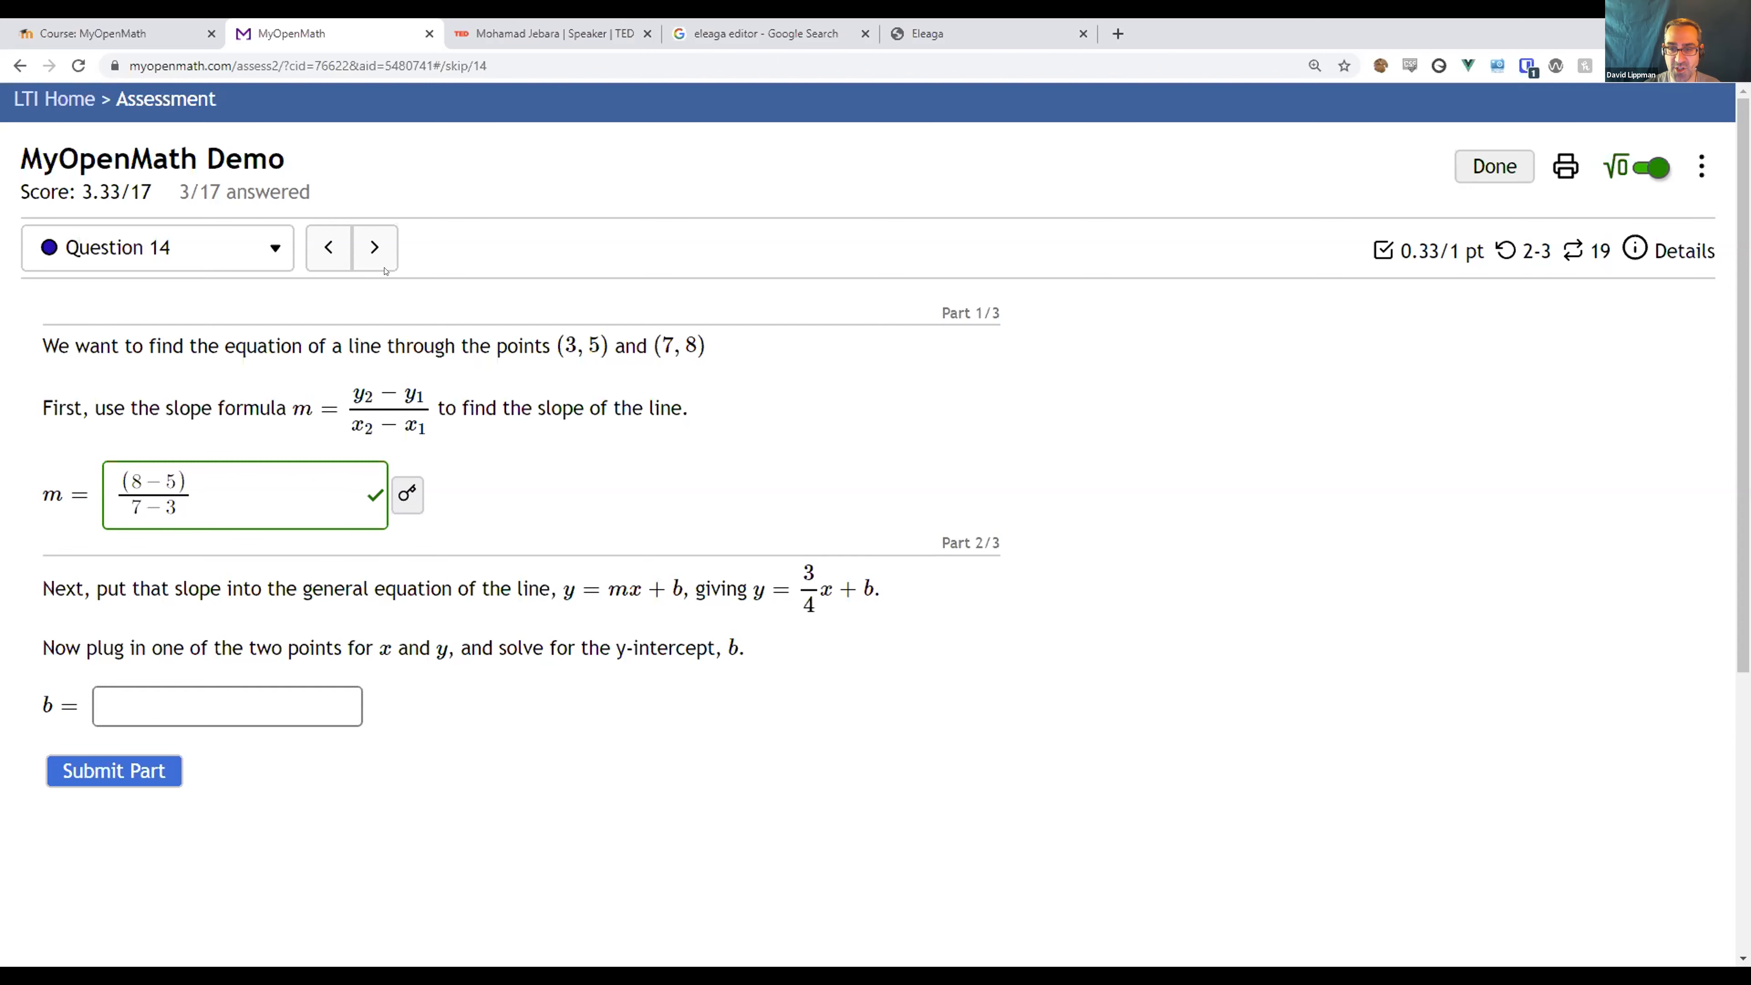
pyautogui.click(374, 247)
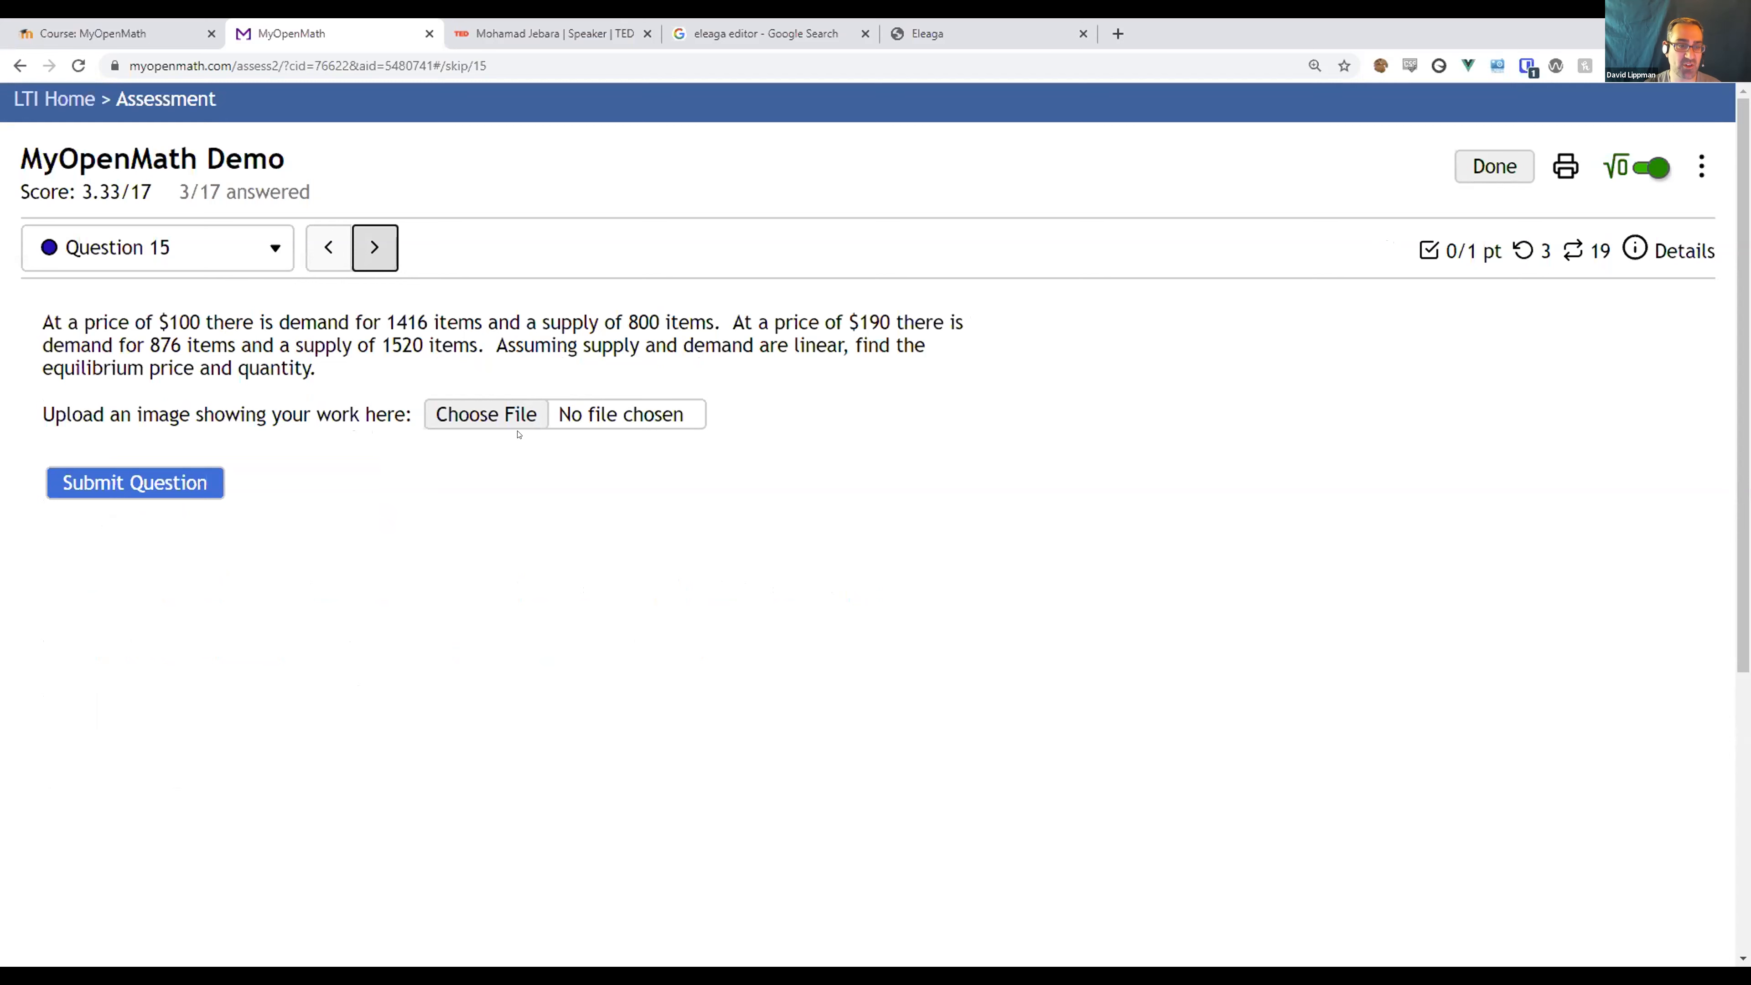
pyautogui.moveTo(359, 255)
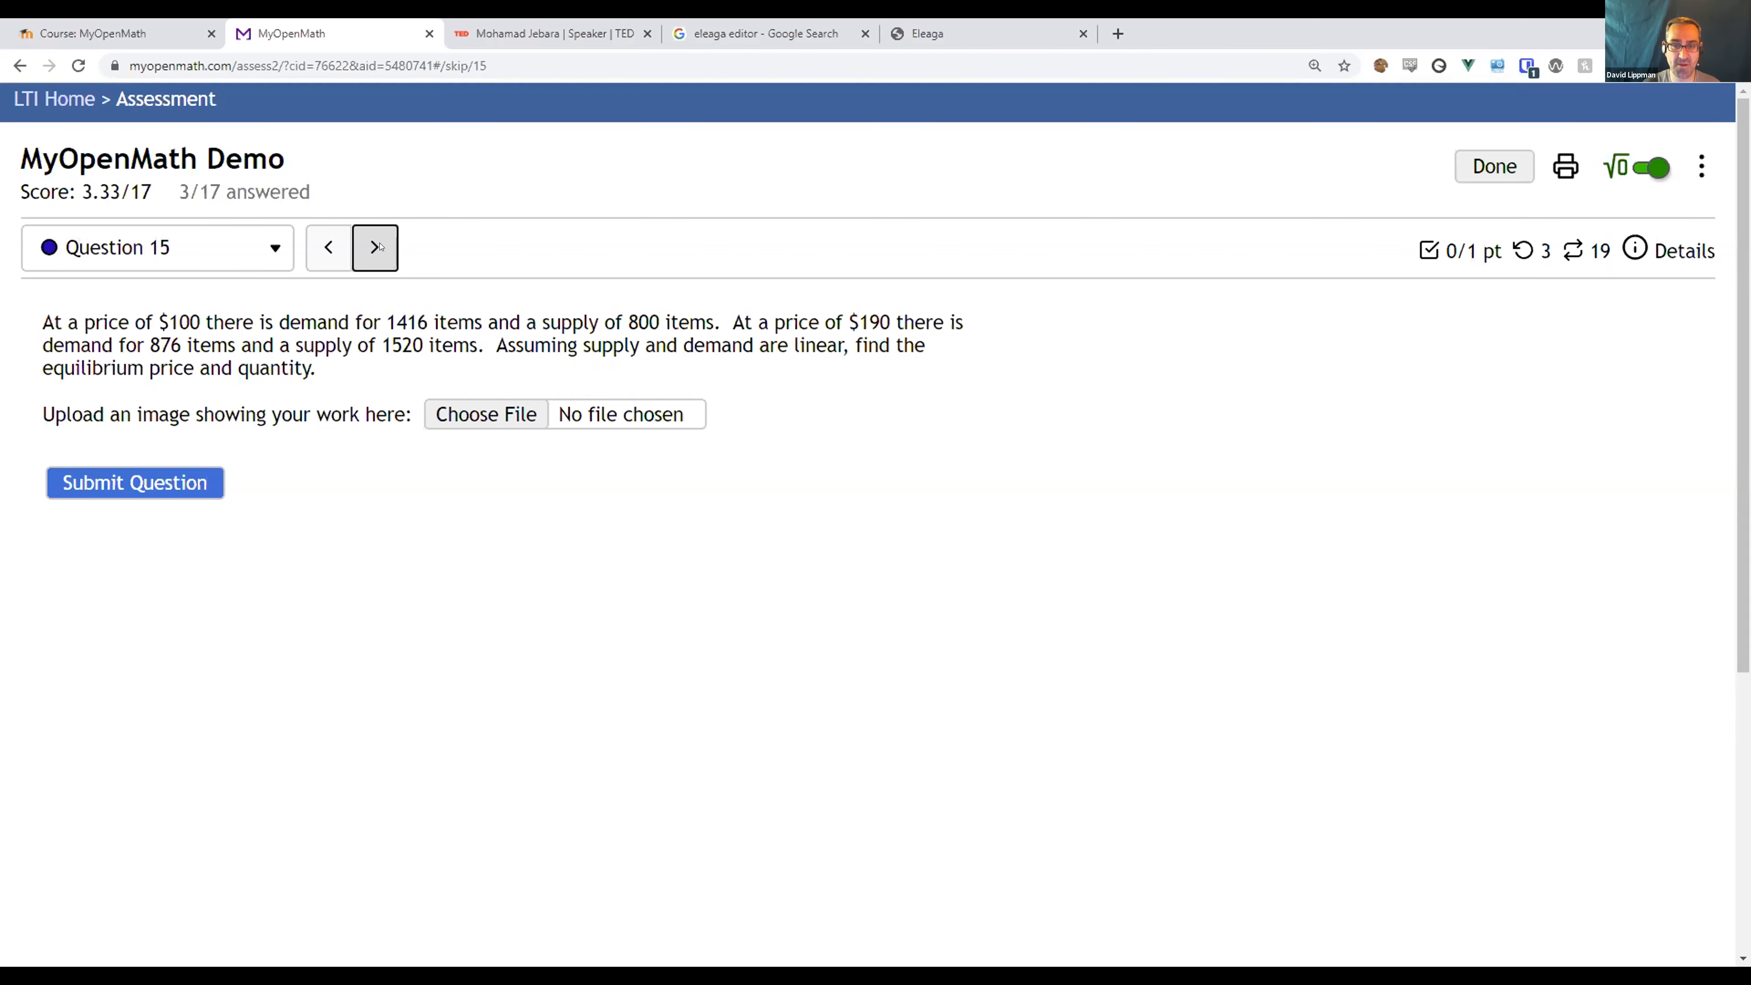
# Skip the file-upload Question 15 and advance to the slider-based Question 16.
pyautogui.click(374, 247)
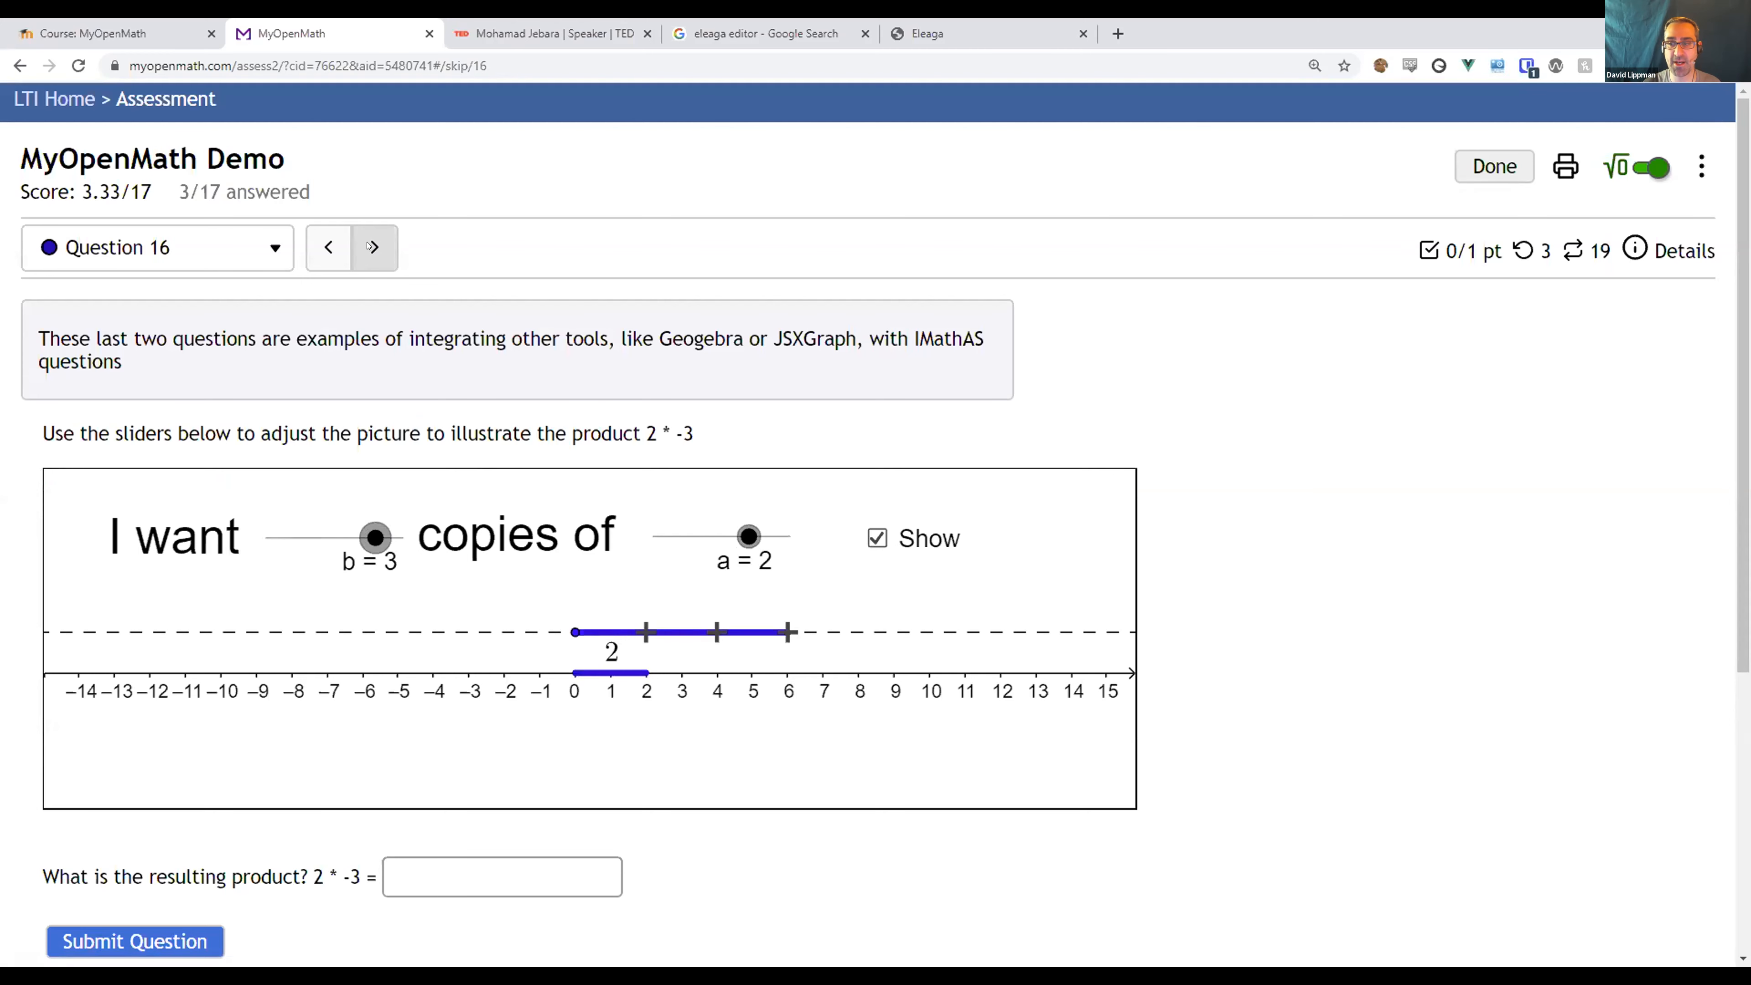
# Advance to Question 17 and view its parabola-shift slider graph with f(x) = (x − 2)² and answer box.
pyautogui.click(373, 247)
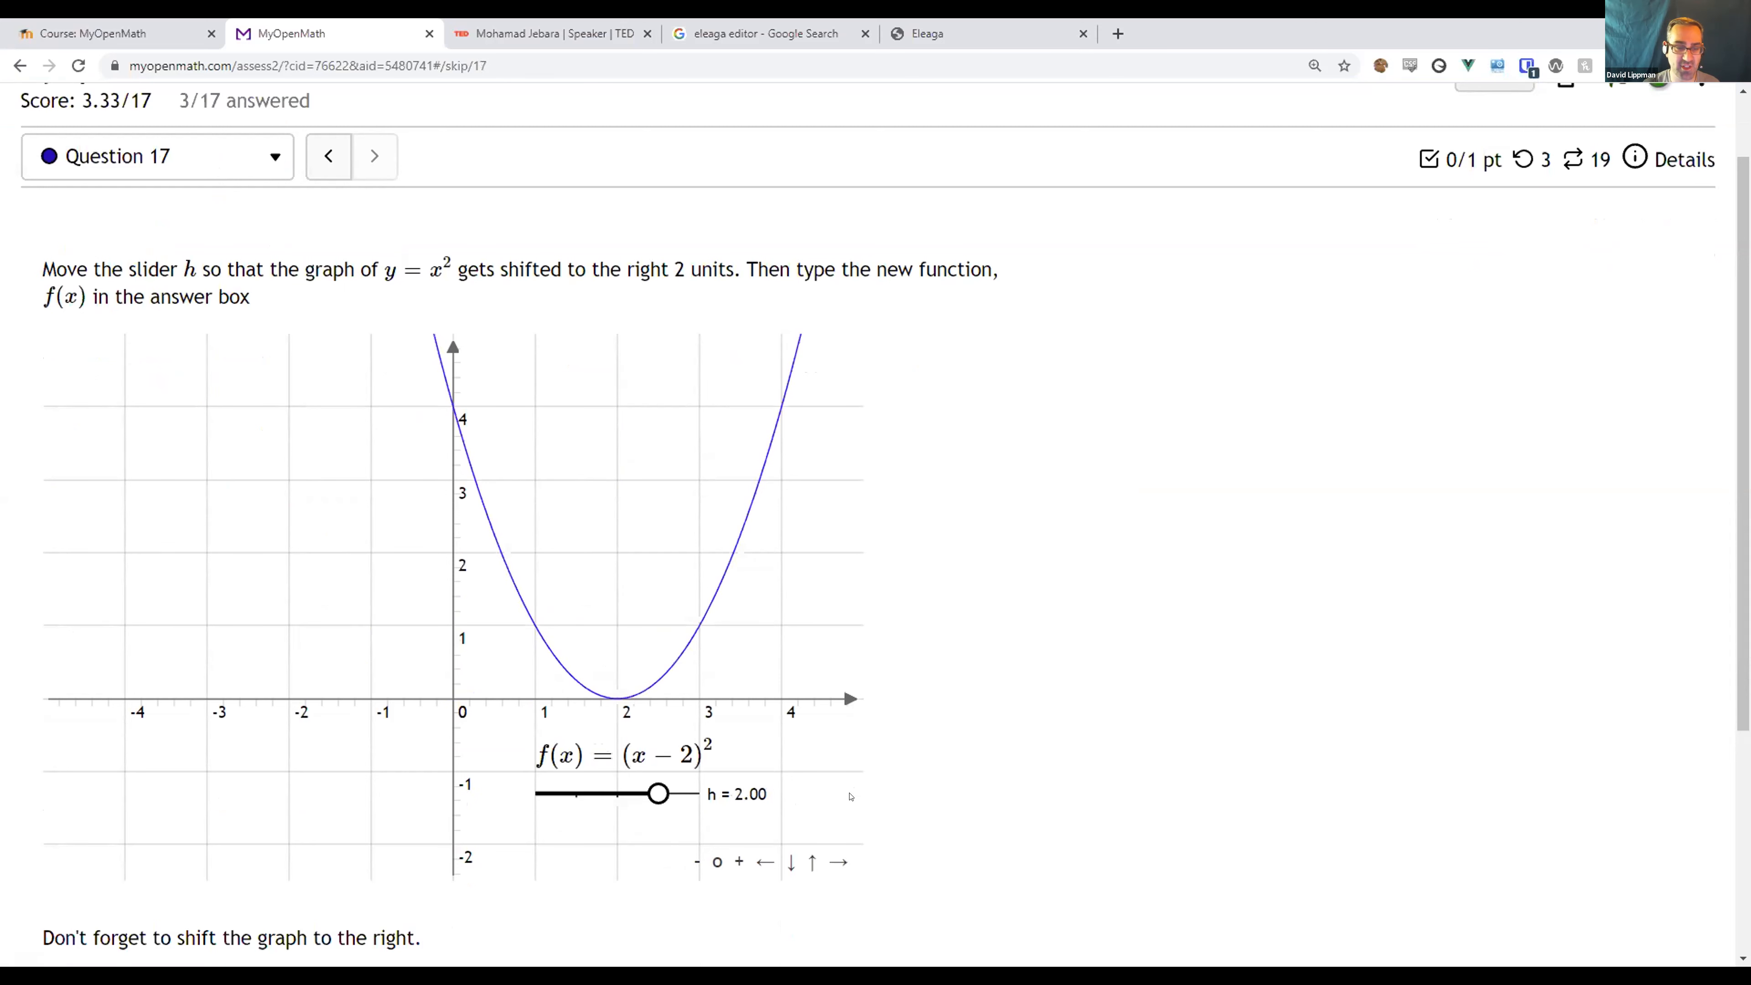
pyautogui.moveTo(995, 752)
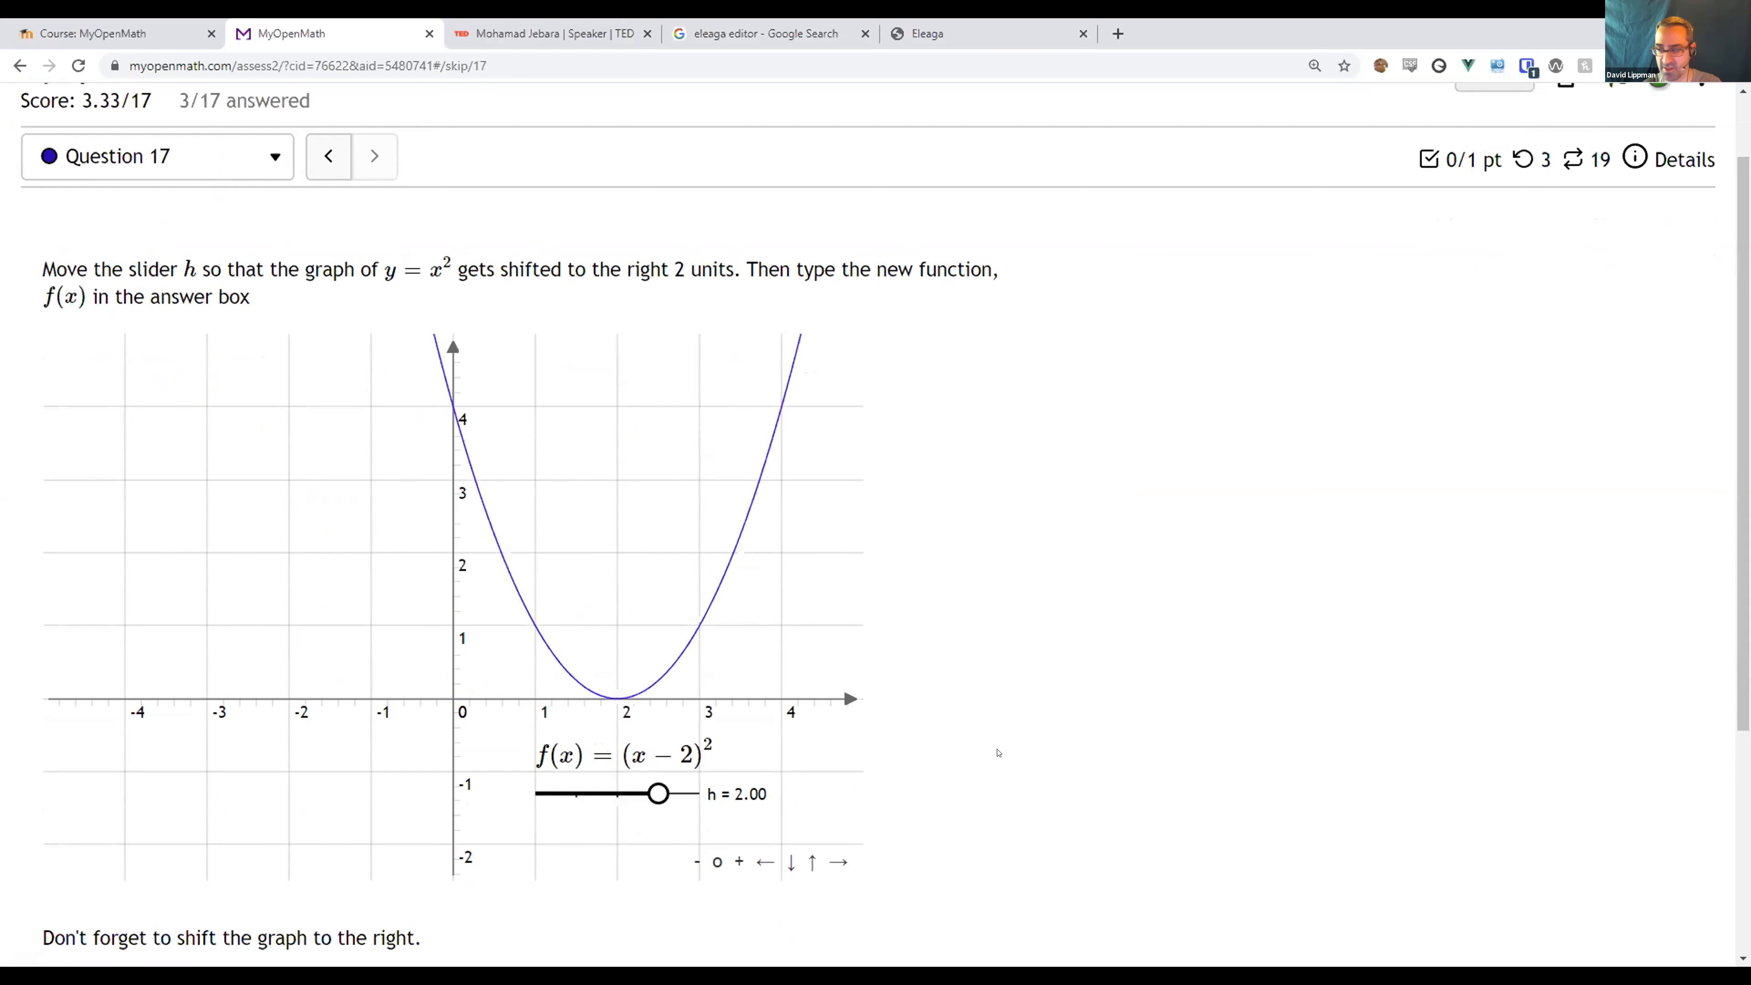
pyautogui.scroll(-3)
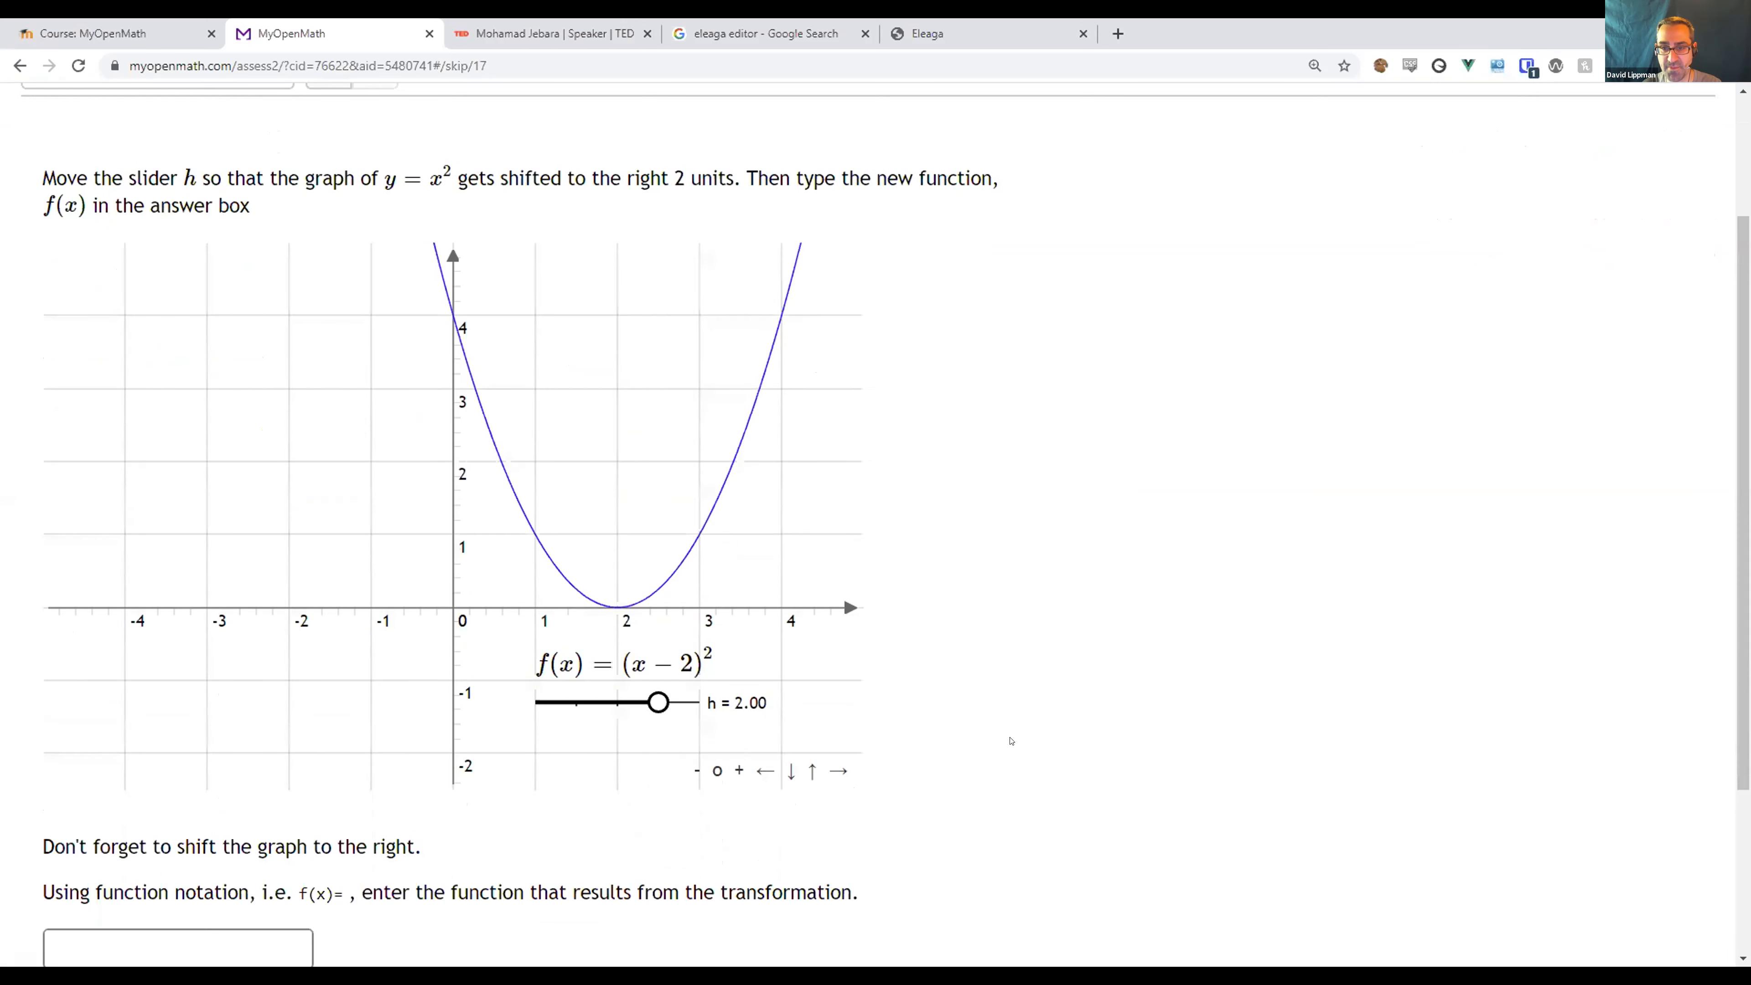
pyautogui.scroll(3)
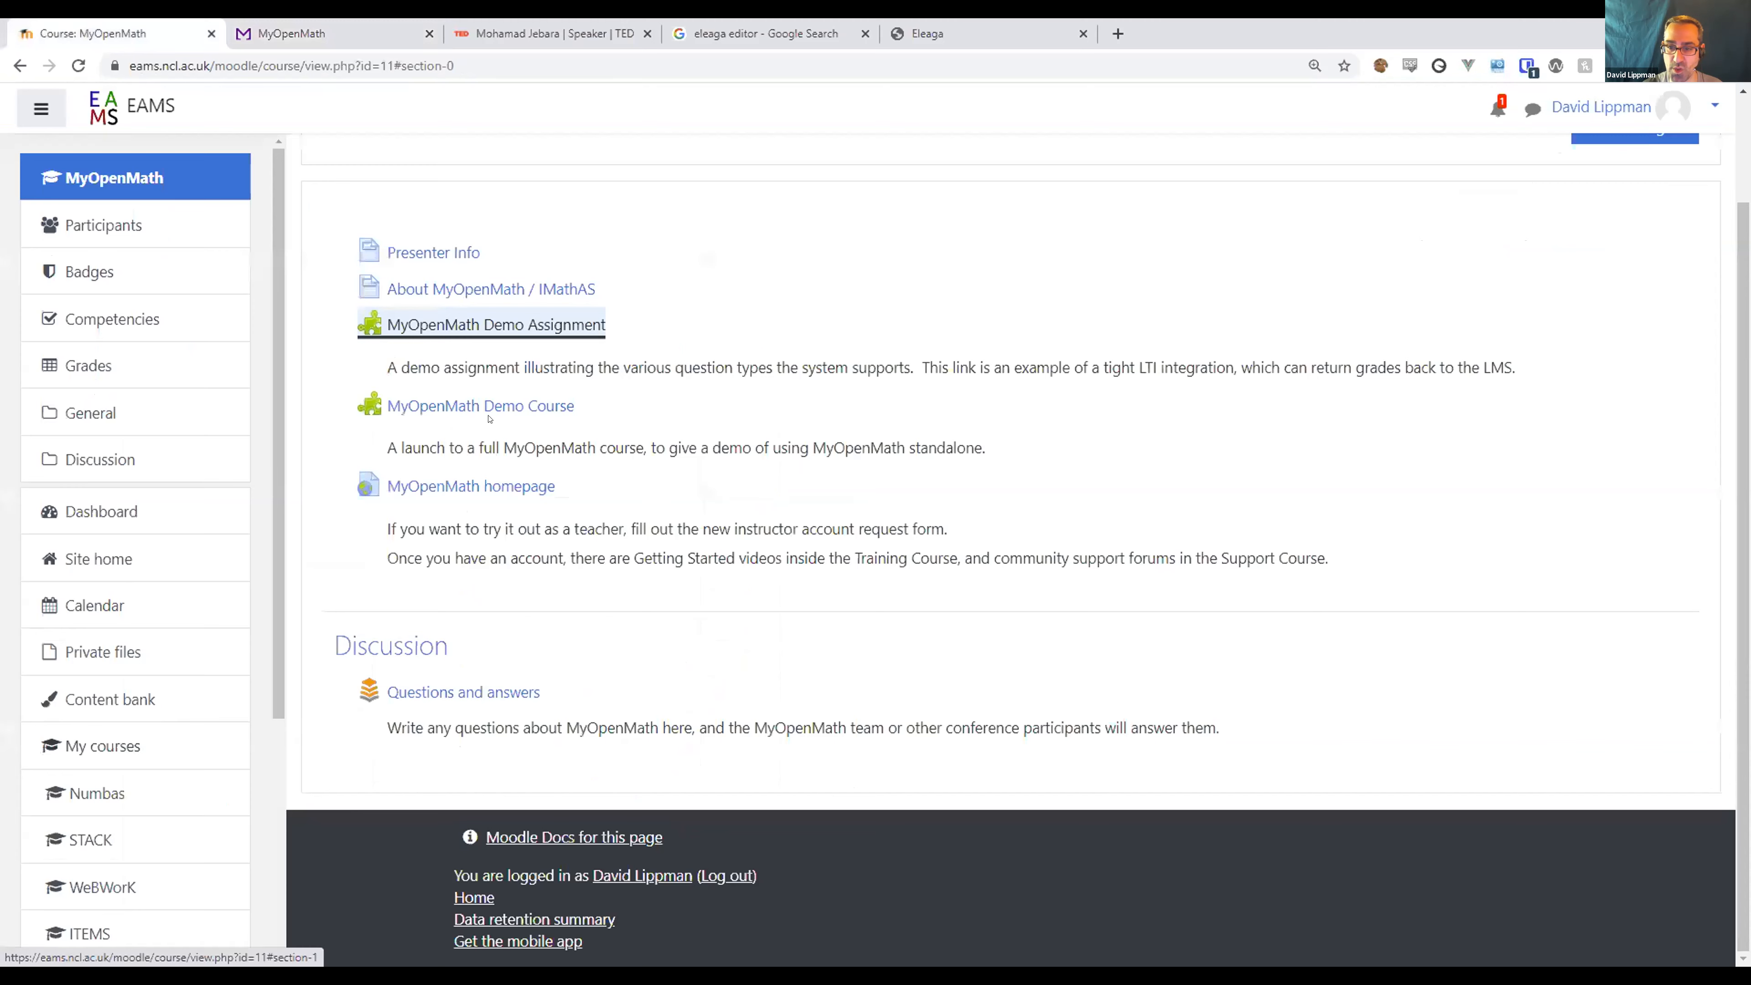
# Launch the MyOpenMath Demo Course from Moodle as a student and browse the Chapter 1: Functions folder.
pyautogui.click(481, 404)
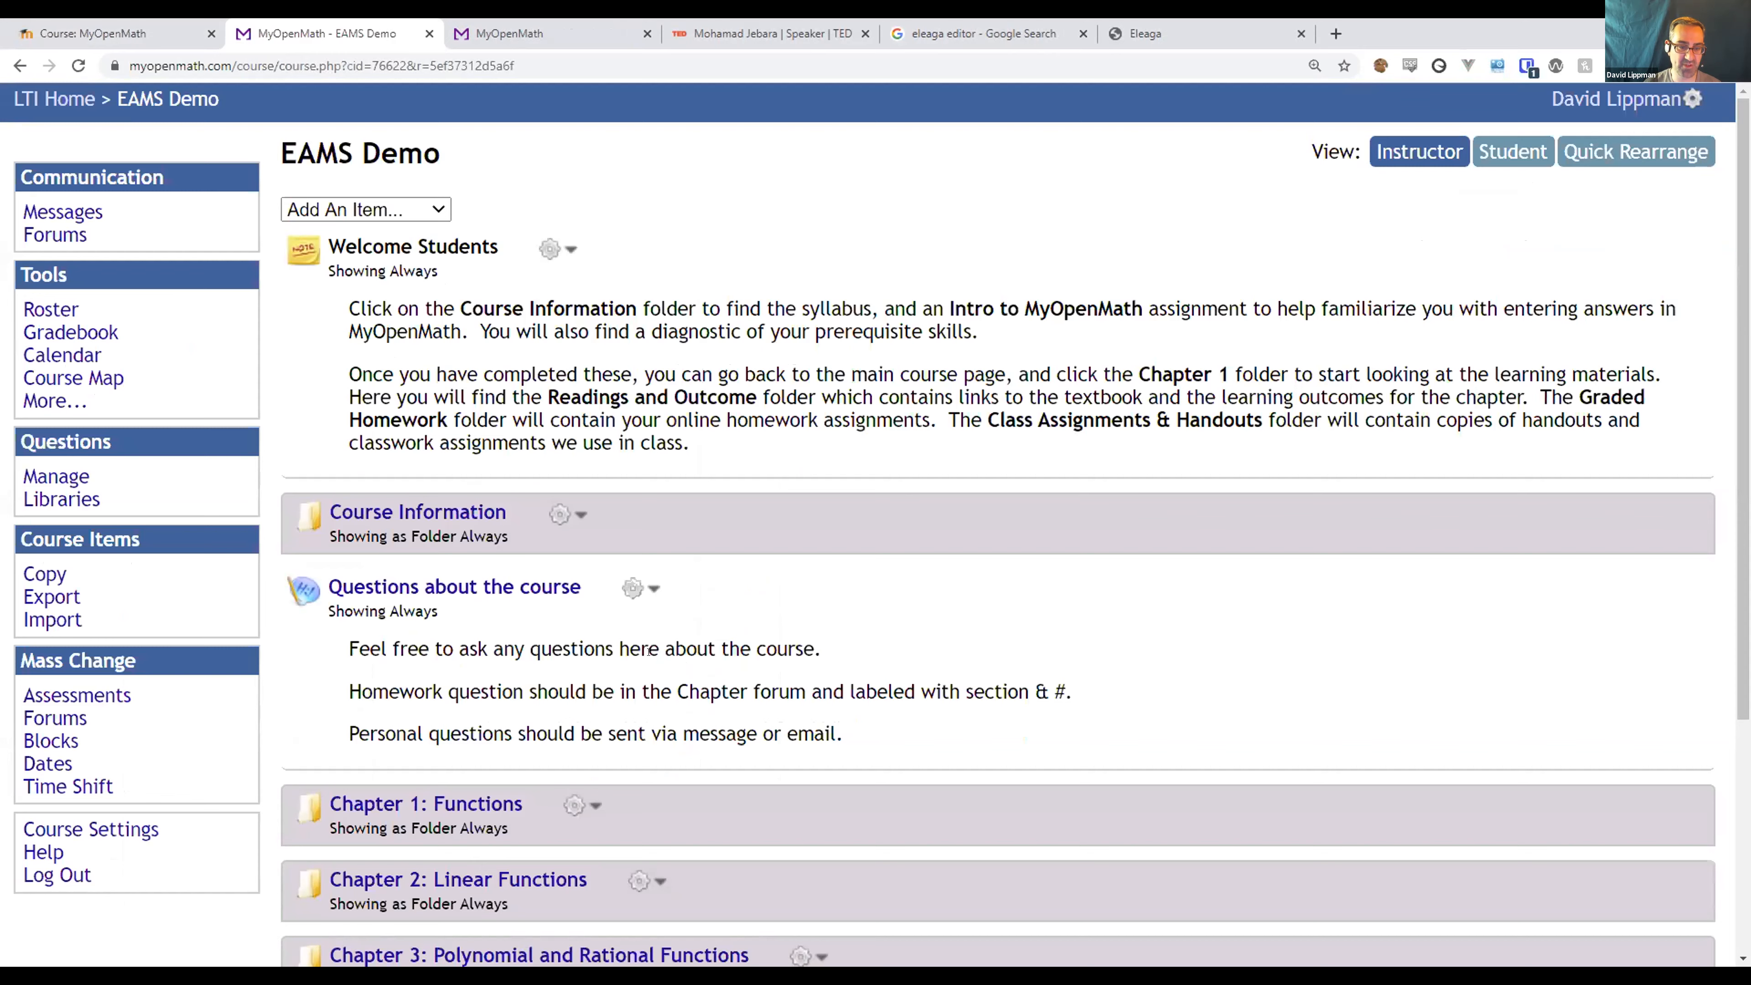
pyautogui.click(1512, 151)
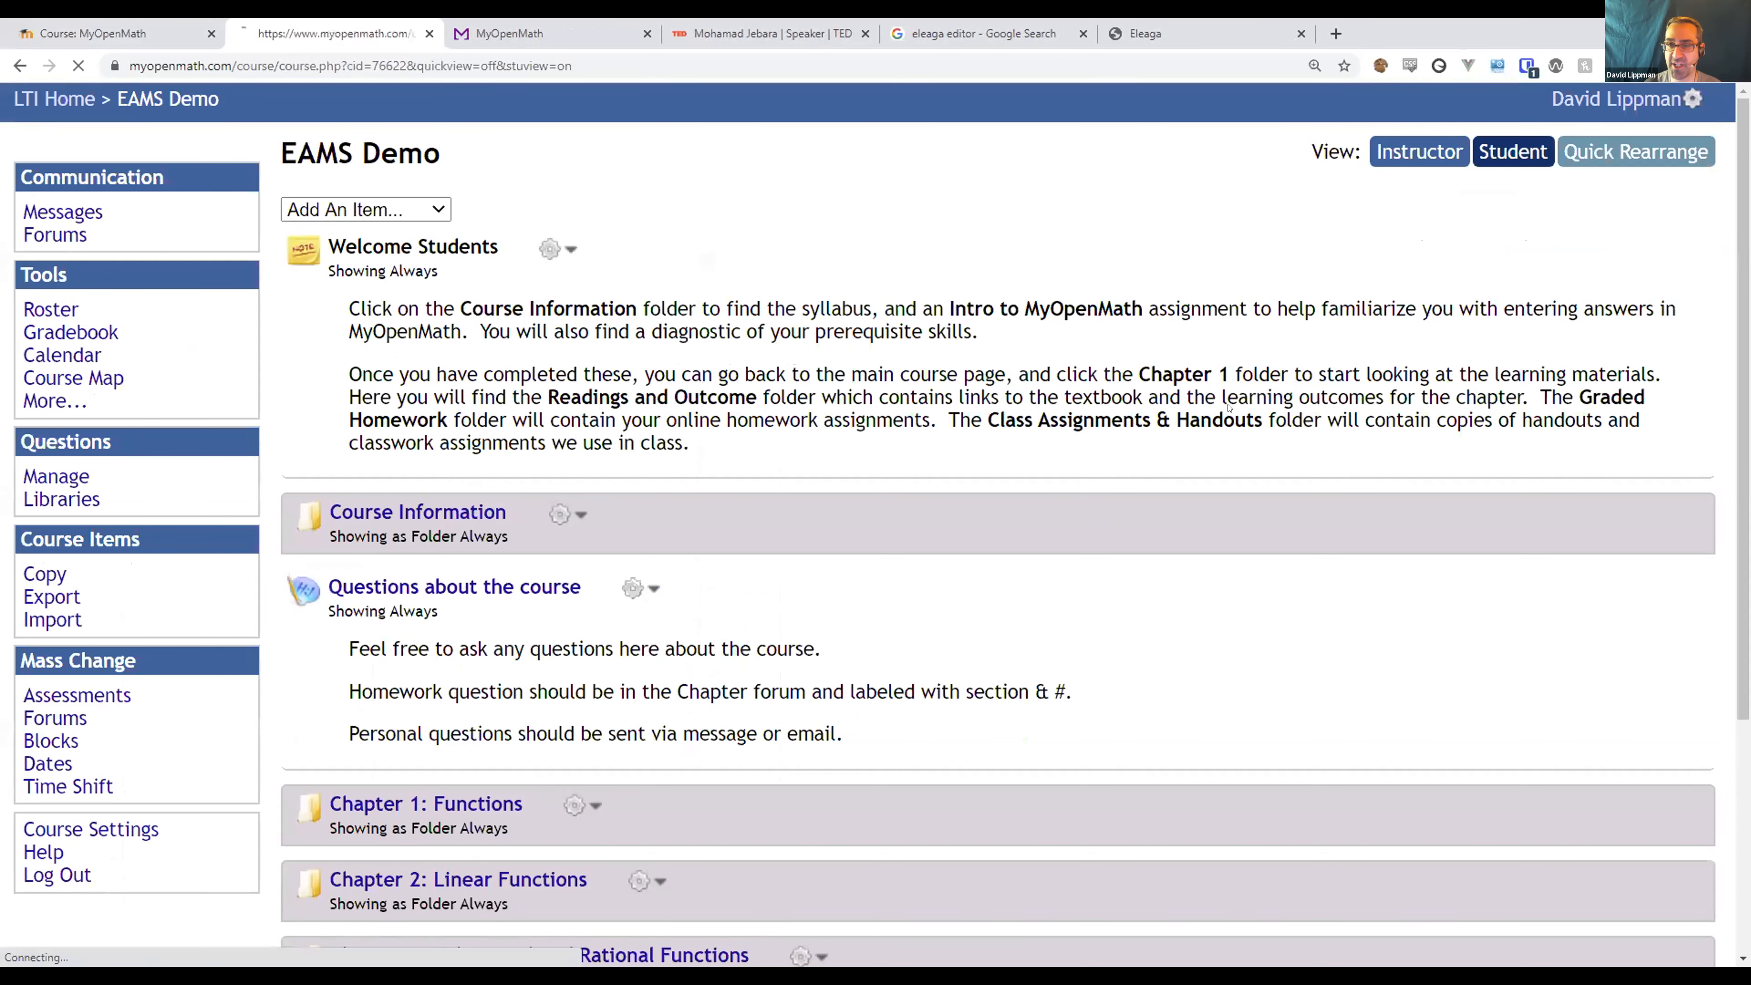
pyautogui.click(1512, 151)
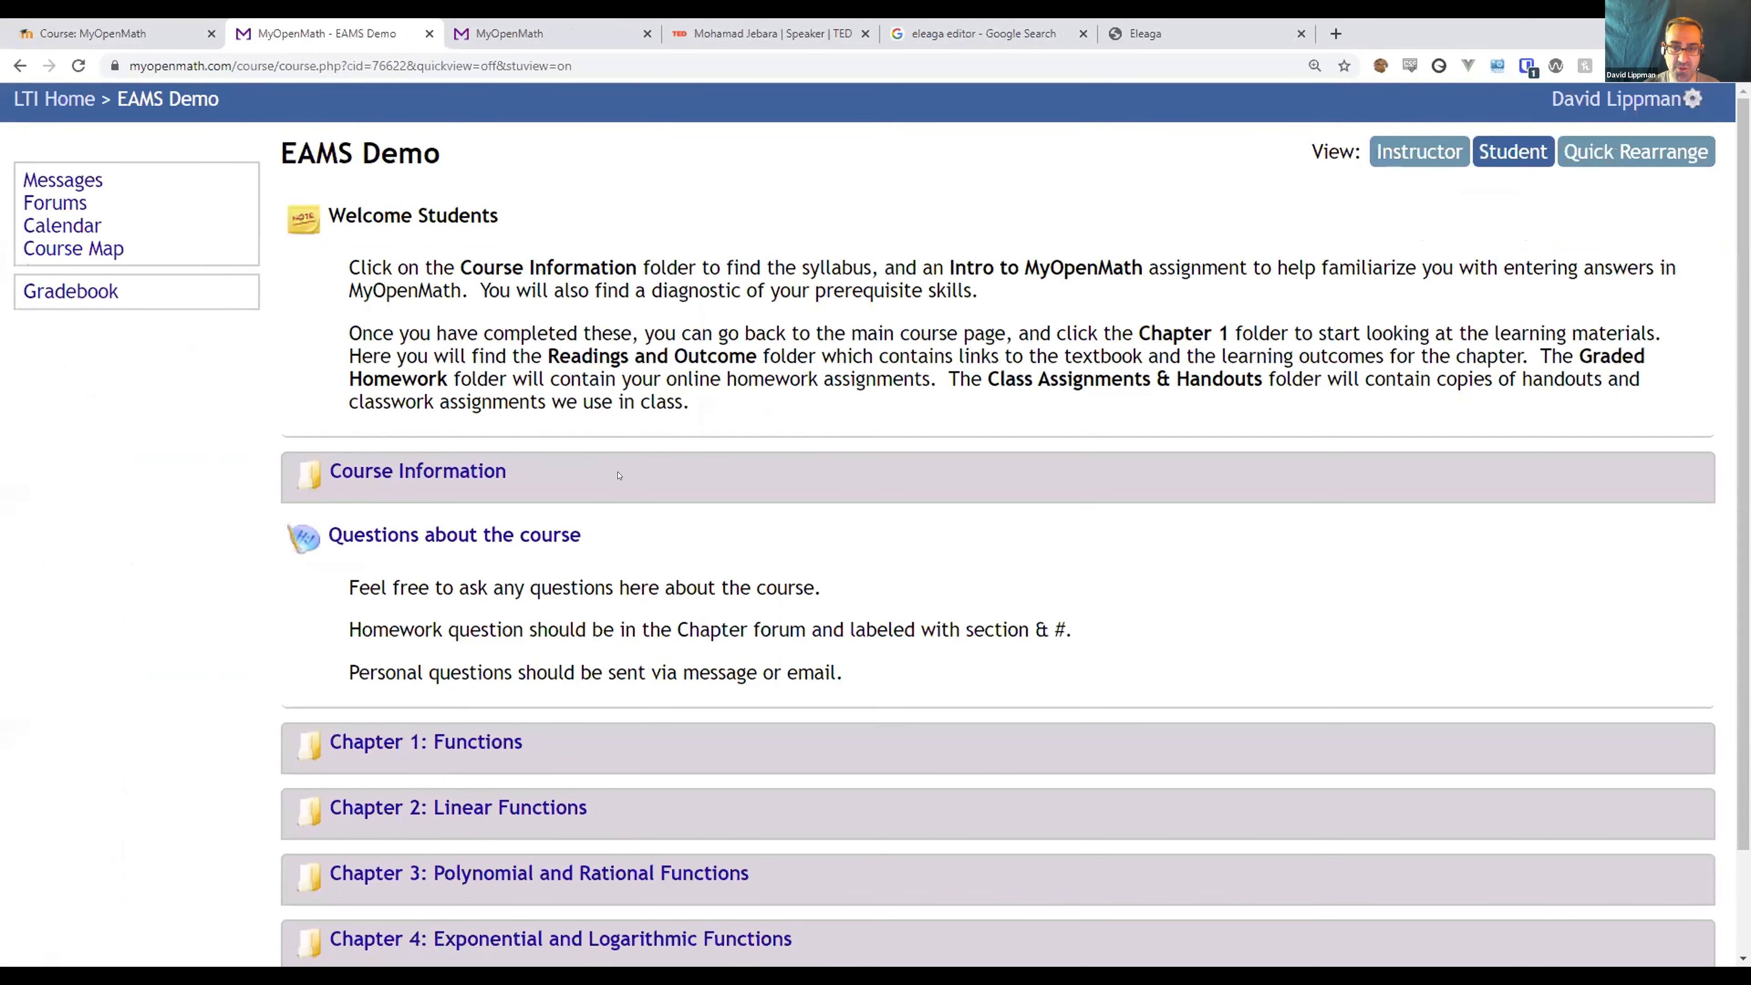
pyautogui.moveTo(544, 713)
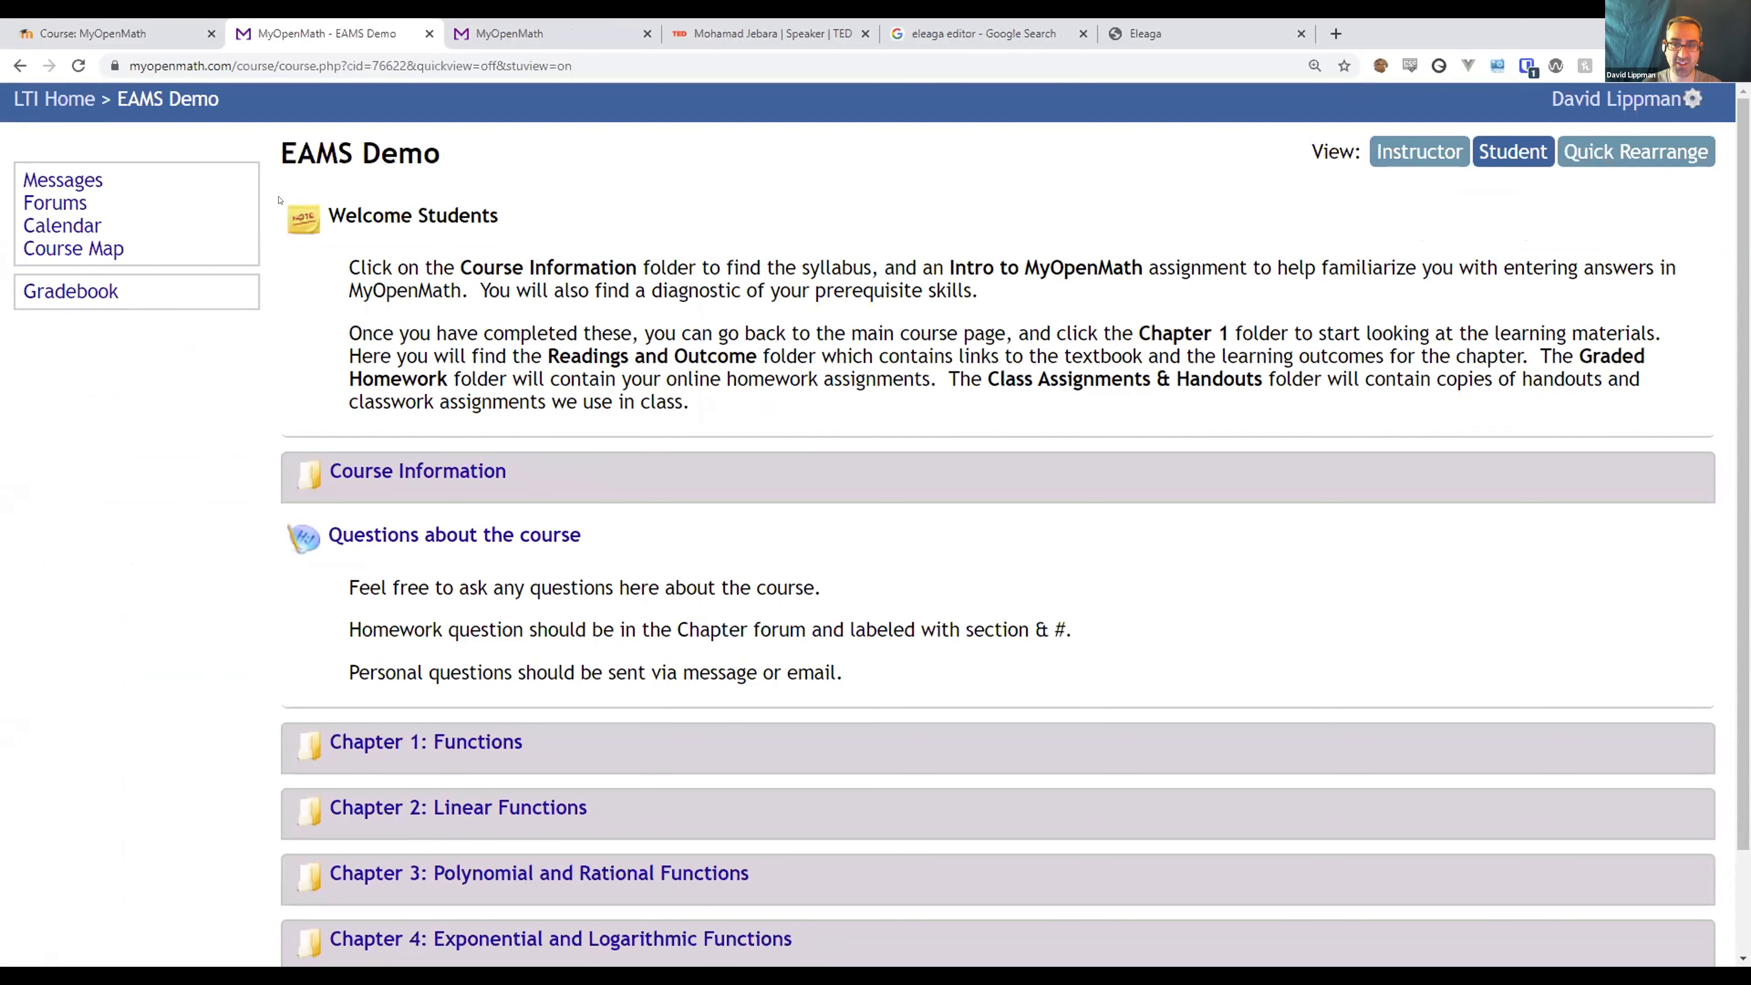
pyautogui.scroll(-3)
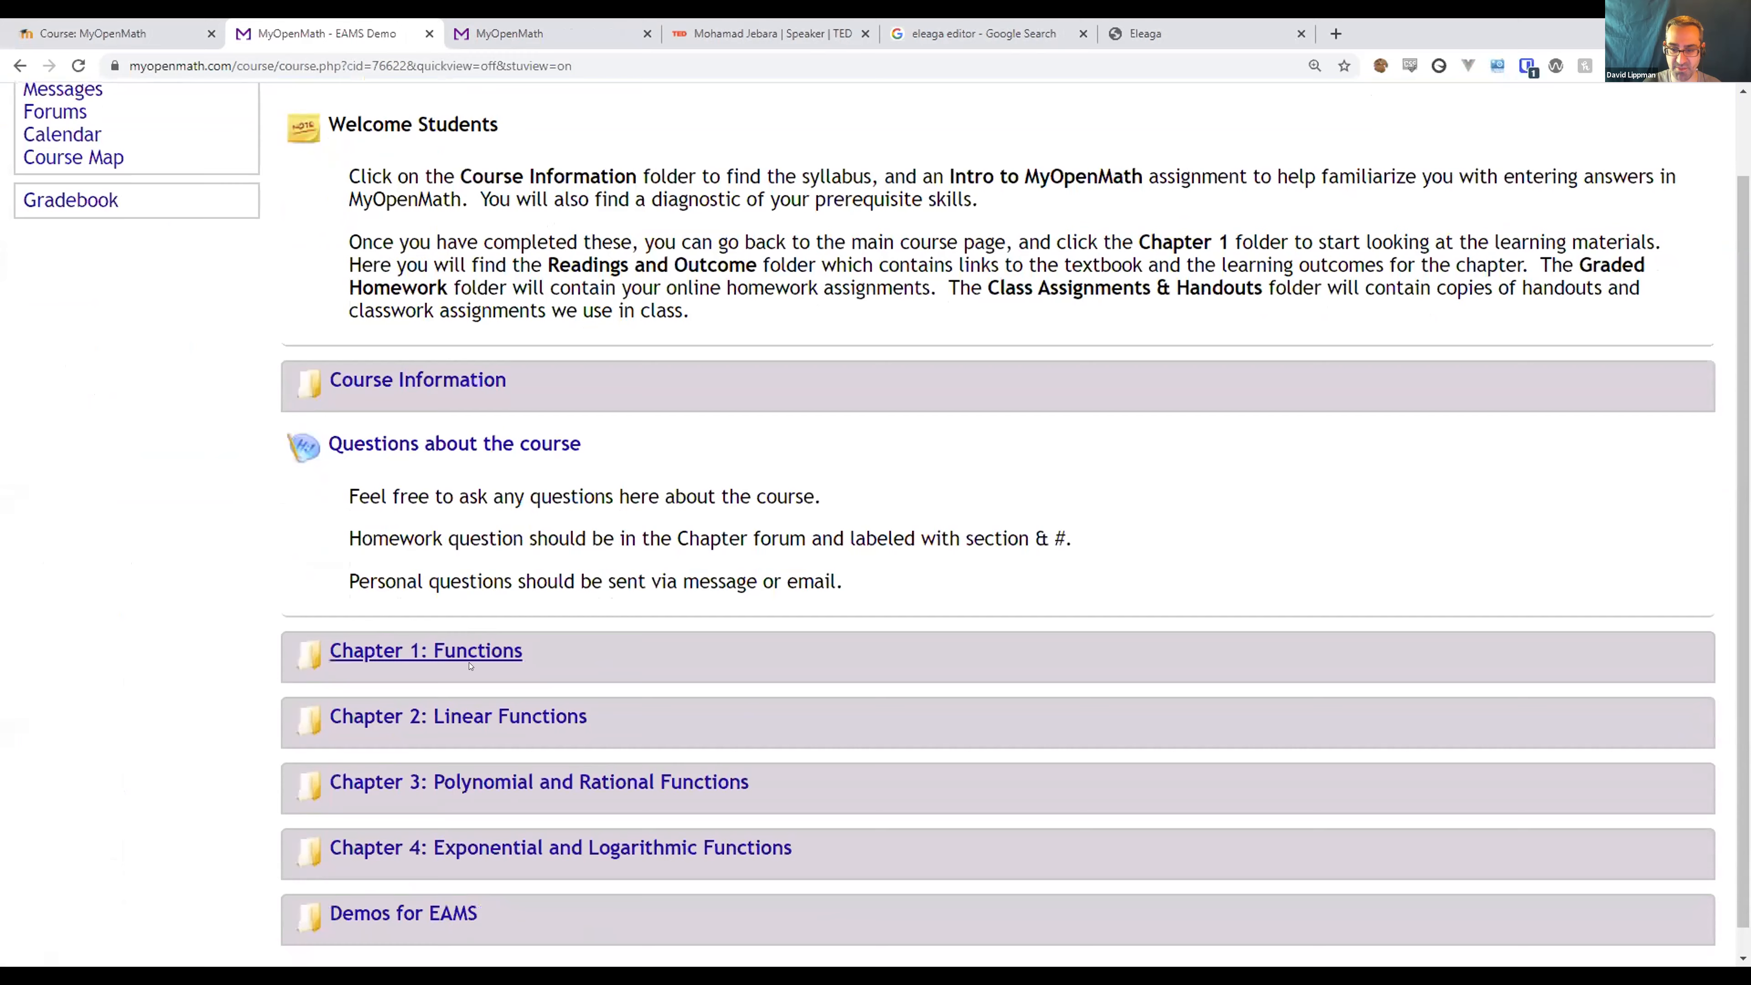
pyautogui.click(425, 651)
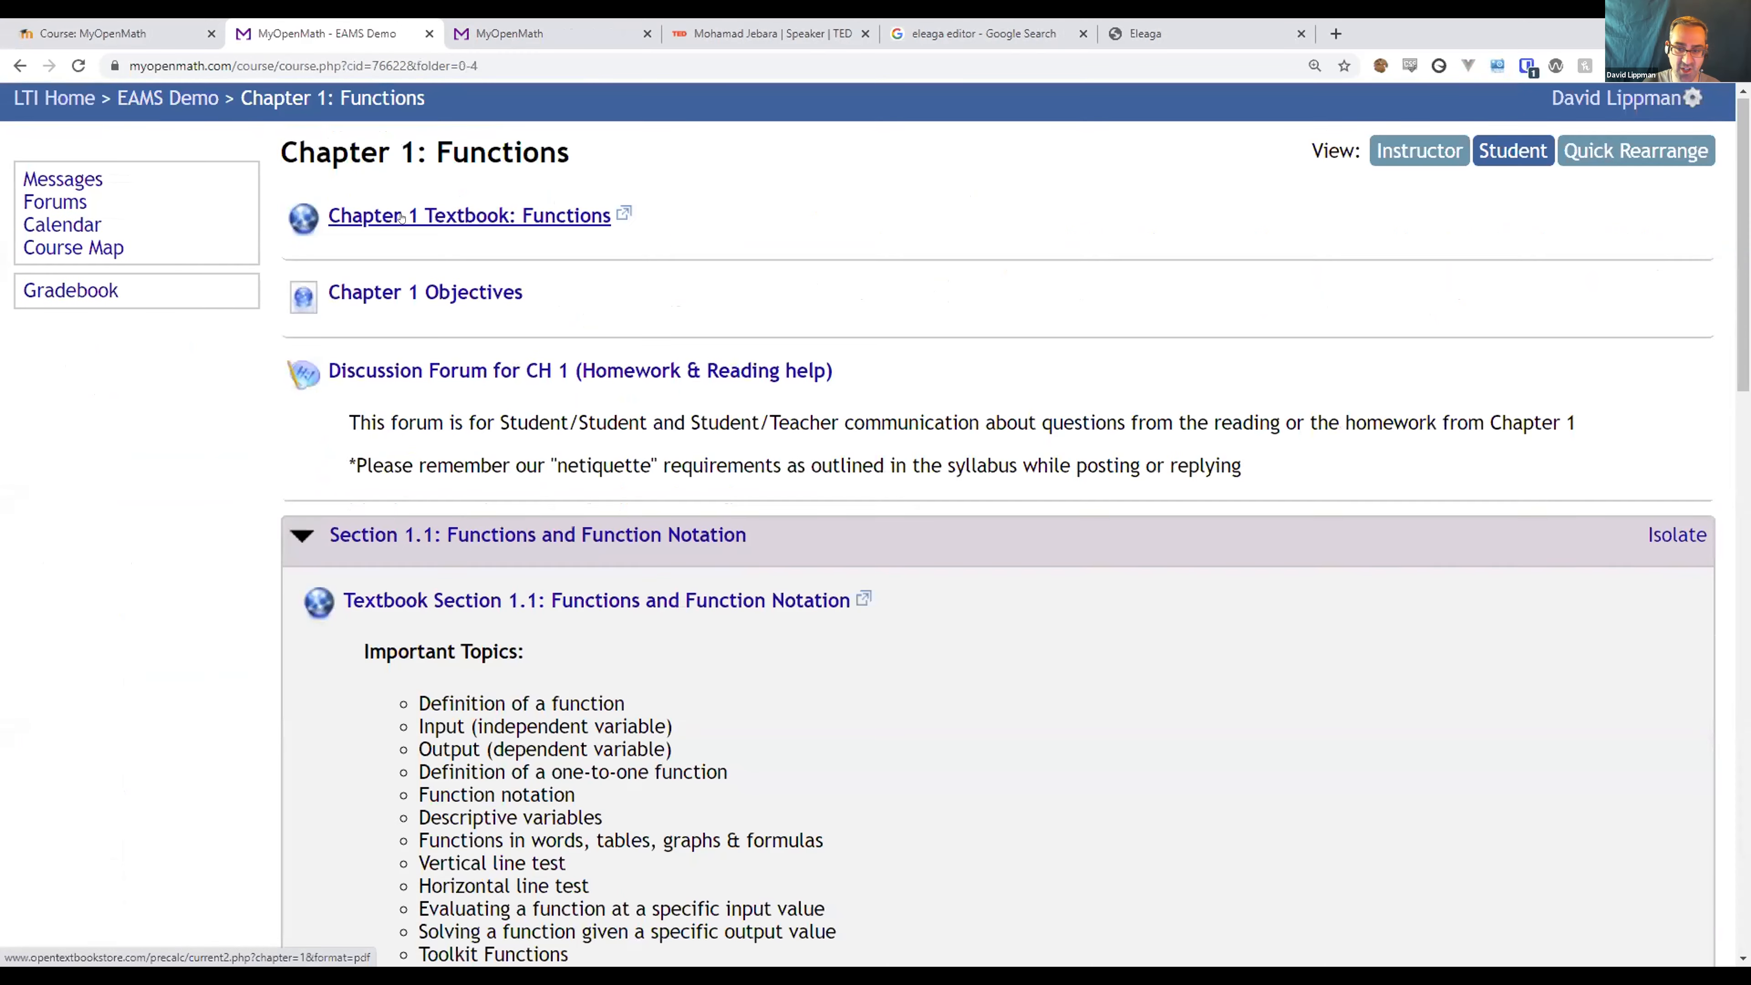
pyautogui.scroll(-3)
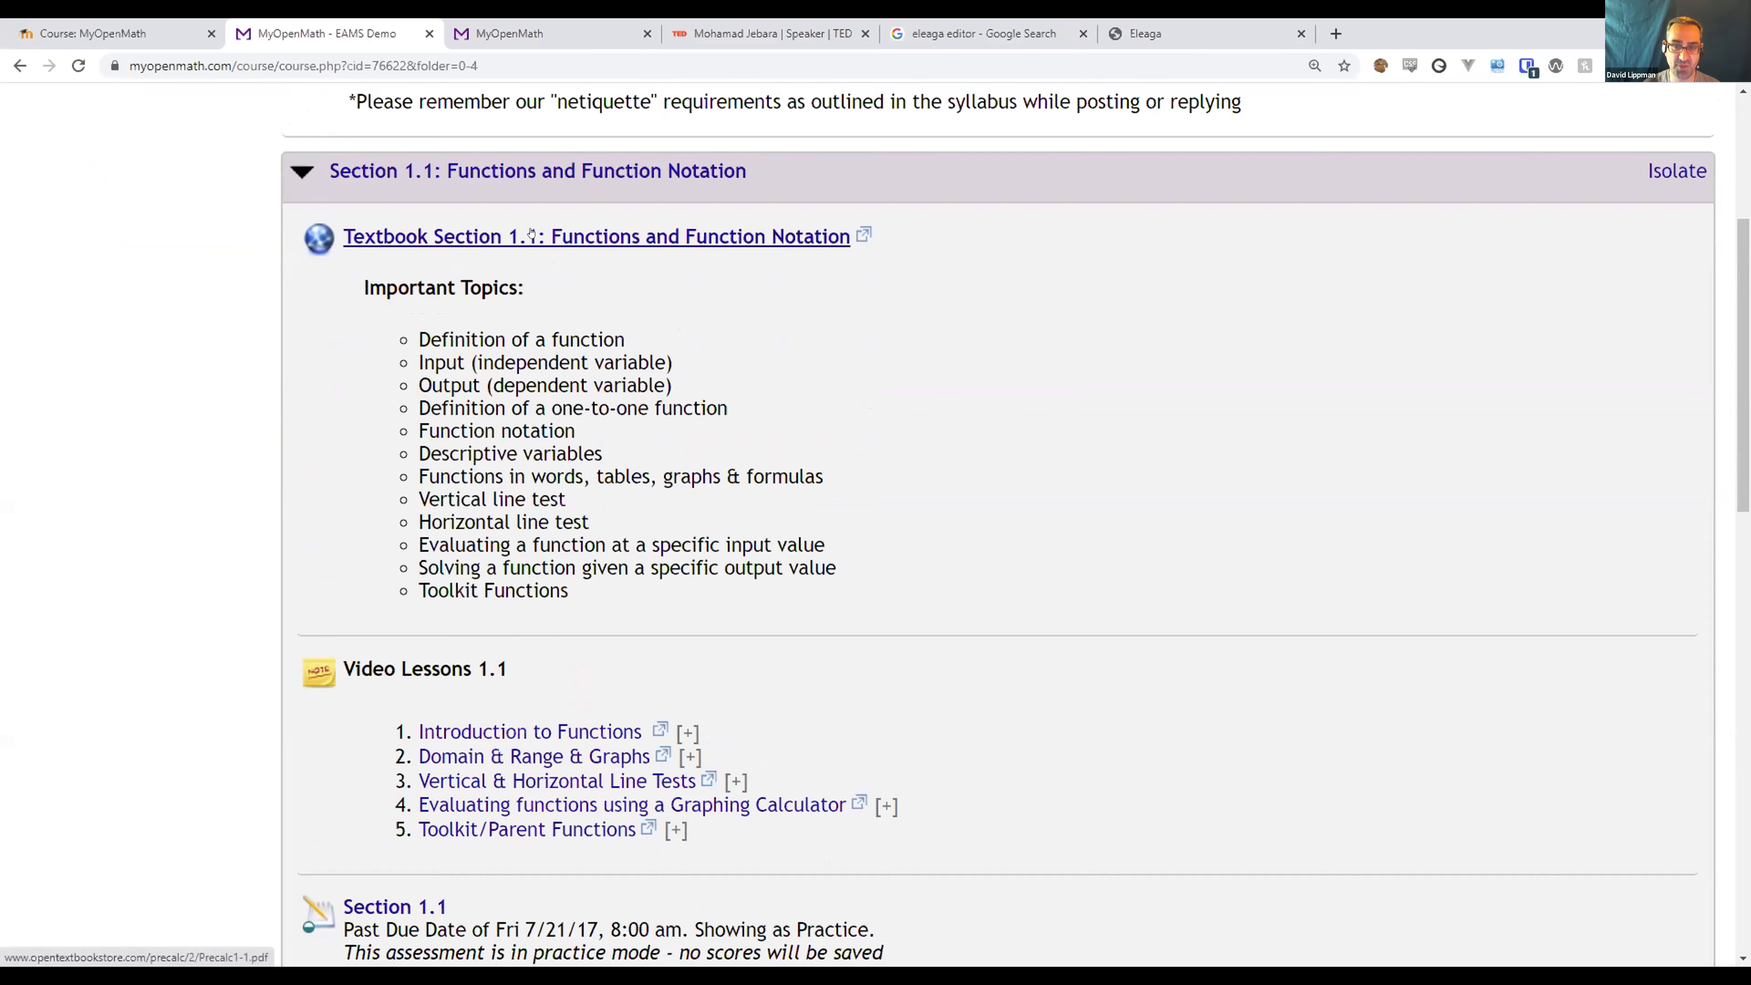
pyautogui.scroll(-3)
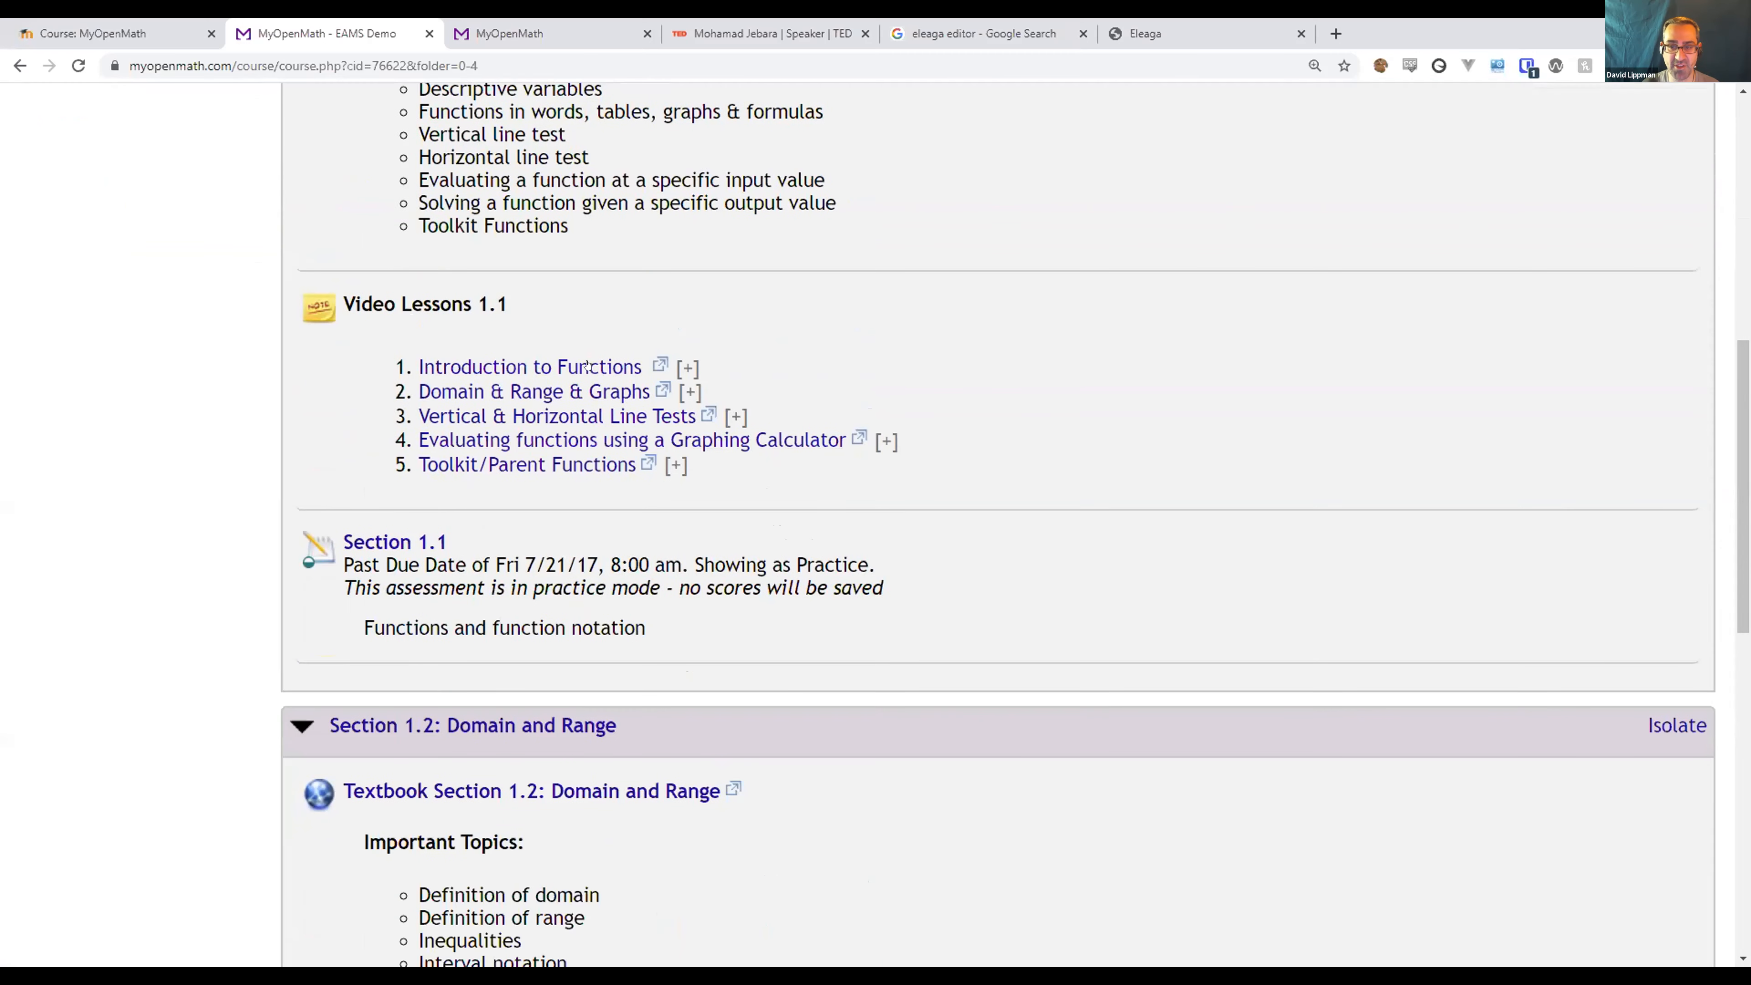
pyautogui.moveTo(394, 541)
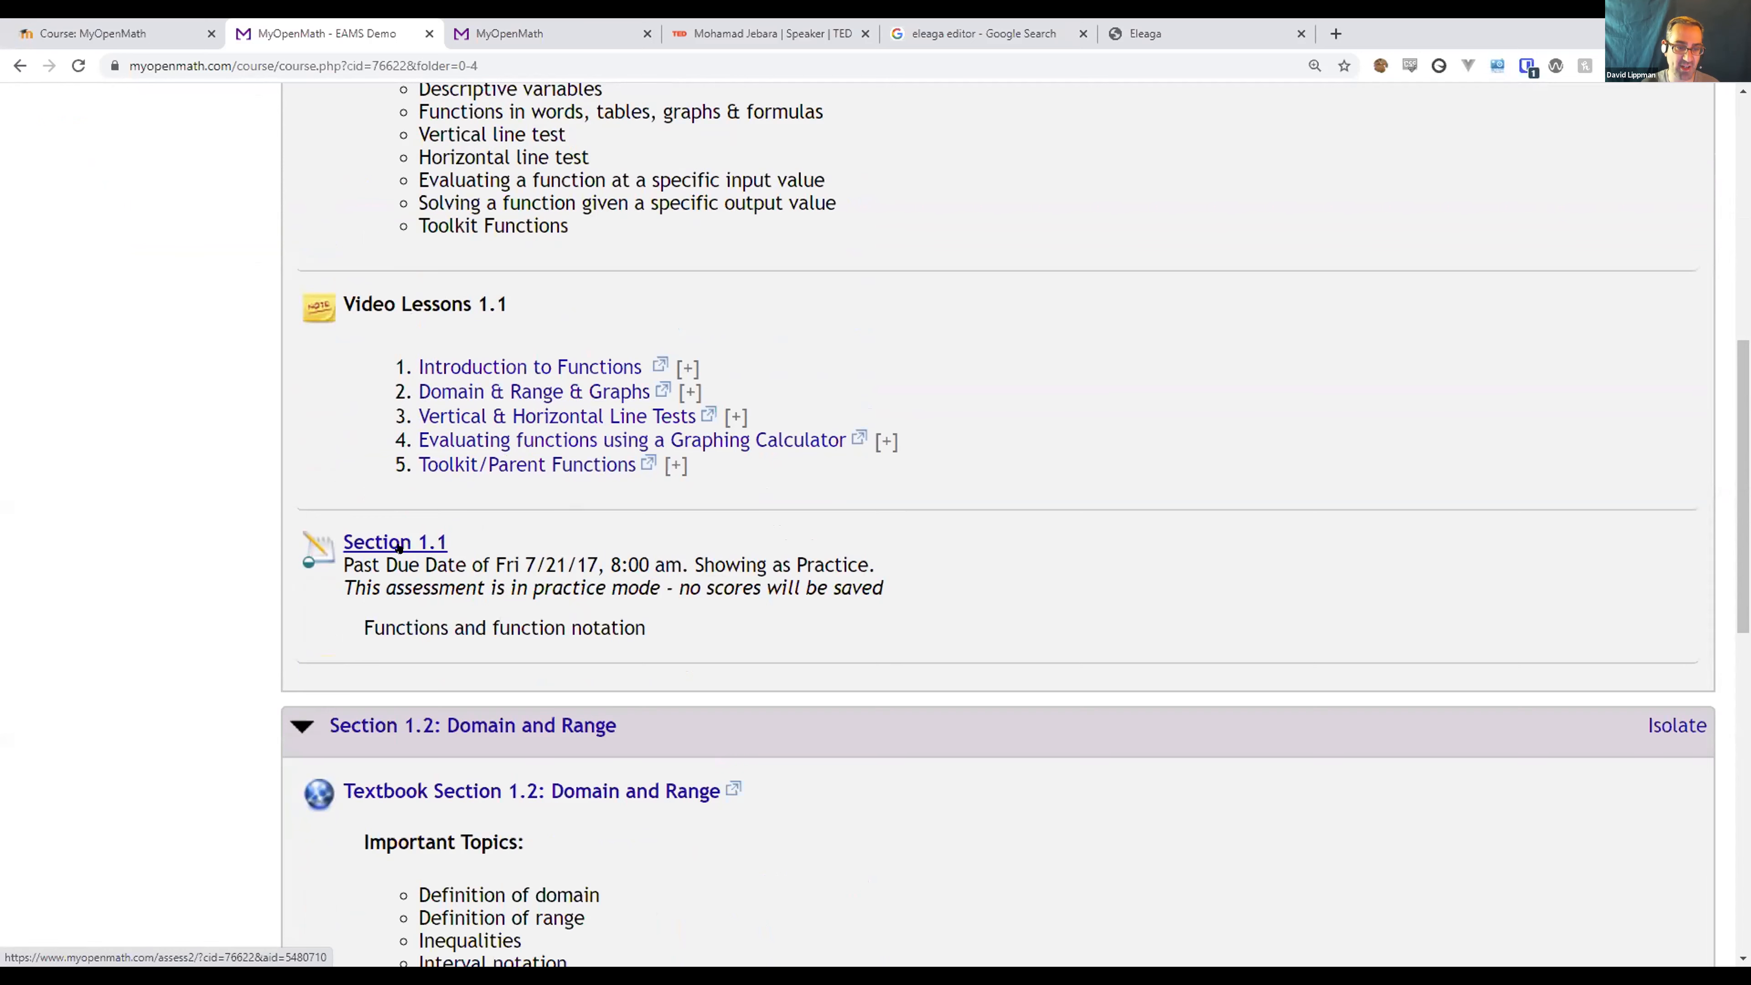
pyautogui.moveTo(612, 481)
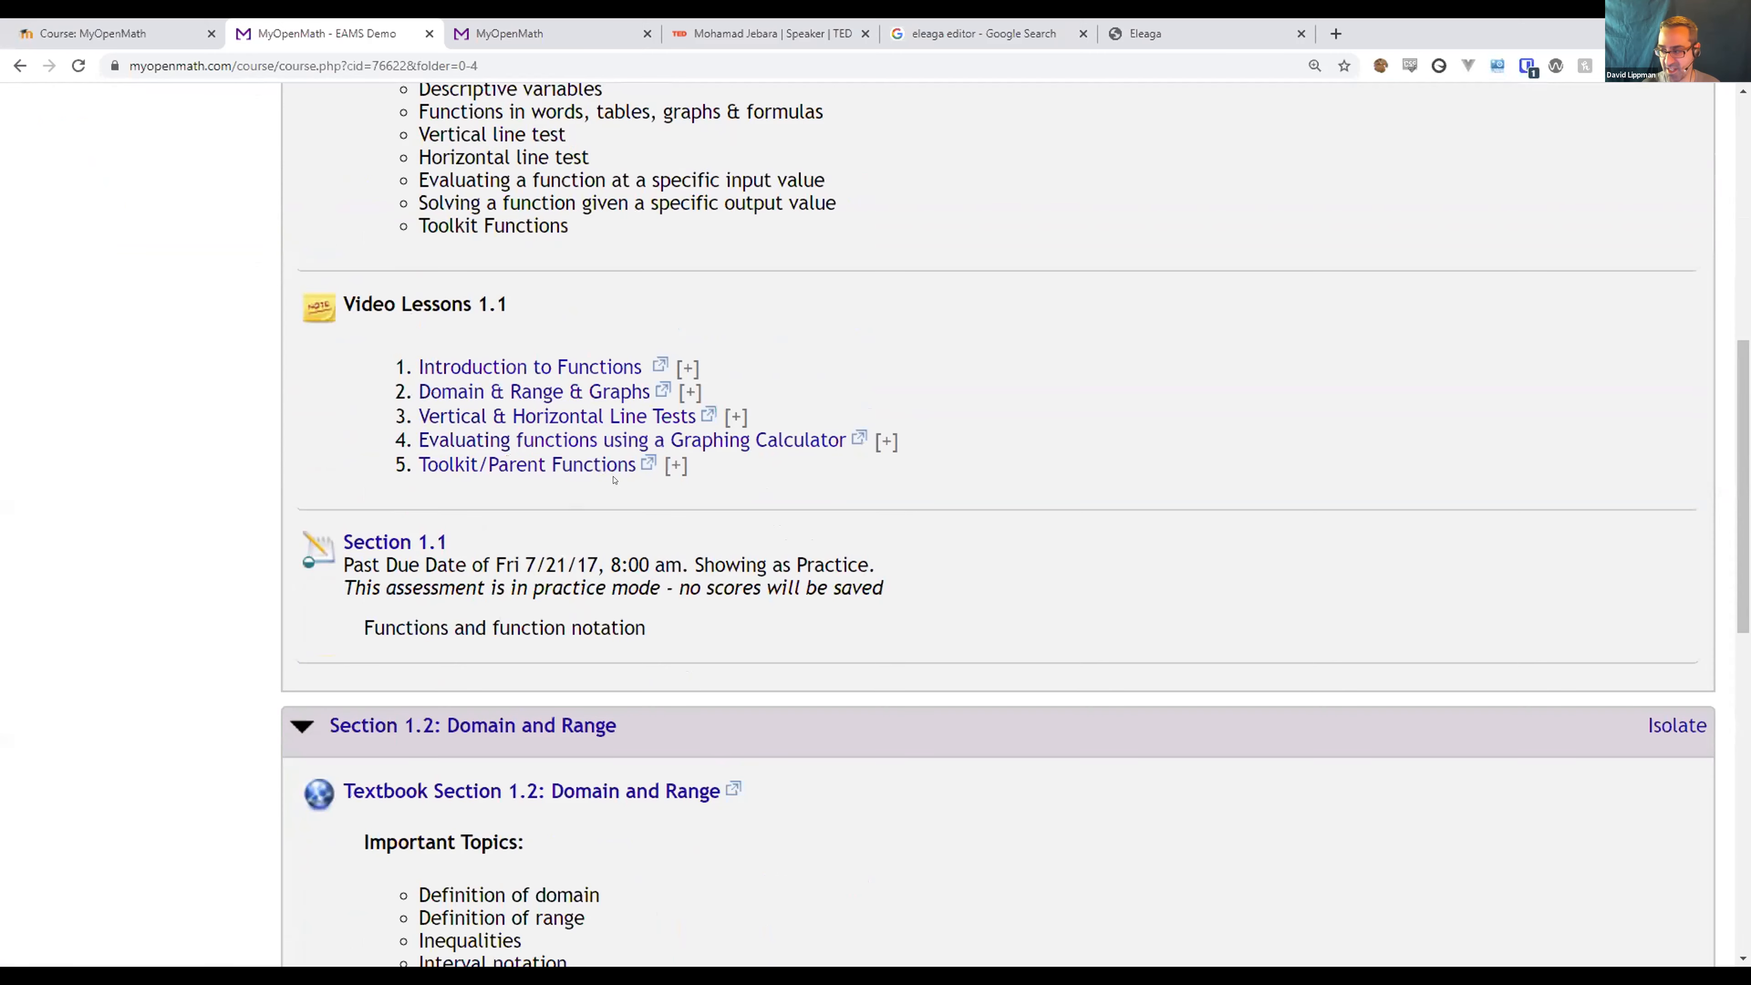
pyautogui.scroll(3)
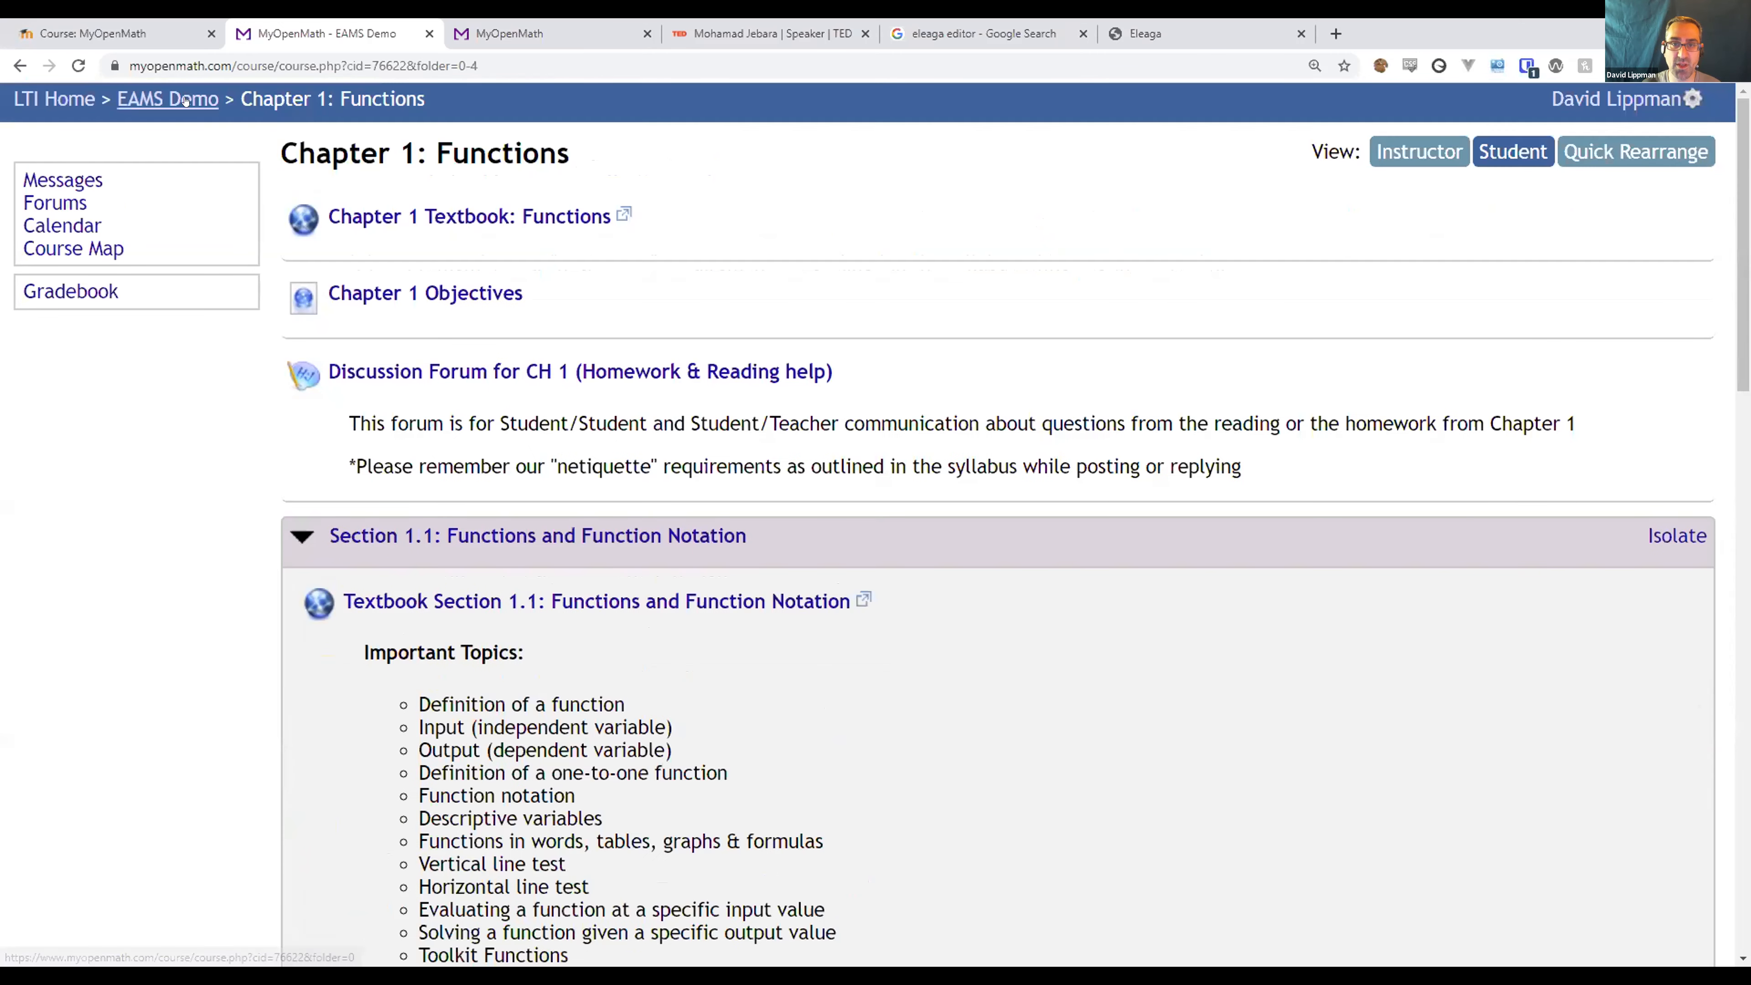
# Return to the EAMS Demo course page and open the Demos for EAMS folder with its three assessments.
pyautogui.click(166, 99)
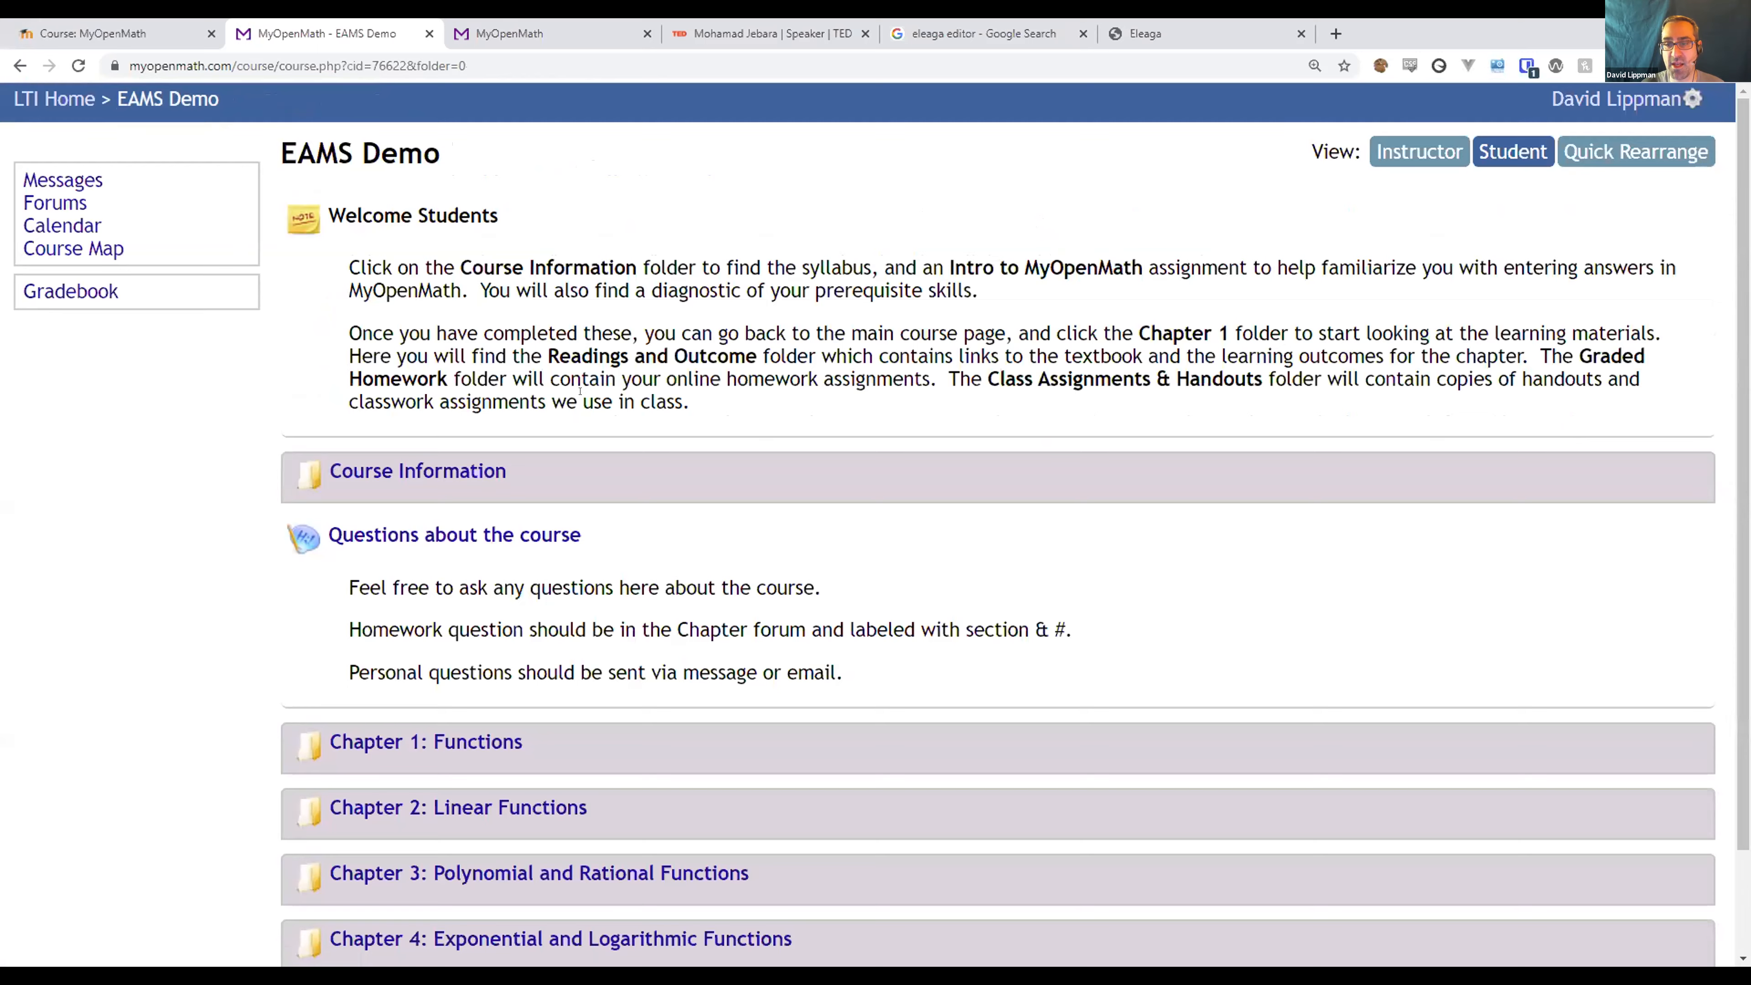
pyautogui.scroll(-3)
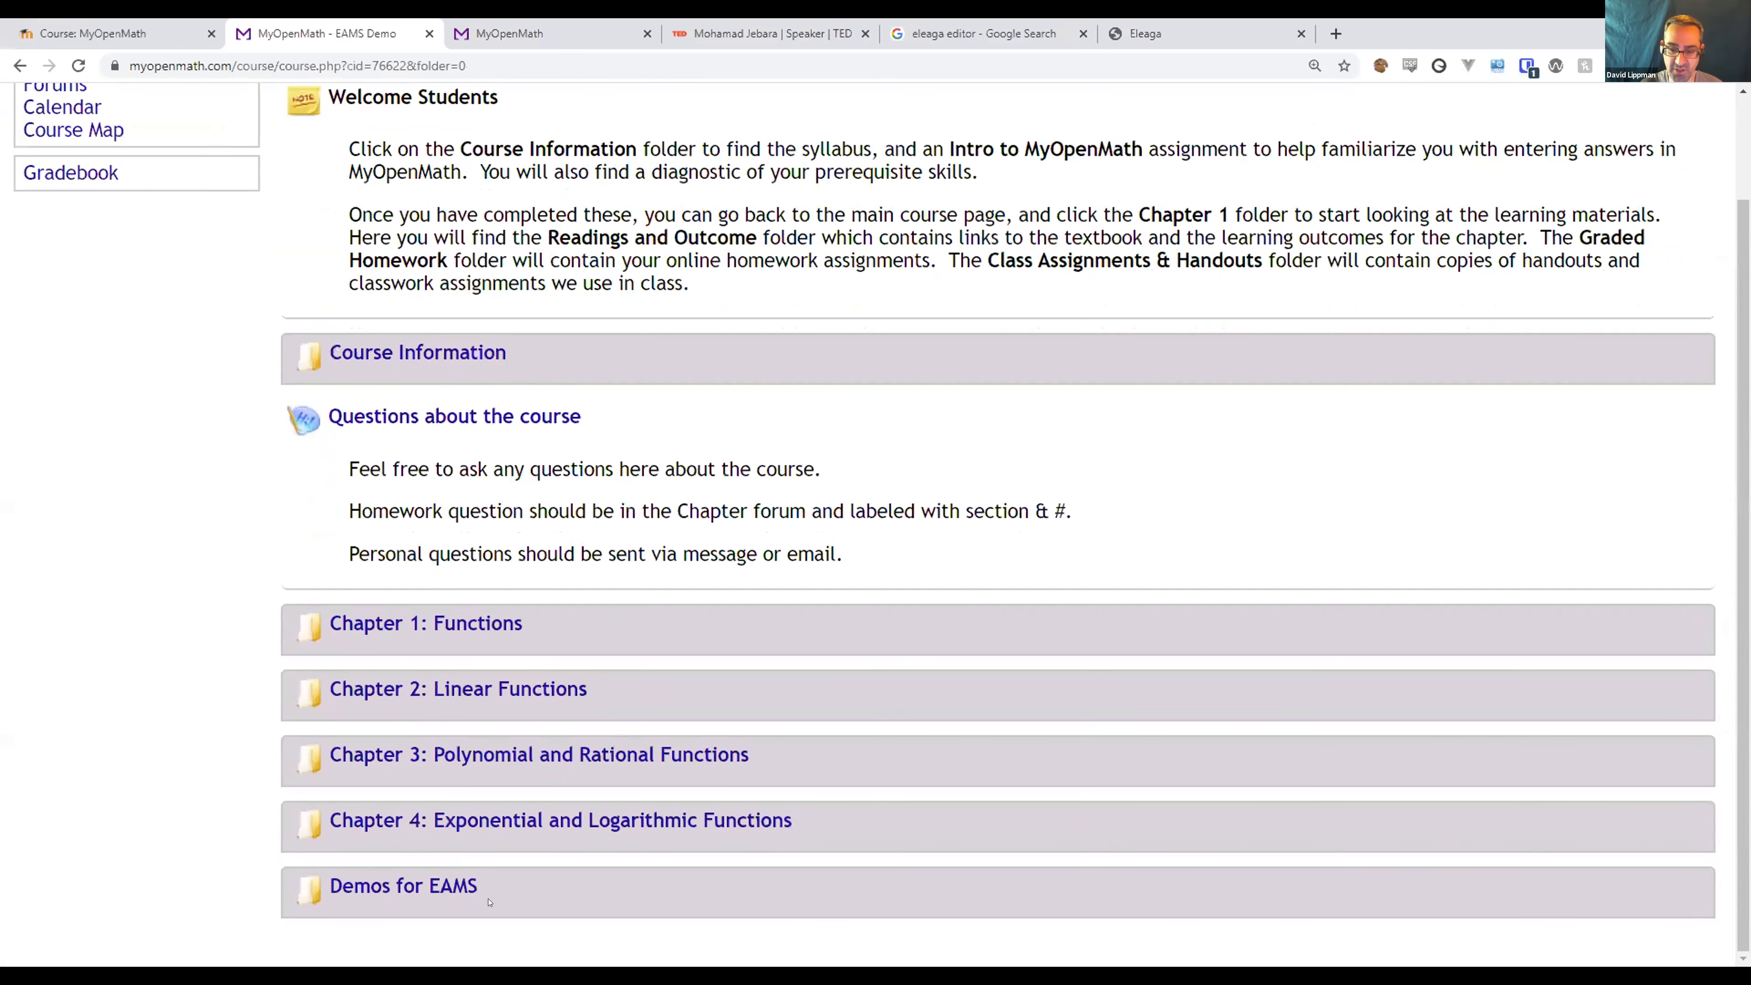
pyautogui.click(403, 886)
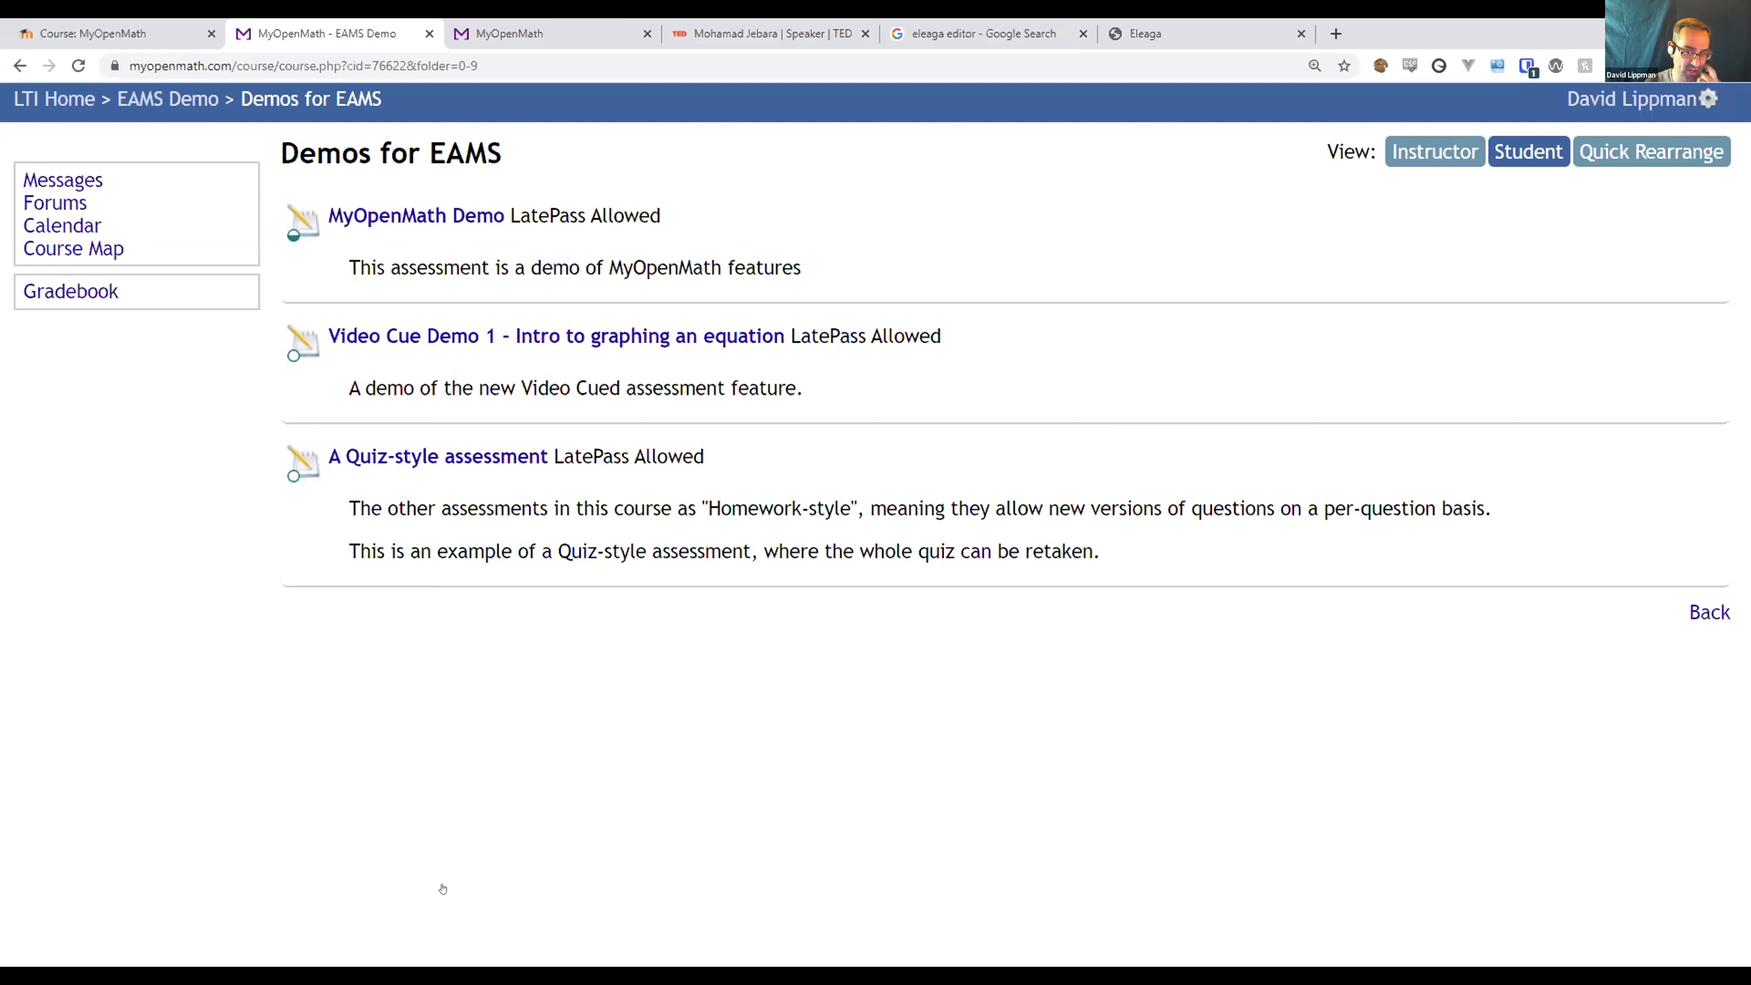
pyautogui.moveTo(437, 456)
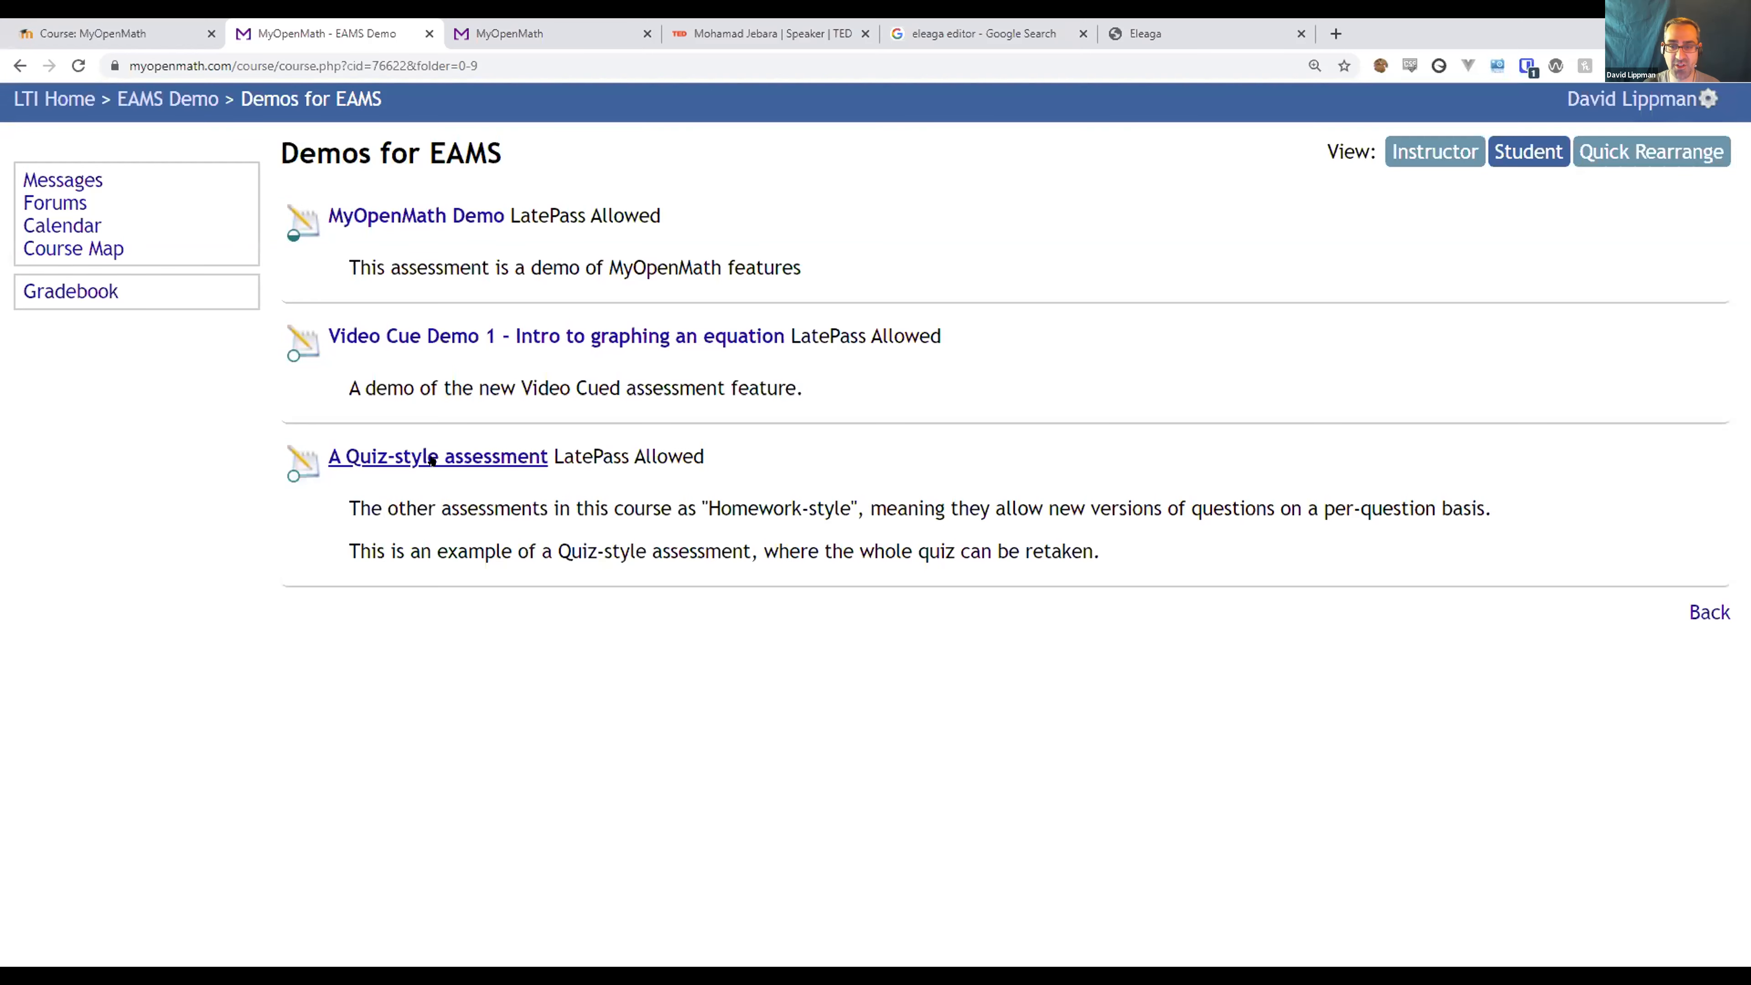
# Start the Quiz-style assessment, answer into Question 2, submit for a 0 of 8 summary, and return to Demos for EAMS.
pyautogui.click(438, 456)
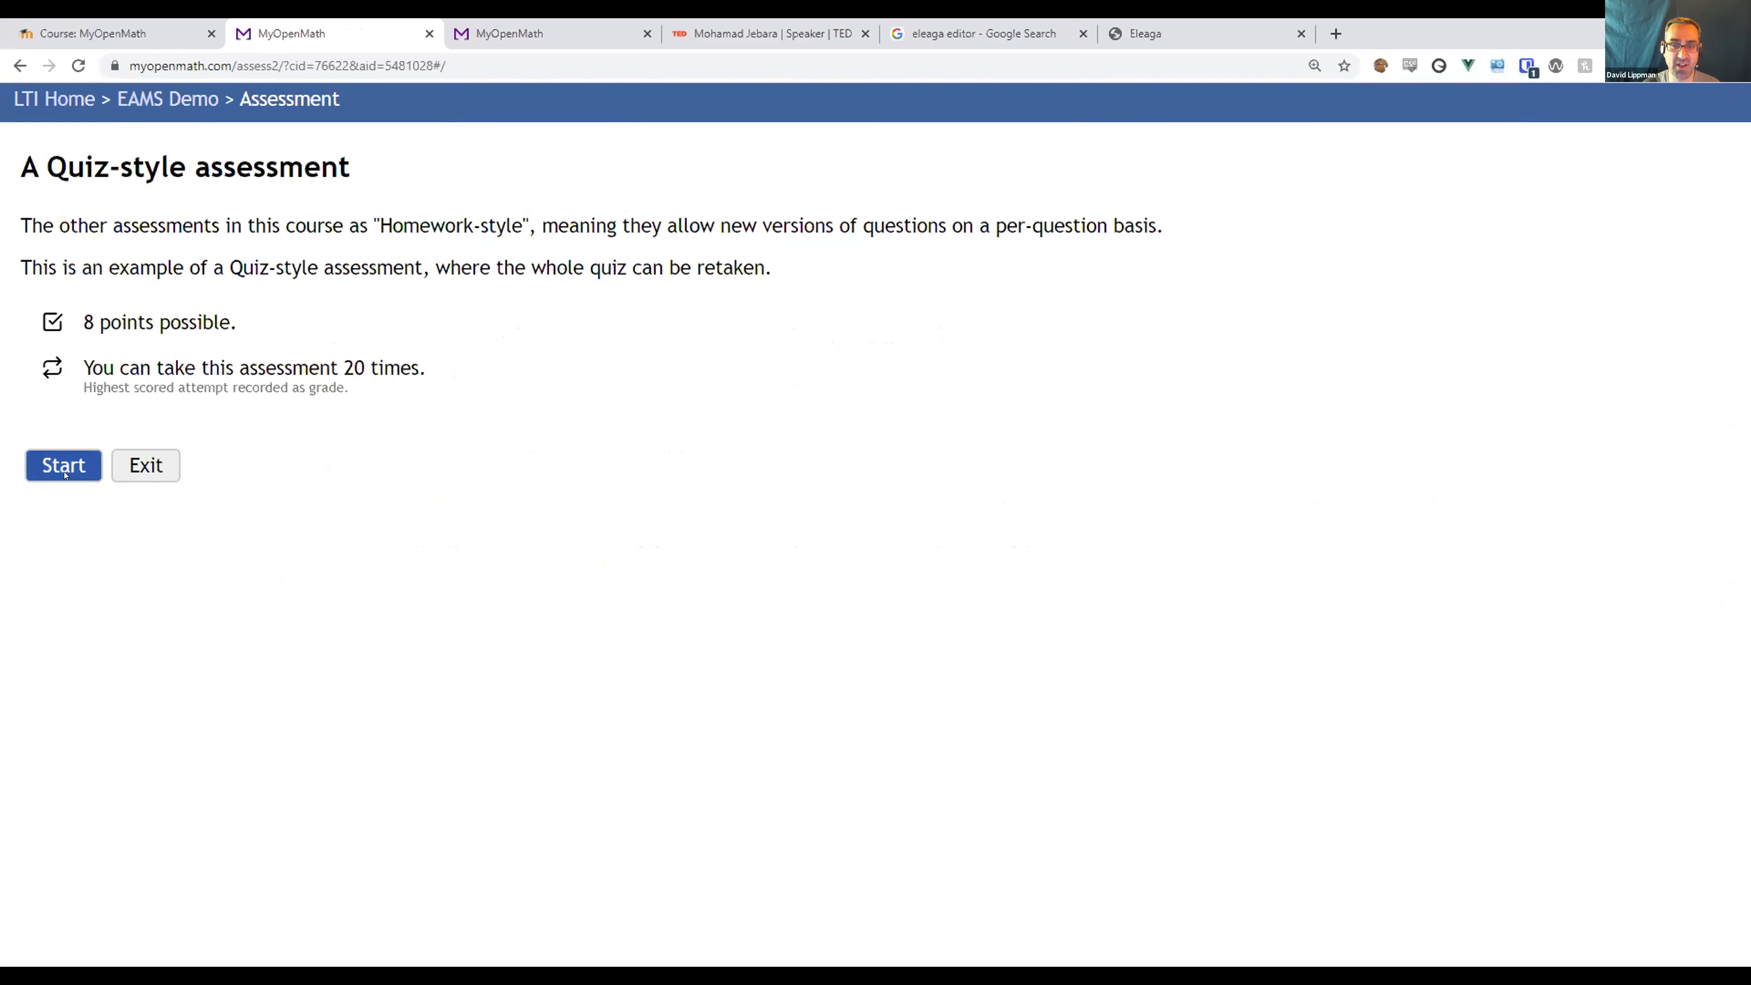
pyautogui.click(63, 466)
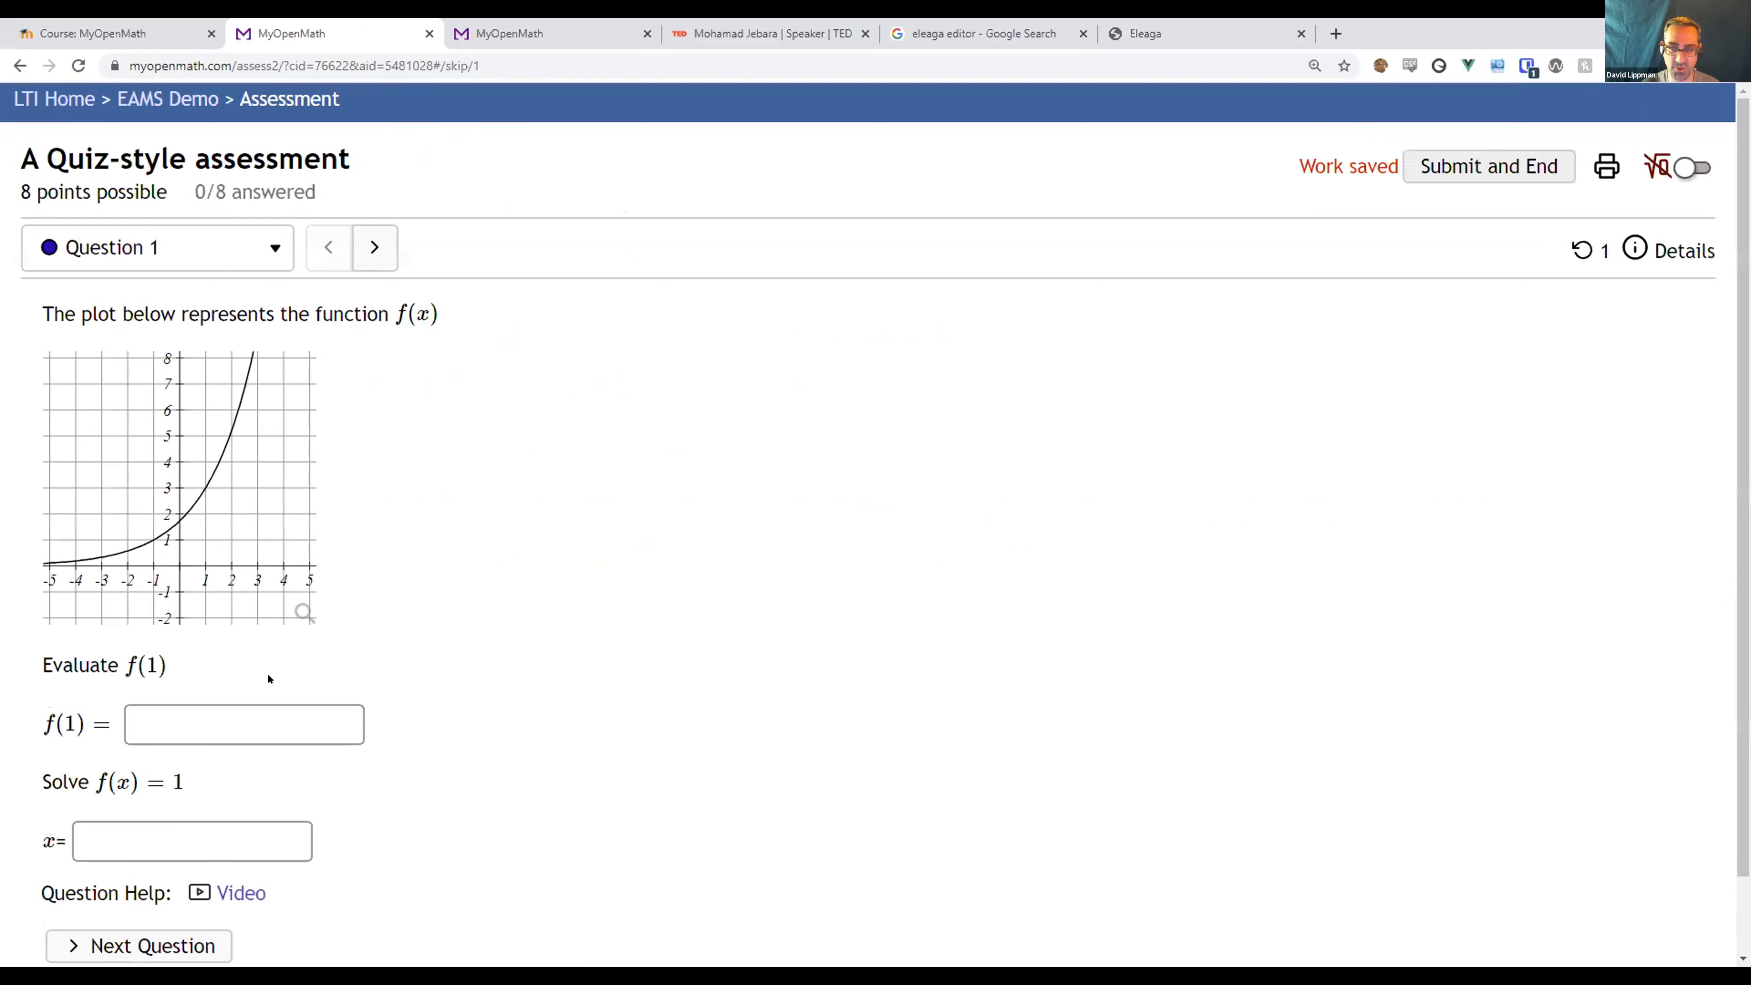
pyautogui.click(243, 723)
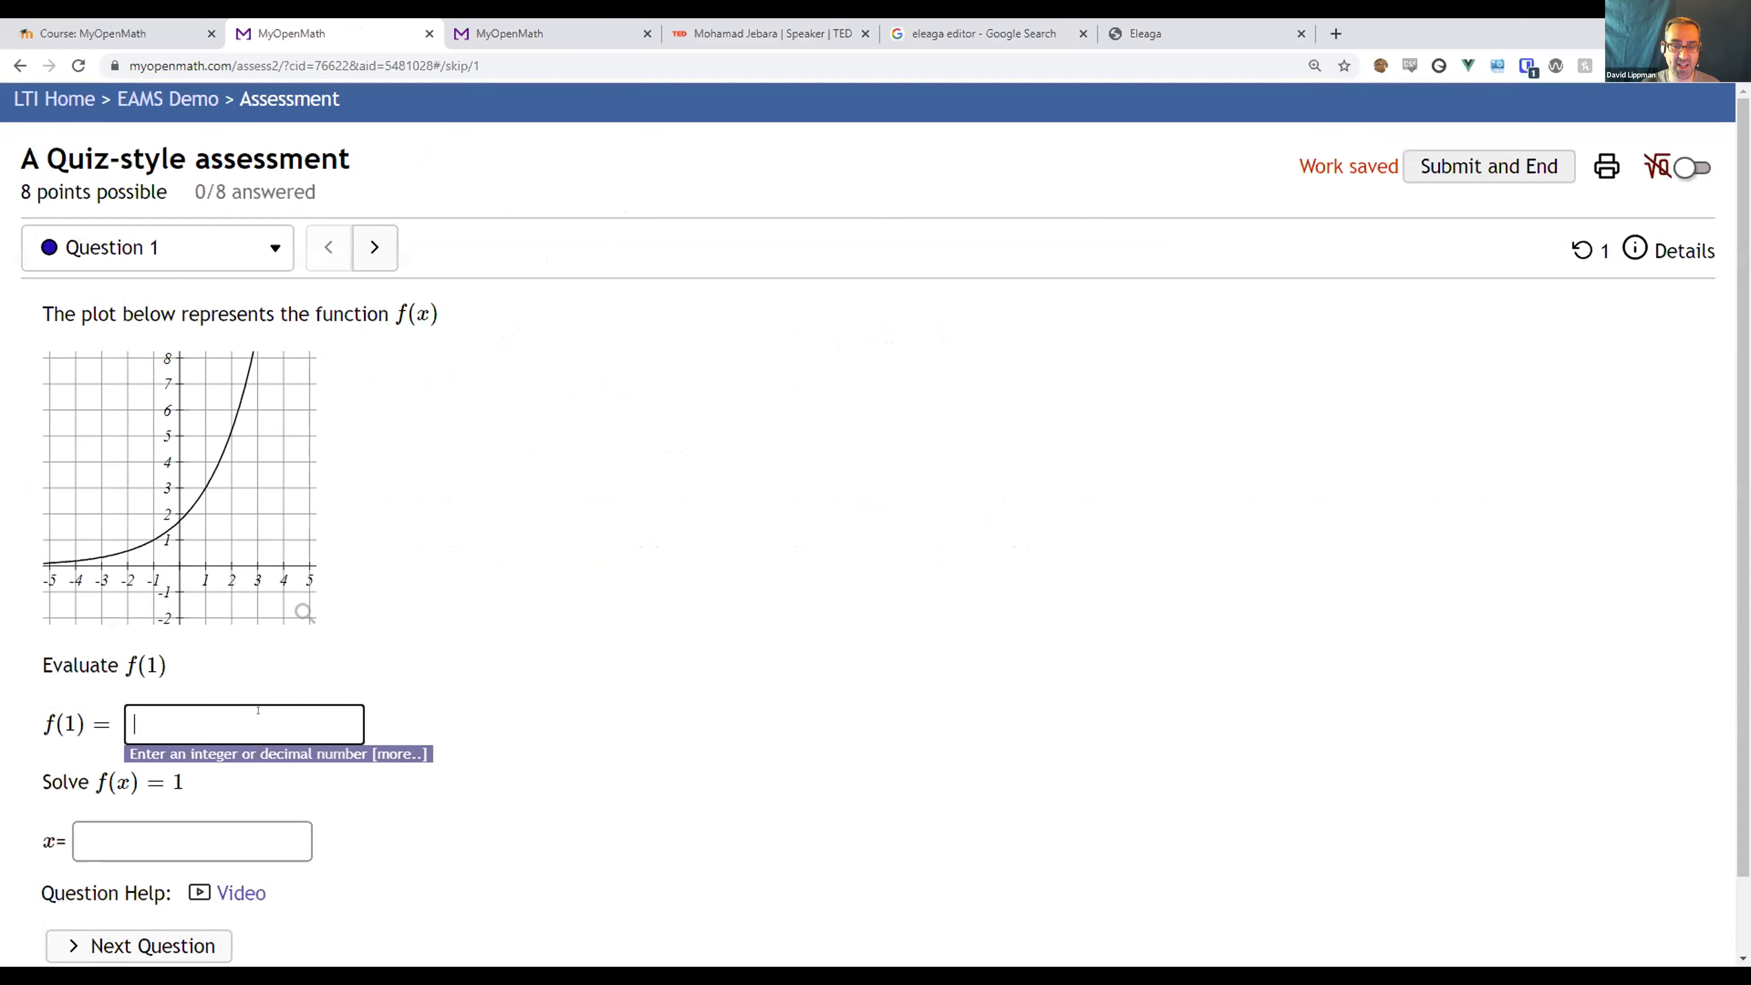
pyautogui.click(374, 248)
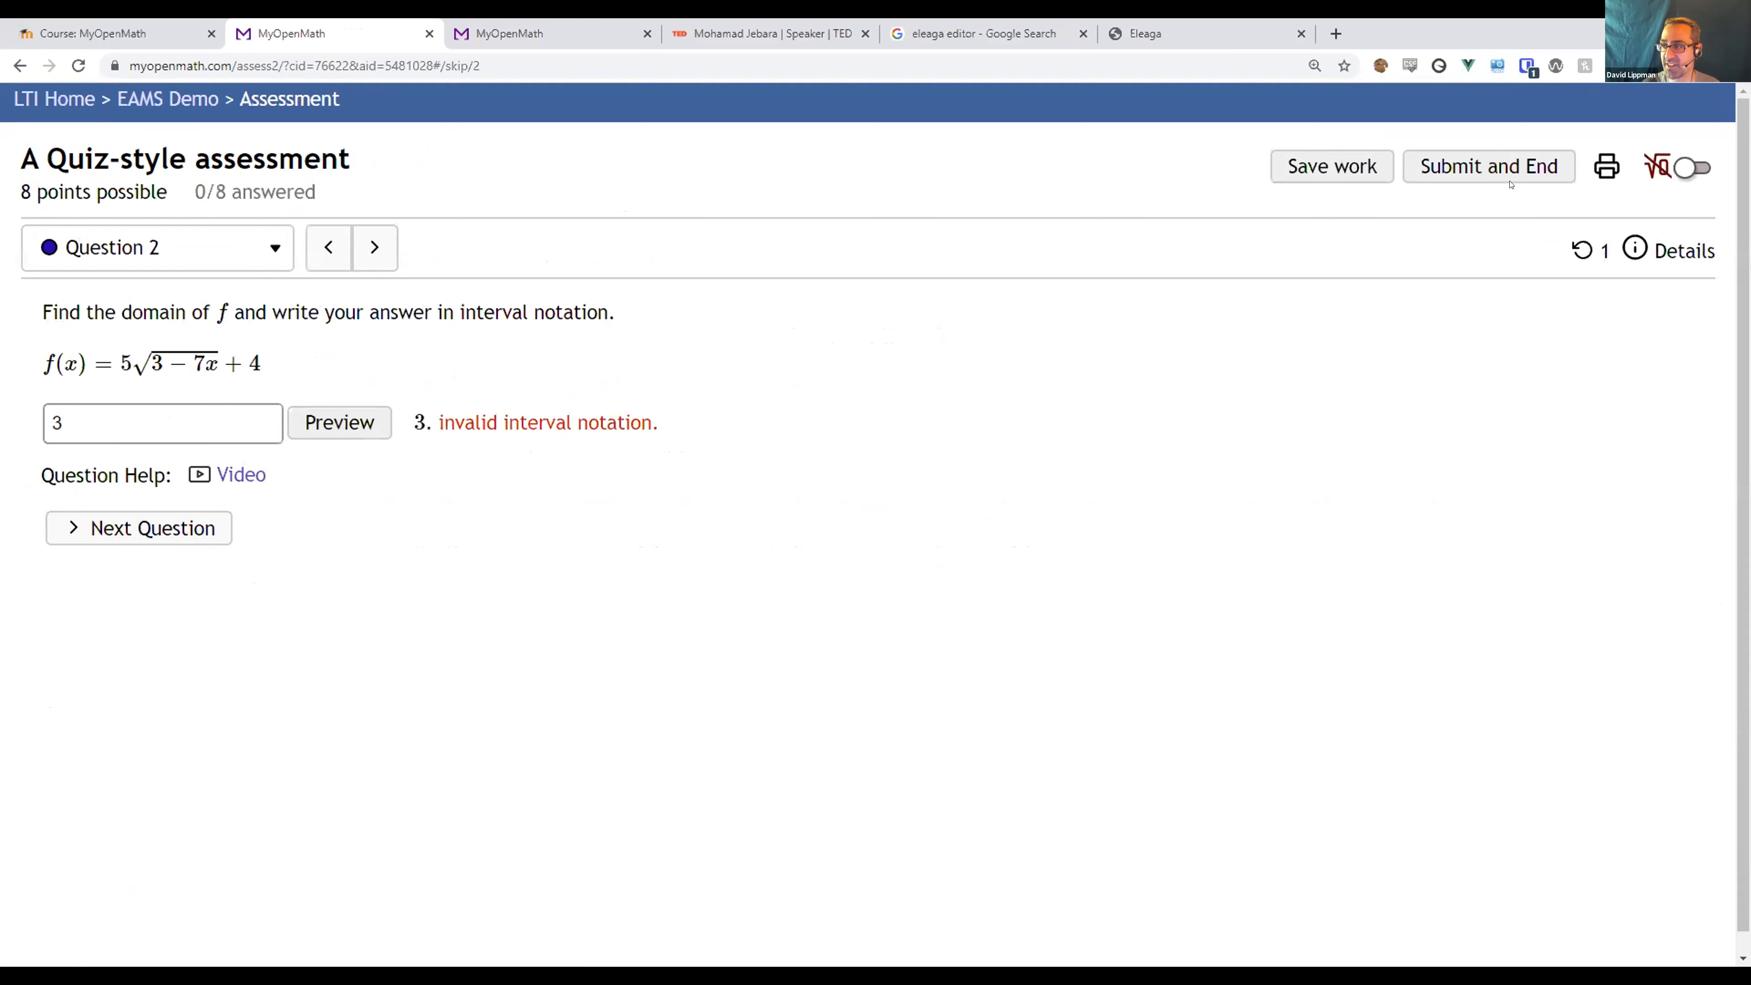
pyautogui.click(1487, 165)
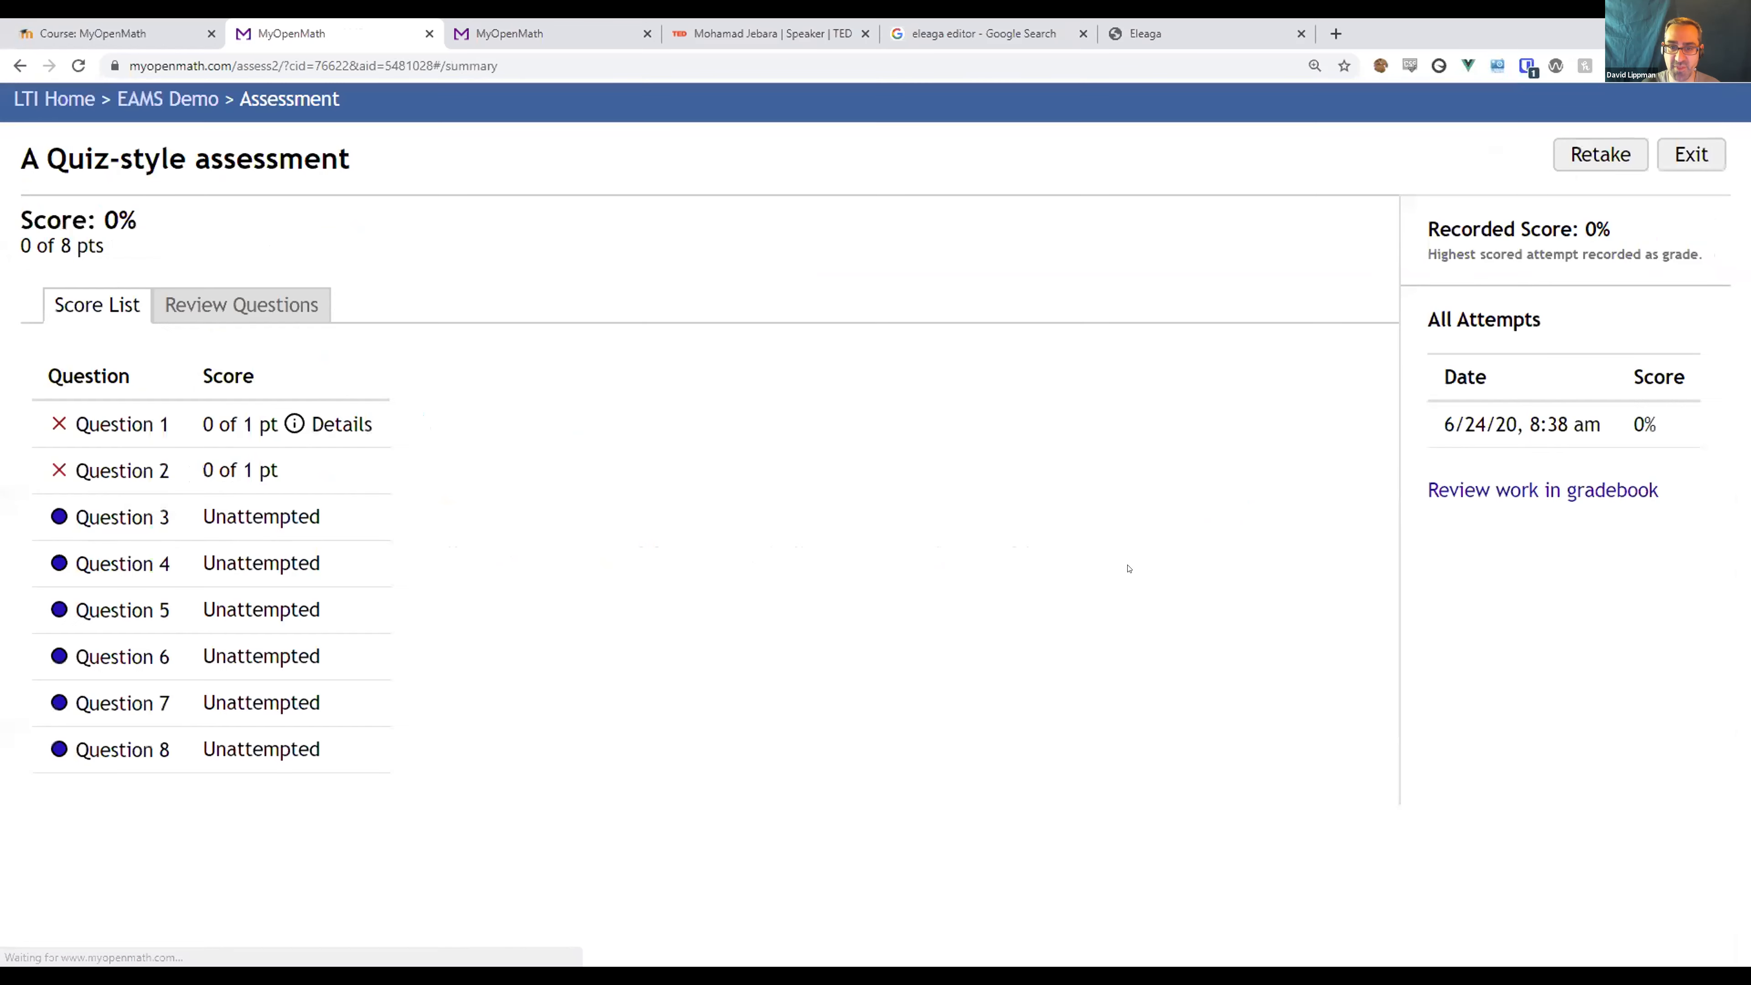
pyautogui.moveTo(364, 725)
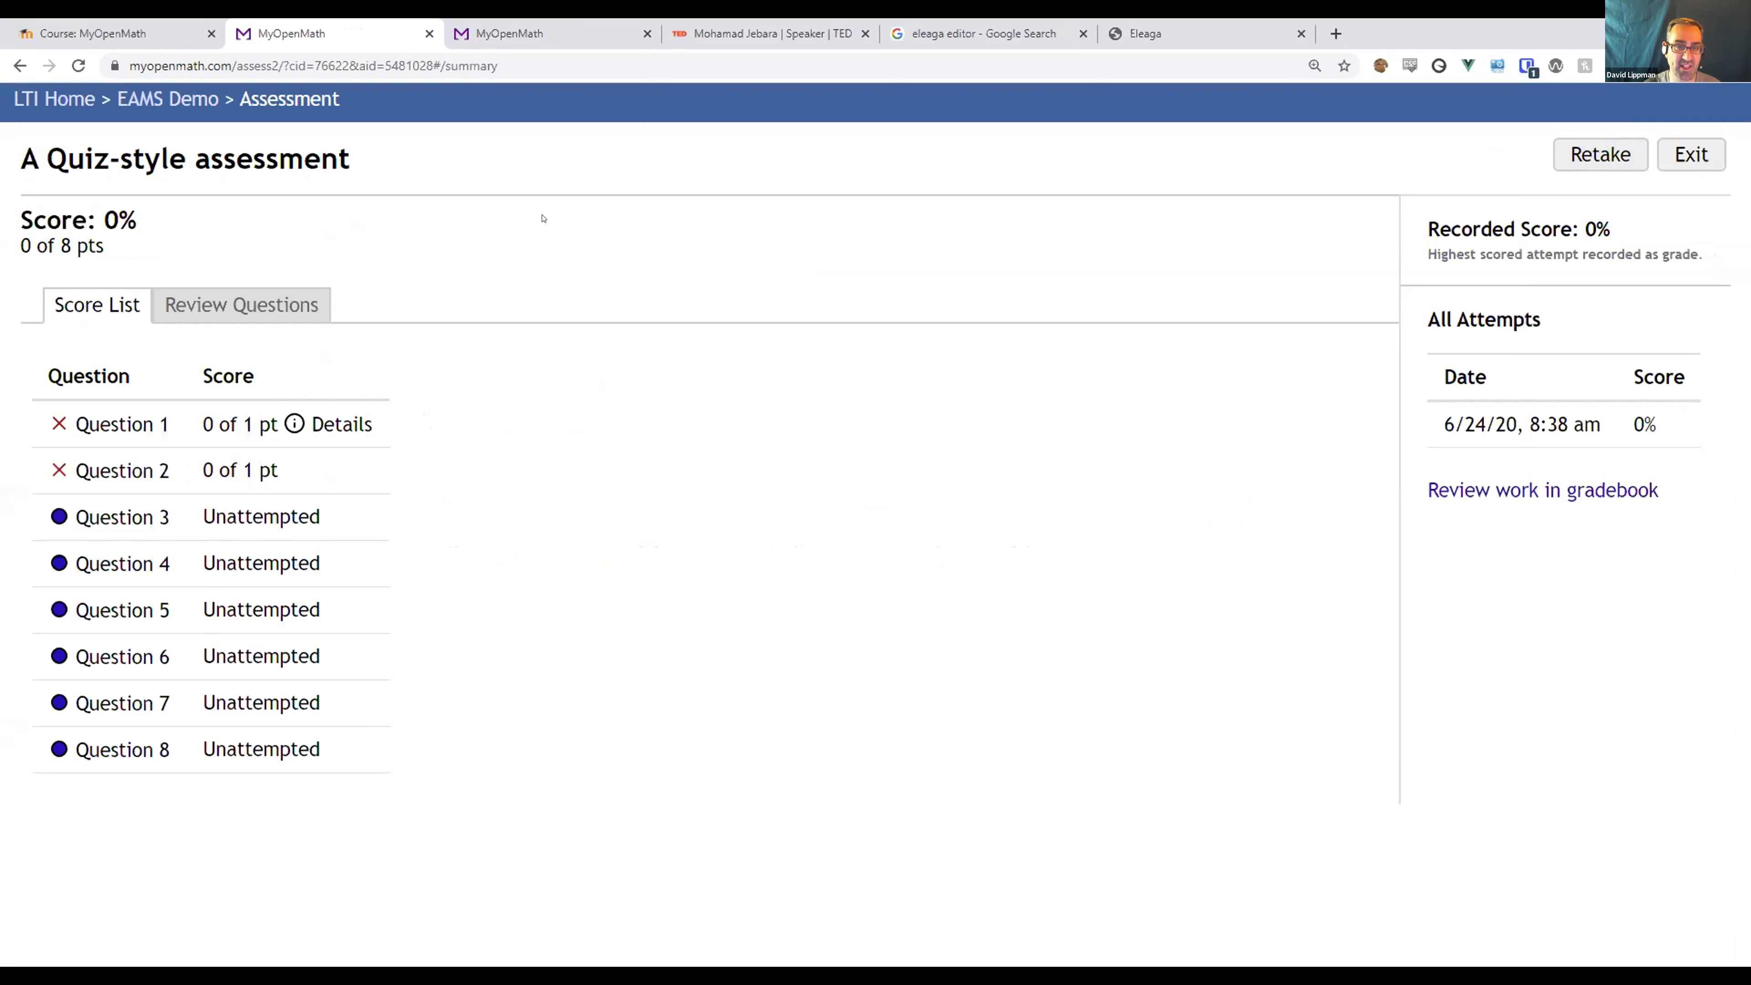
pyautogui.click(168, 98)
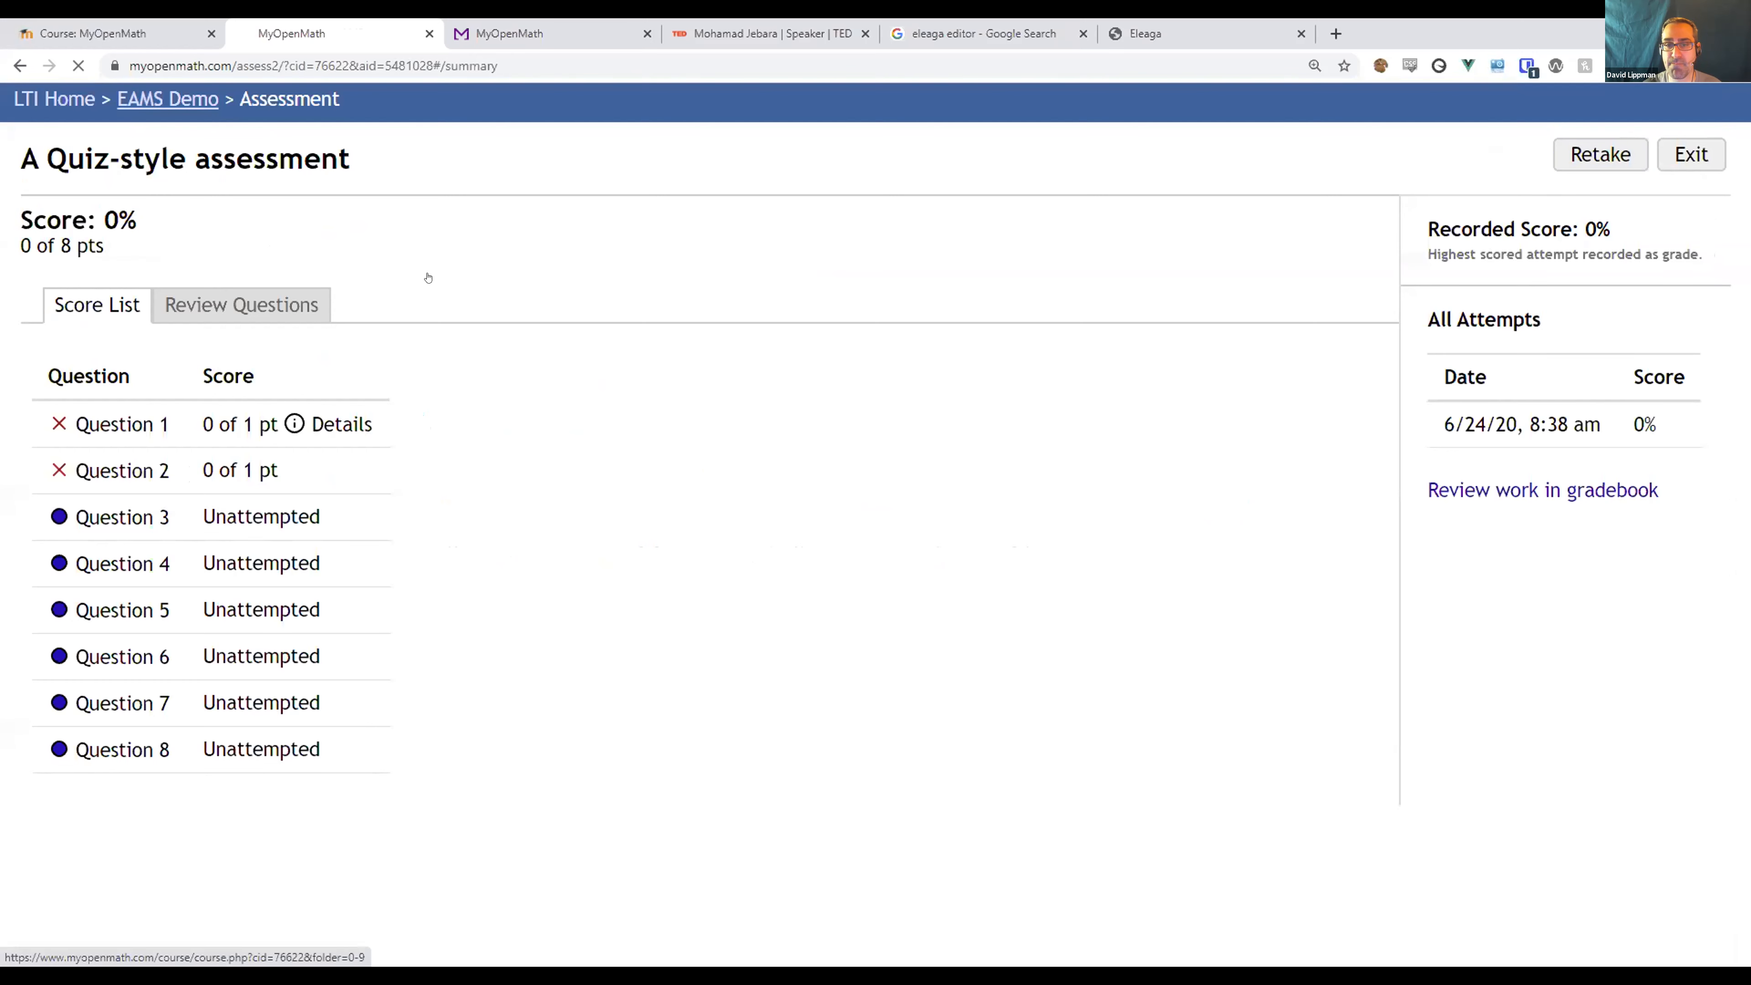
# In Video Cue Demo 1, submit and preview the bus-card question's n-days answer, then continue the video to its answer clip.
pyautogui.click(166, 98)
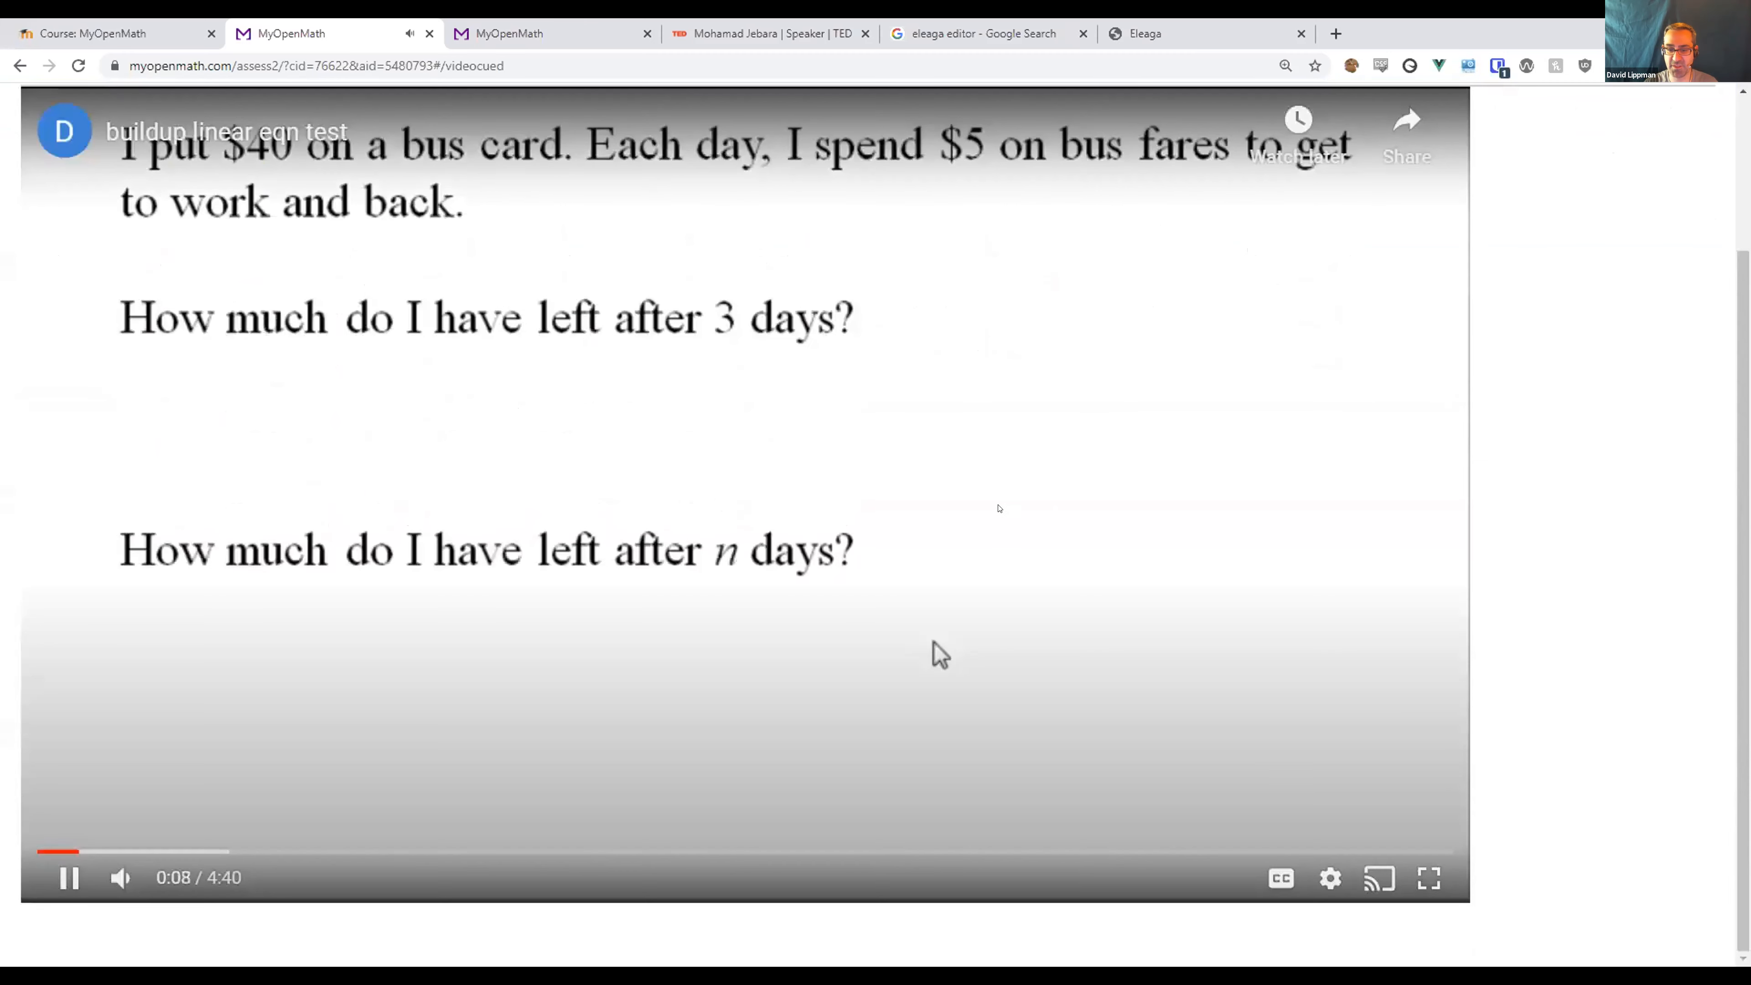
pyautogui.scroll(3)
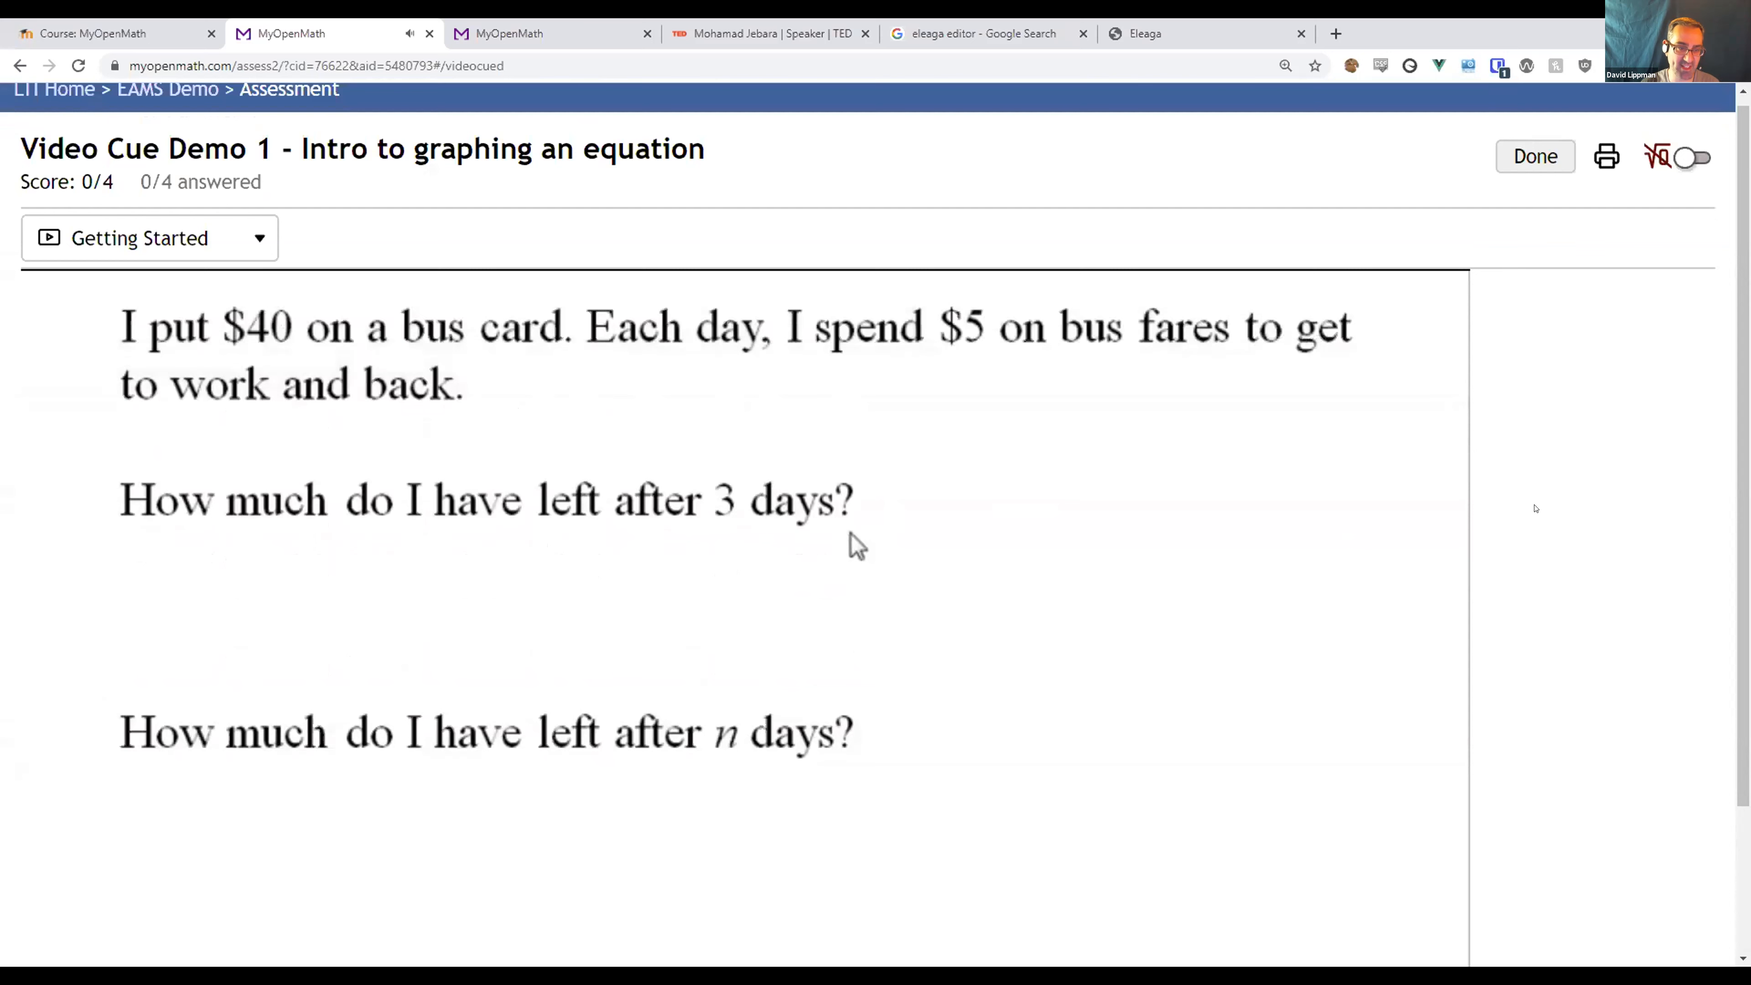
pyautogui.moveTo(214, 836)
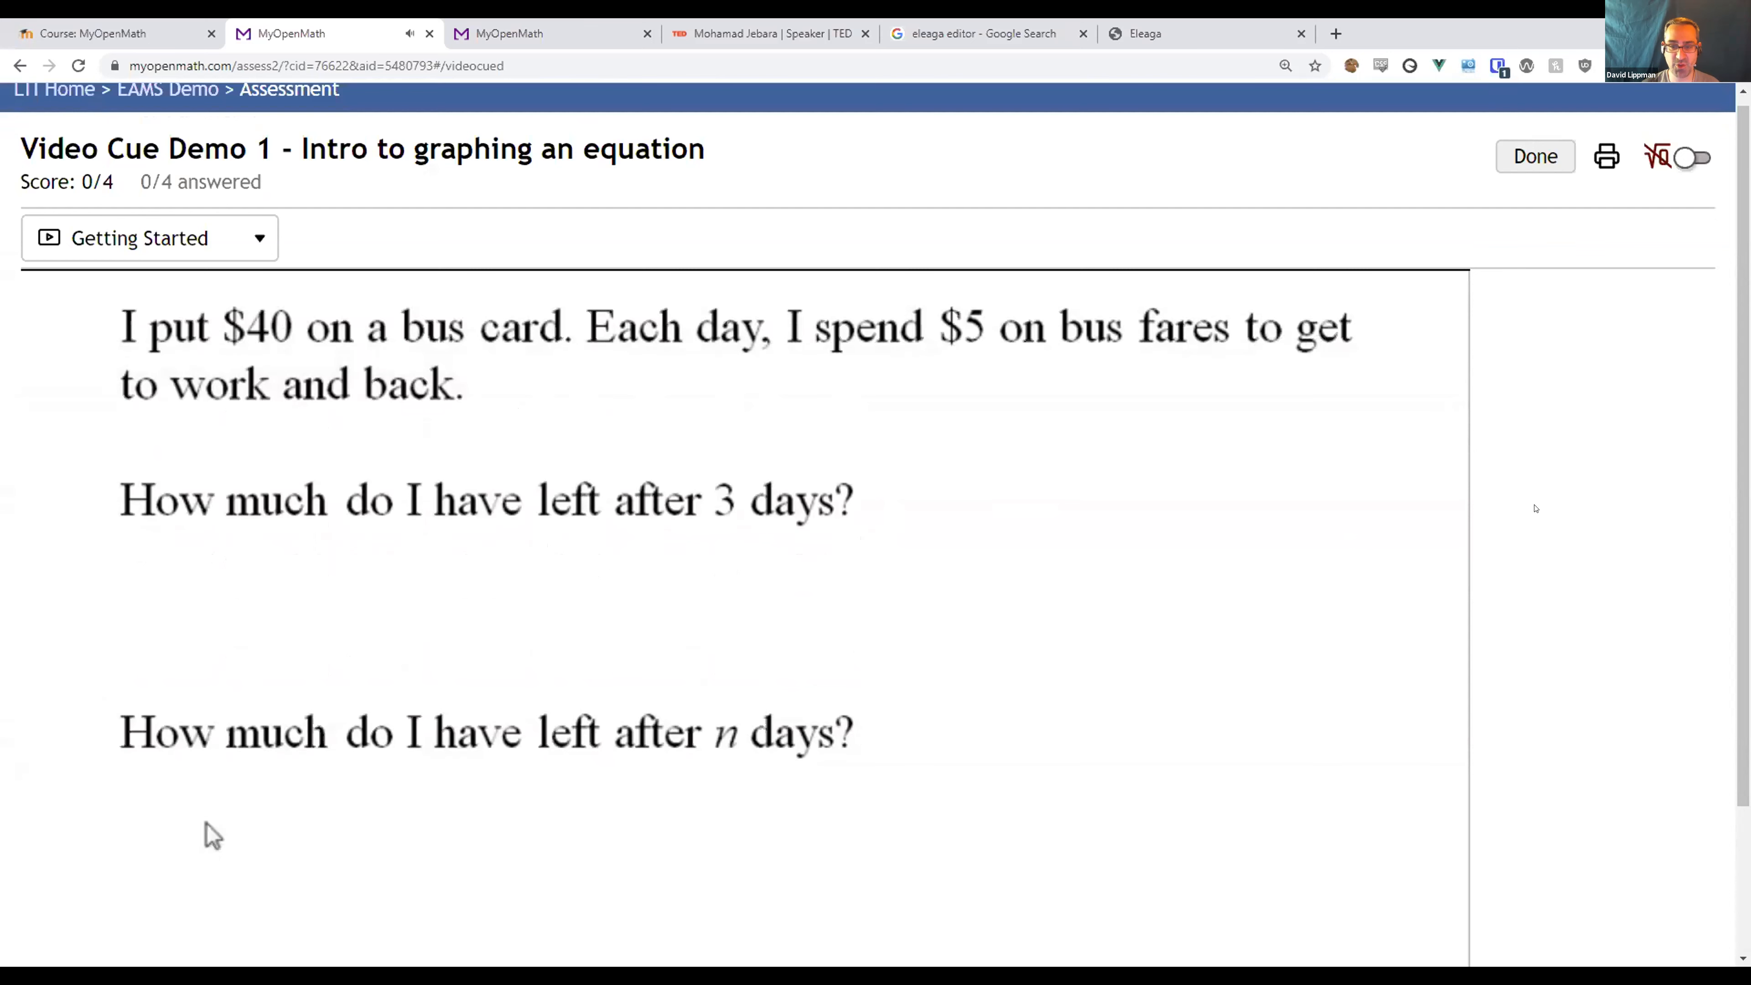
pyautogui.moveTo(830, 827)
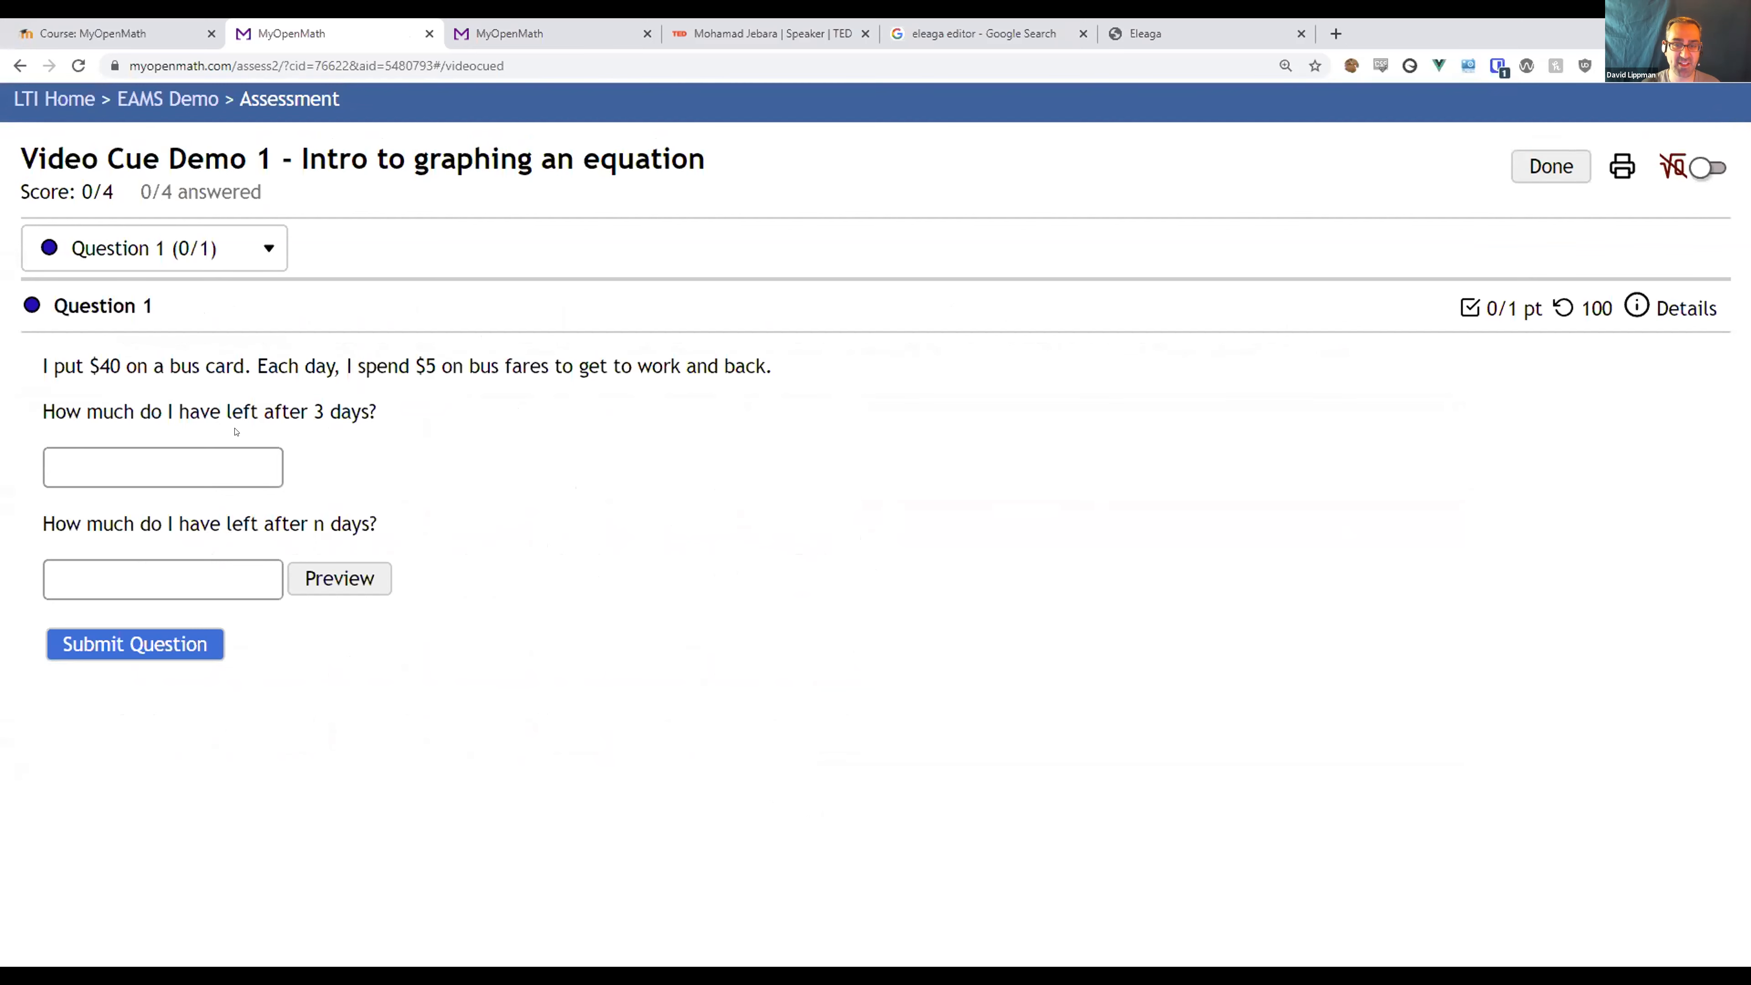
pyautogui.click(134, 643)
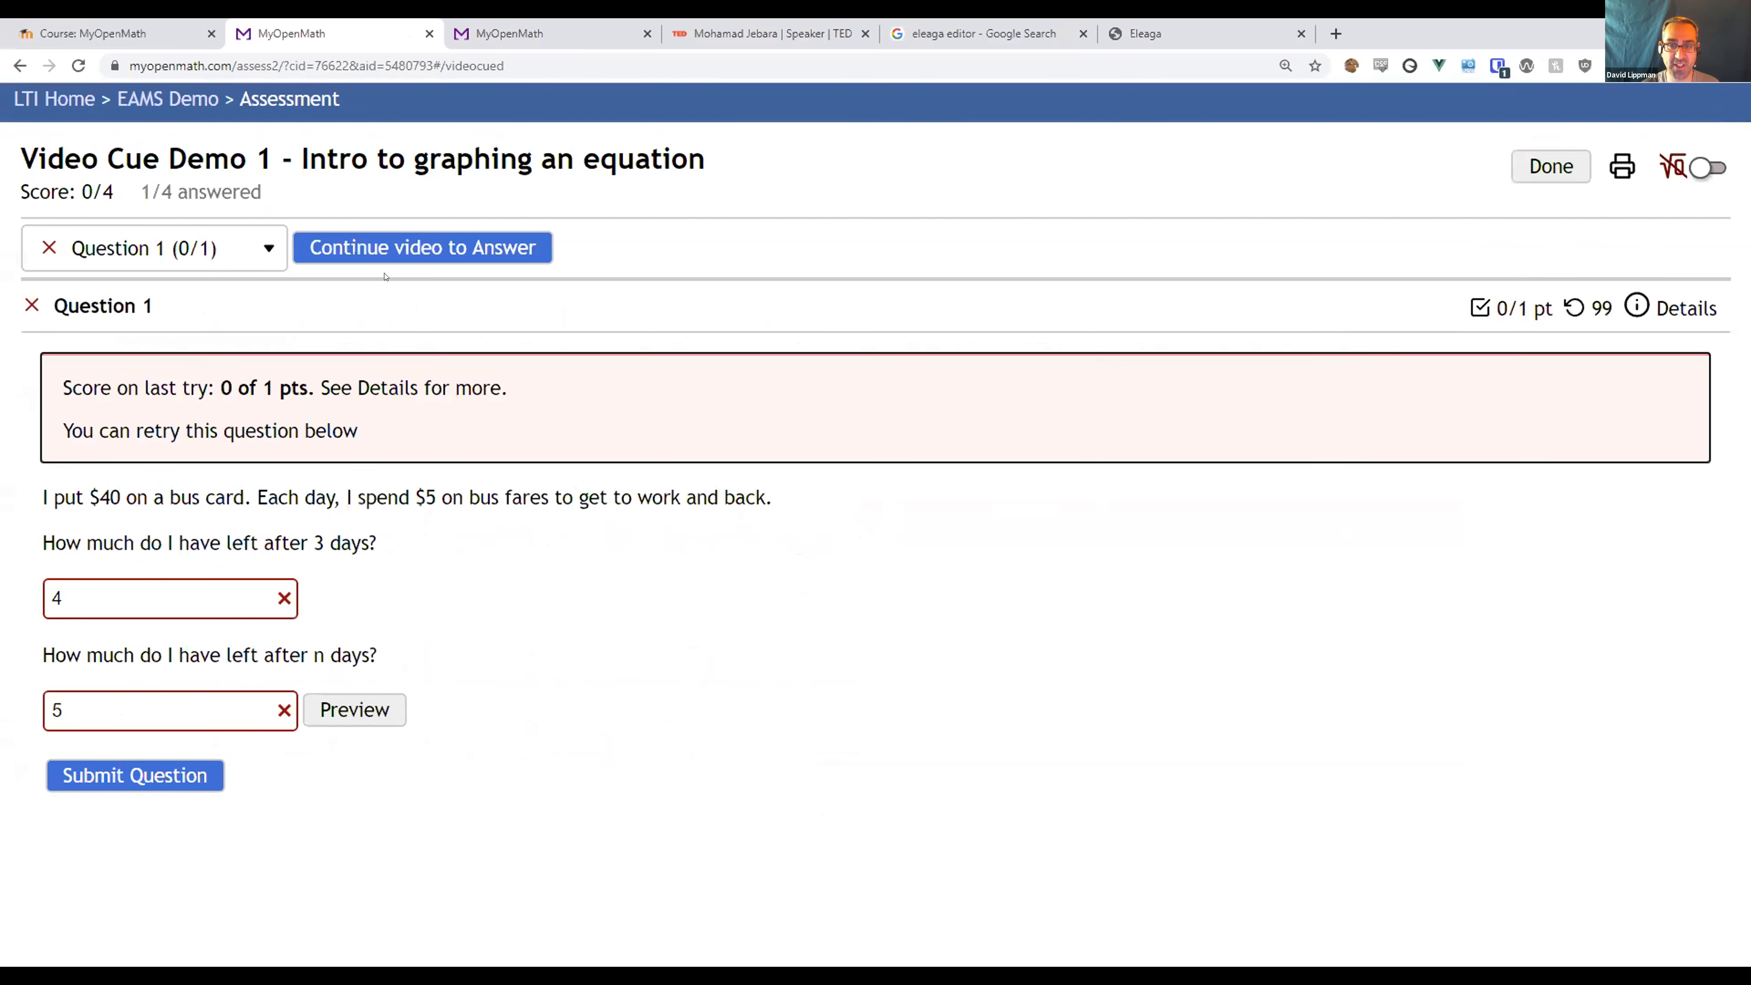
pyautogui.click(354, 709)
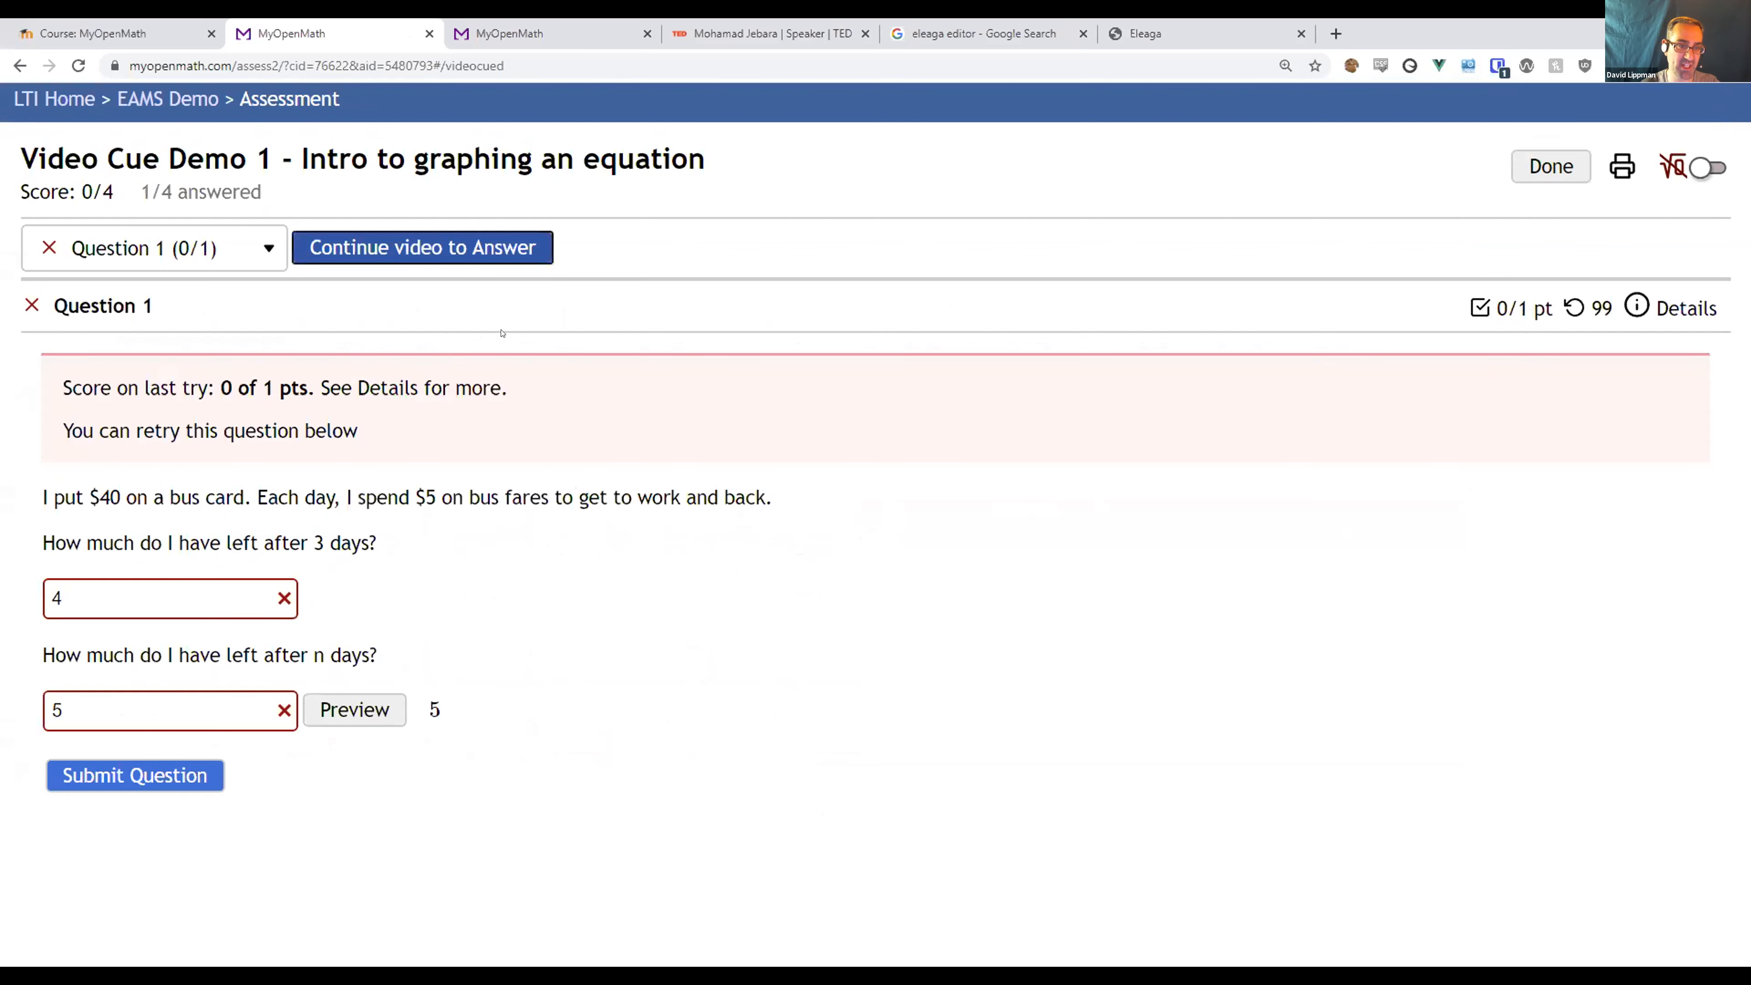
pyautogui.click(422, 247)
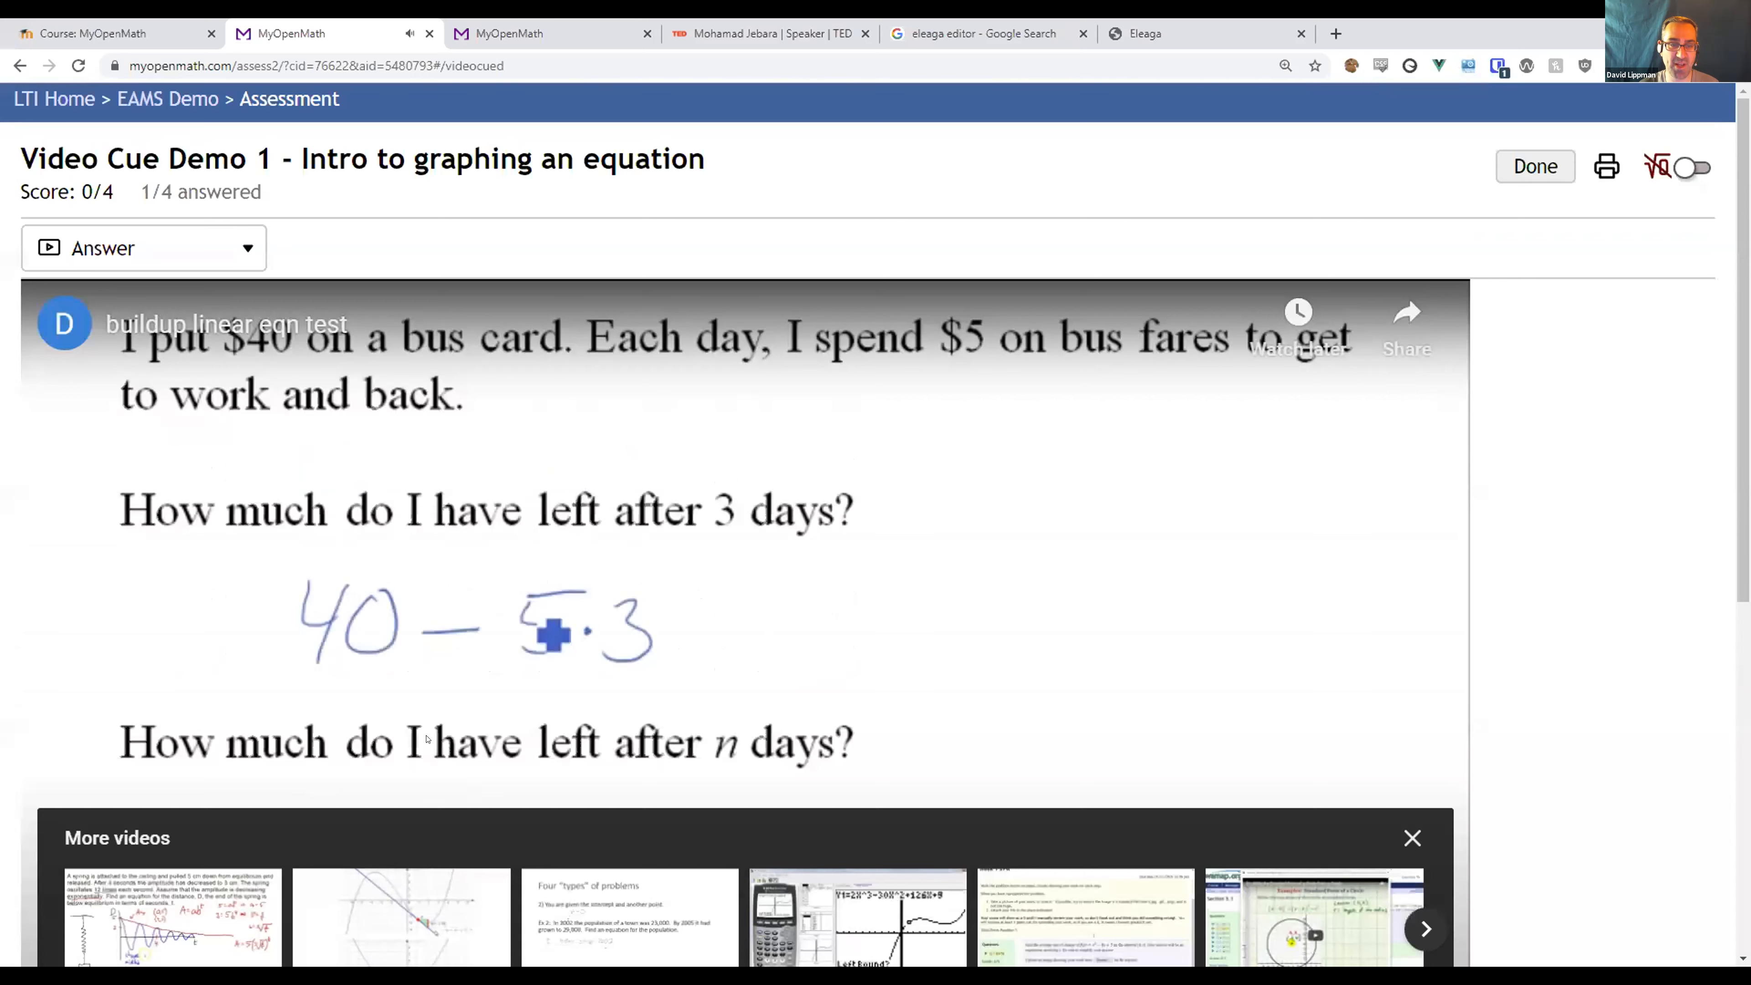
pyautogui.click(143, 248)
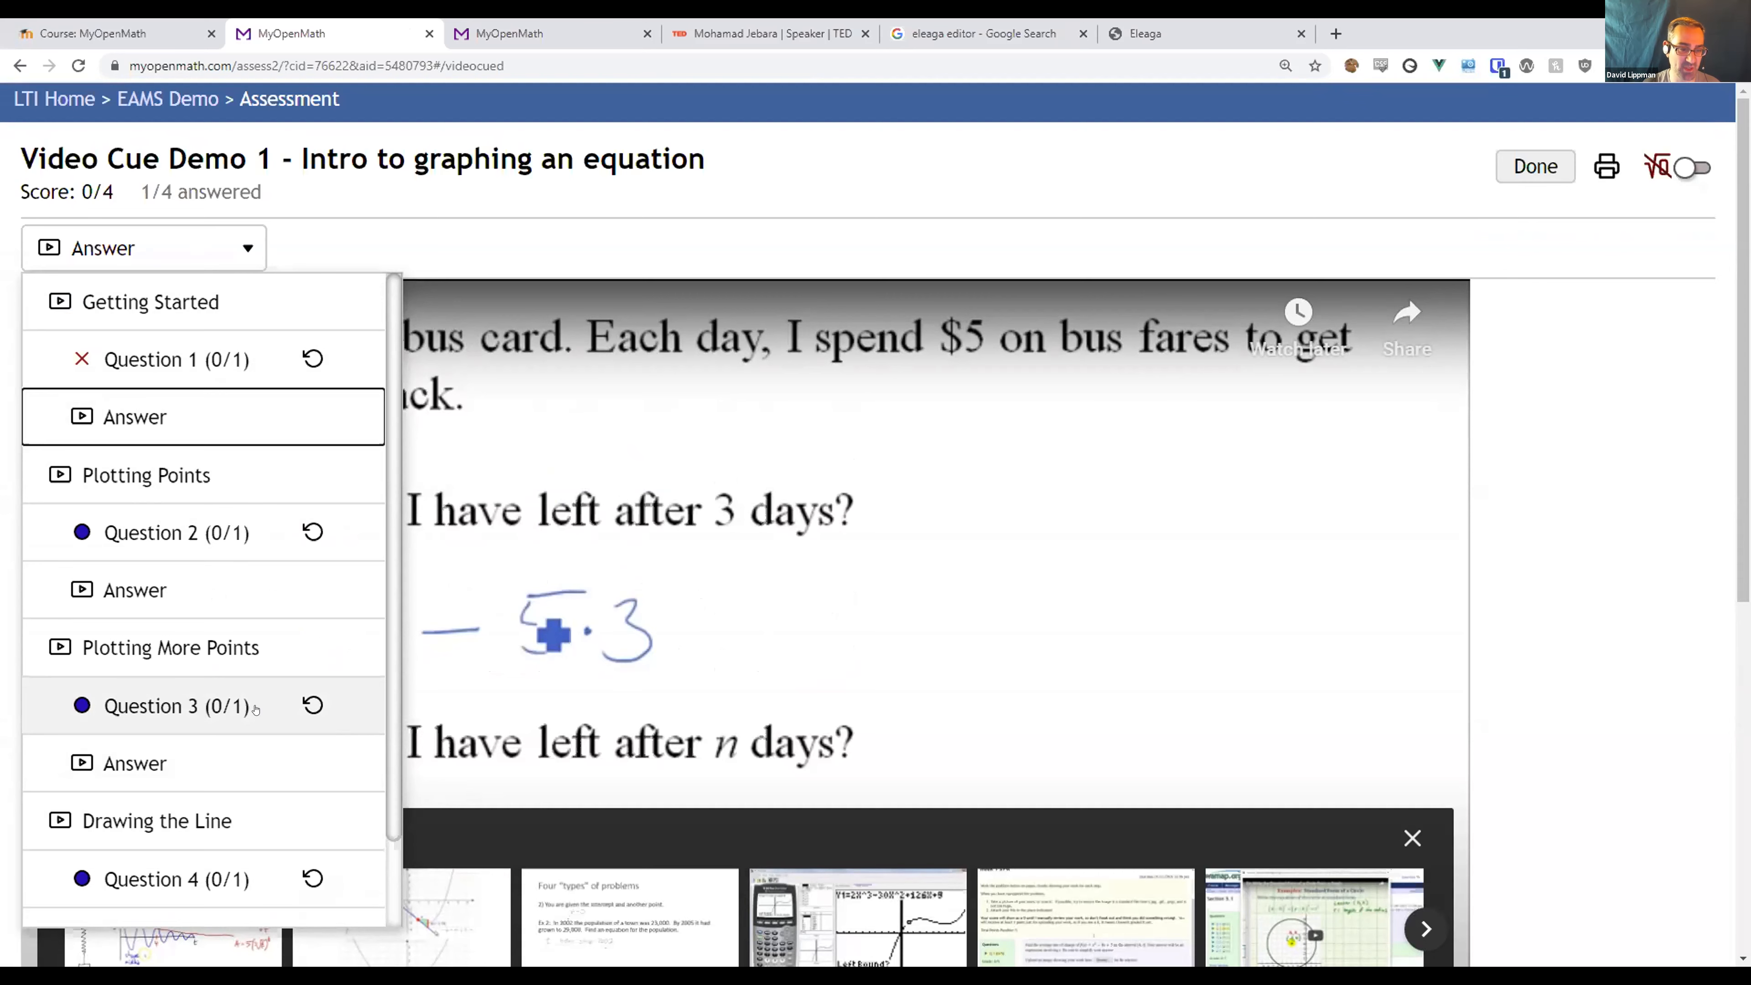
pyautogui.moveTo(166, 99)
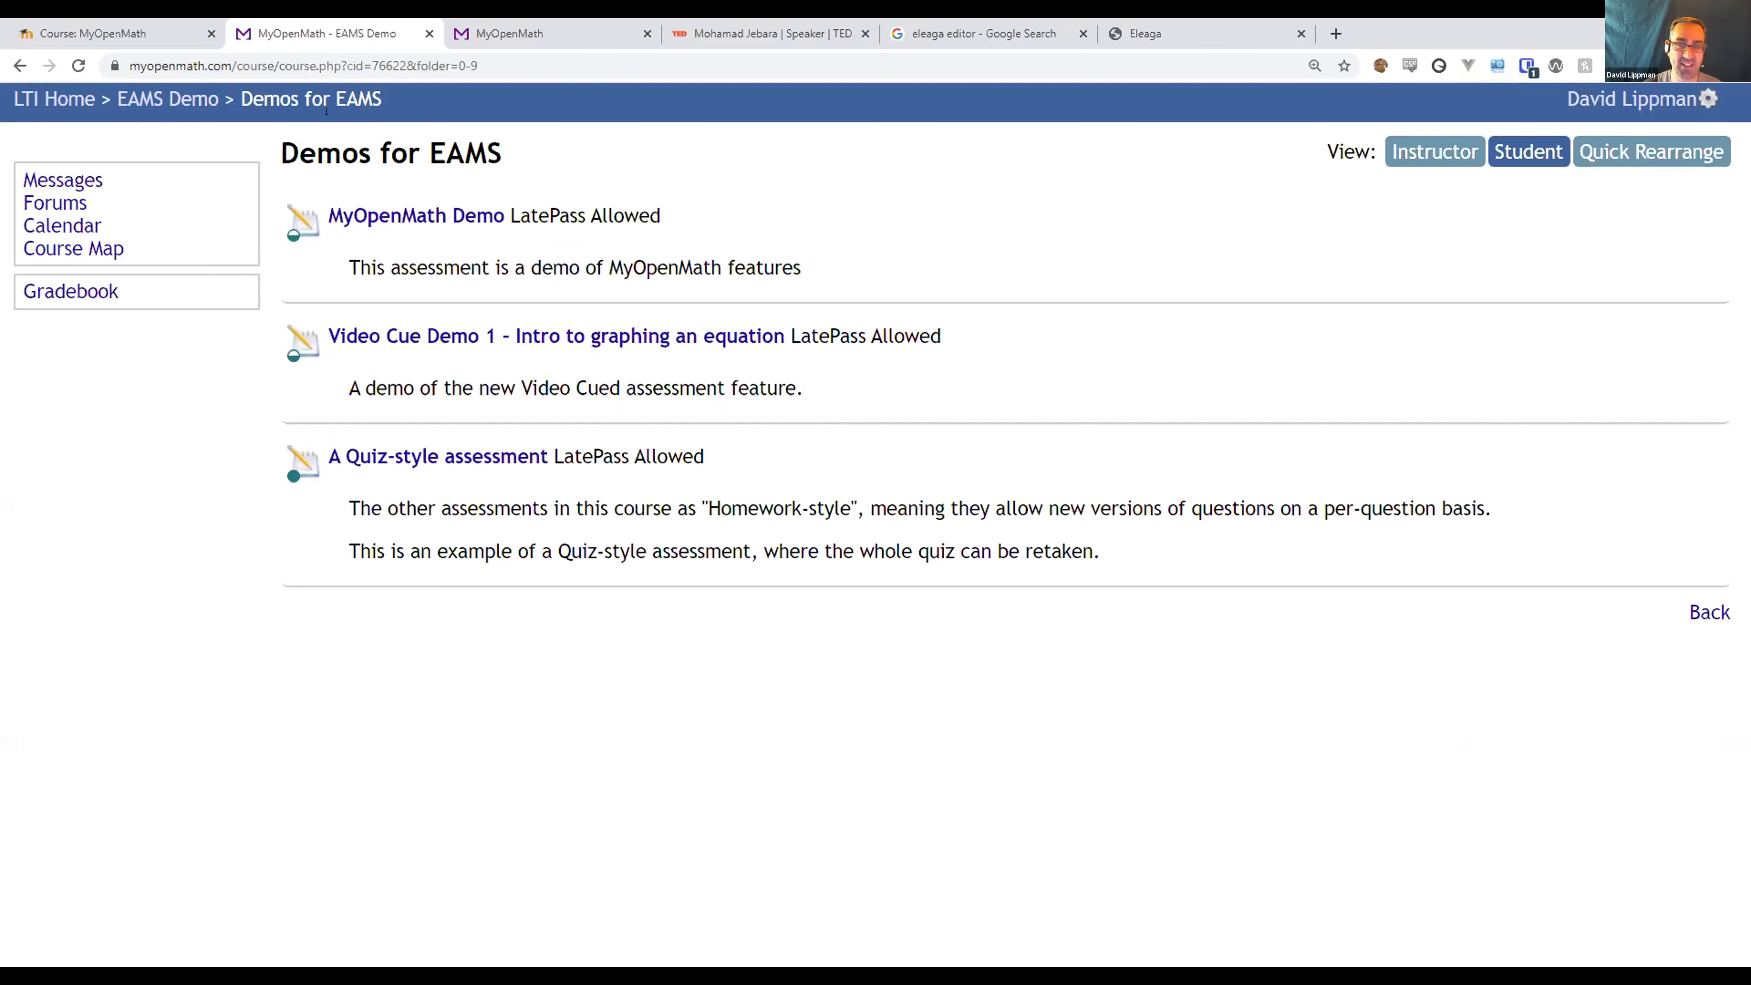
# Switch the EAMS Demo course to instructor view and open Question Set Management listing DL junk bin questions.
pyautogui.click(168, 98)
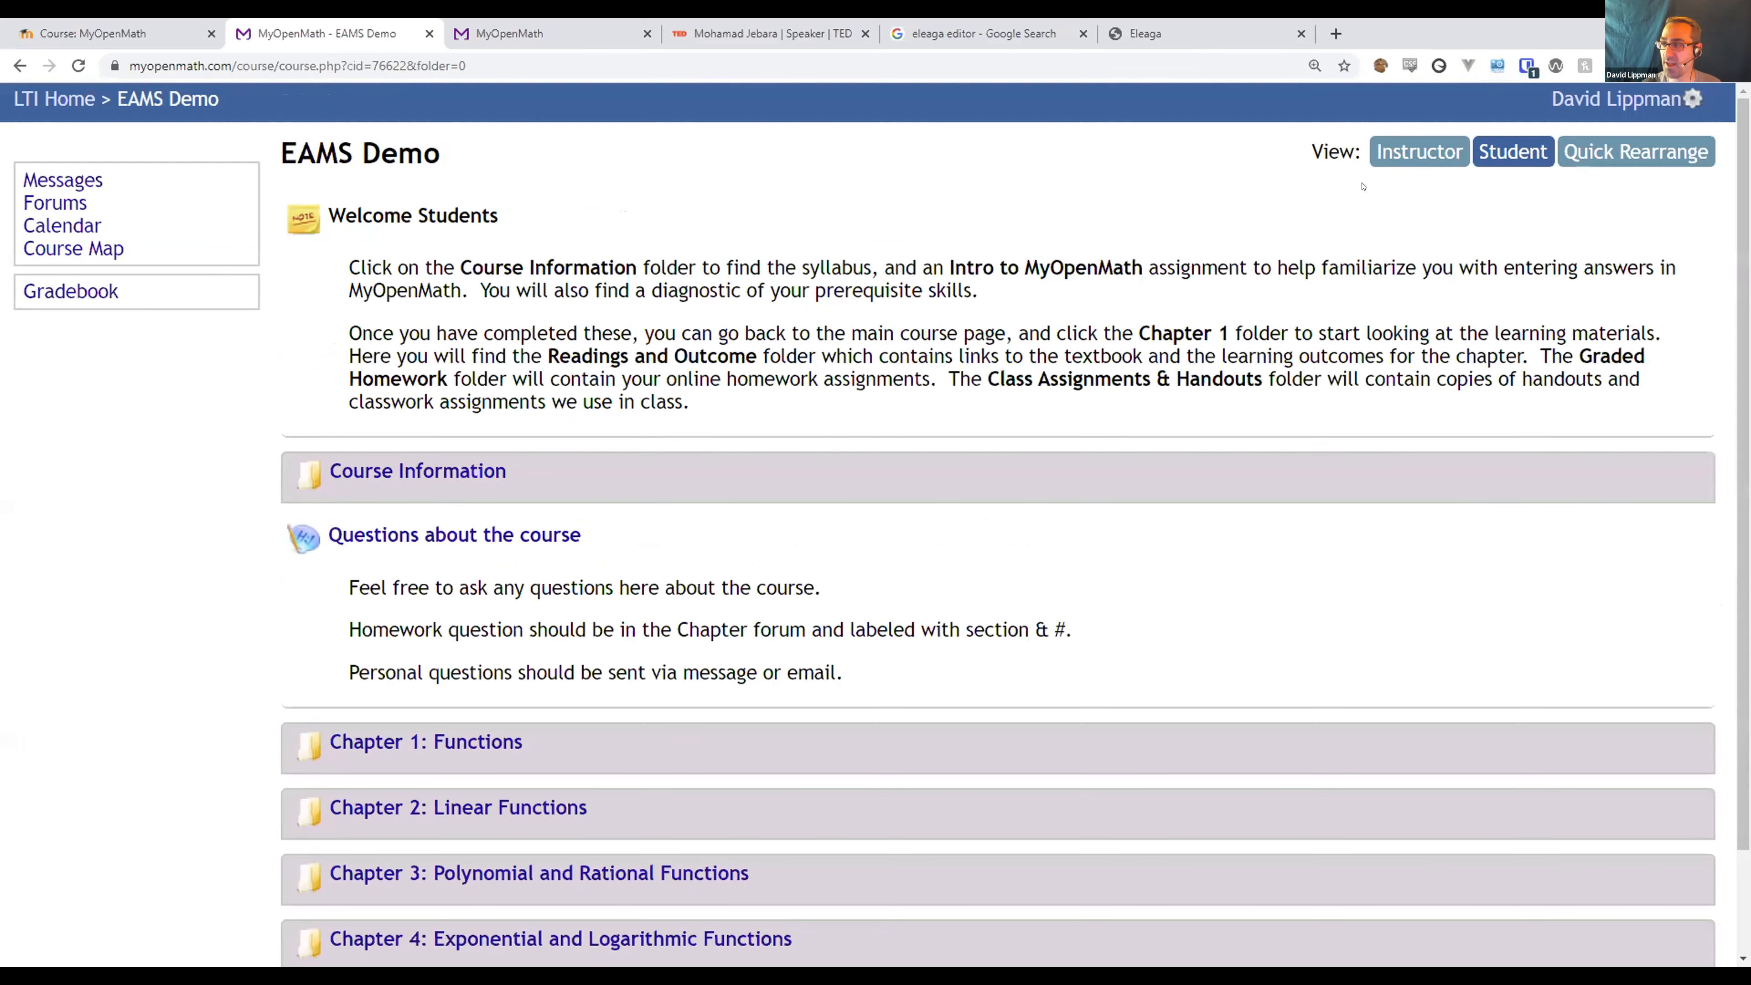
pyautogui.click(1418, 150)
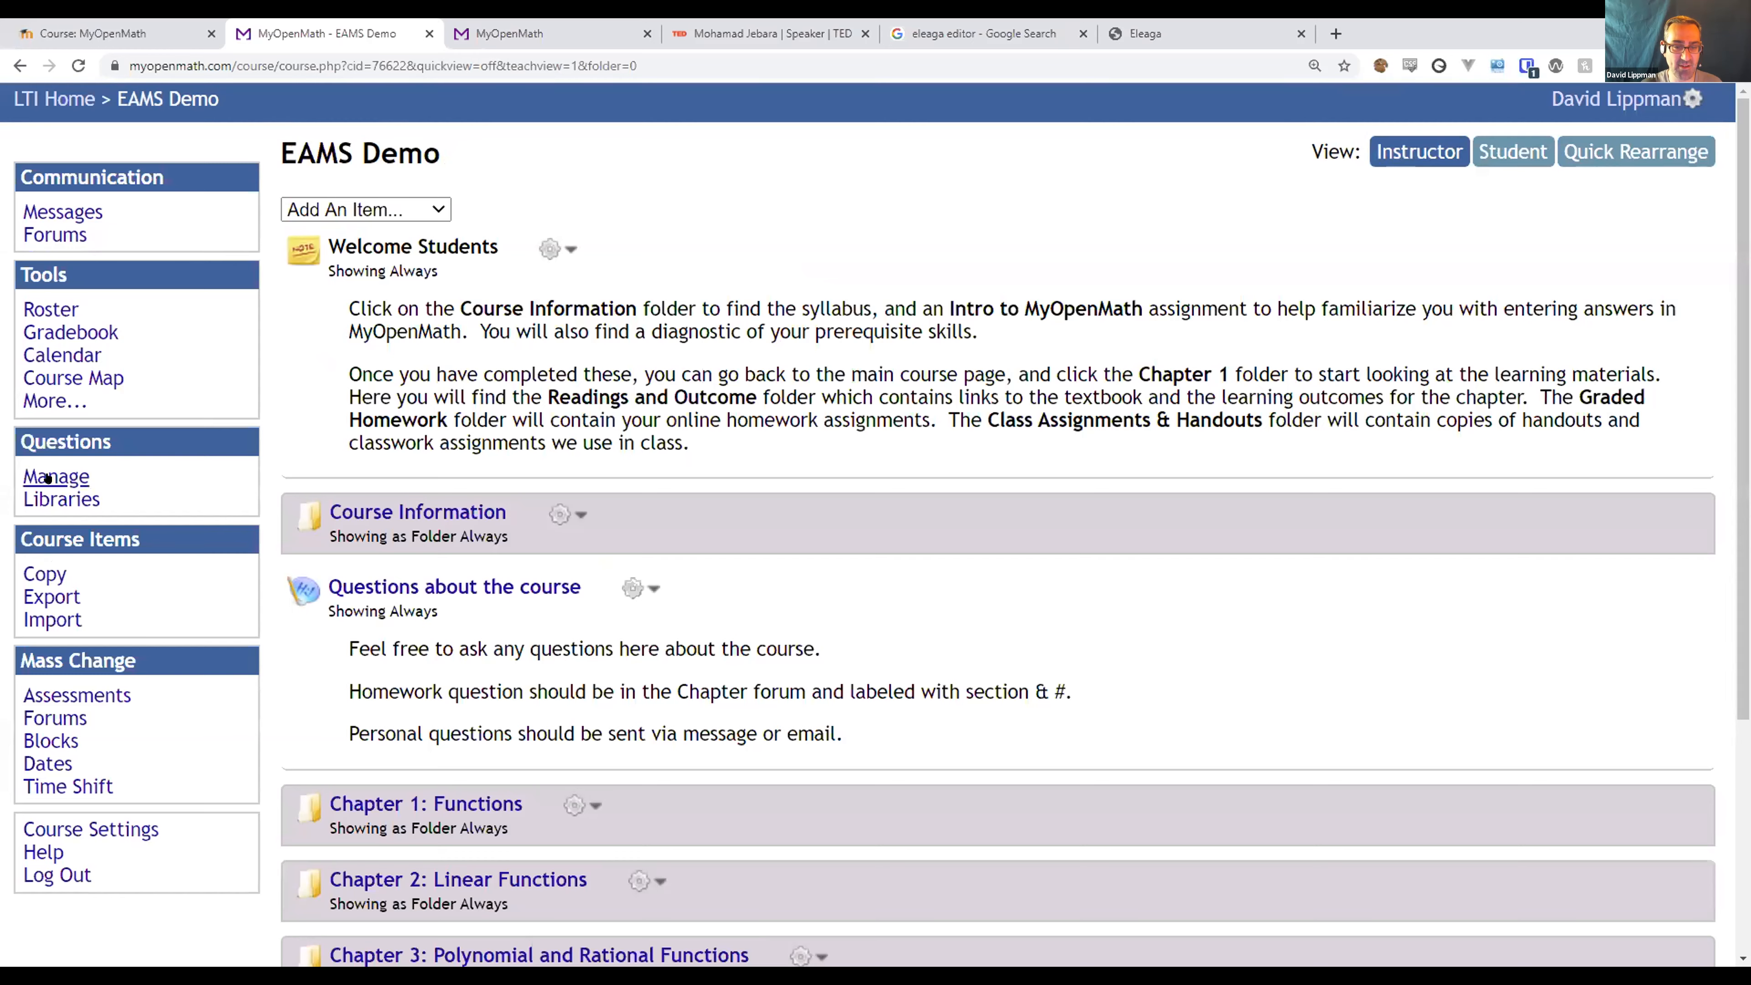
pyautogui.click(61, 499)
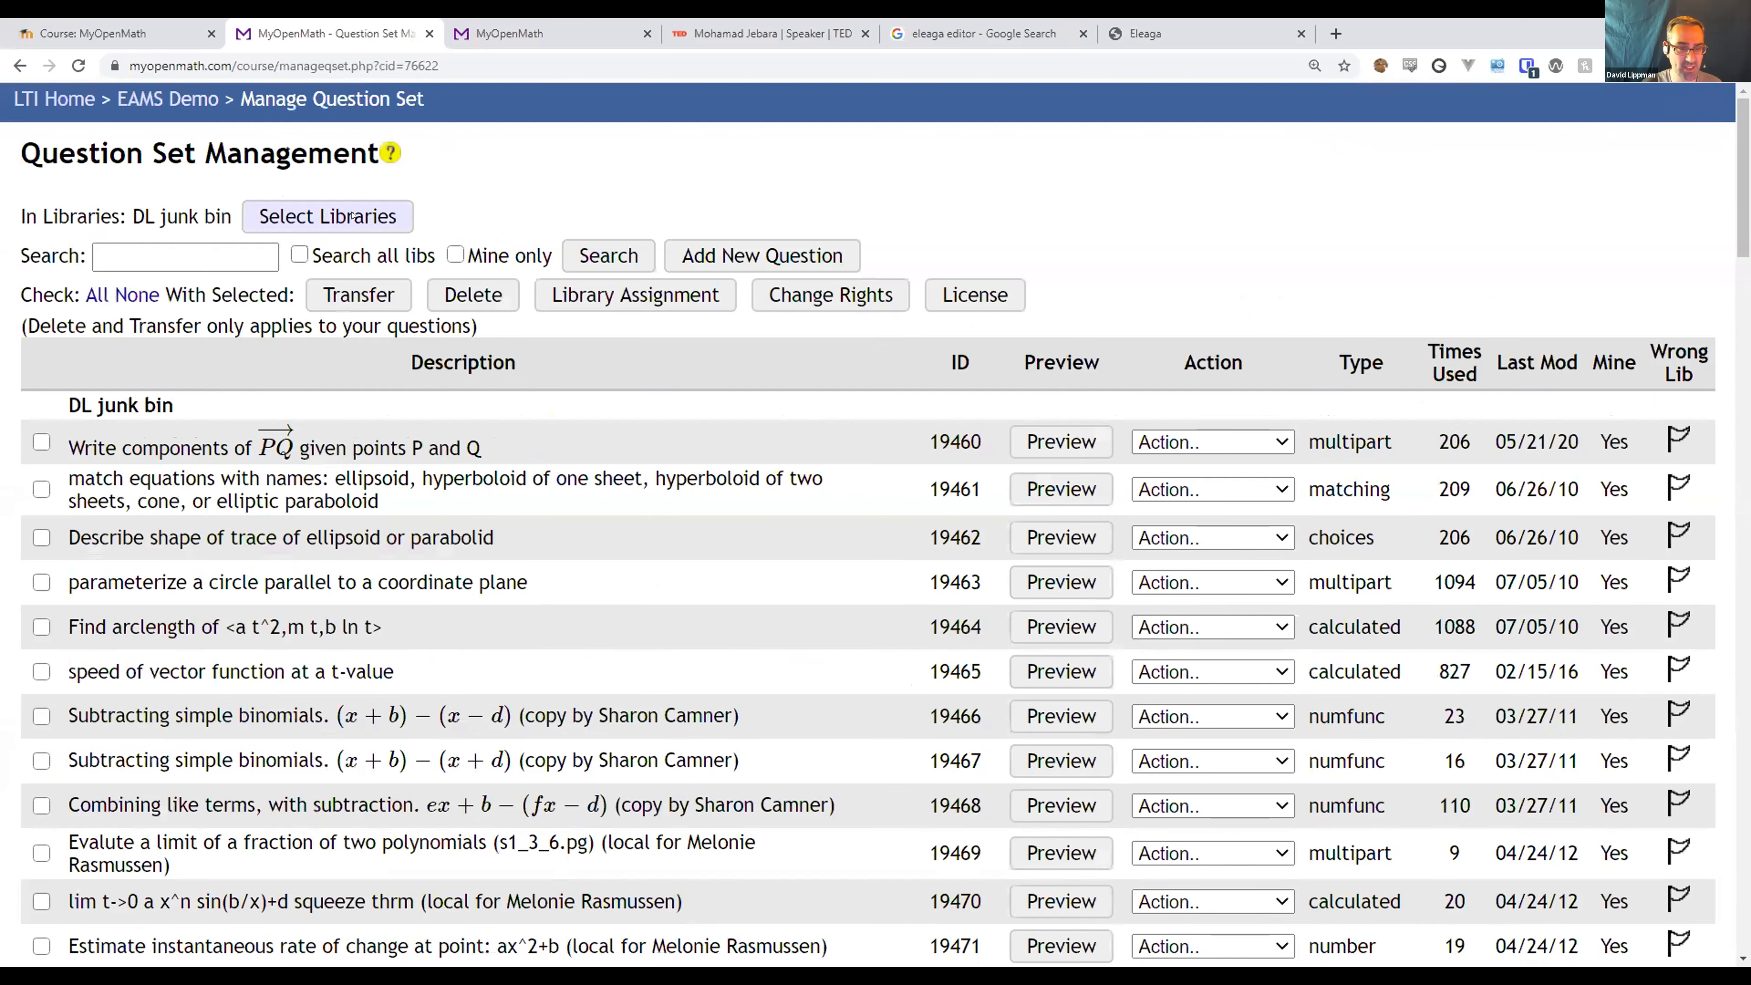
# Select the Calculus > Integral > Integration rules > Substitution library and list its questions.
pyautogui.click(327, 215)
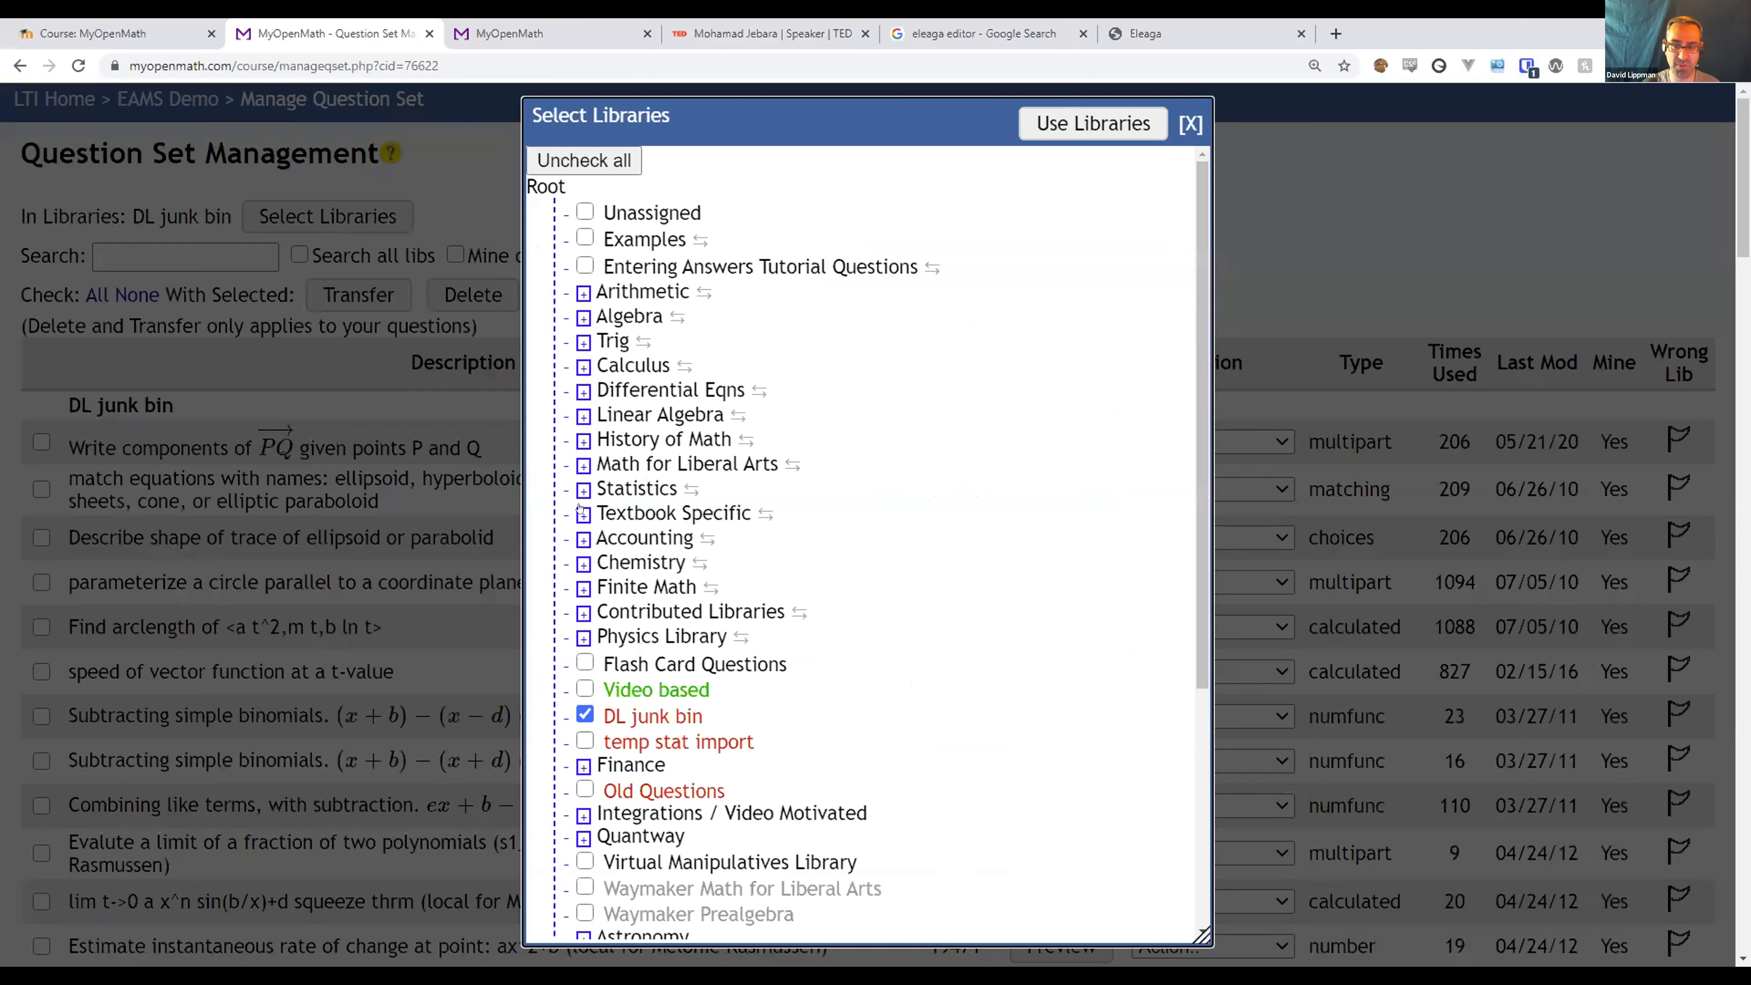
pyautogui.click(583, 367)
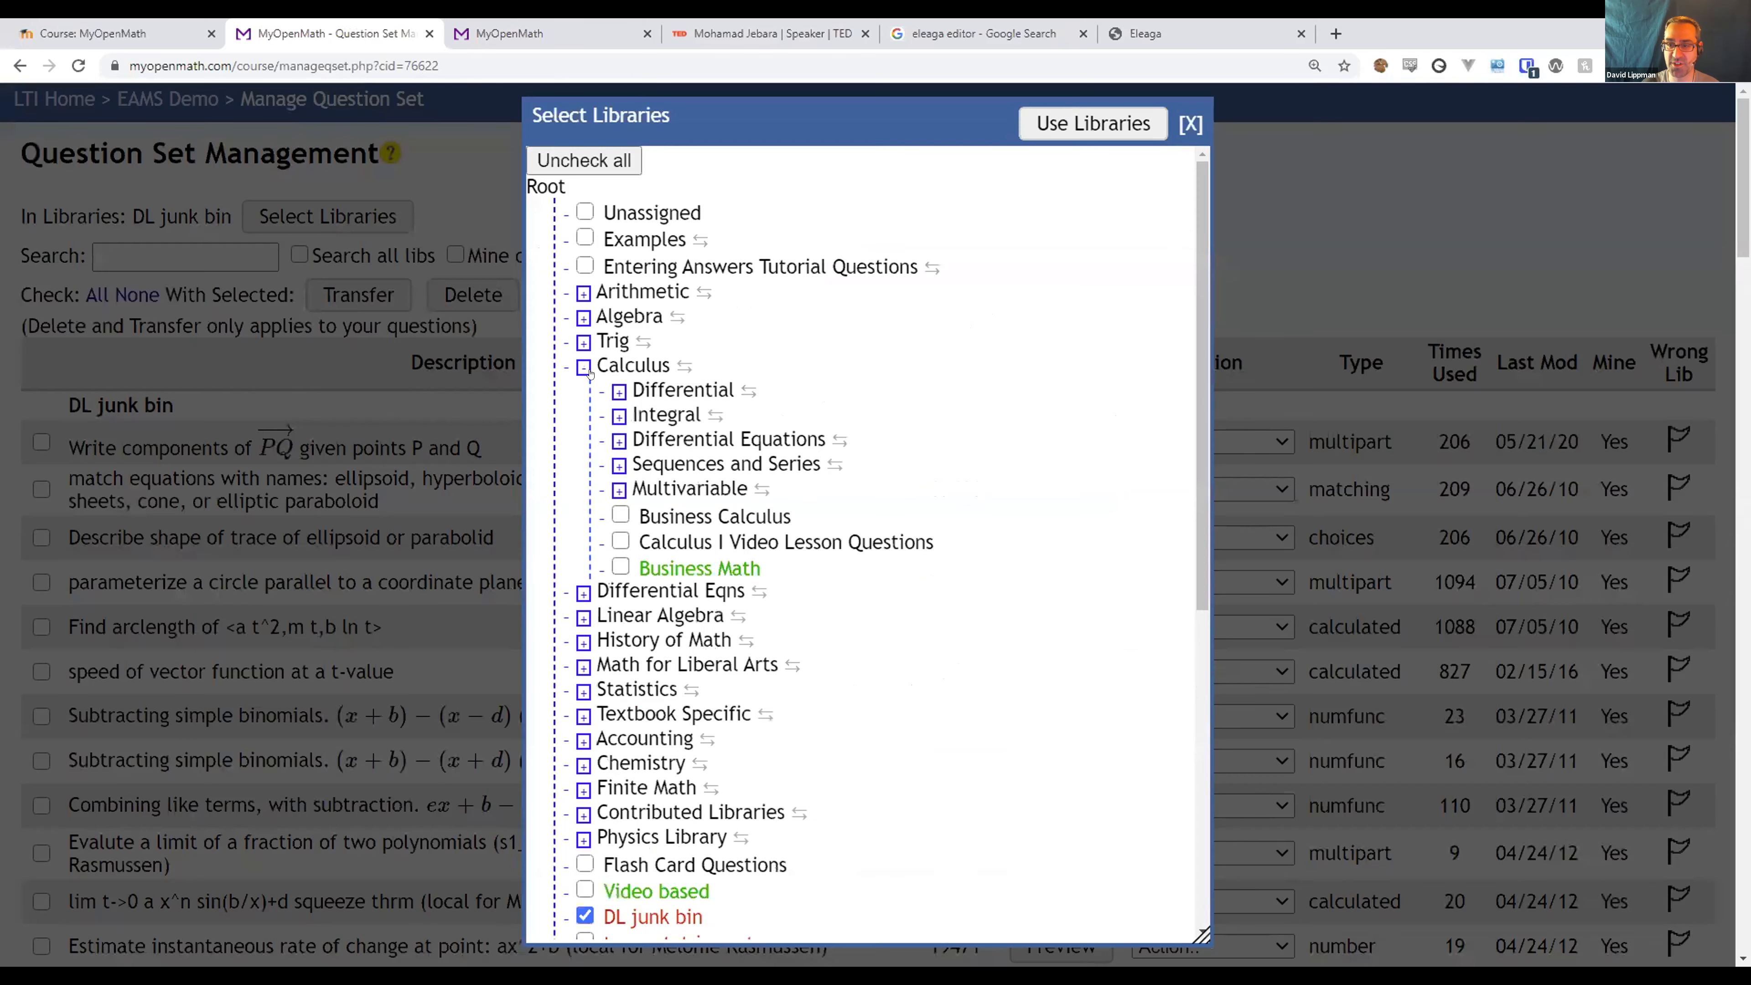
pyautogui.click(618, 414)
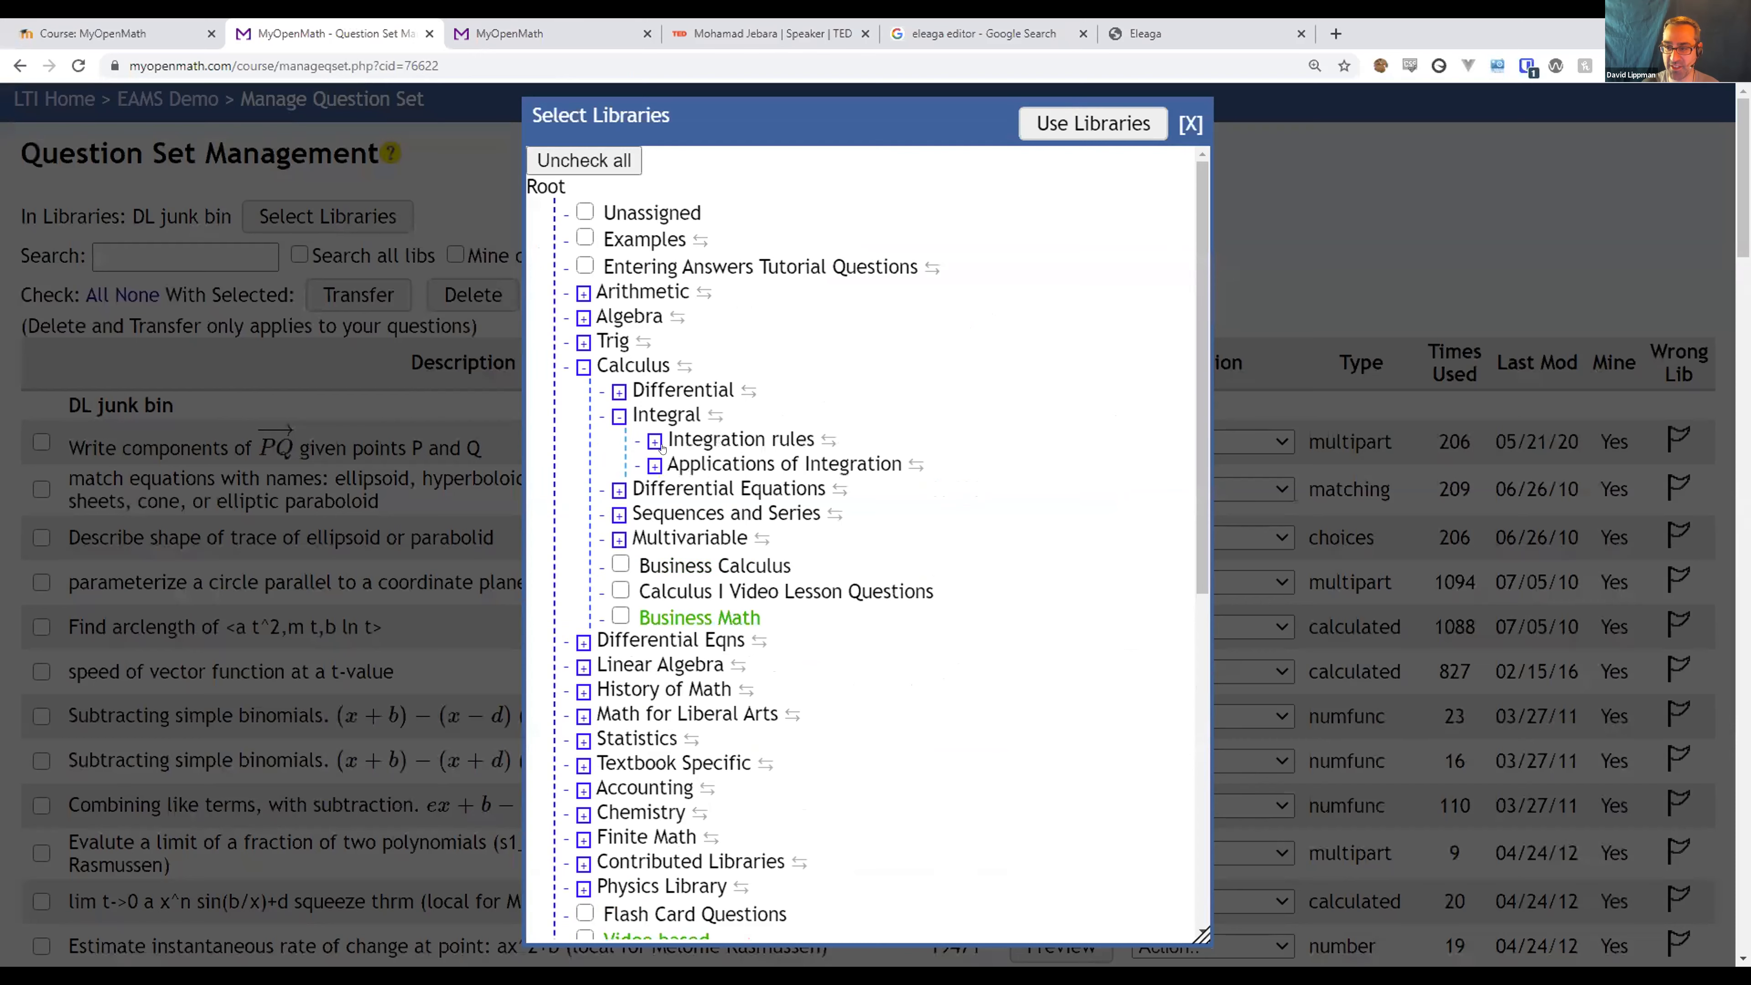
pyautogui.click(652, 463)
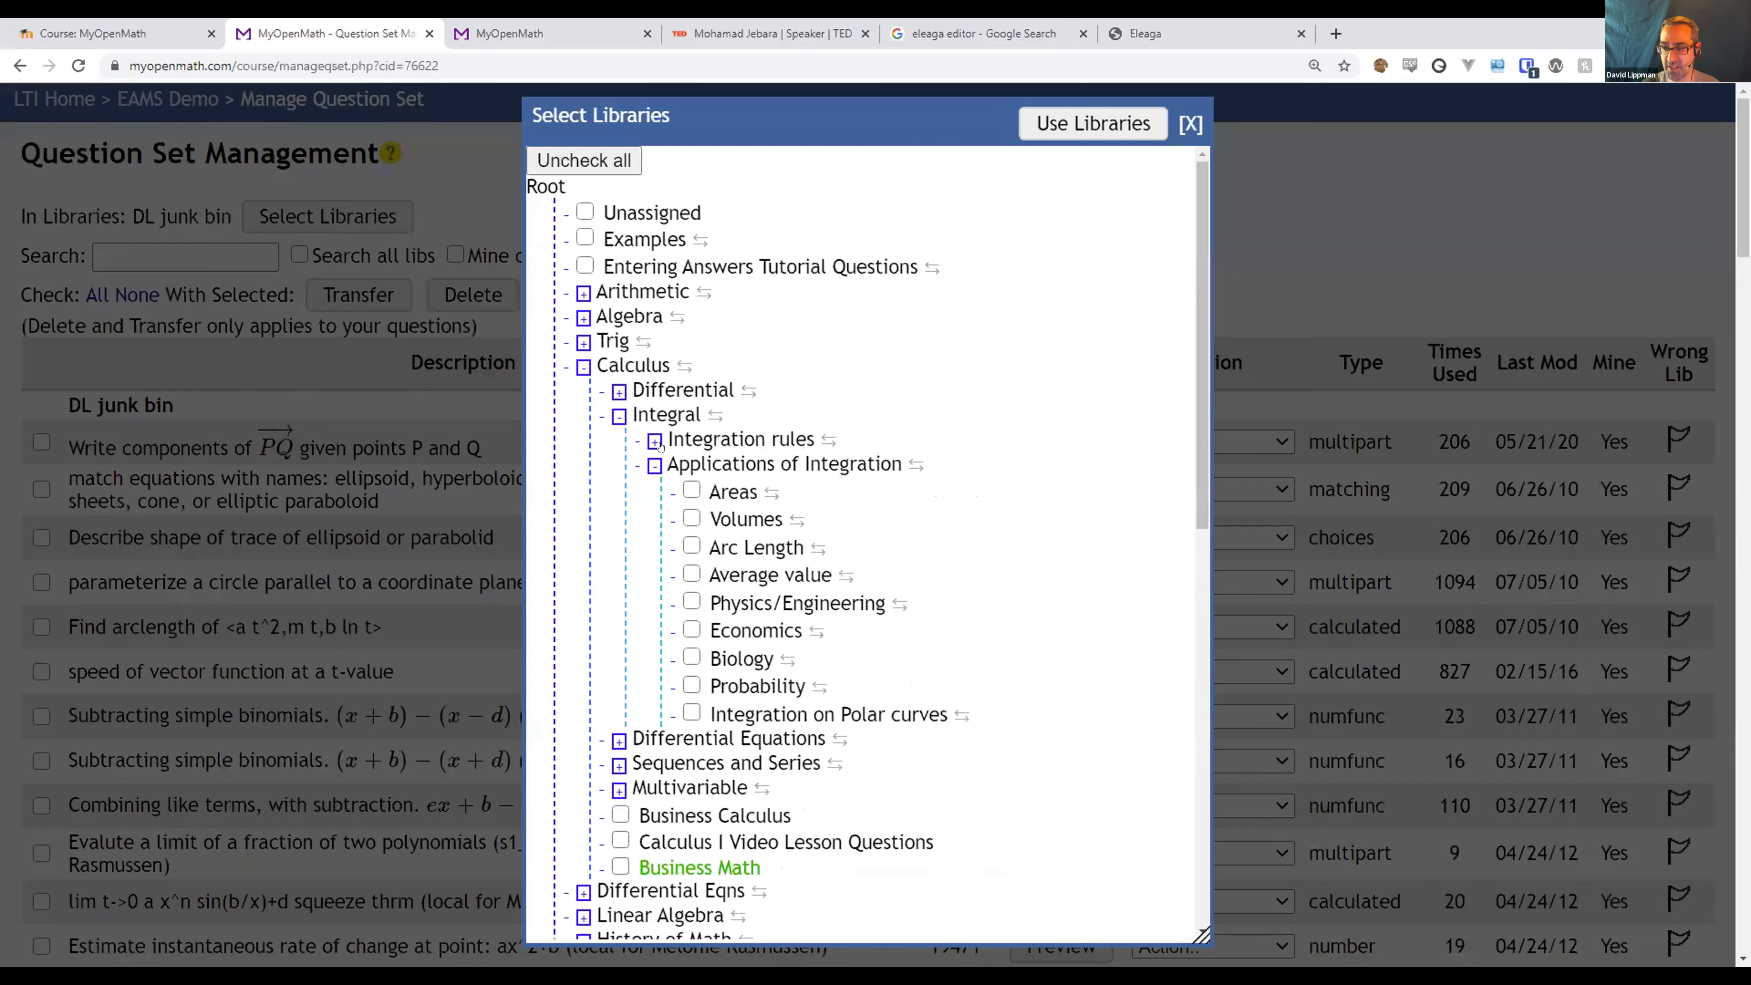
pyautogui.click(656, 438)
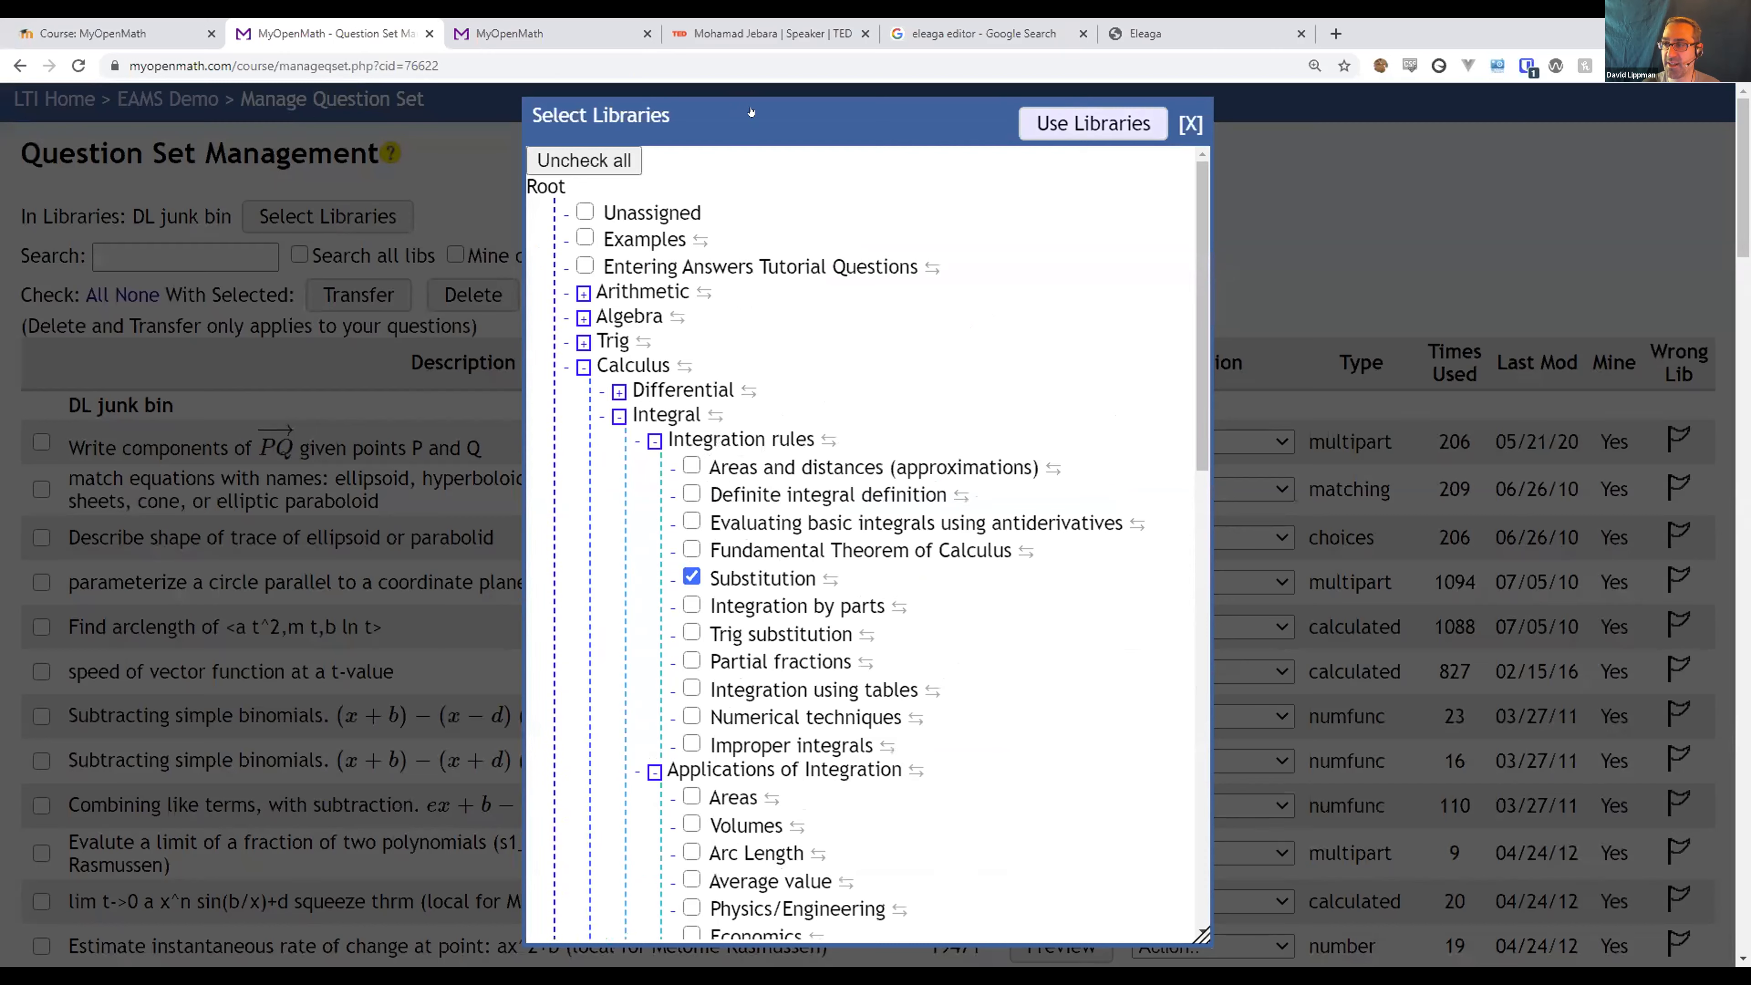
pyautogui.click(1090, 123)
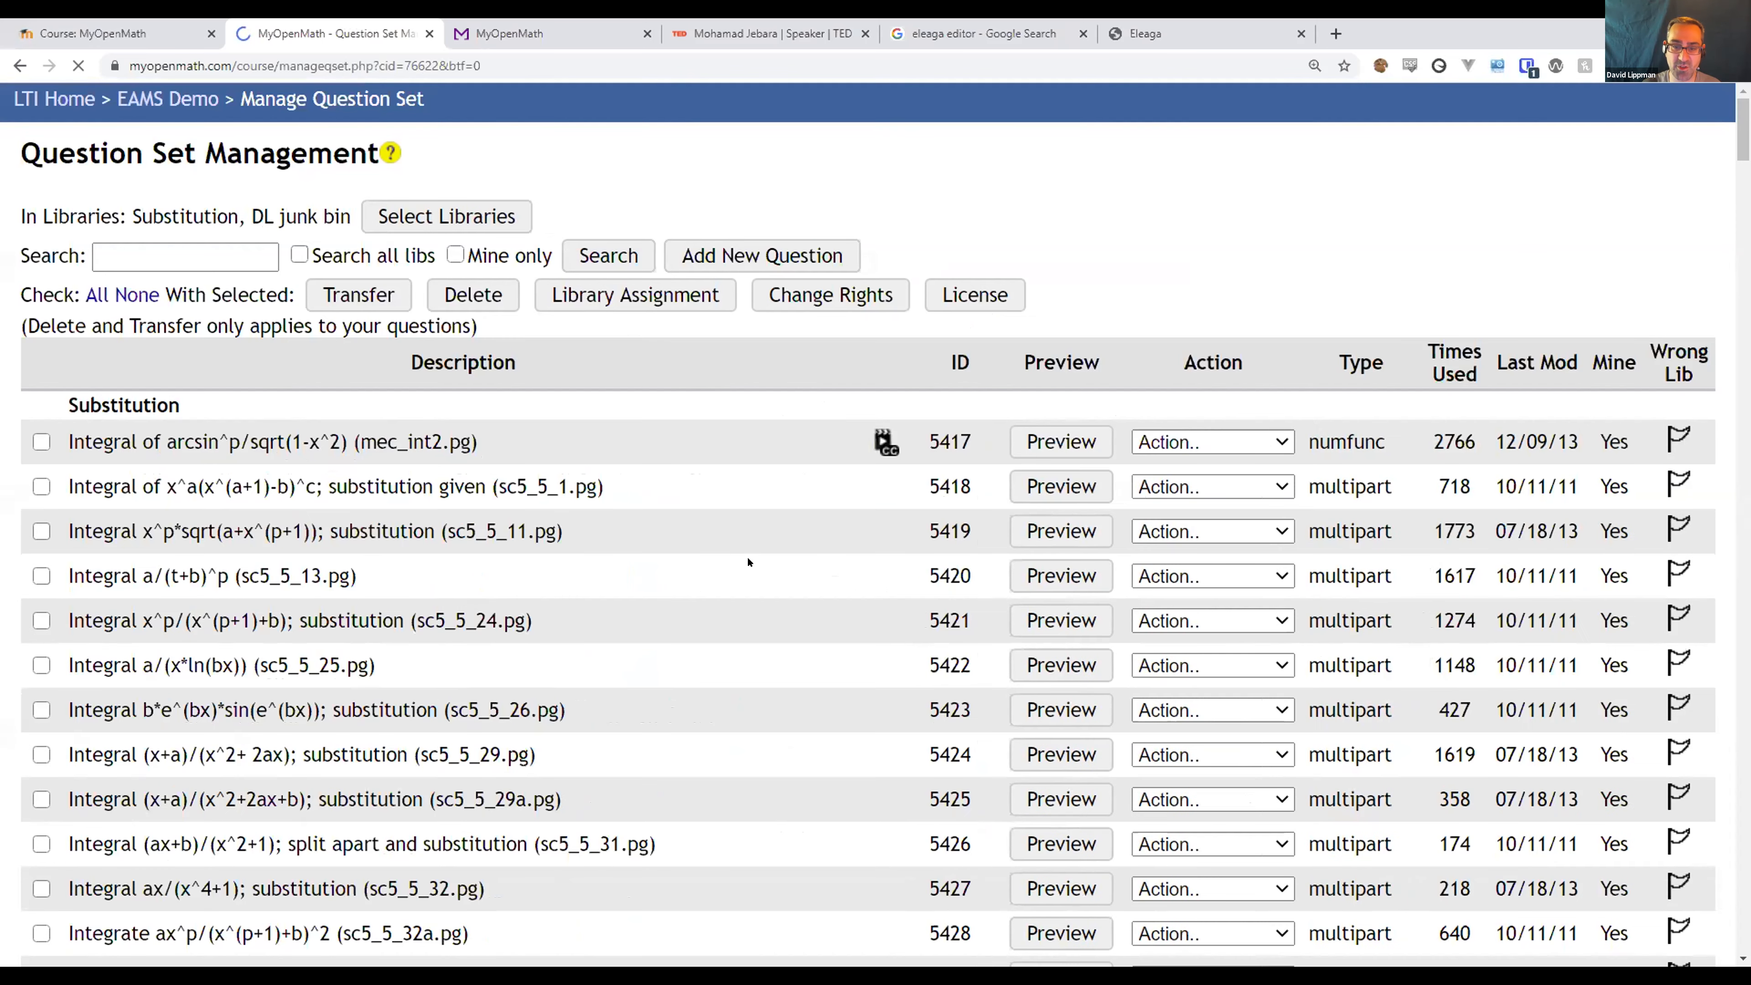
pyautogui.scroll(-3)
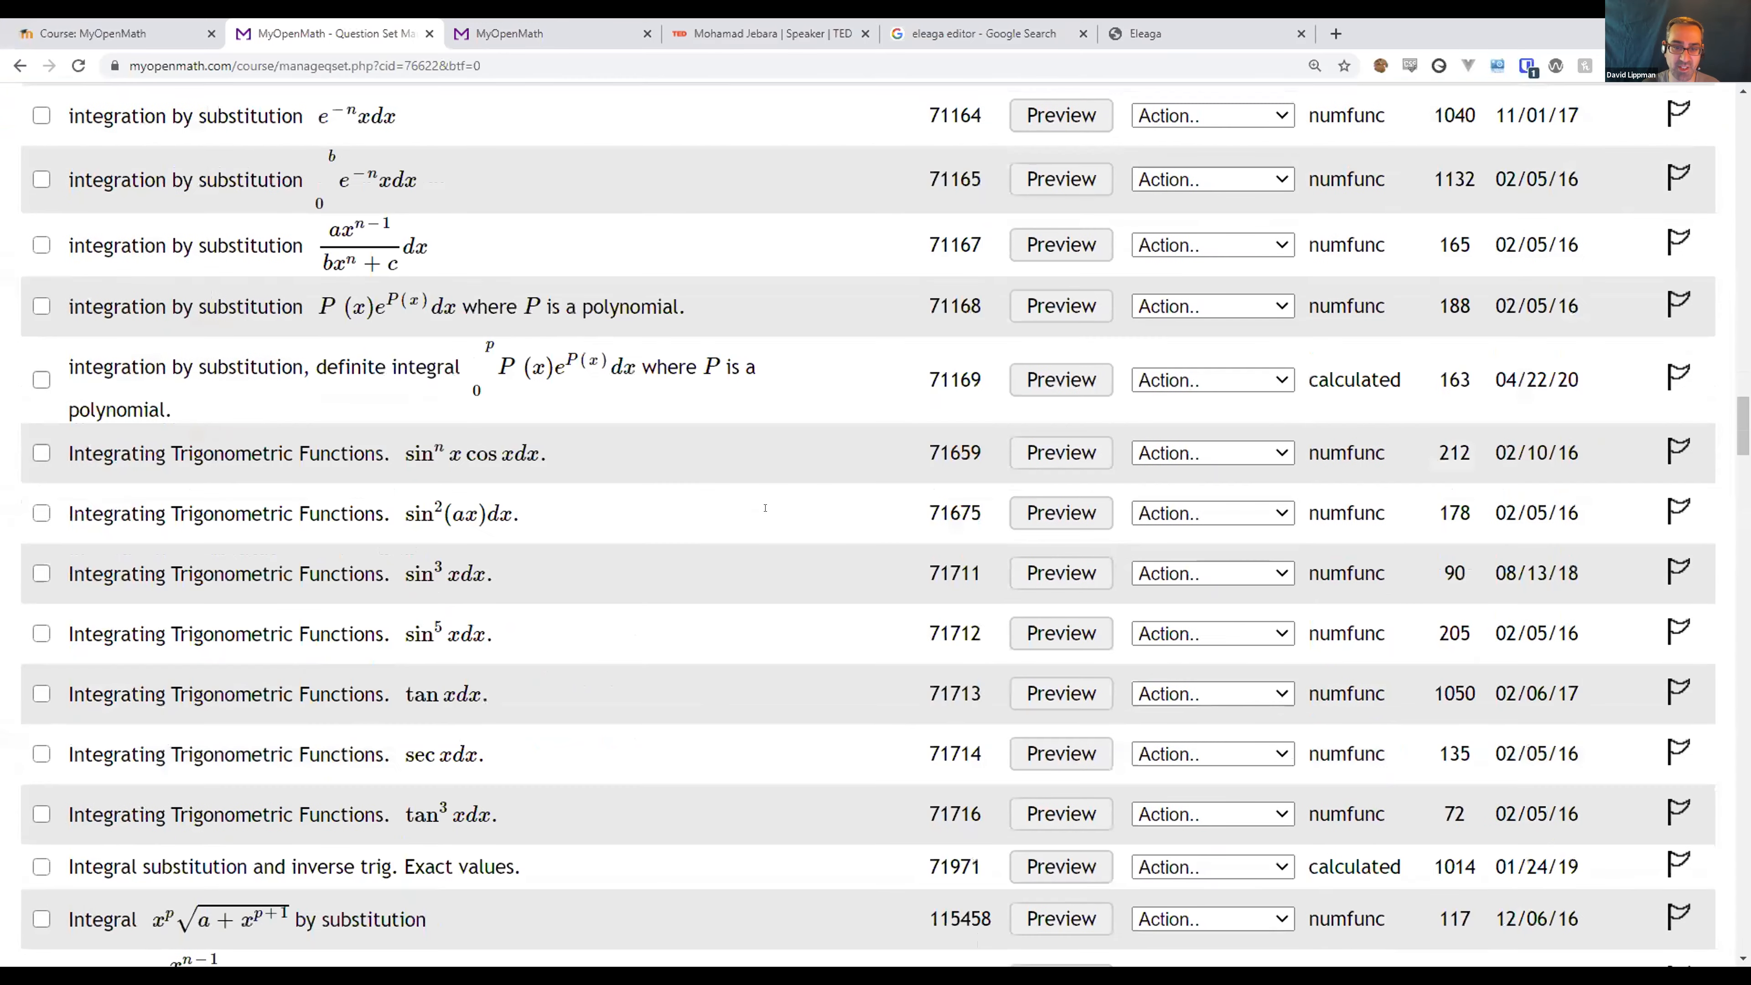
pyautogui.scroll(-3)
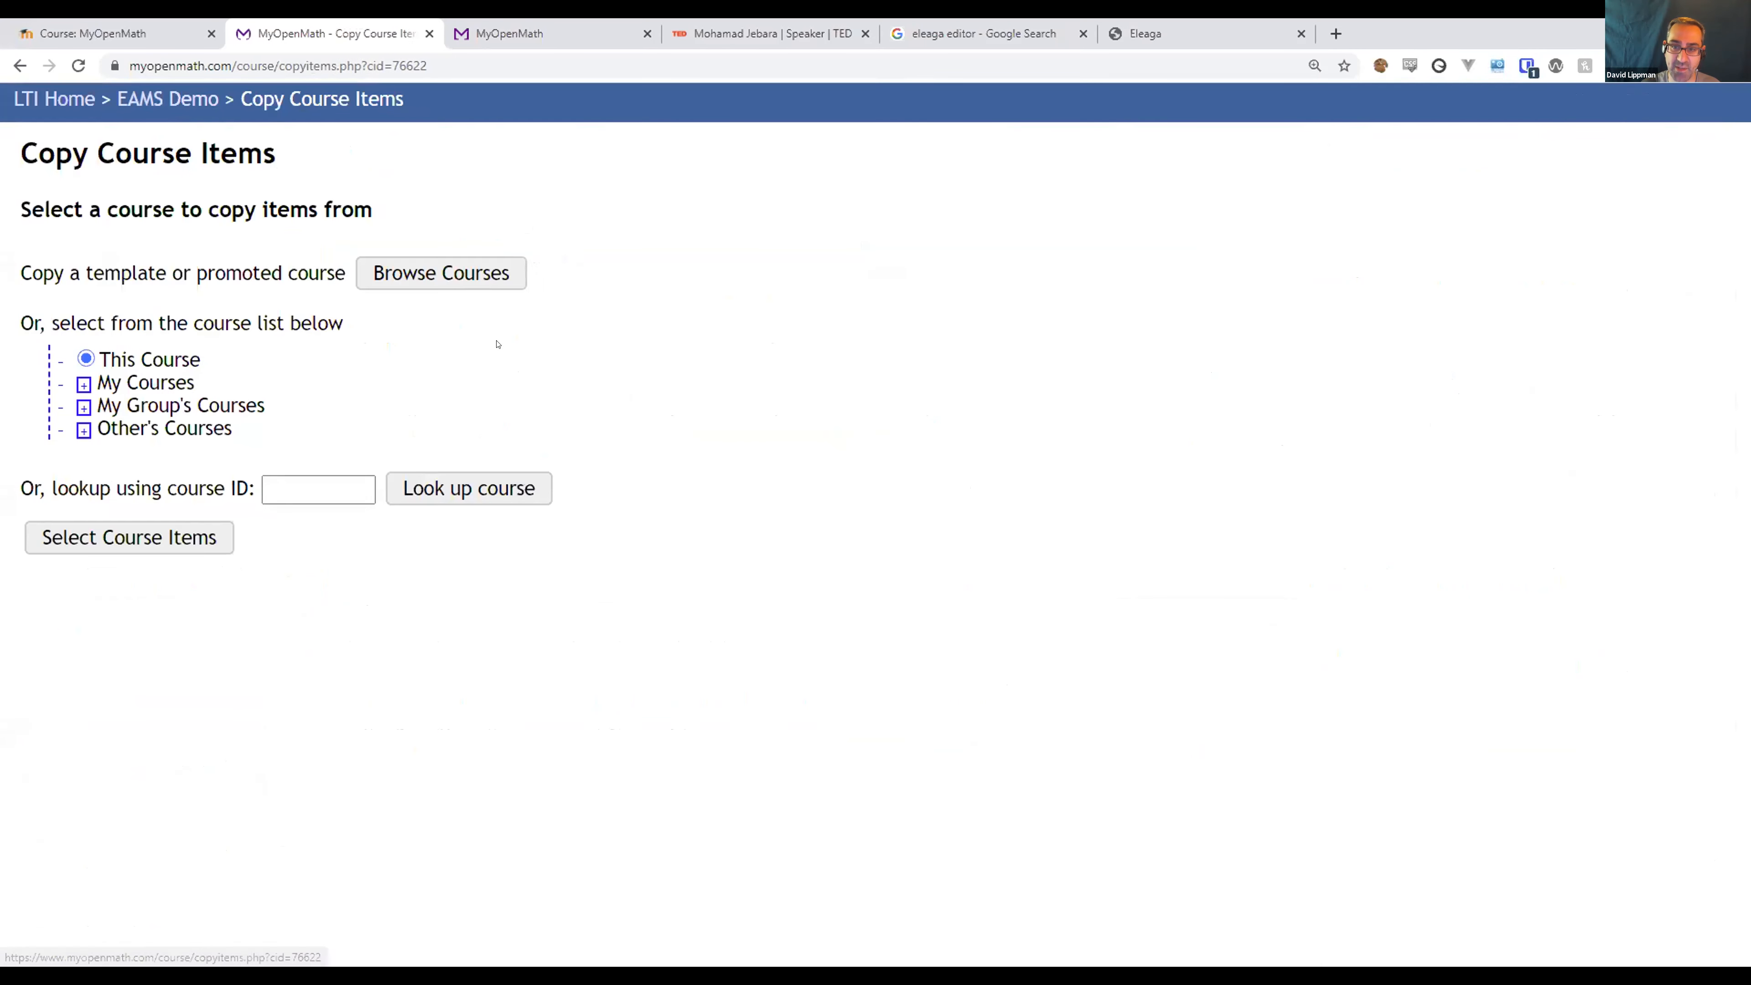
# Filter the template course browser to Calculus level and preview the Calculus 1 contributed course.
pyautogui.click(439, 273)
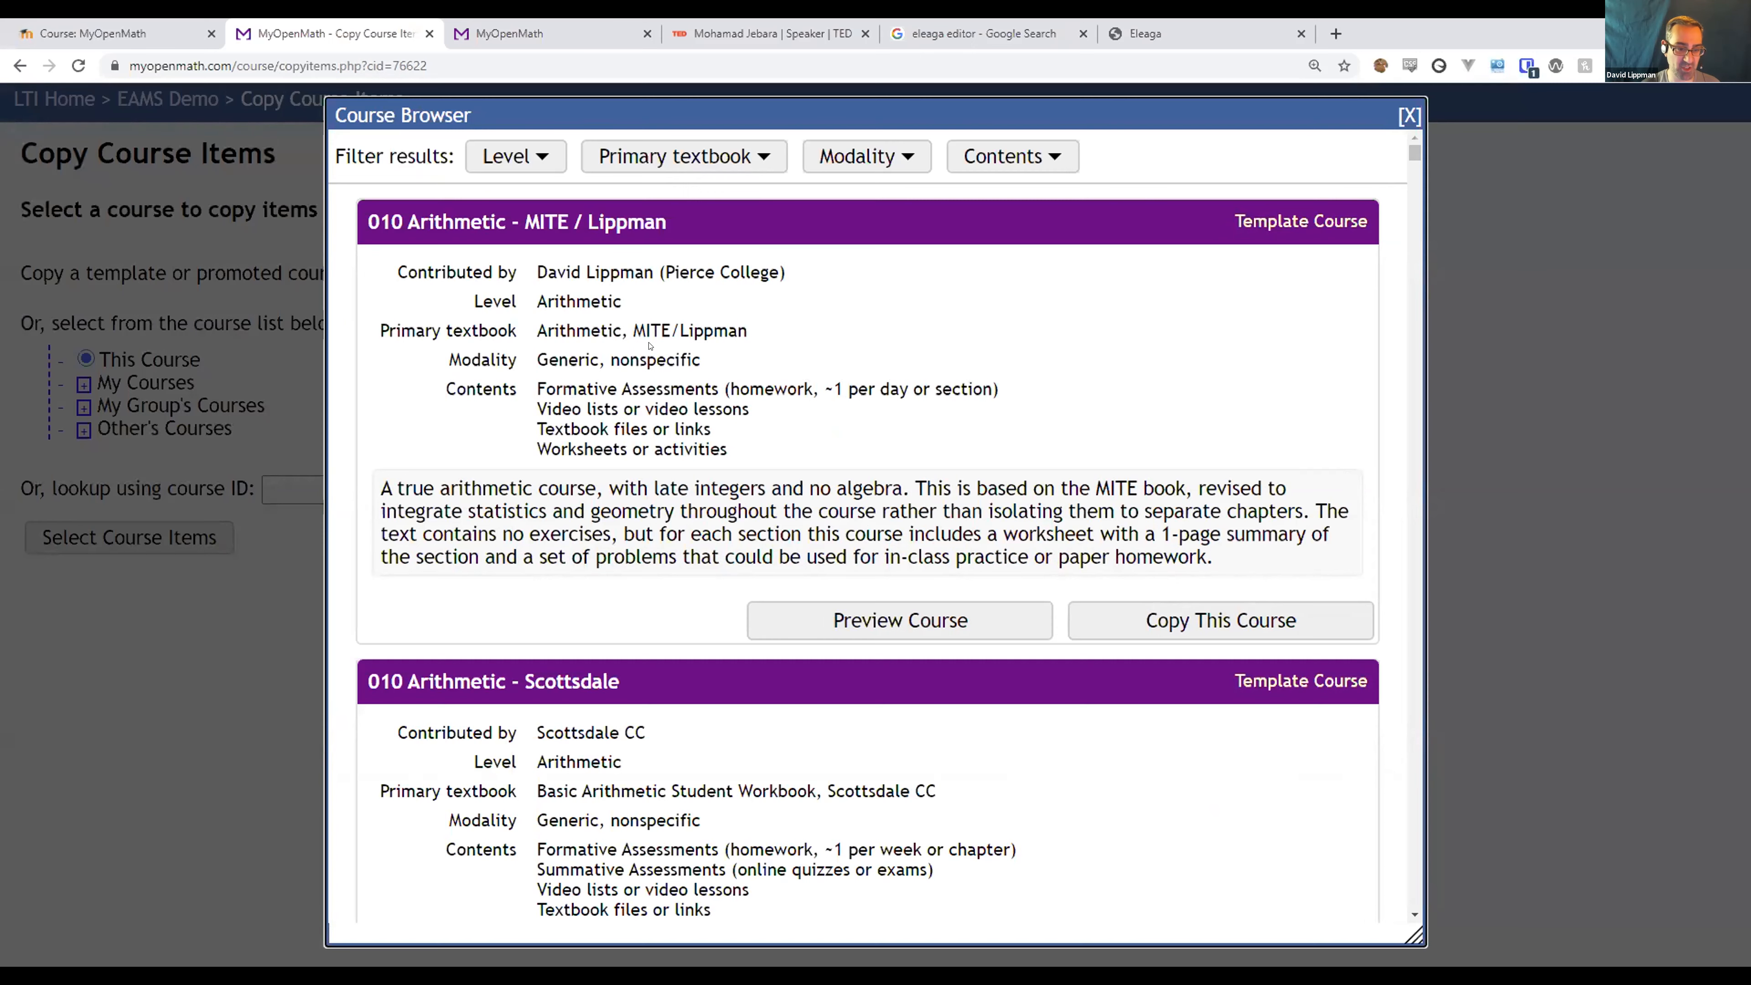
pyautogui.click(514, 155)
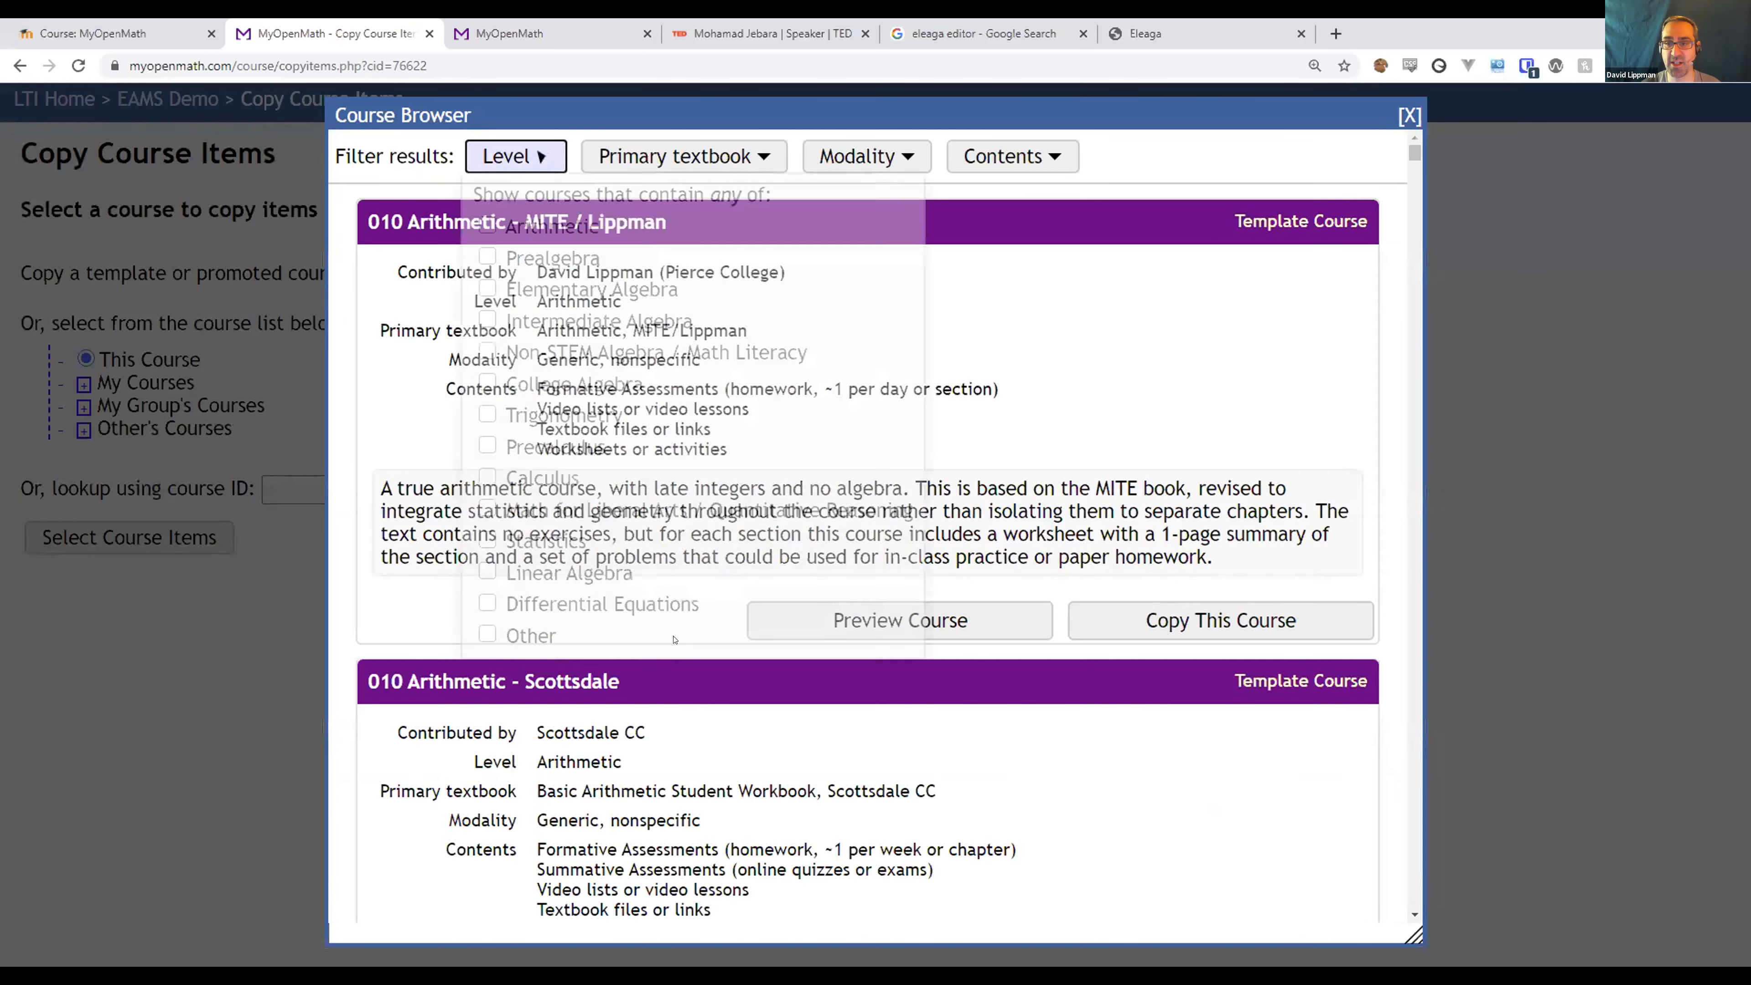
pyautogui.click(488, 477)
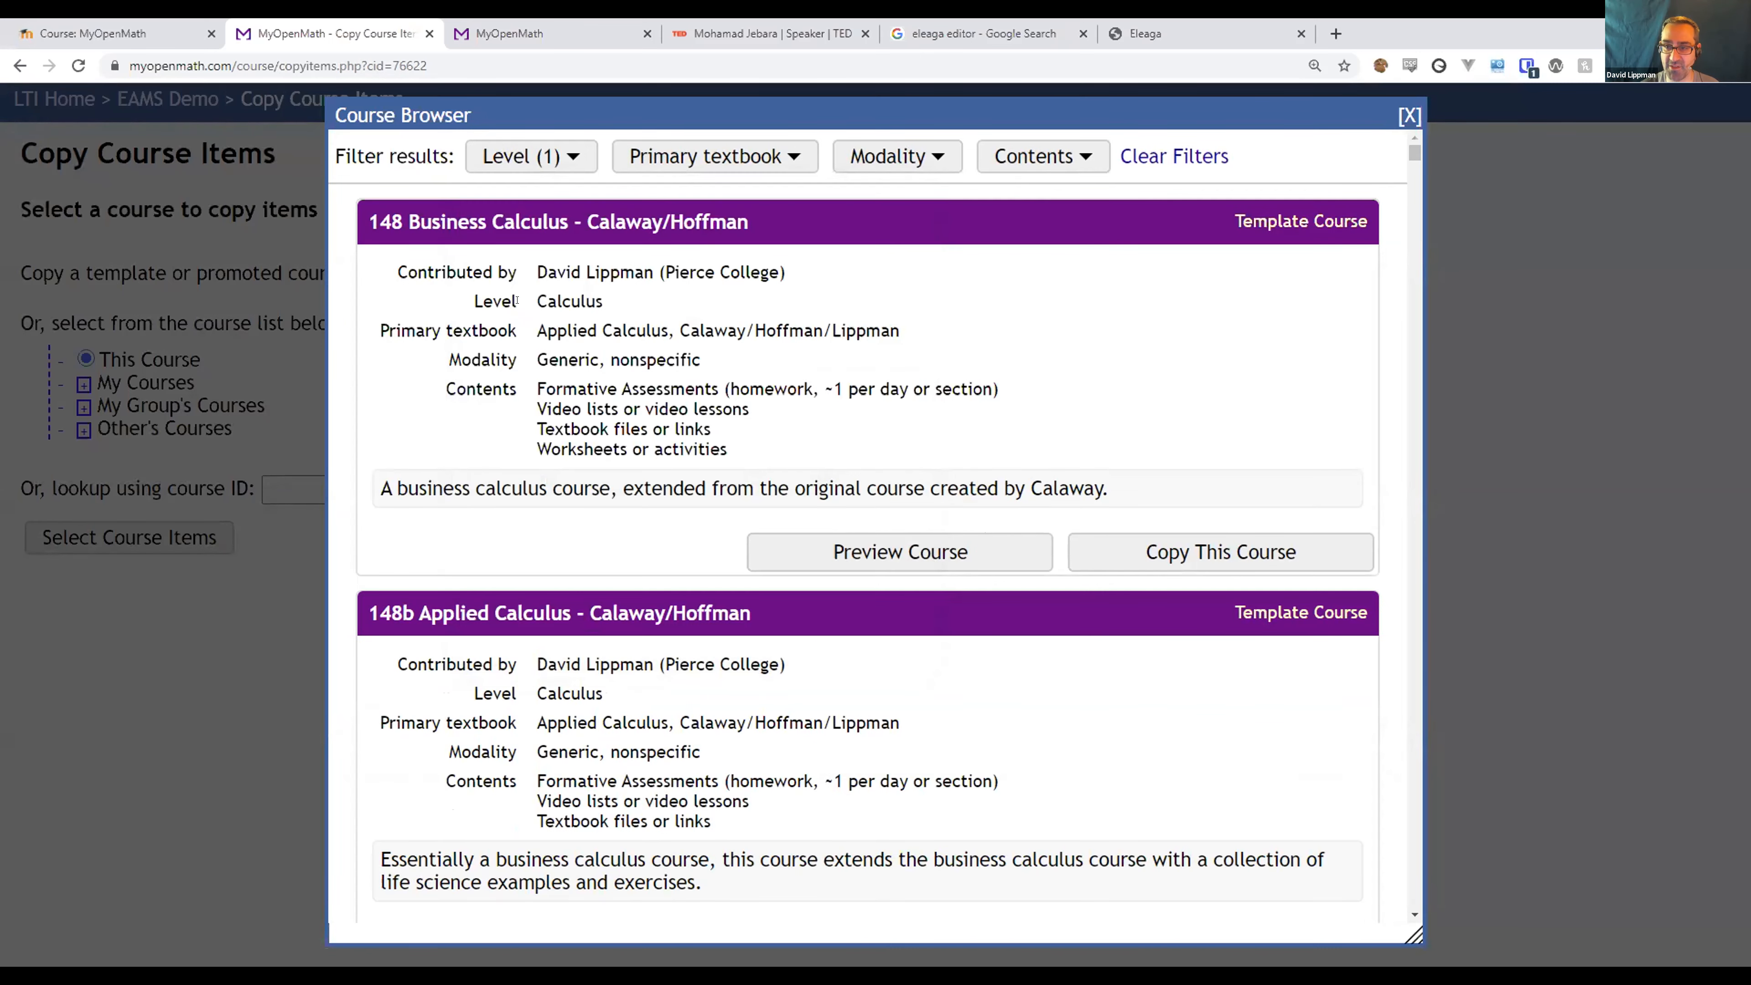
pyautogui.scroll(-3)
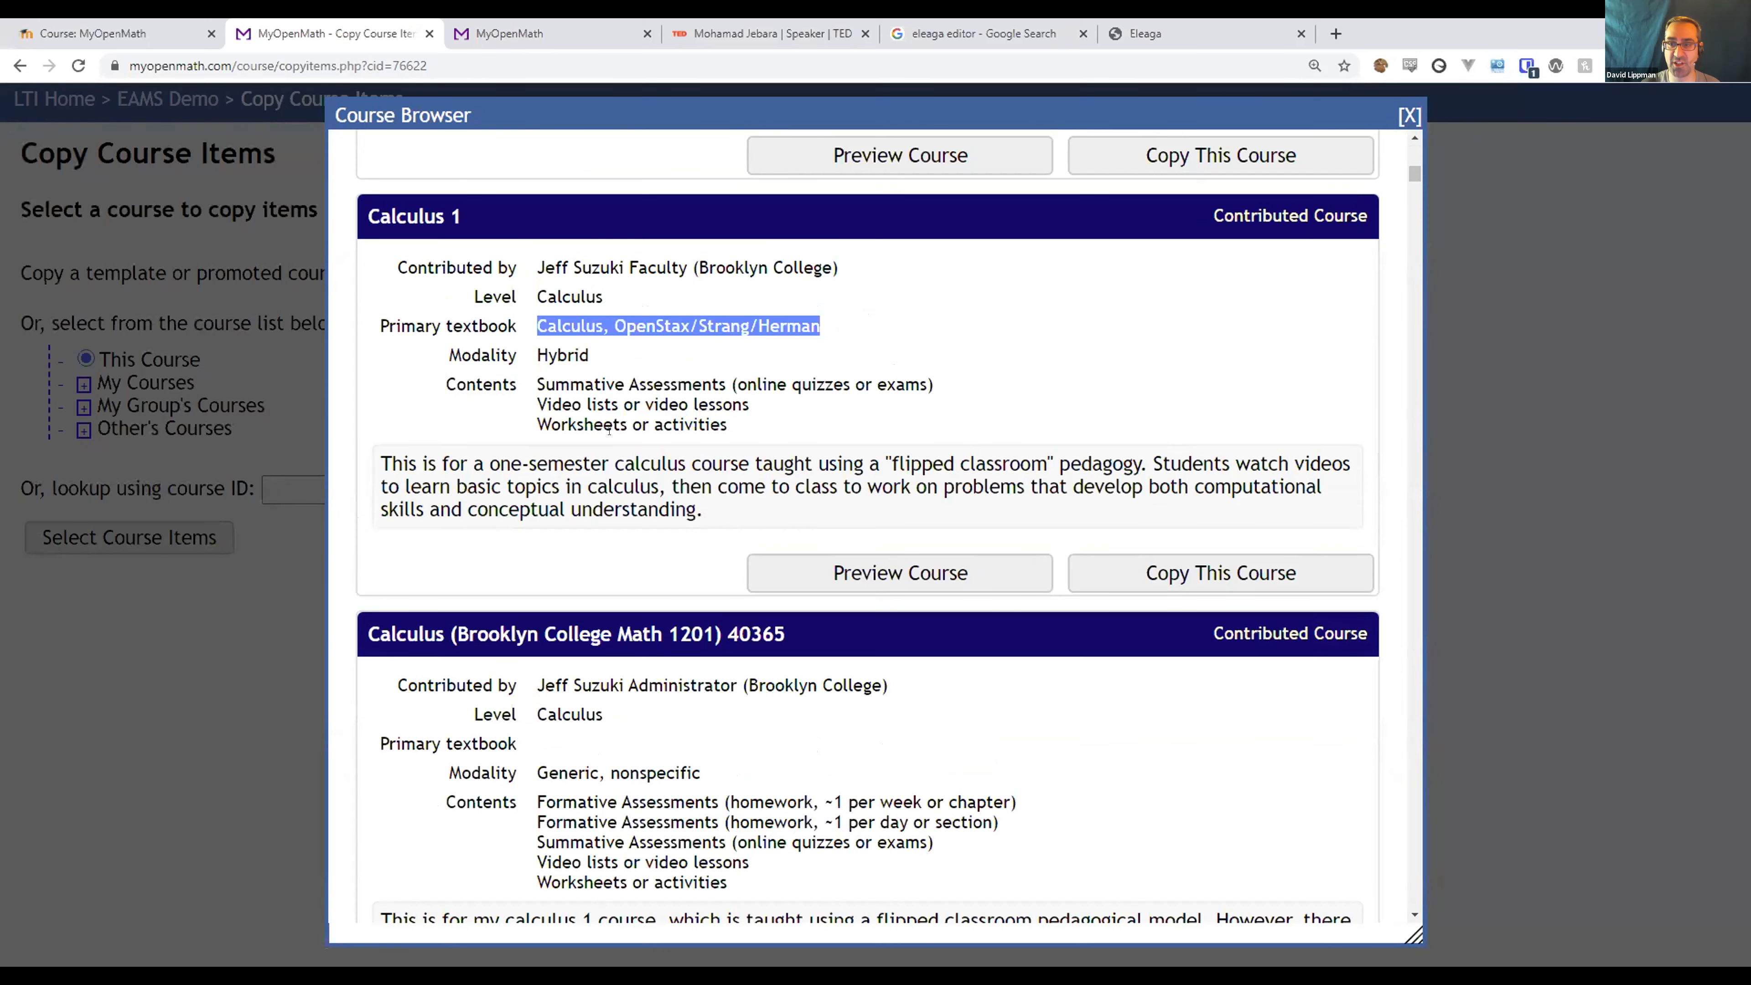
pyautogui.click(899, 154)
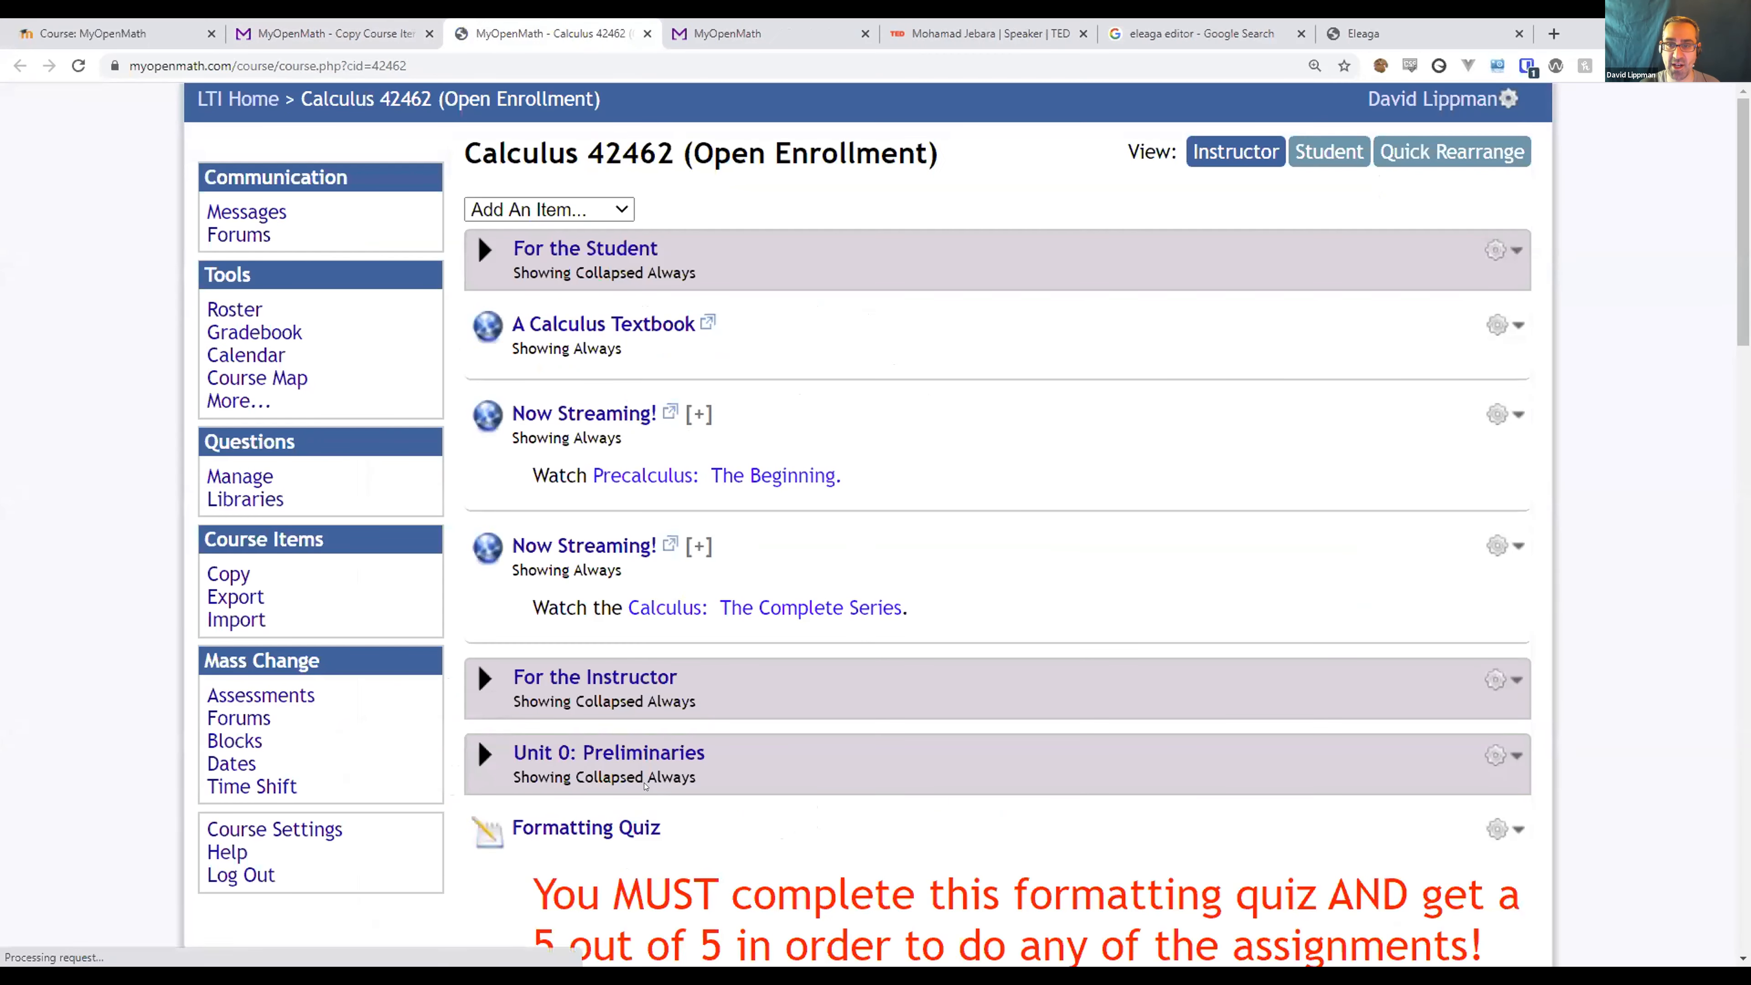
# Expand Unit 3: Basic Derivatives in the Calculus 42462 preview to look through its assignments.
pyautogui.scroll(-3)
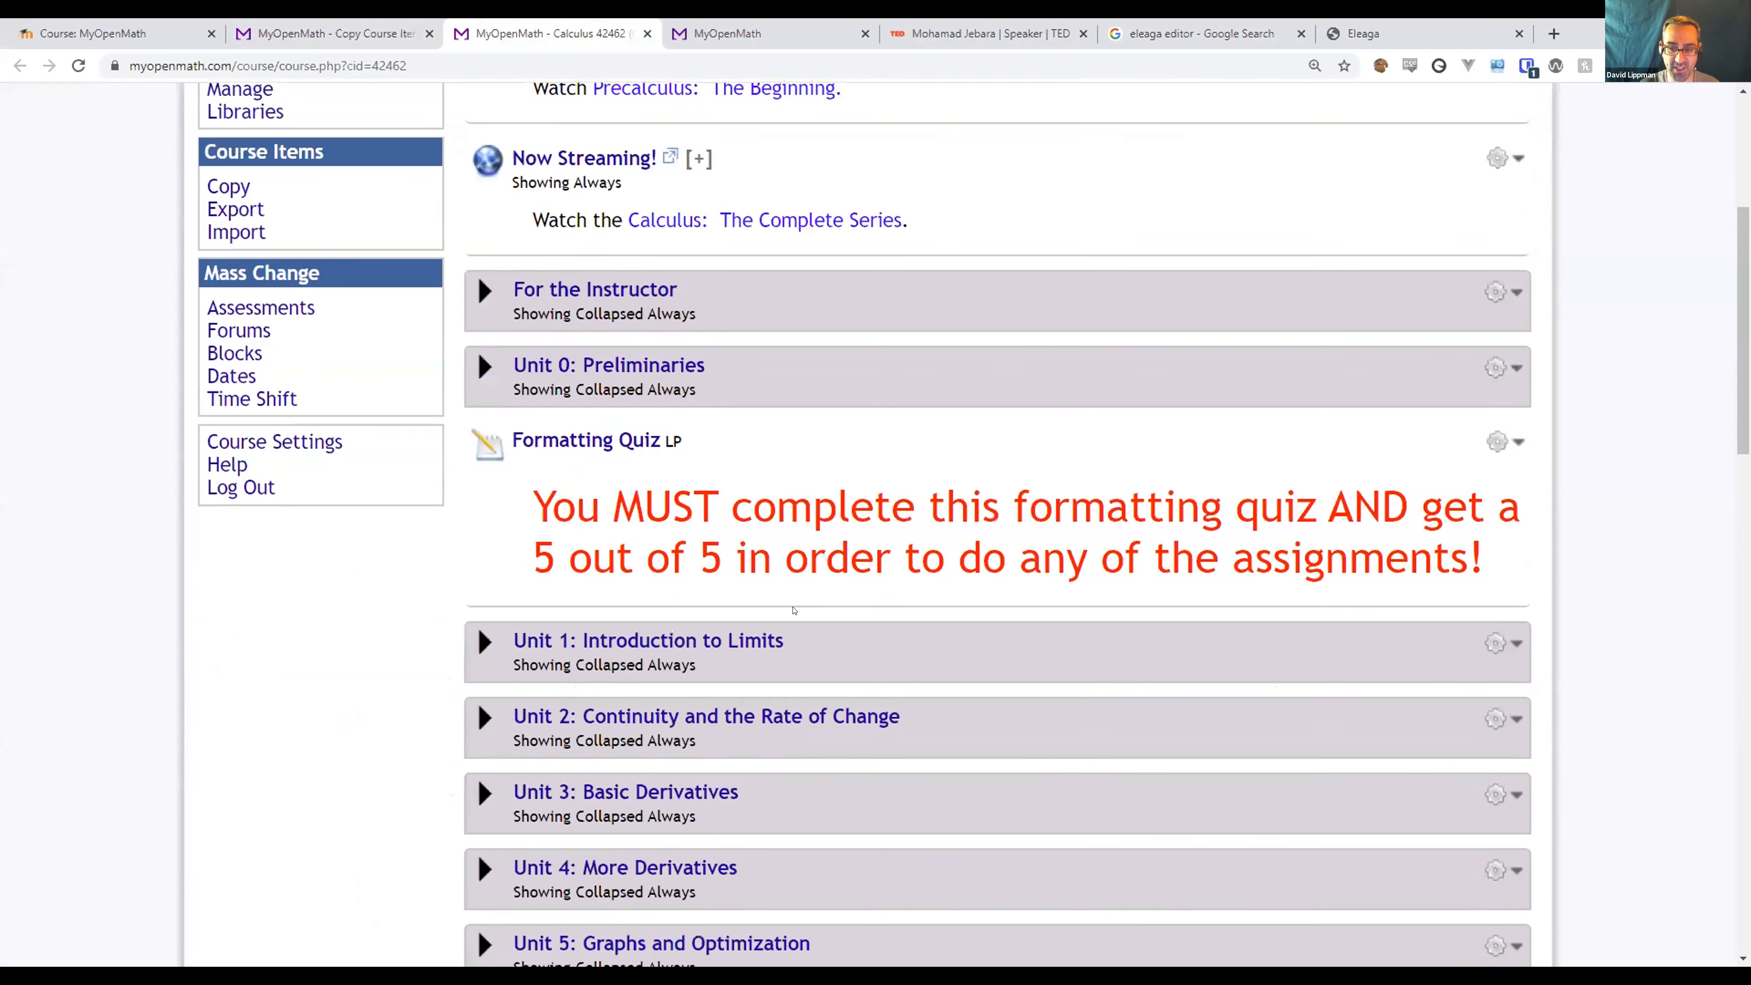
pyautogui.click(483, 790)
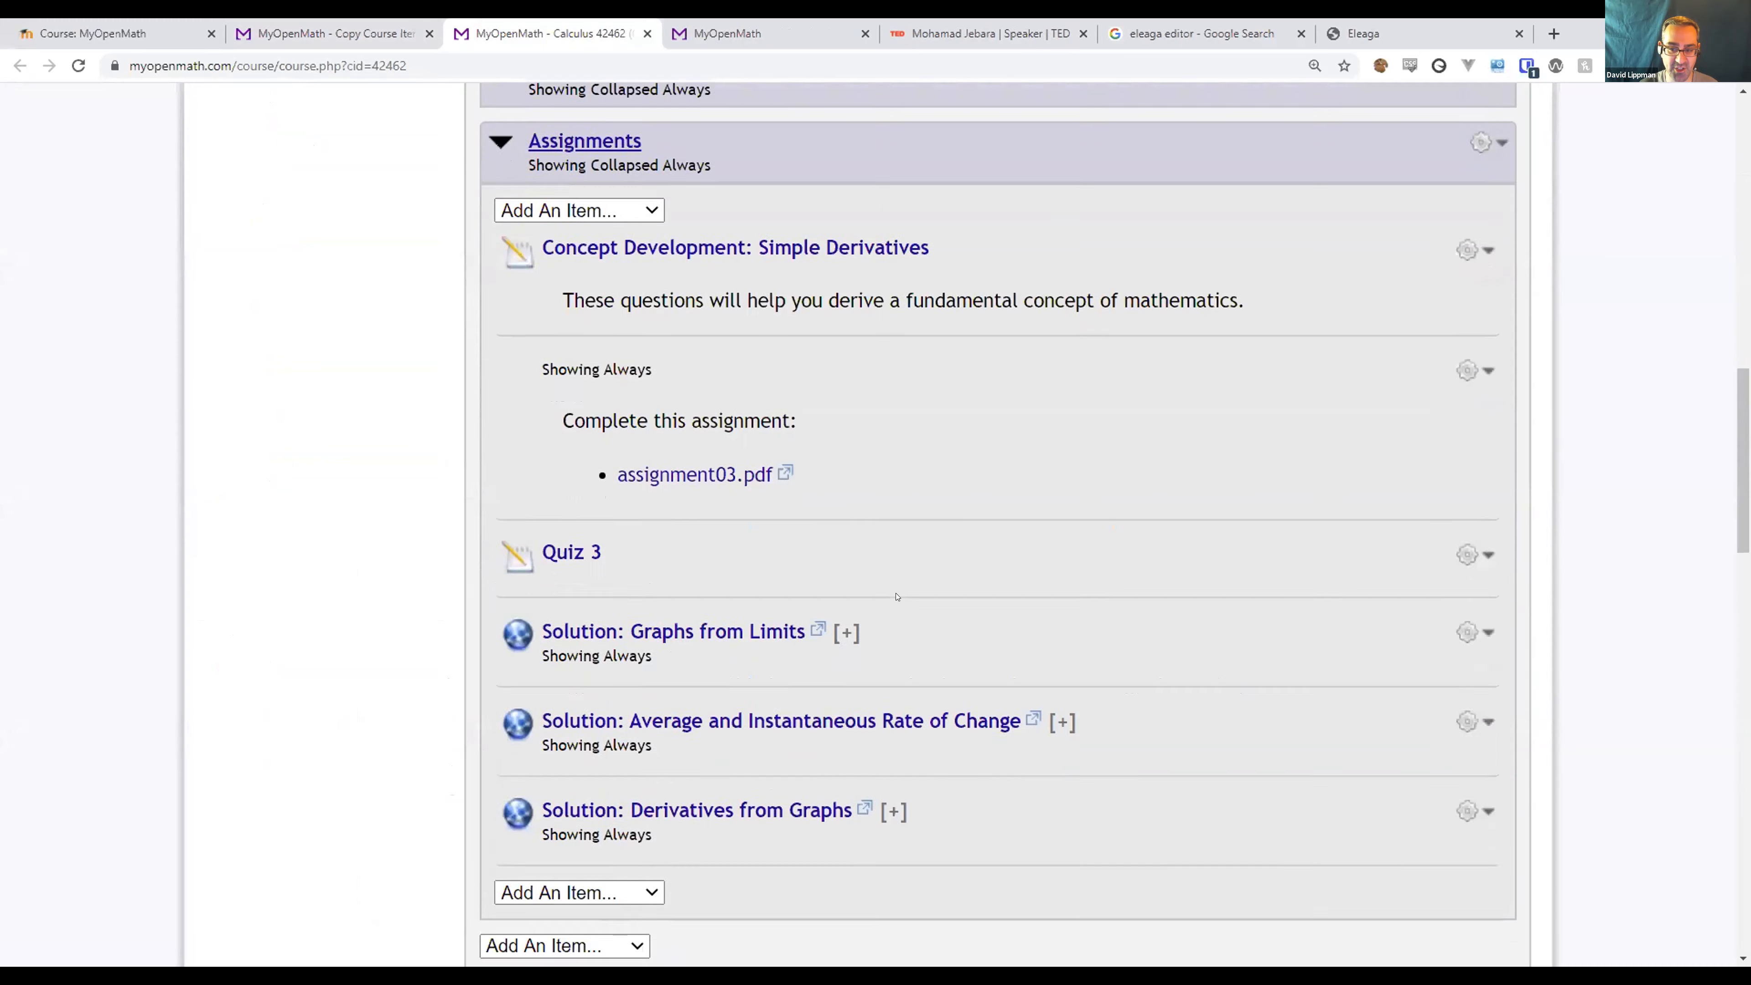
pyautogui.scroll(3)
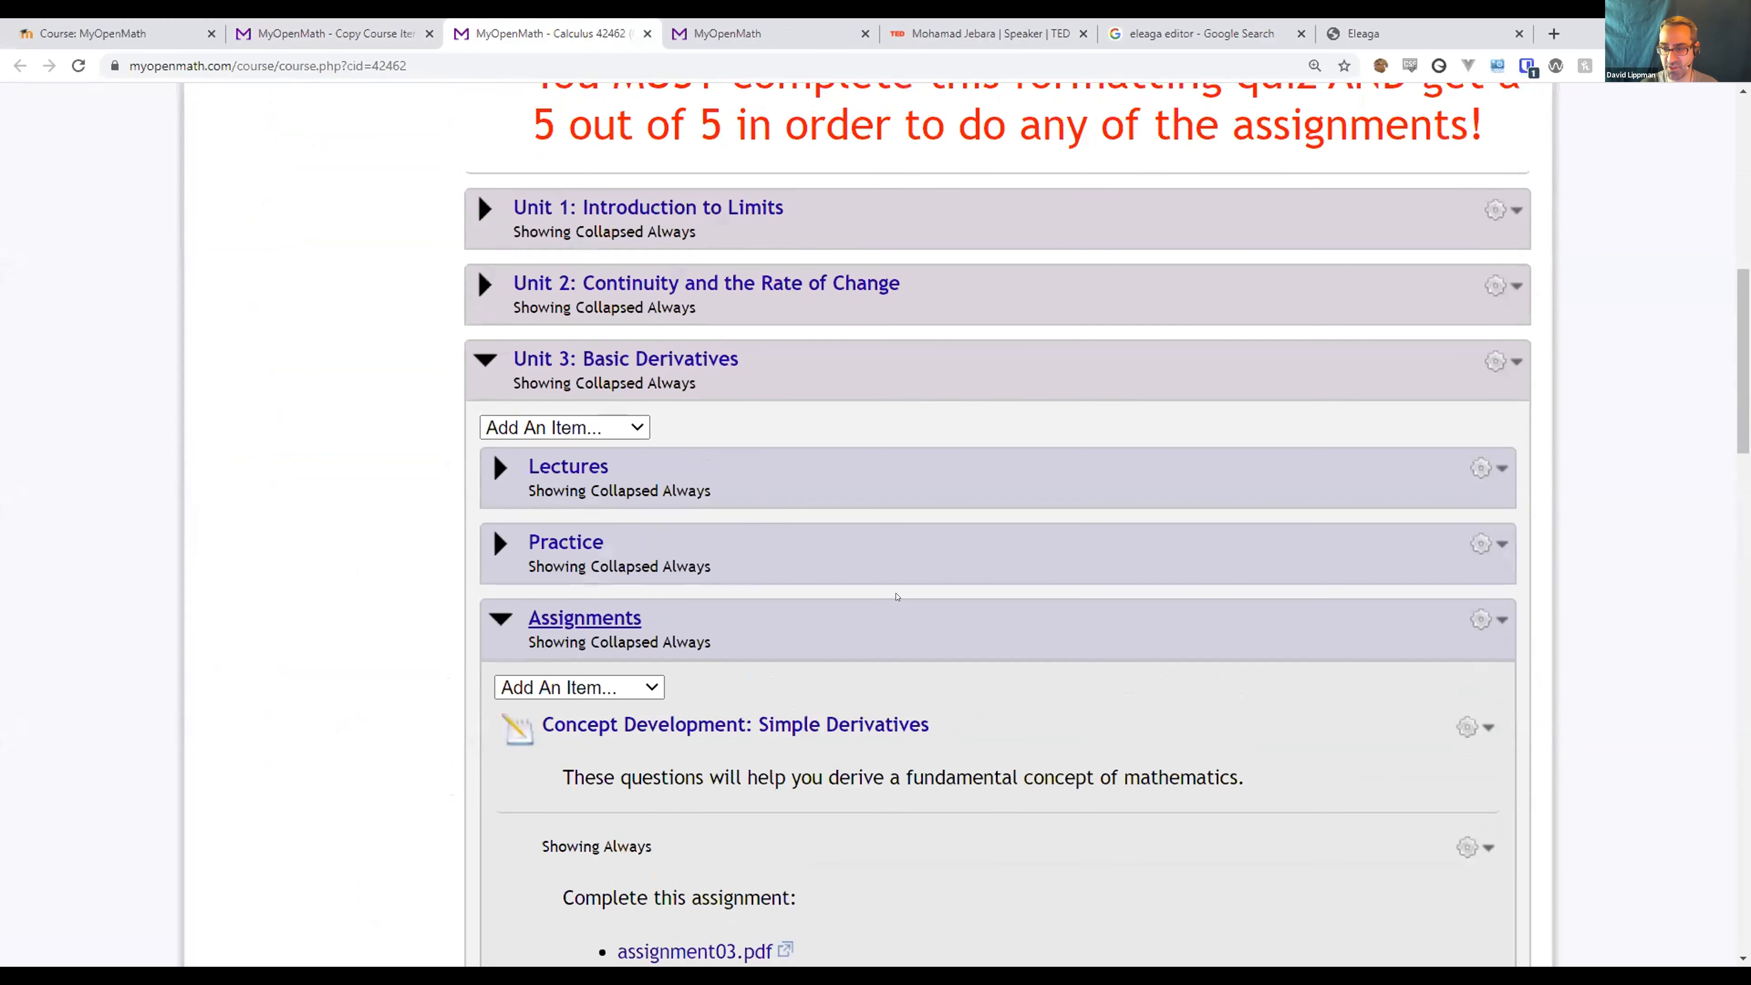
pyautogui.scroll(3)
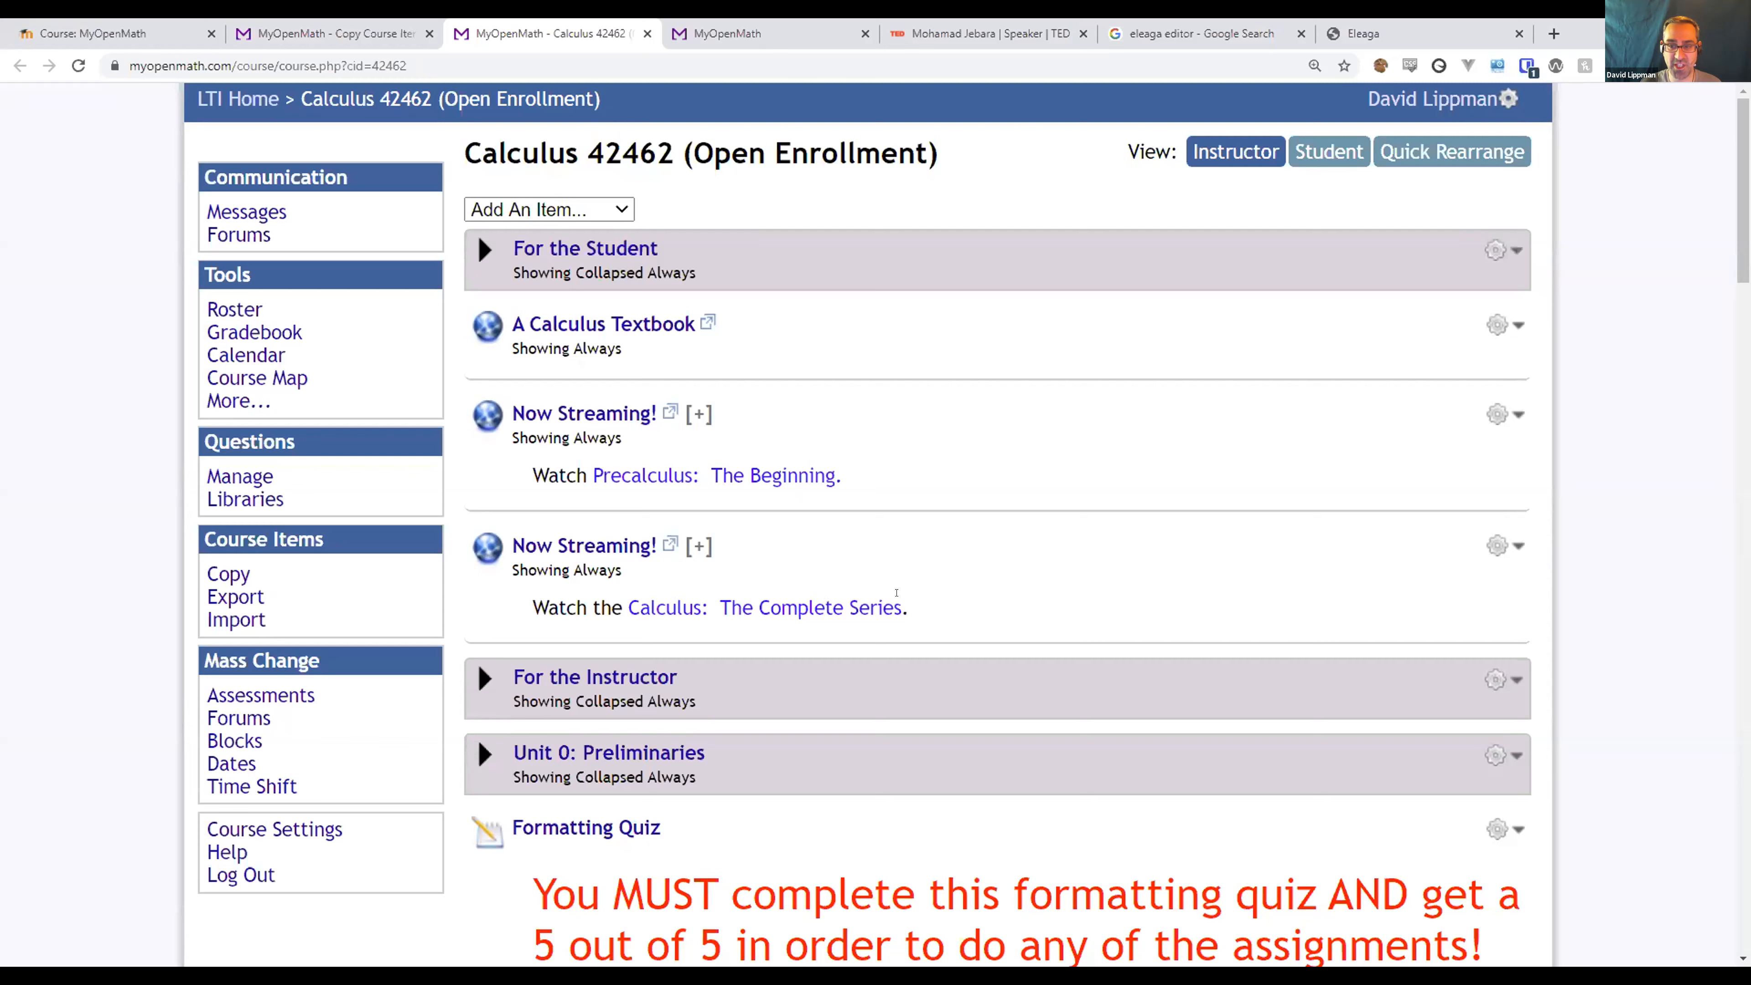
pyautogui.moveTo(149, 377)
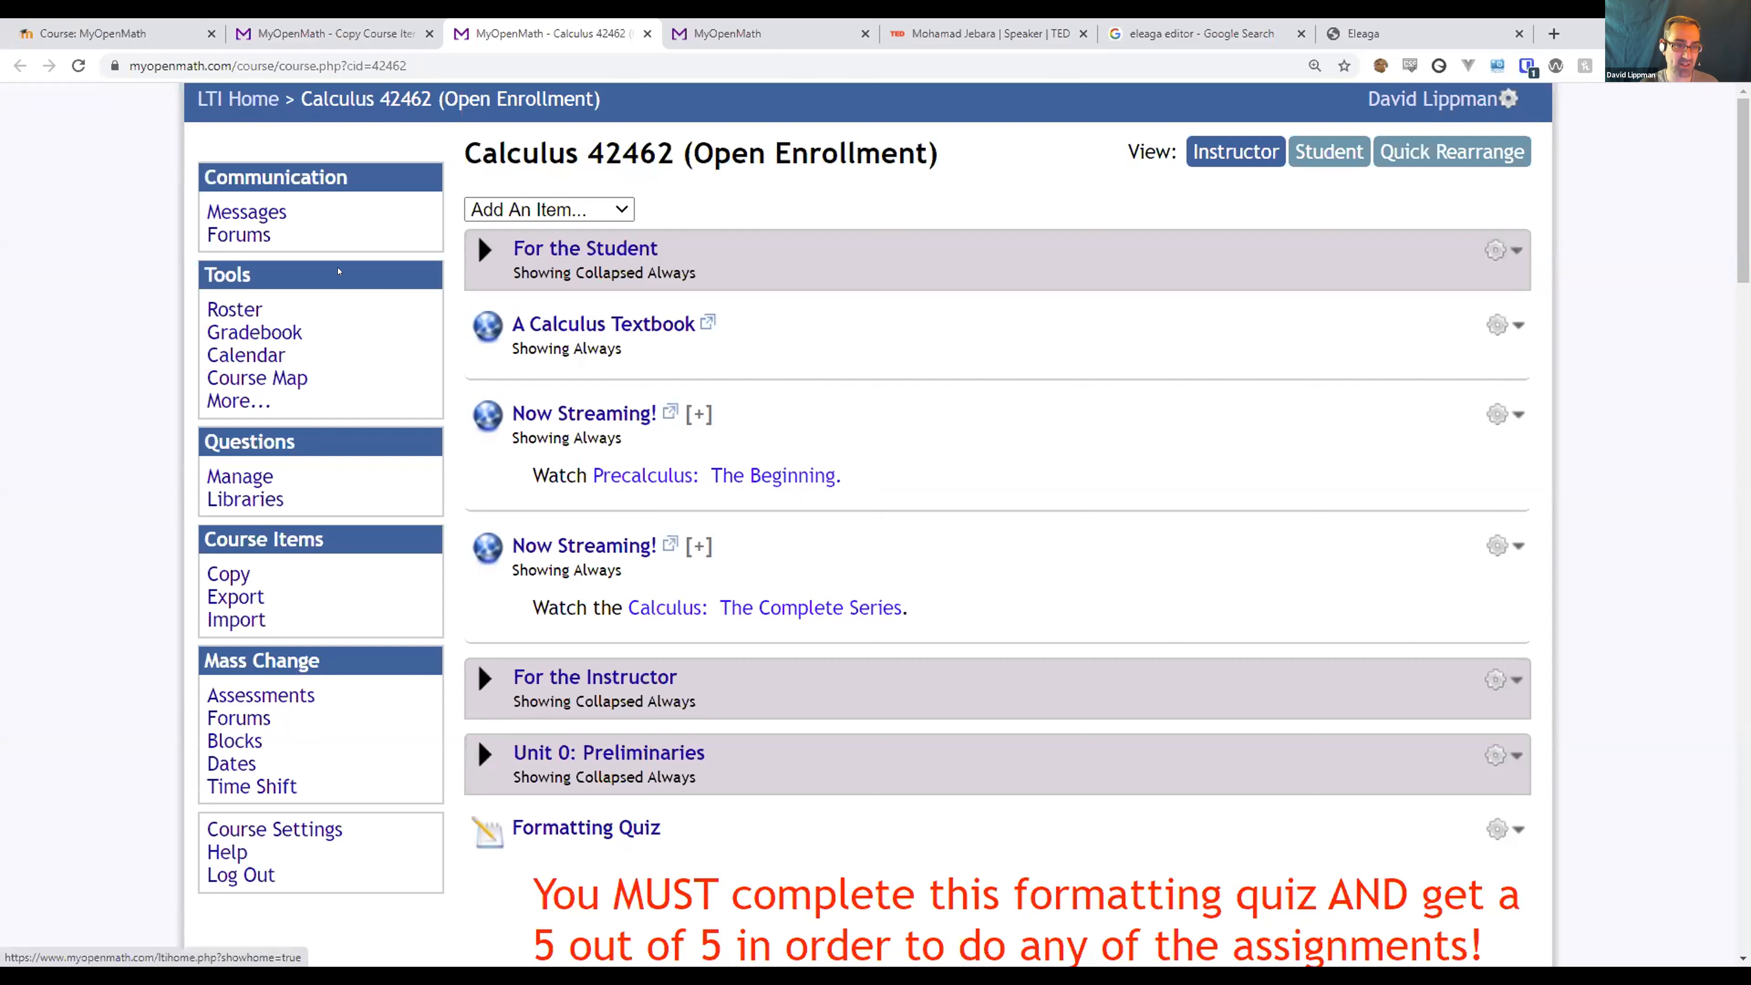
pyautogui.moveTo(401, 402)
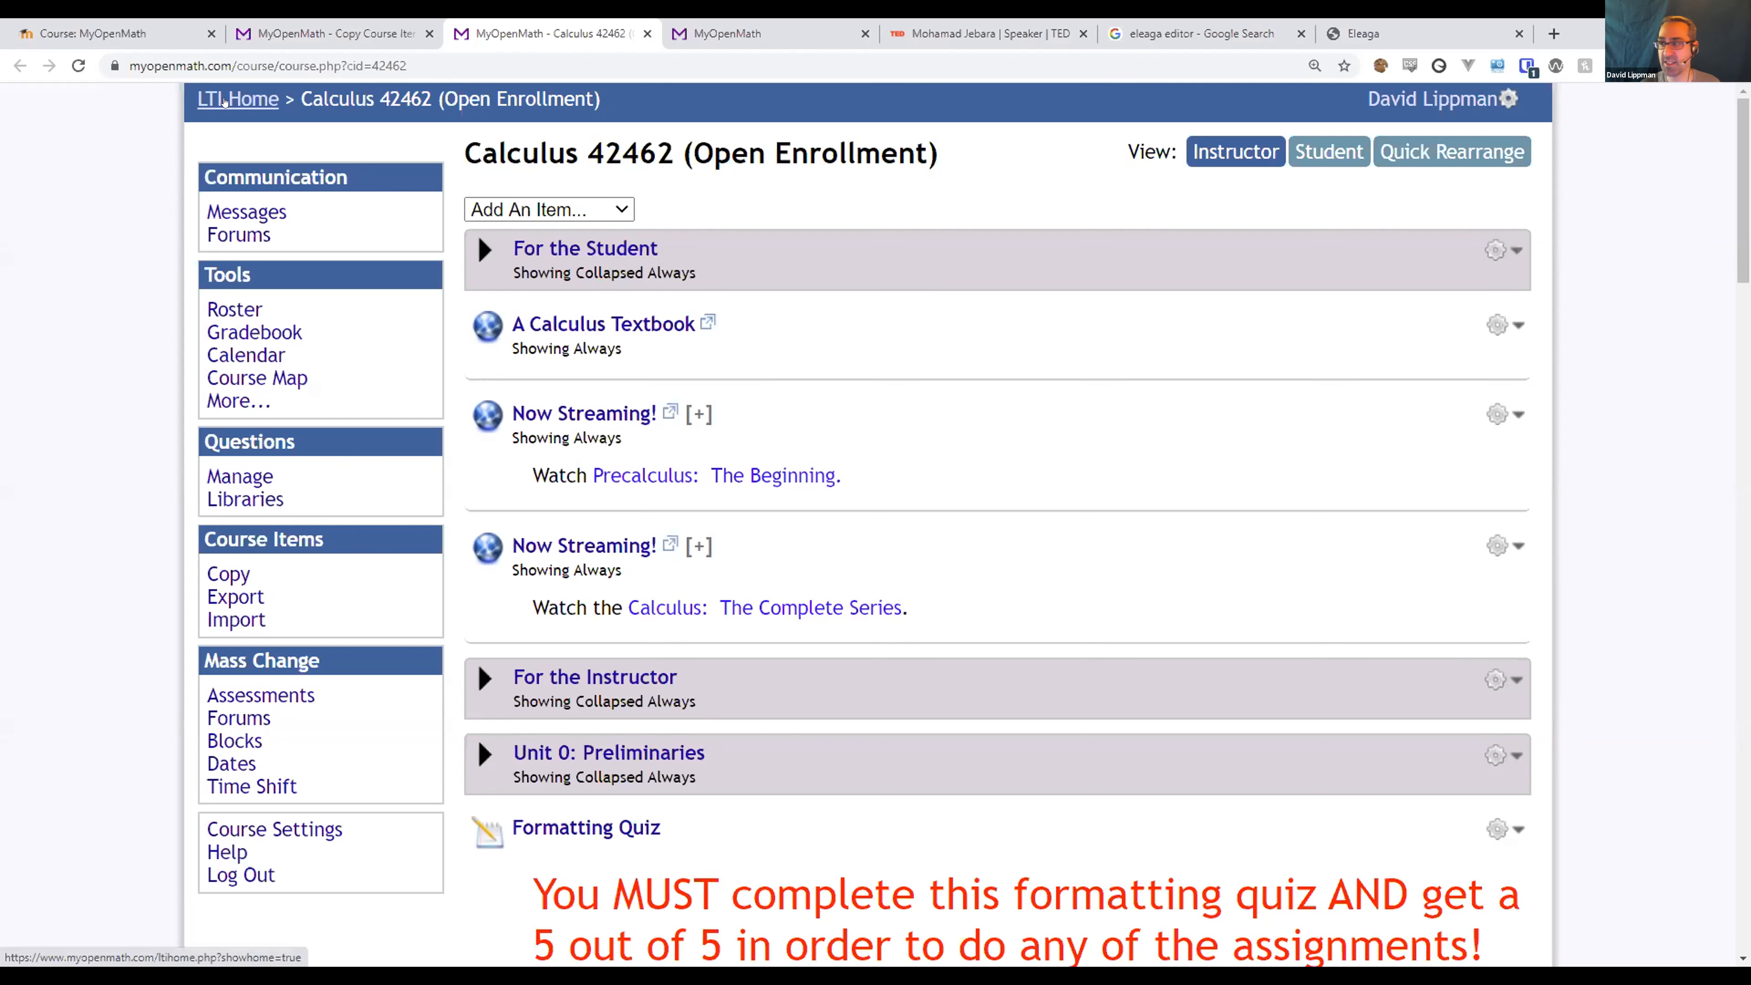
# Leave Copy Course Items, close the Course Browser, and return to the EAMS Demo course page.
pyautogui.click(237, 99)
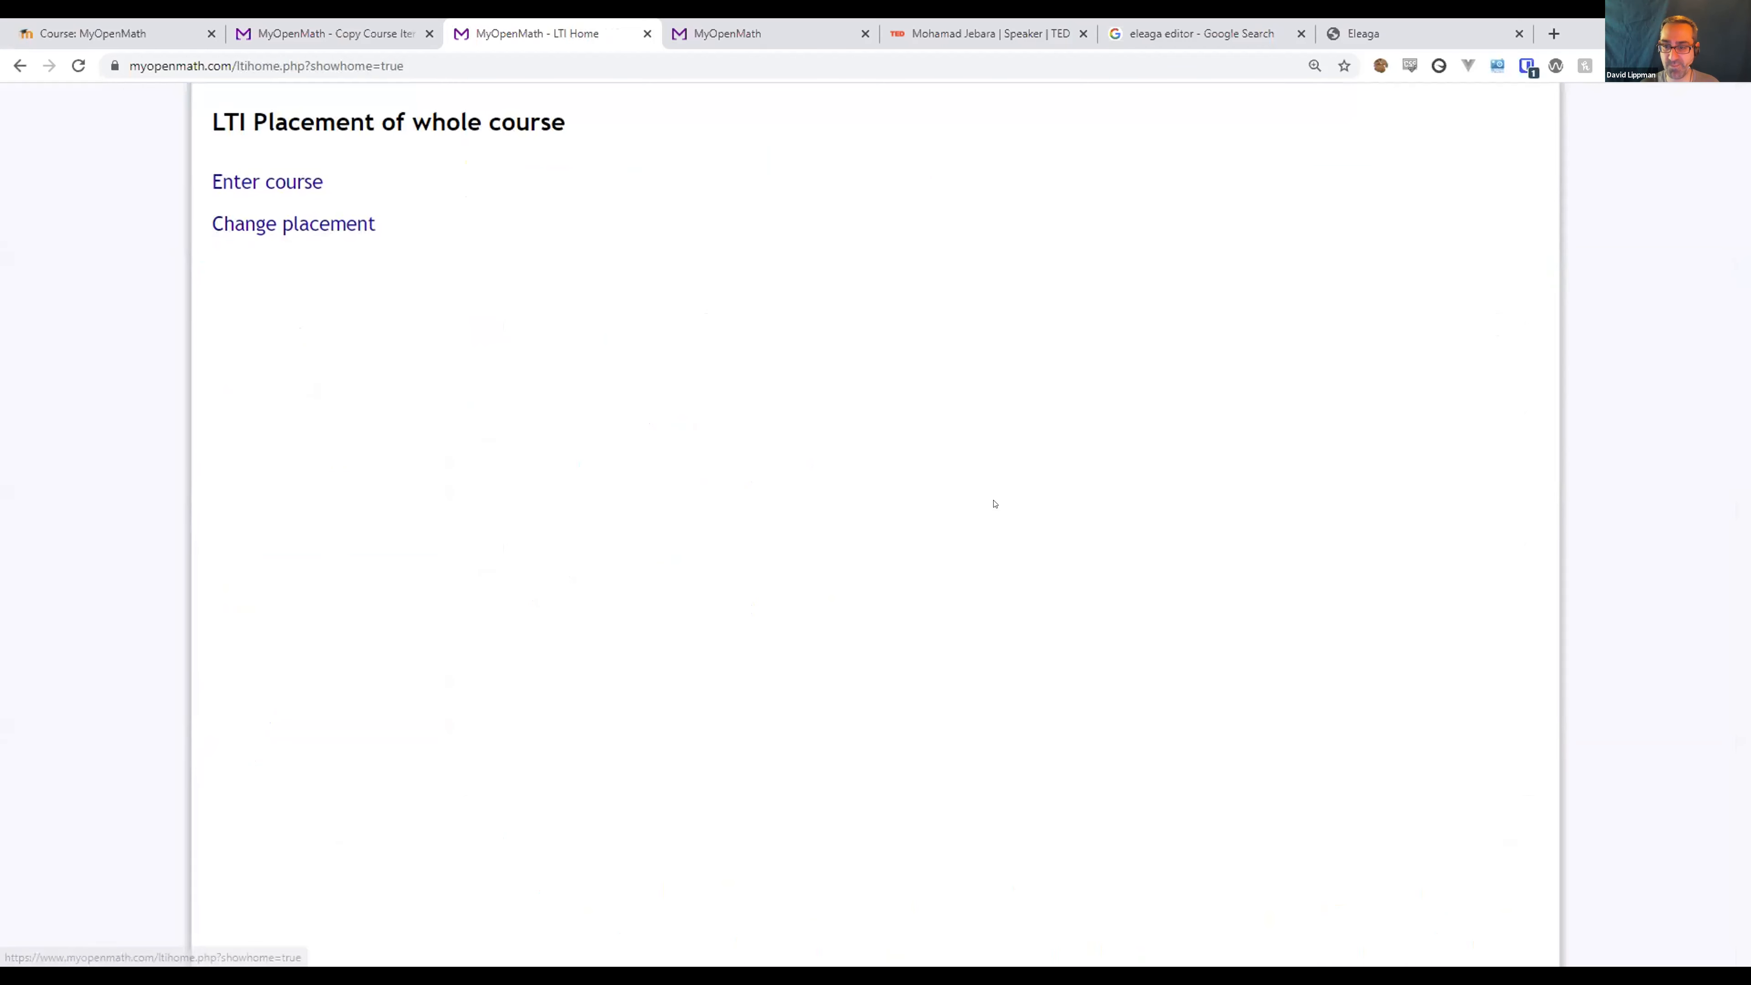
pyautogui.moveTo(252, 201)
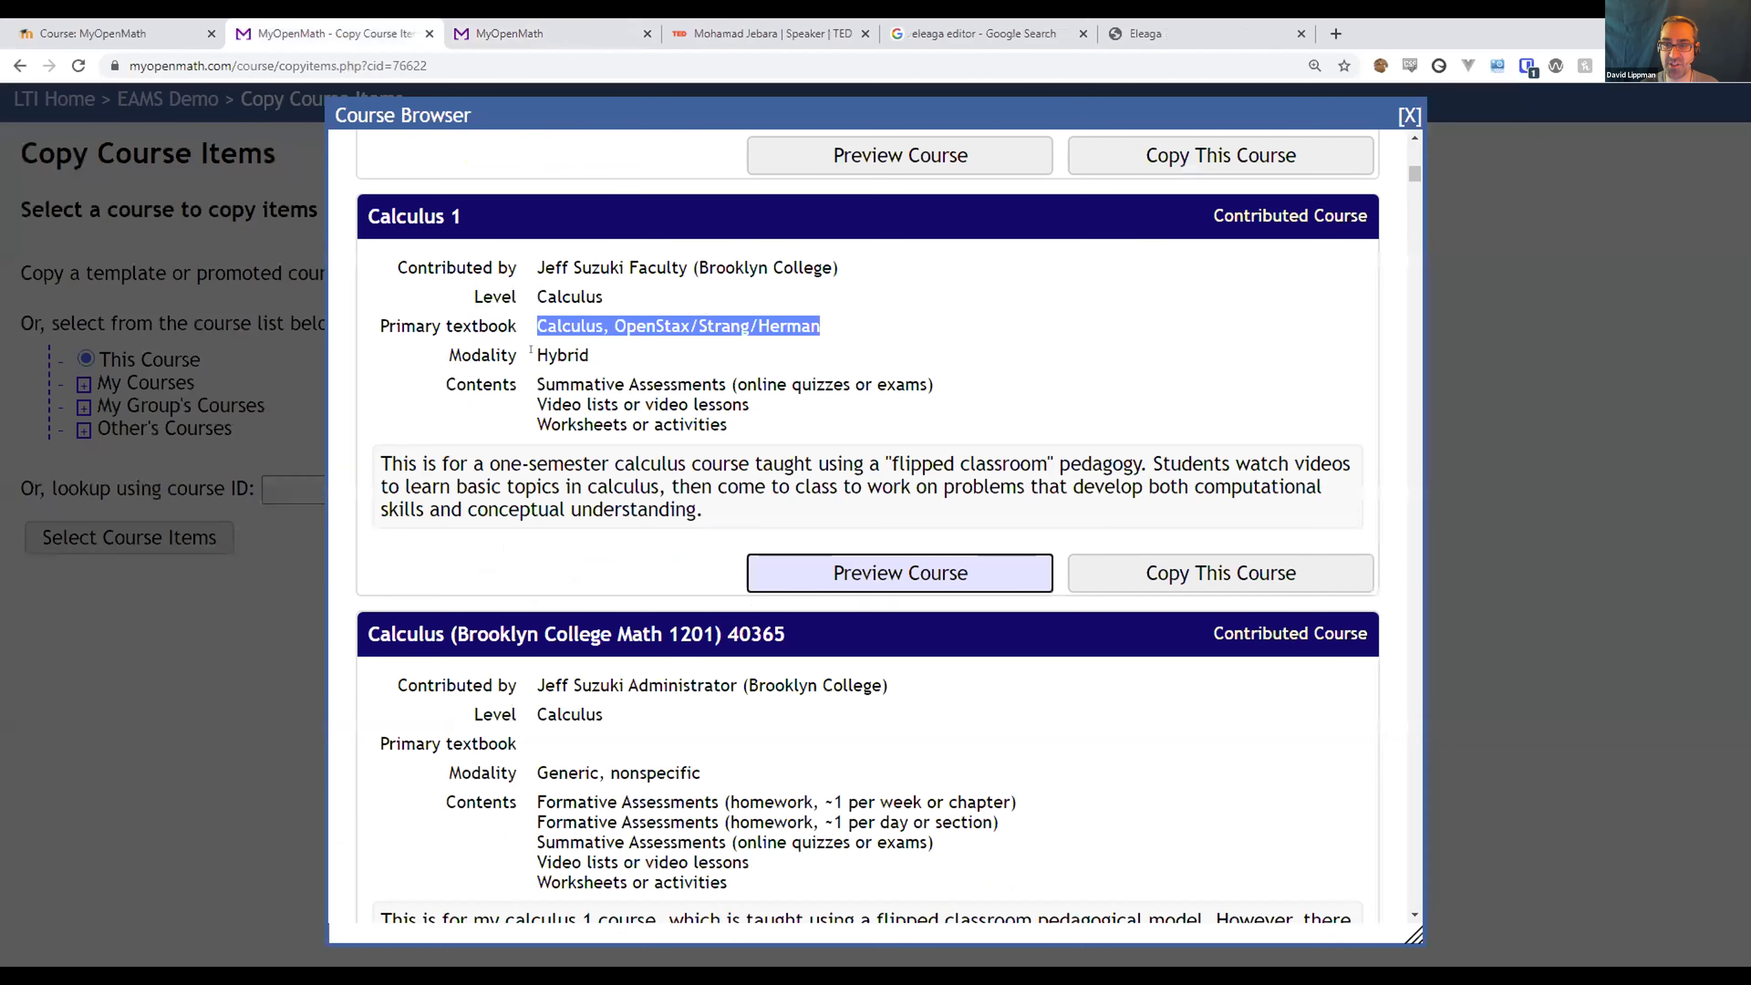
pyautogui.click(1406, 115)
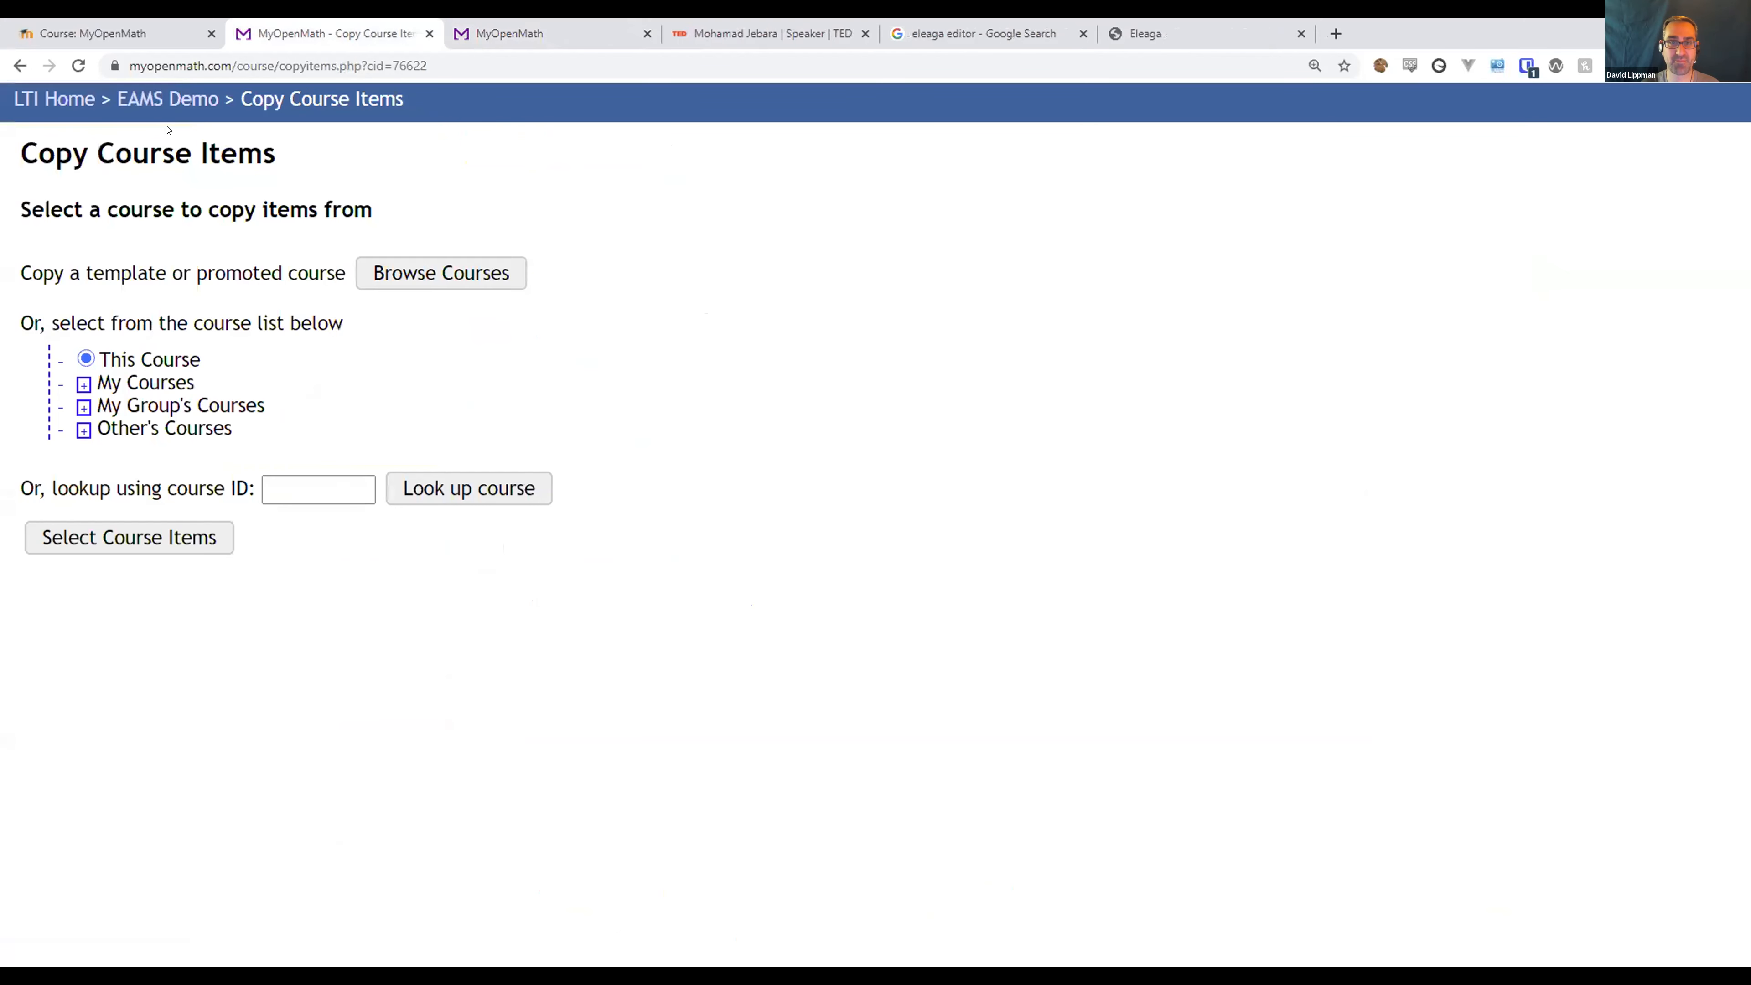
pyautogui.moveTo(168, 99)
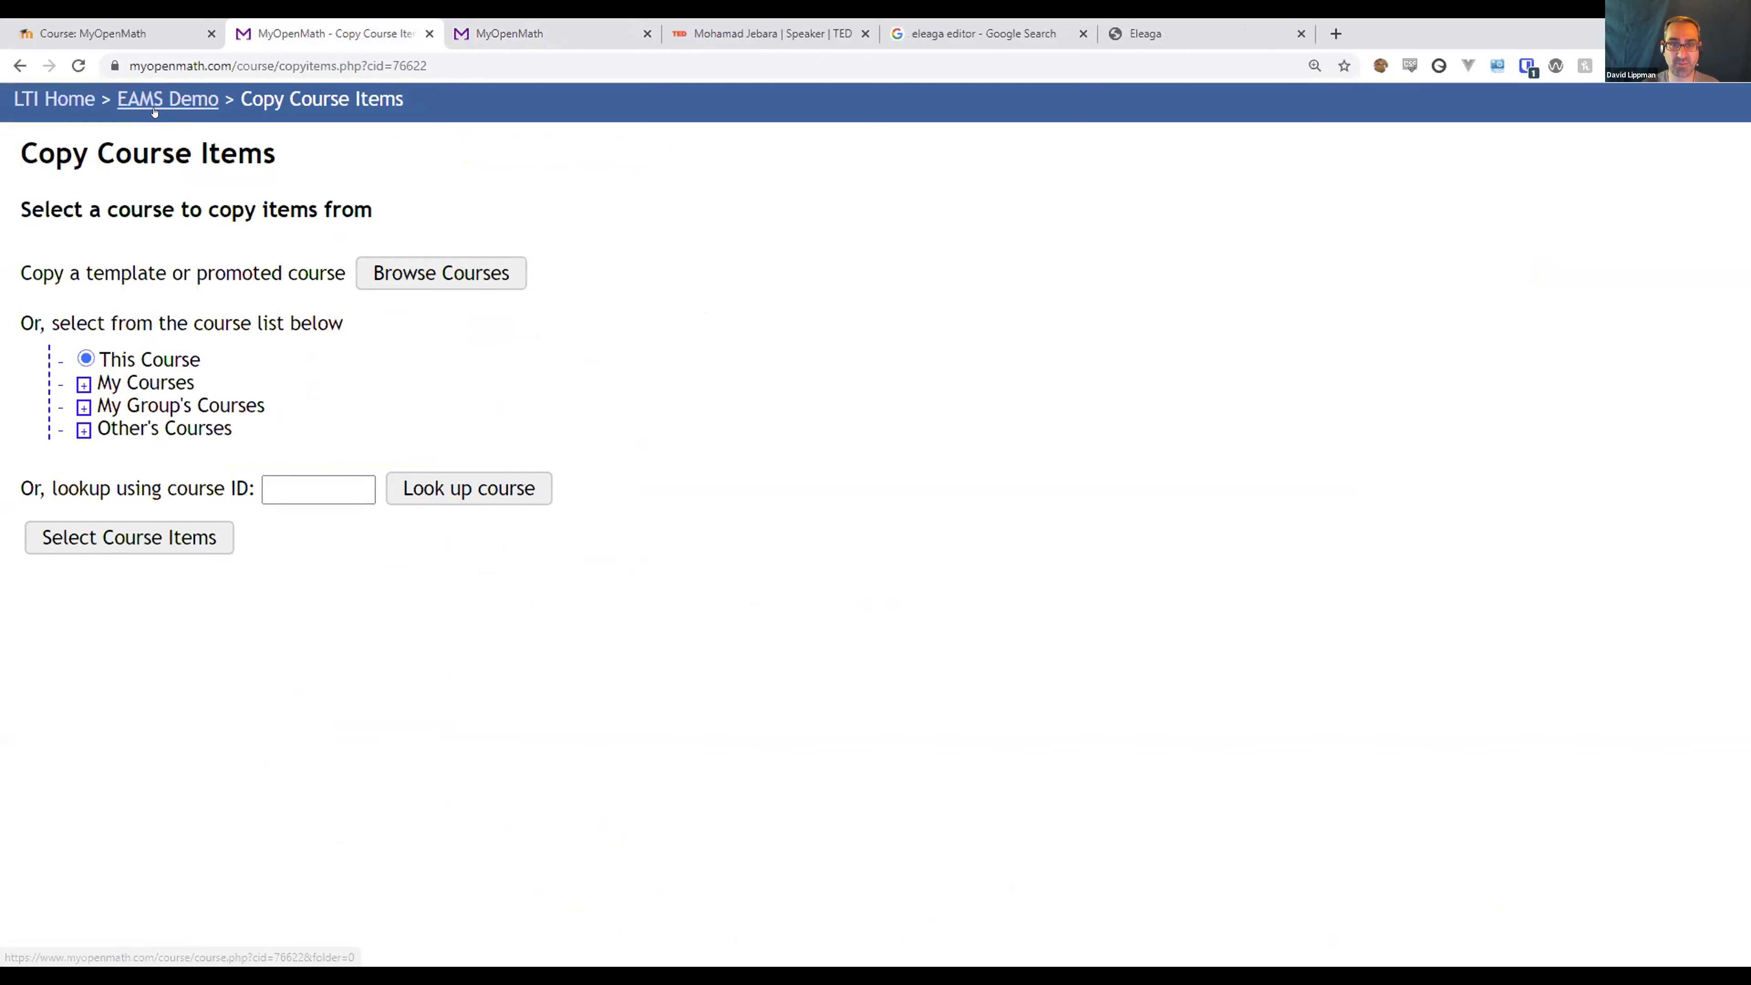
pyautogui.click(166, 98)
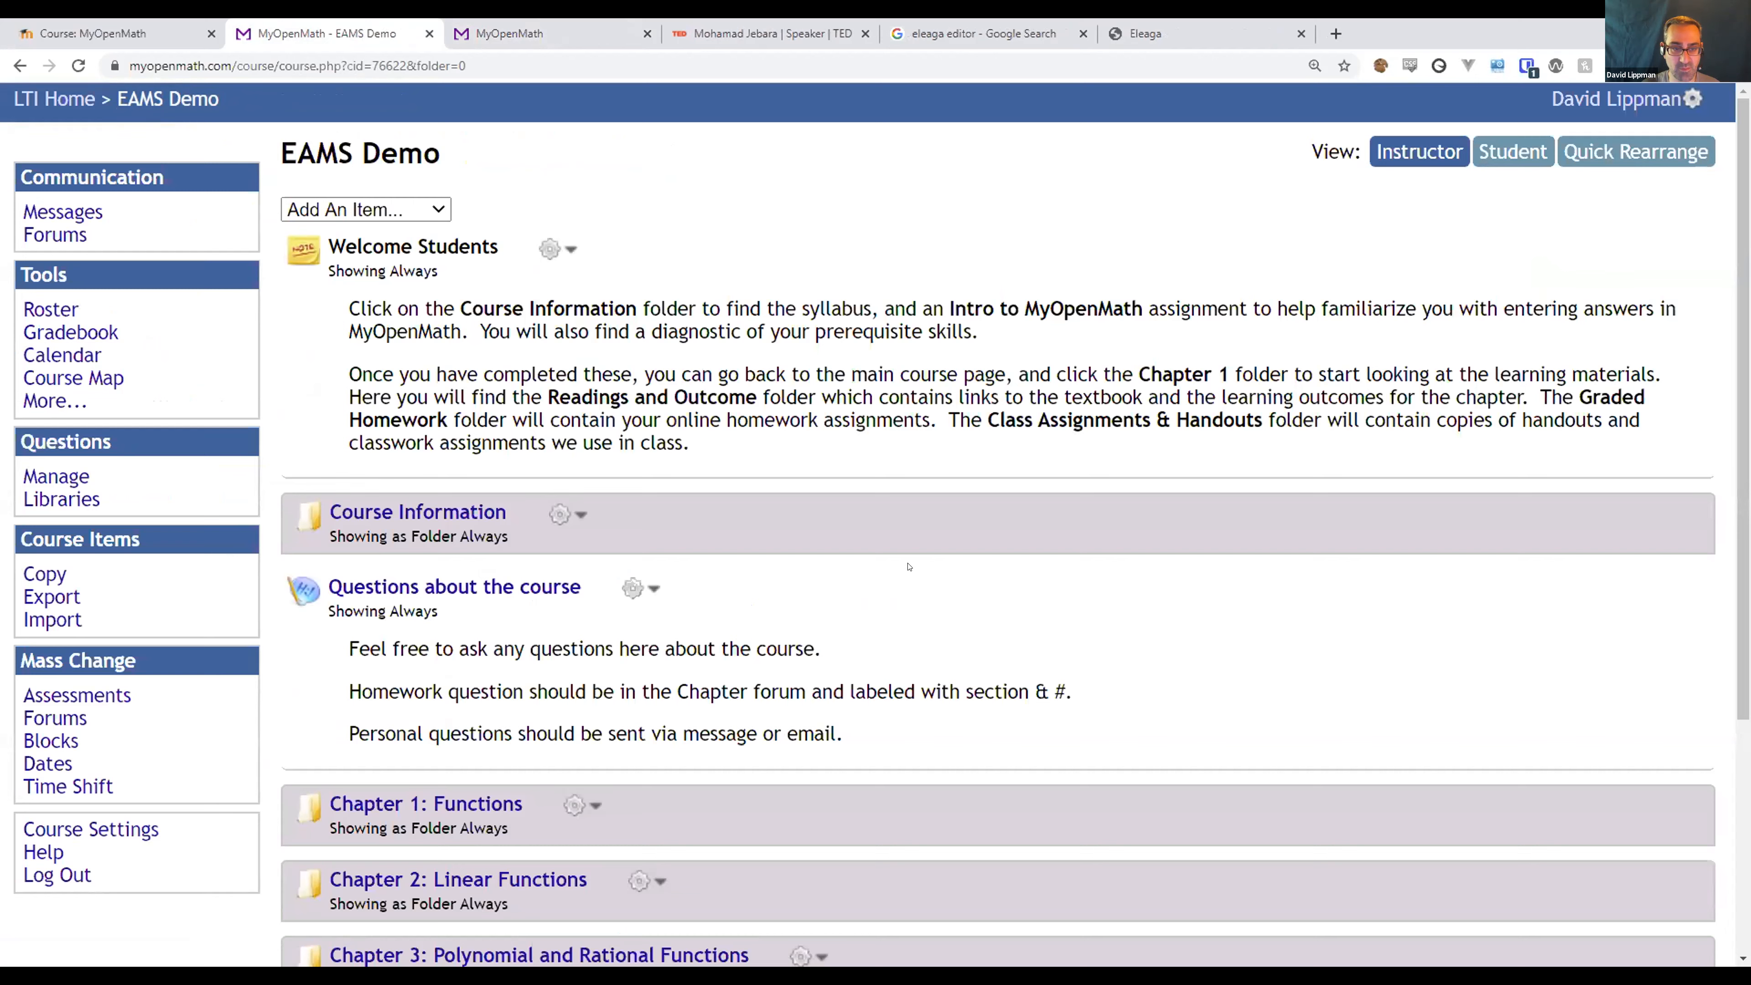
pyautogui.moveTo(454, 131)
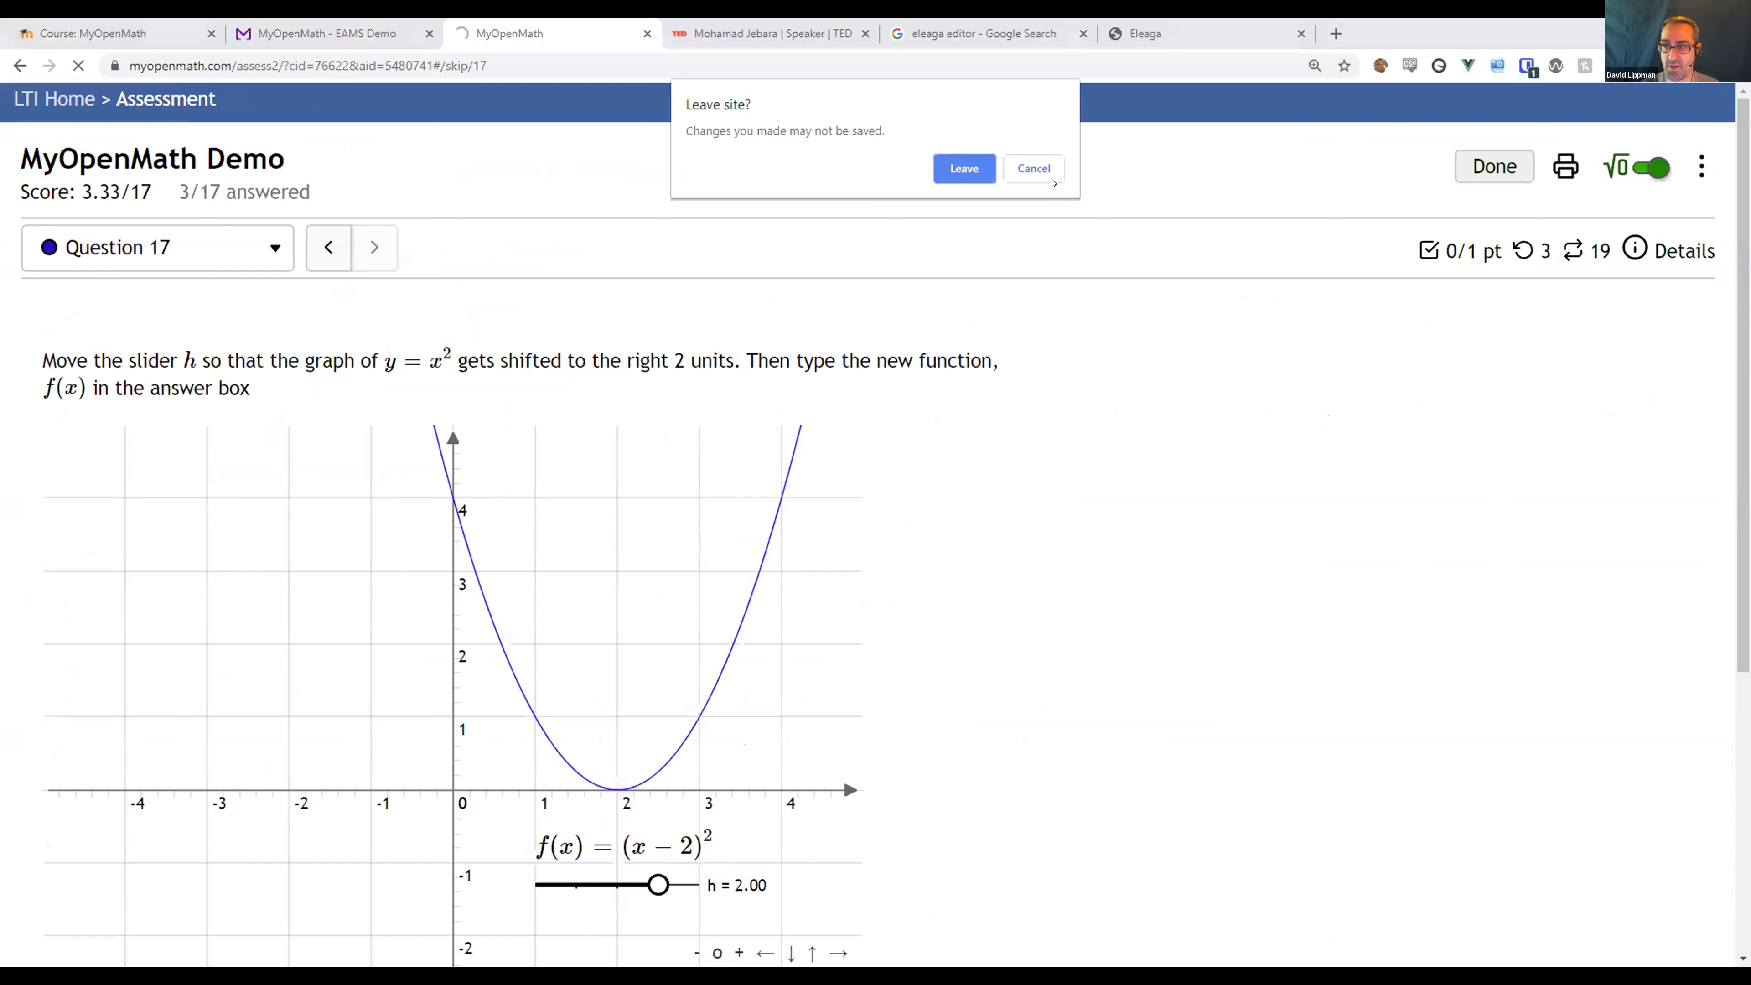
# Stay on the Demo assessment and step from Question 1's histogram through Question 2 to Question 3.
pyautogui.click(1032, 167)
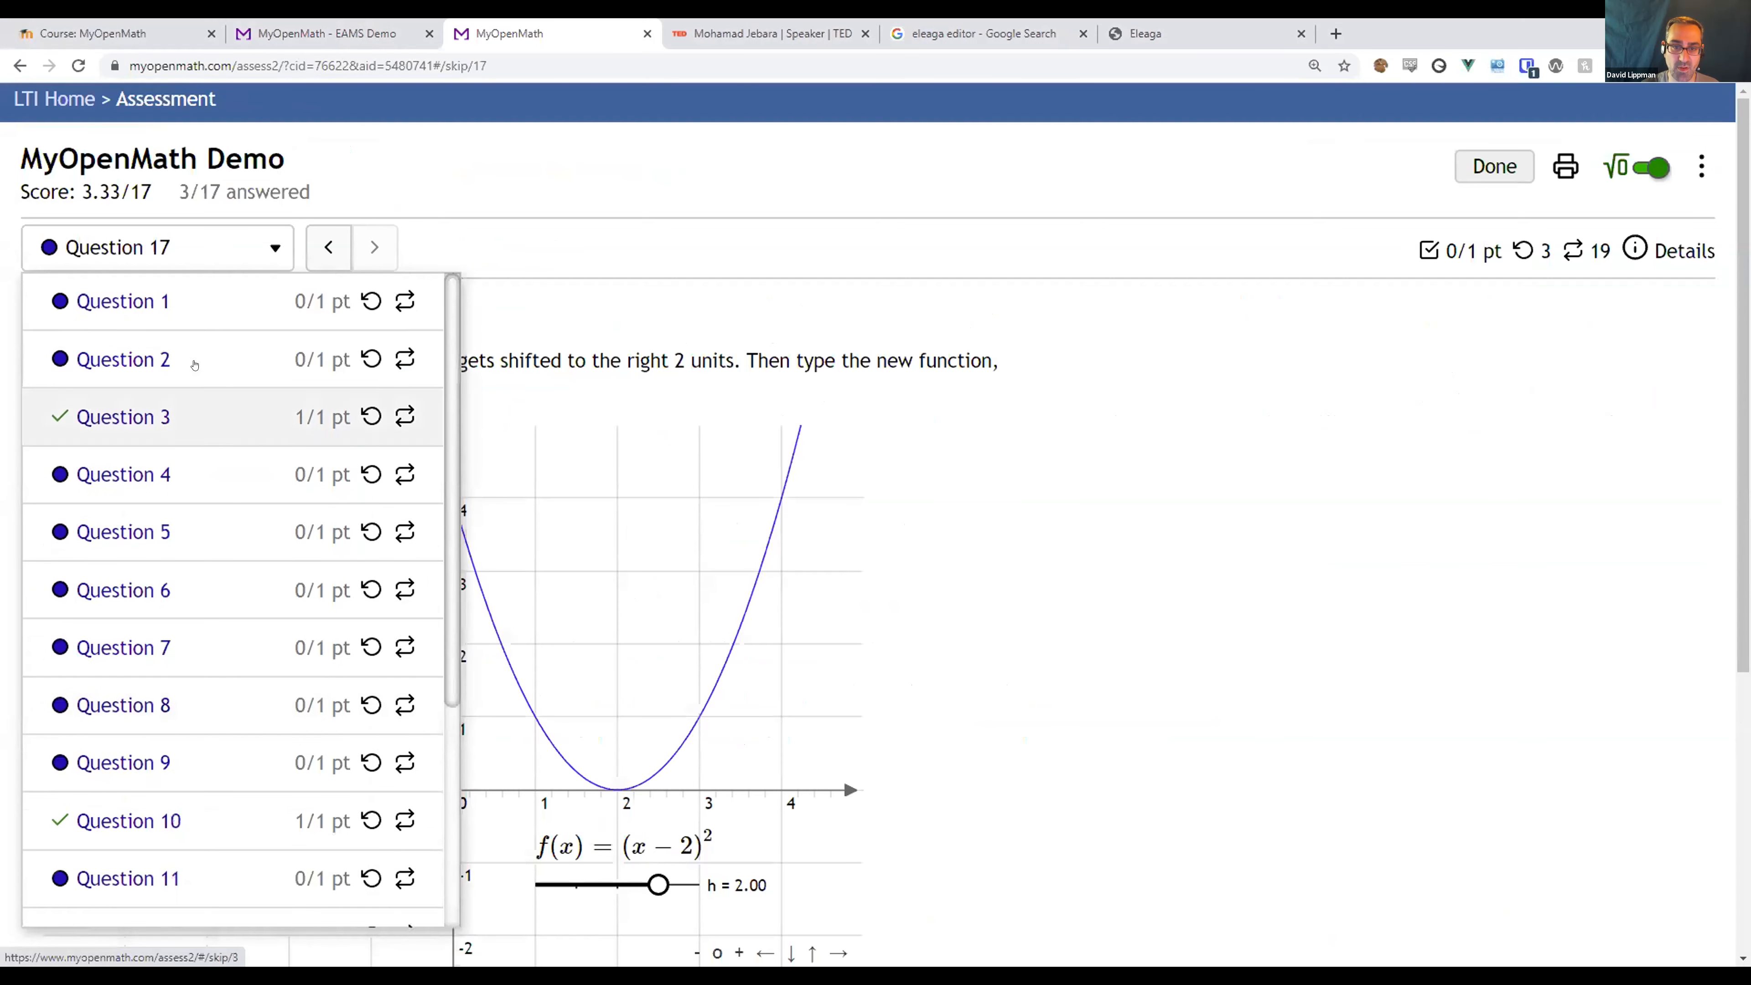
pyautogui.click(123, 300)
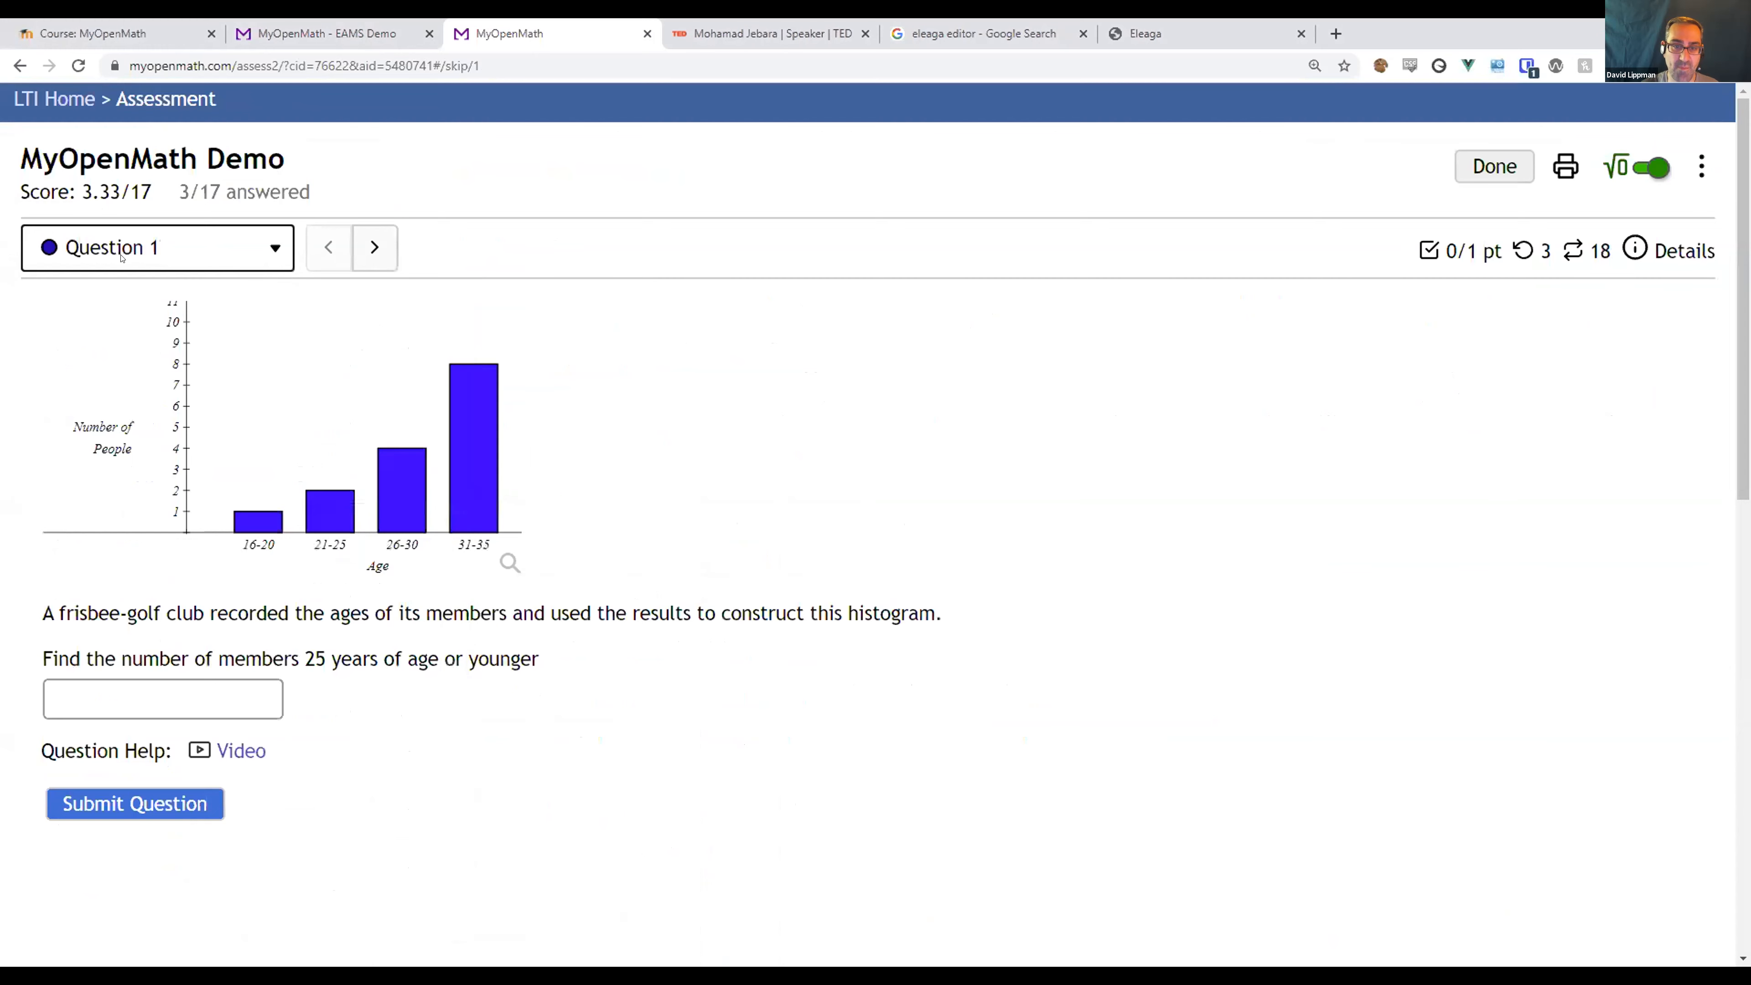
pyautogui.click(373, 247)
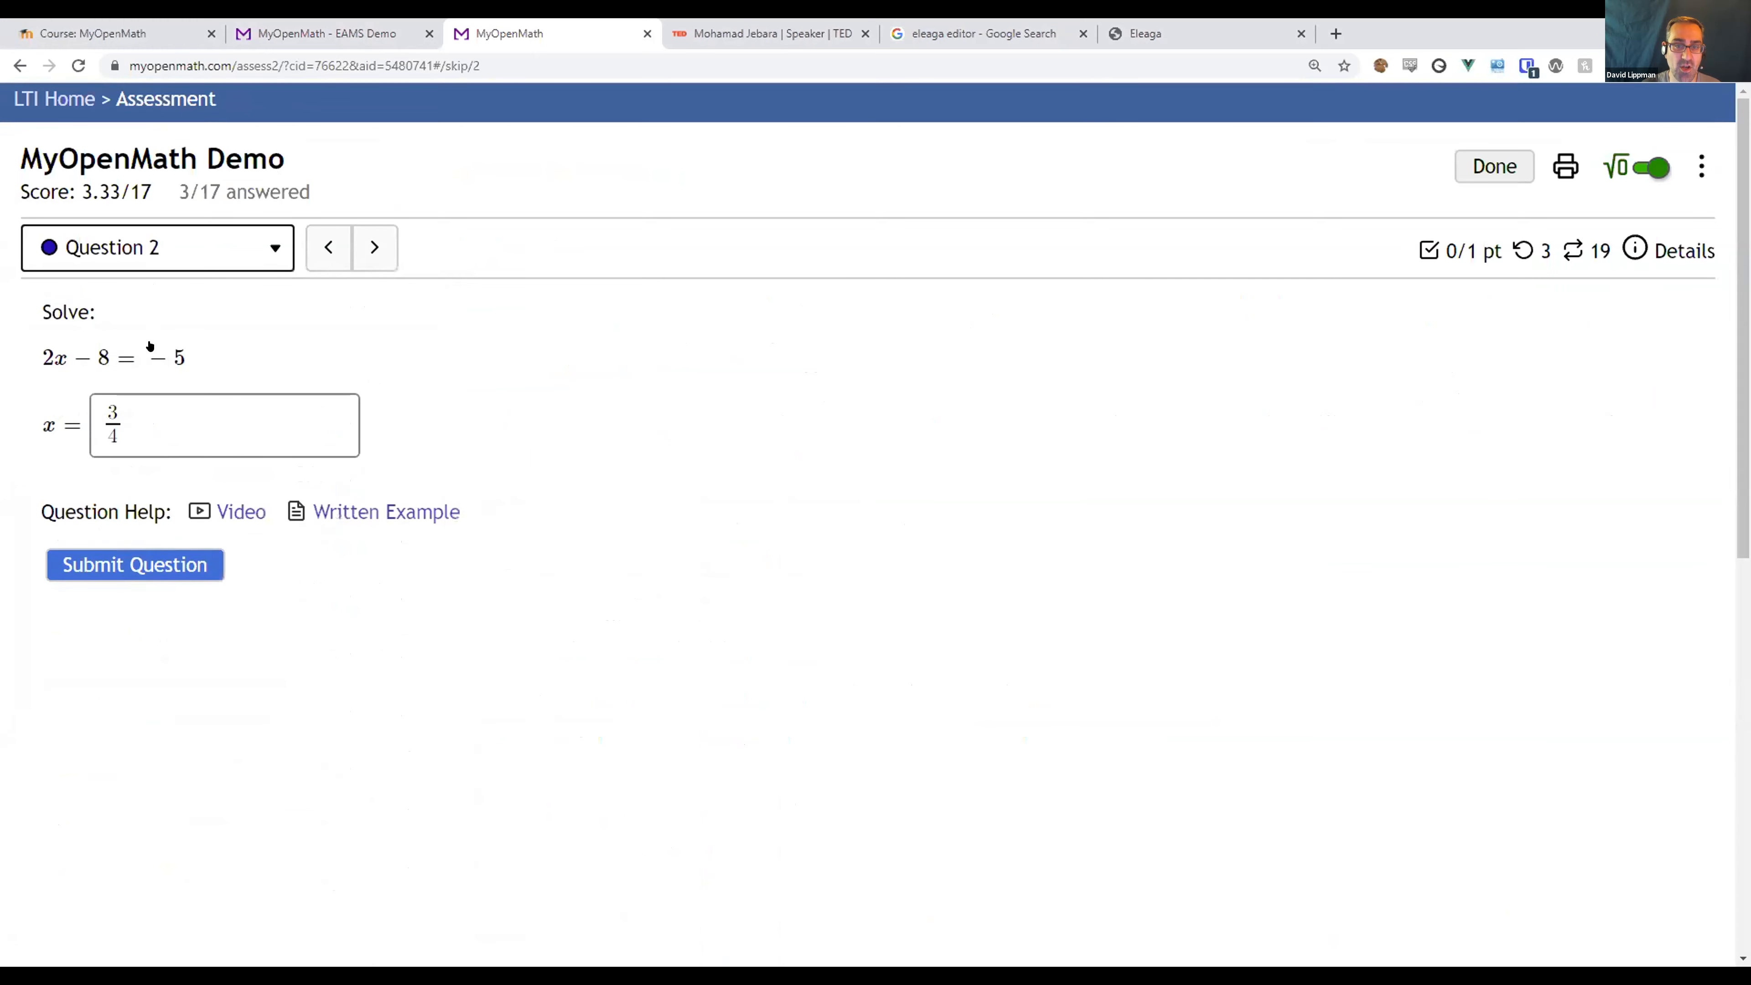
pyautogui.click(374, 247)
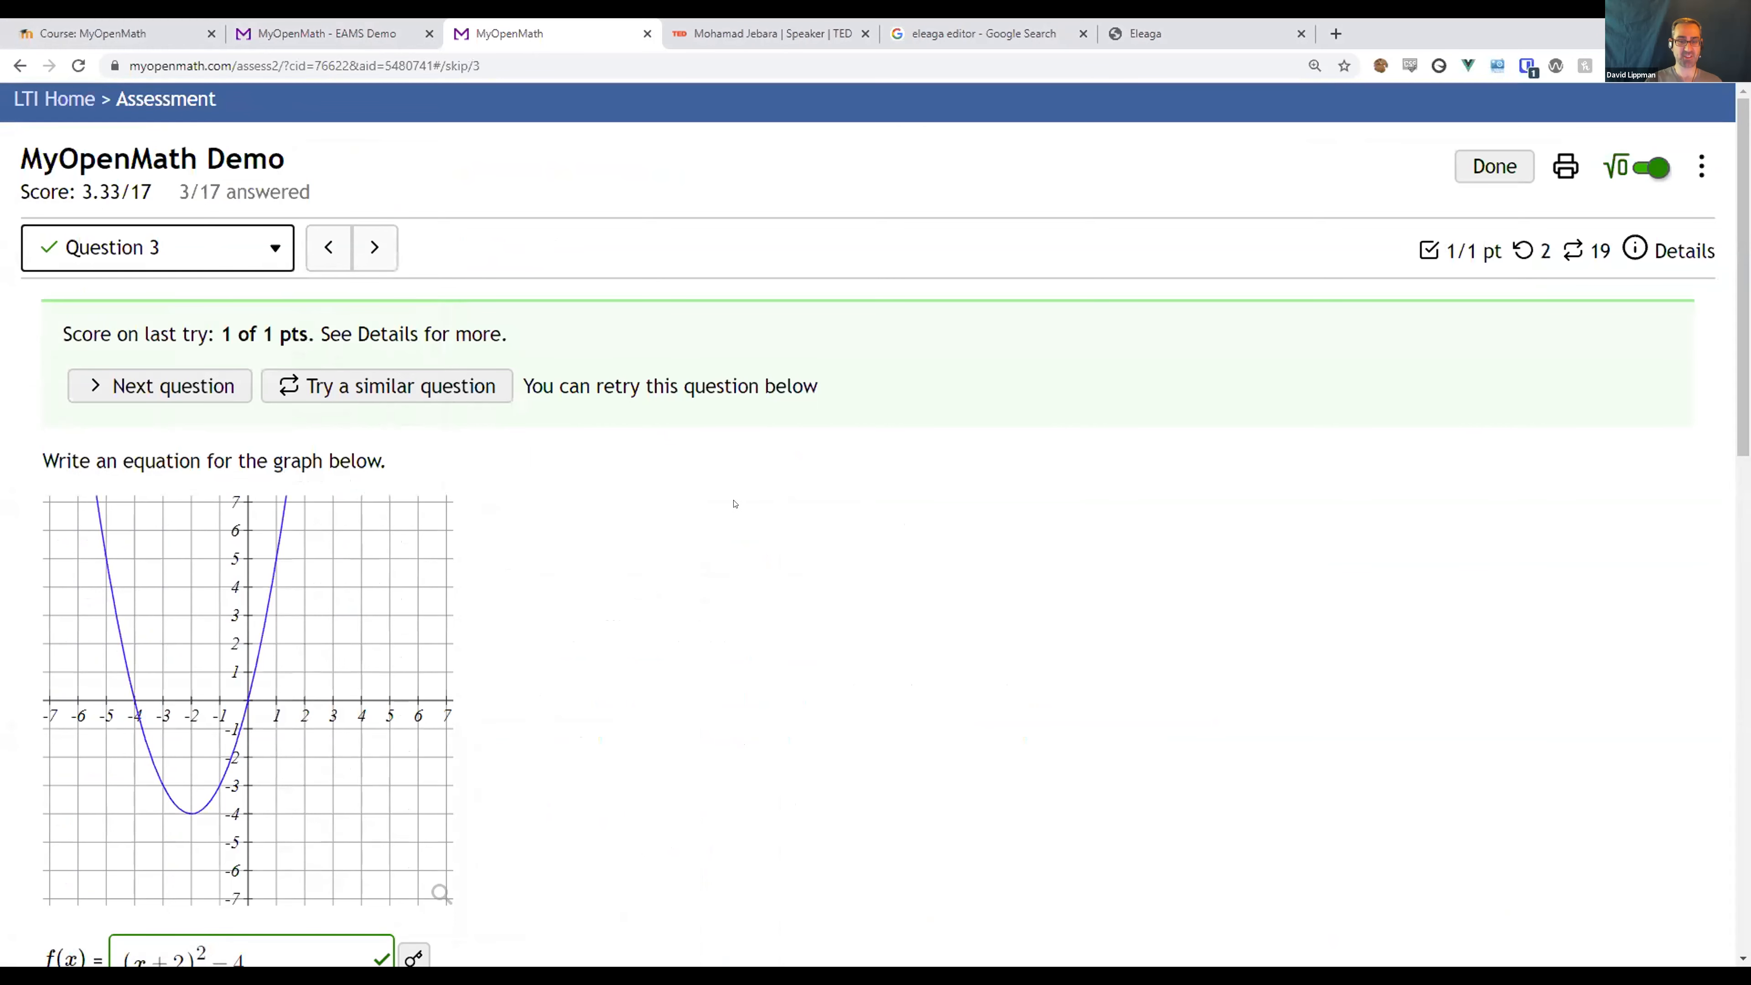
pyautogui.scroll(-3)
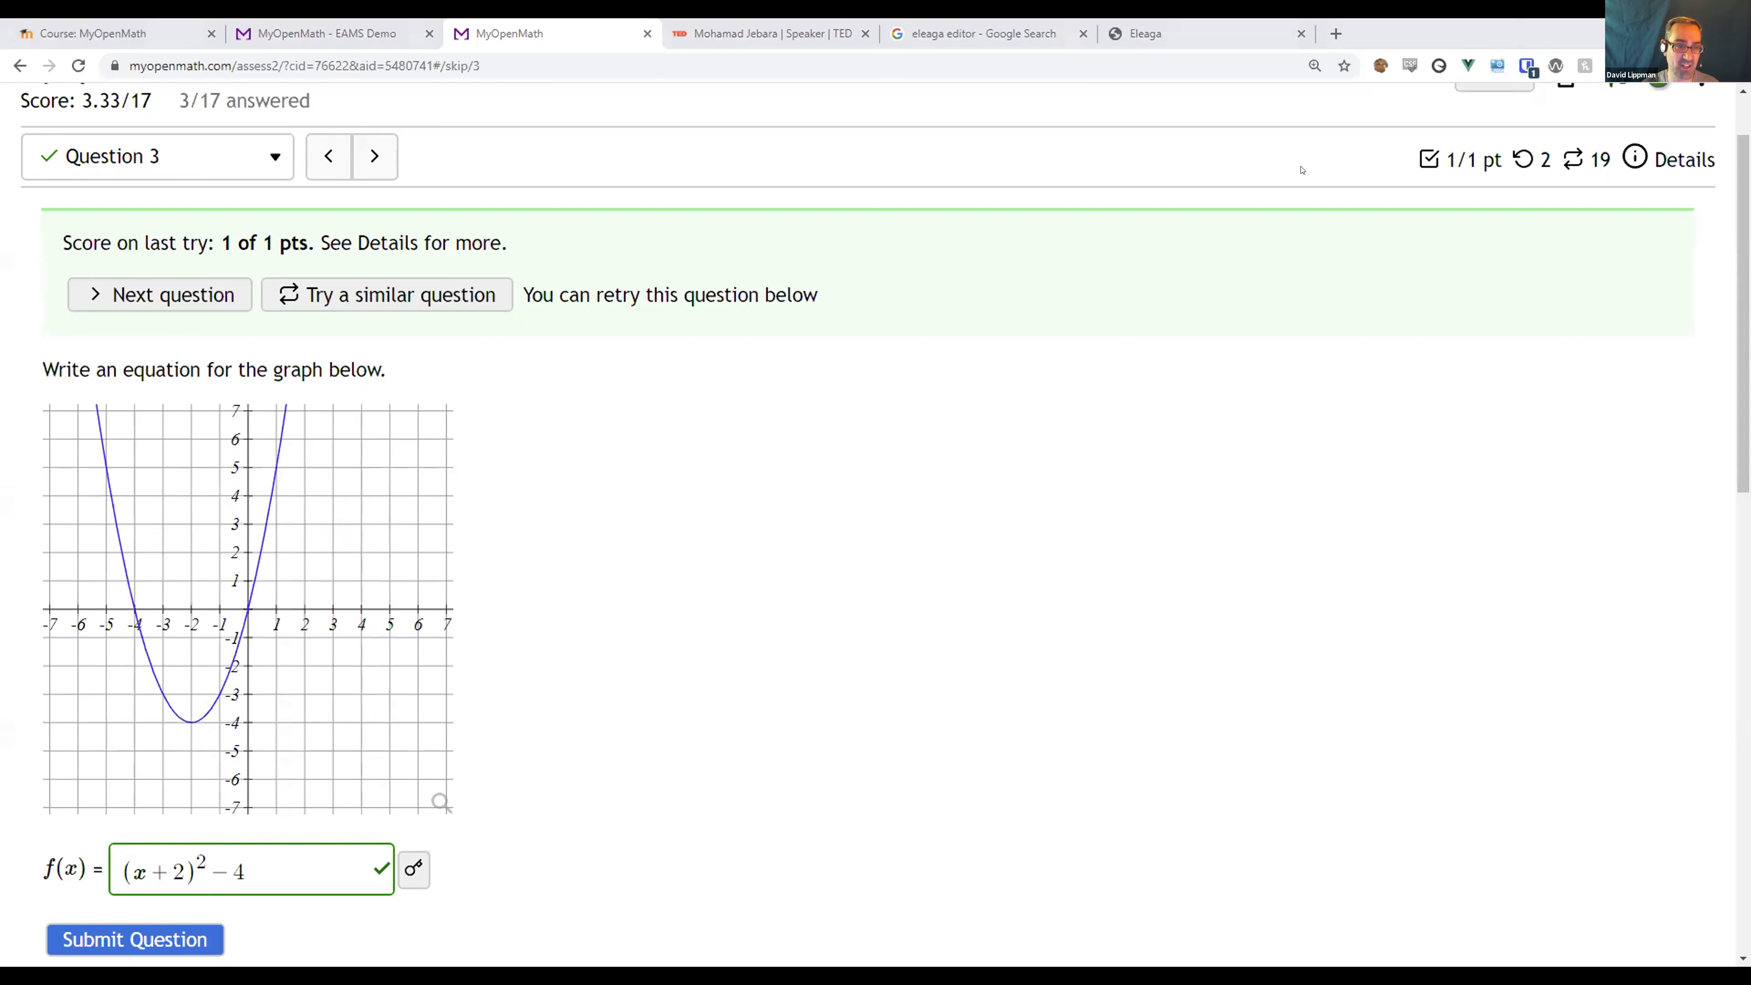
pyautogui.moveTo(1497, 65)
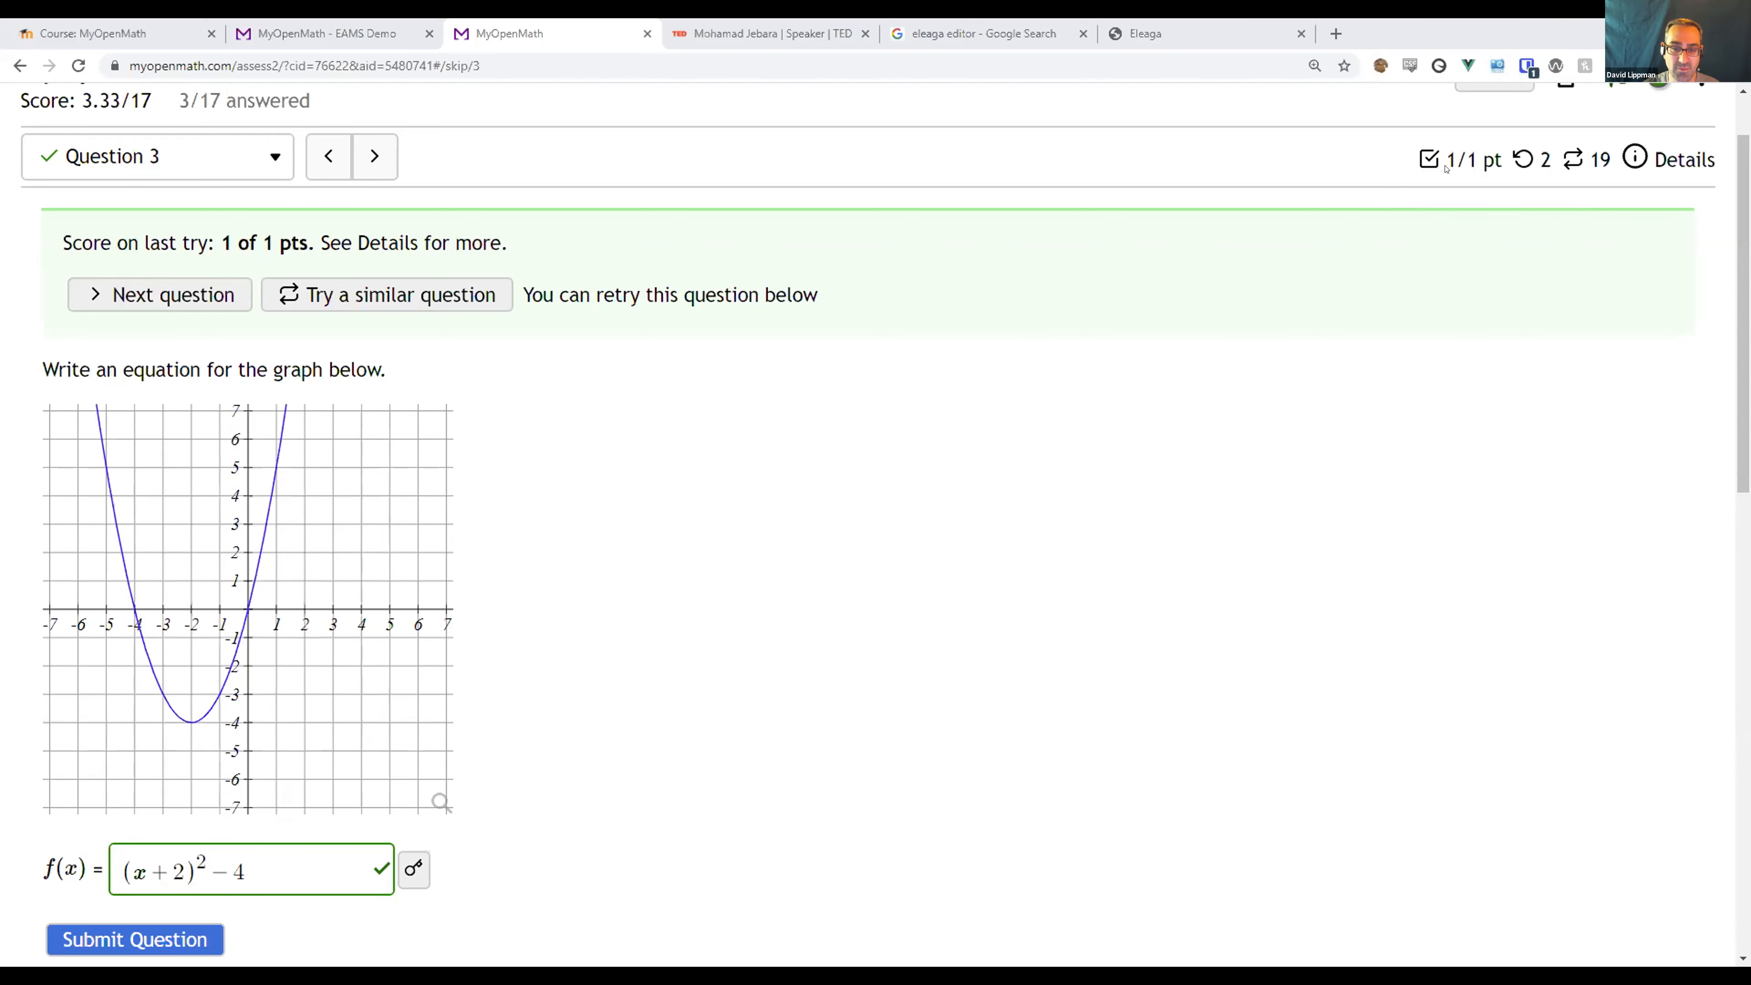
pyautogui.moveTo(235, 333)
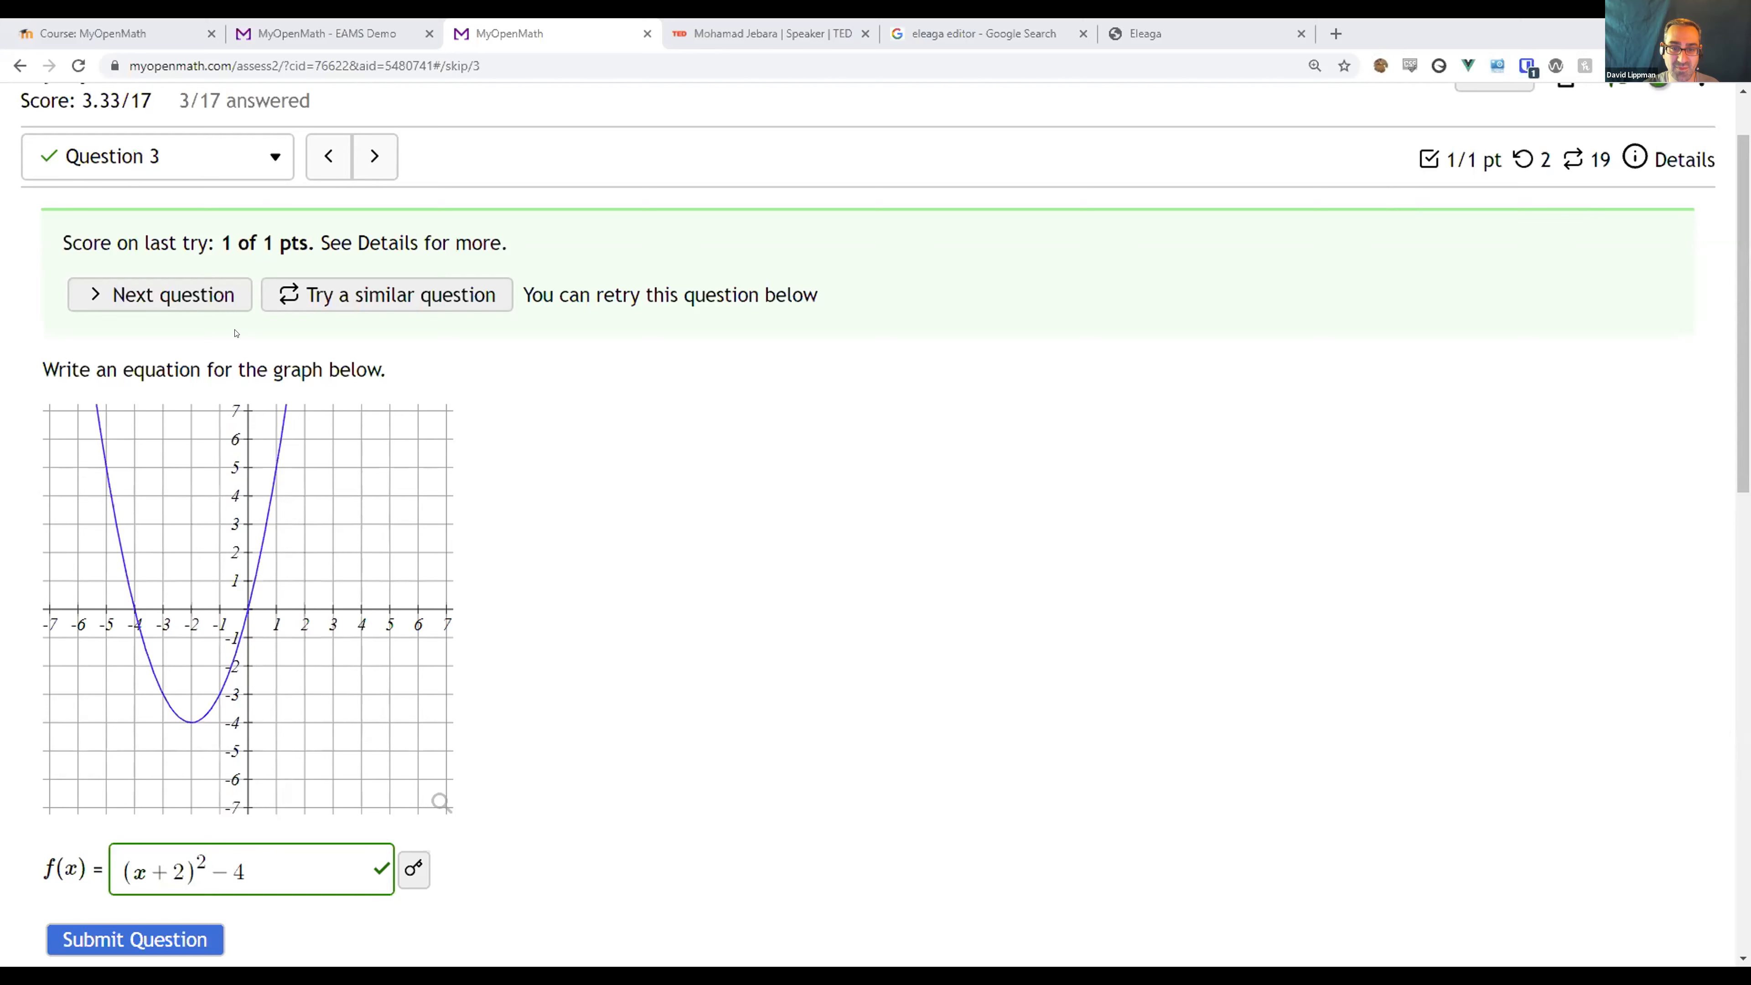
pyautogui.moveTo(582, 768)
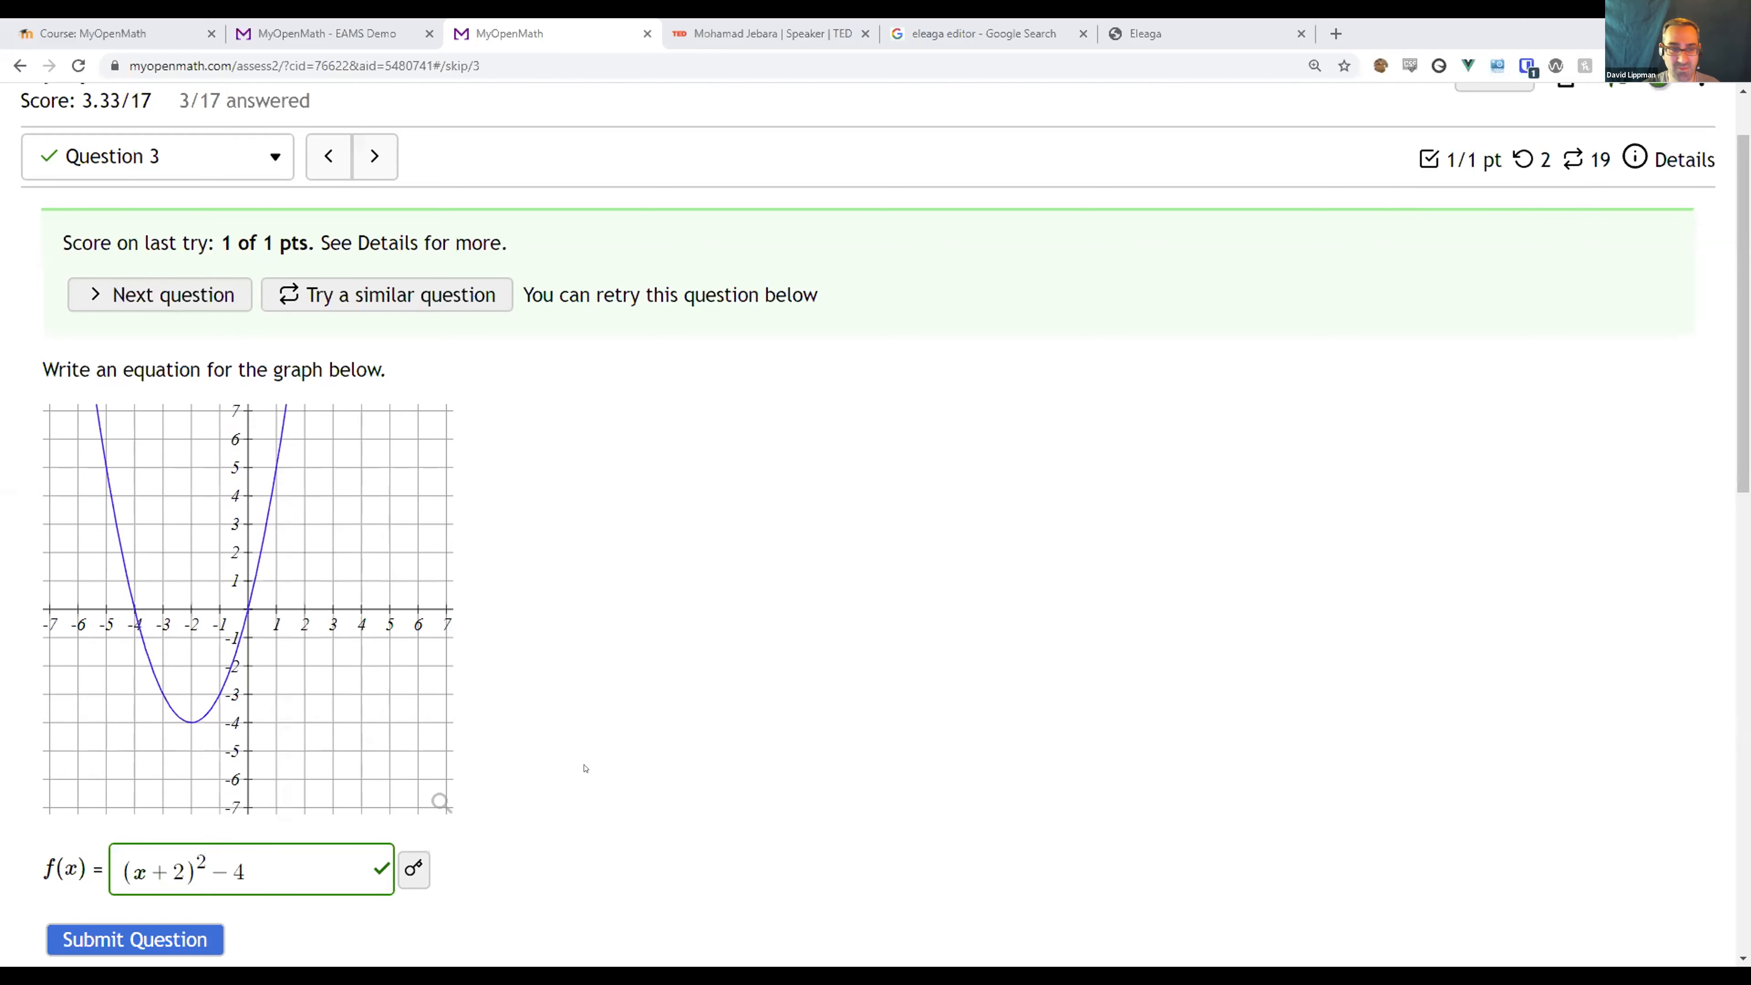
pyautogui.moveTo(545, 582)
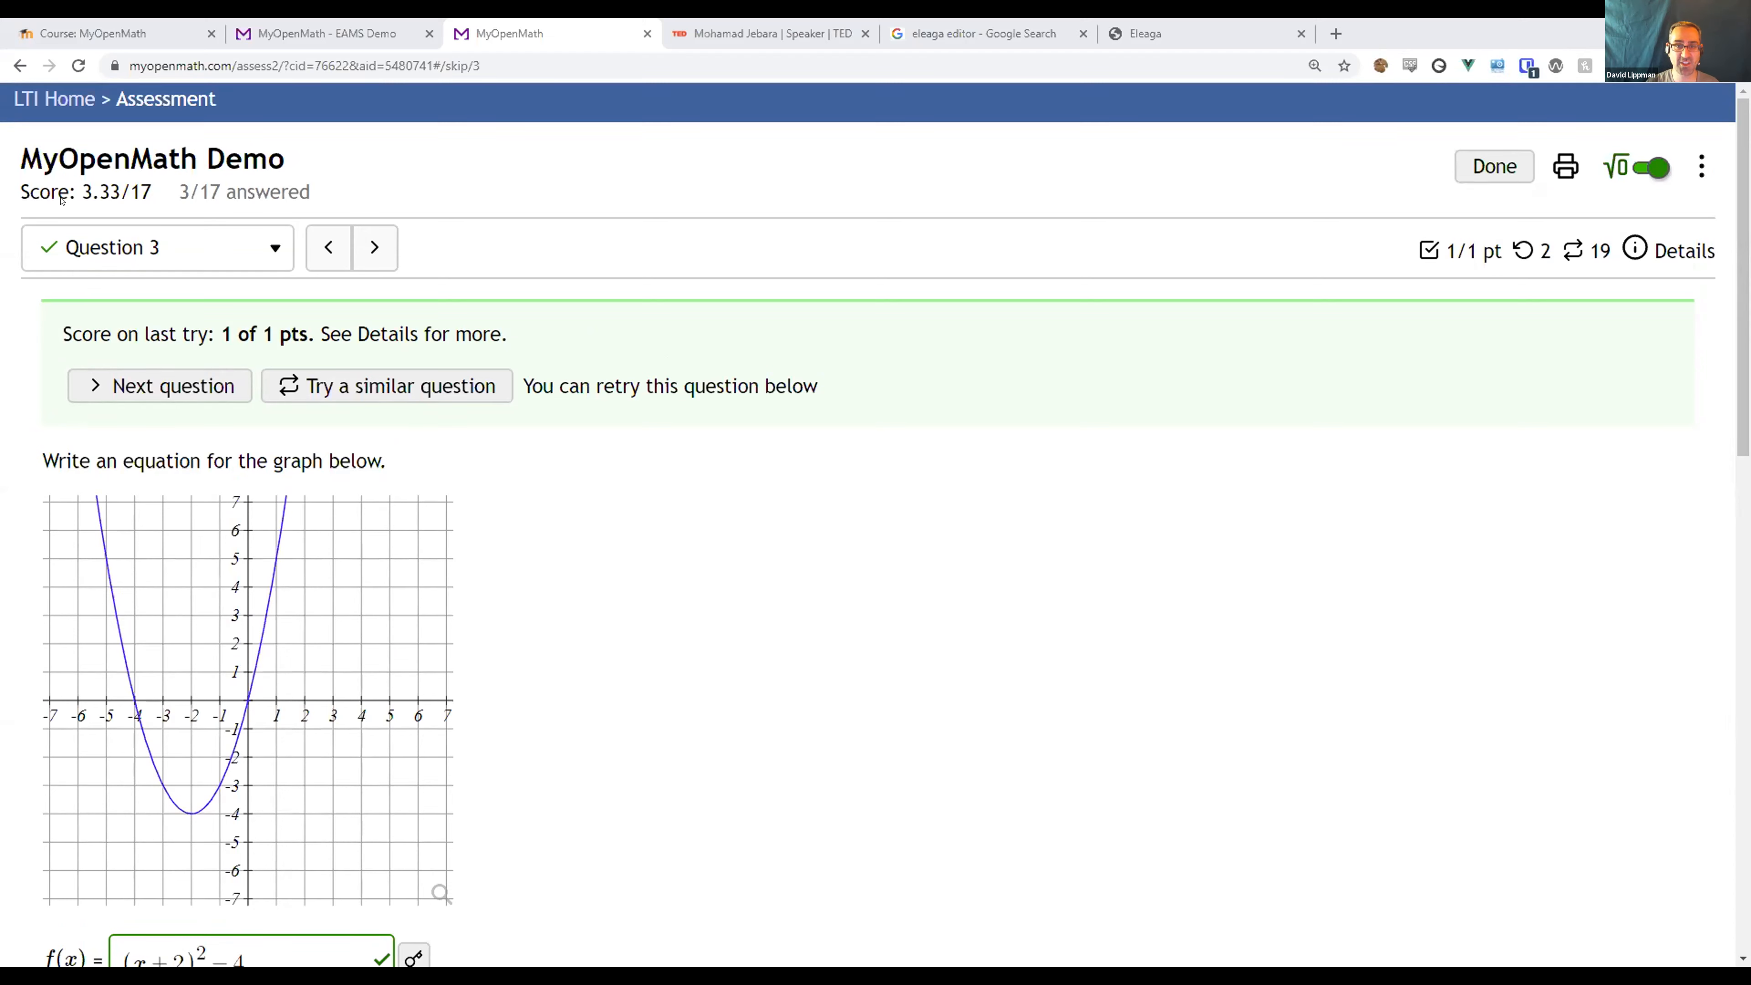
# Leave the assessment via LTI Home and bring up Select Libraries in Question Set Management.
pyautogui.click(54, 98)
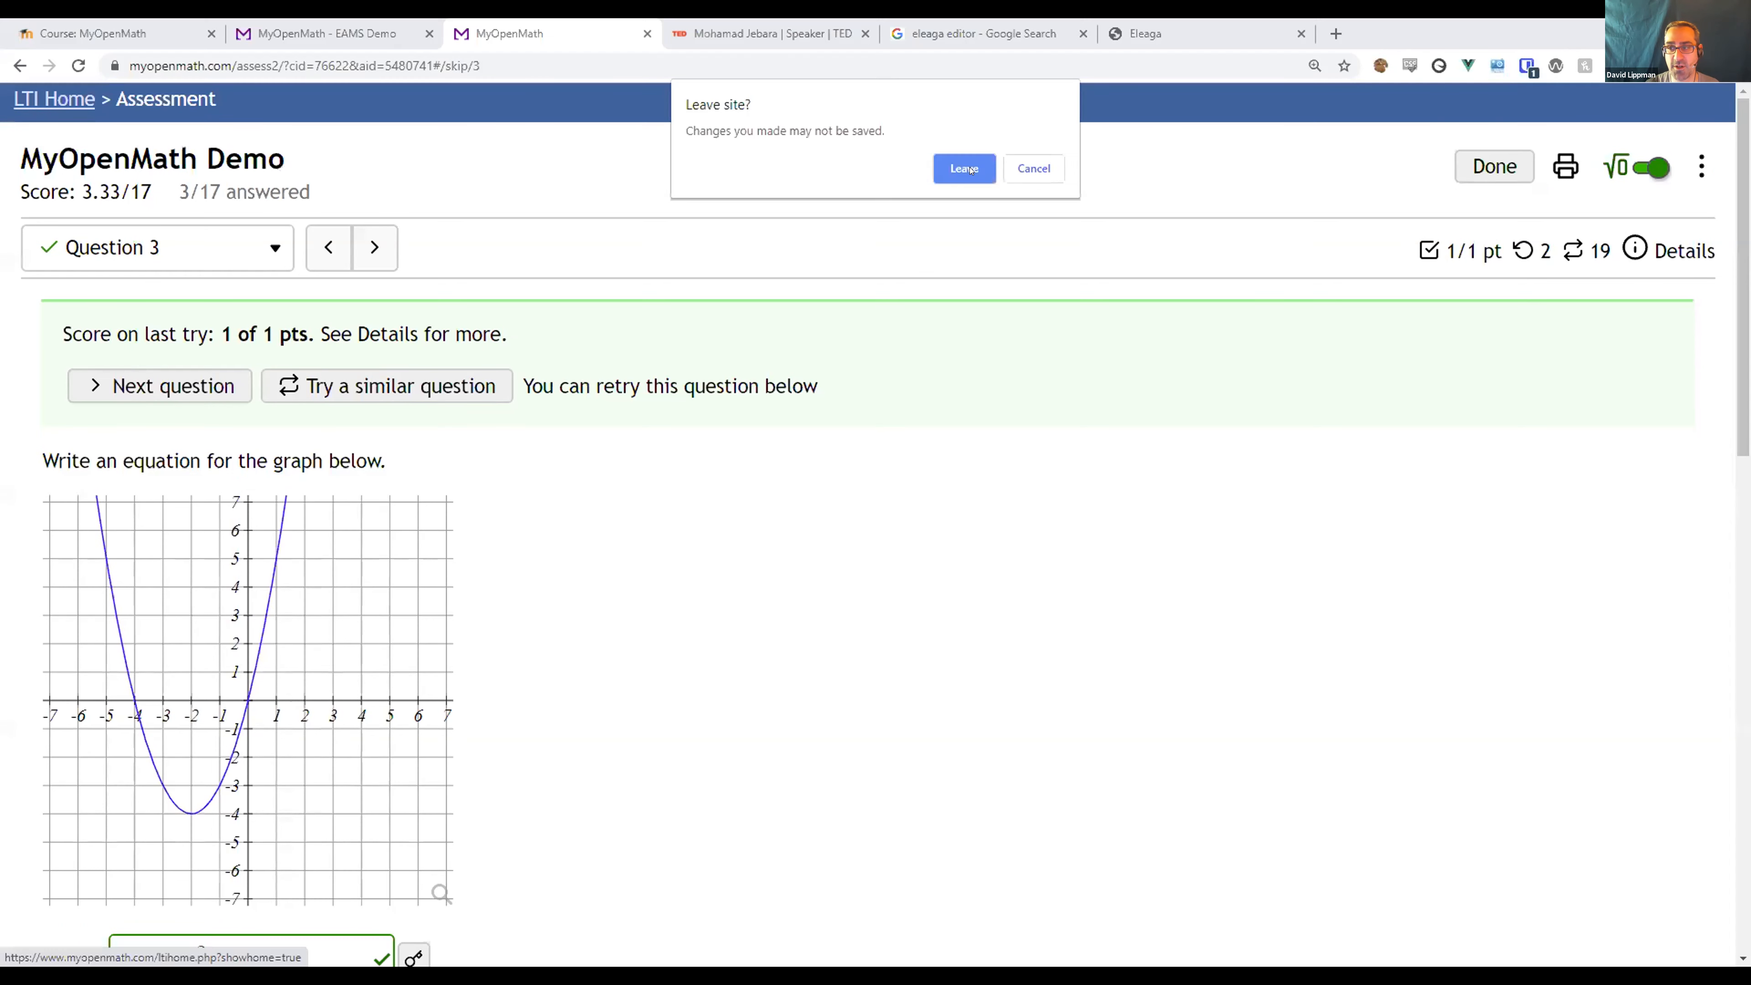
pyautogui.click(963, 168)
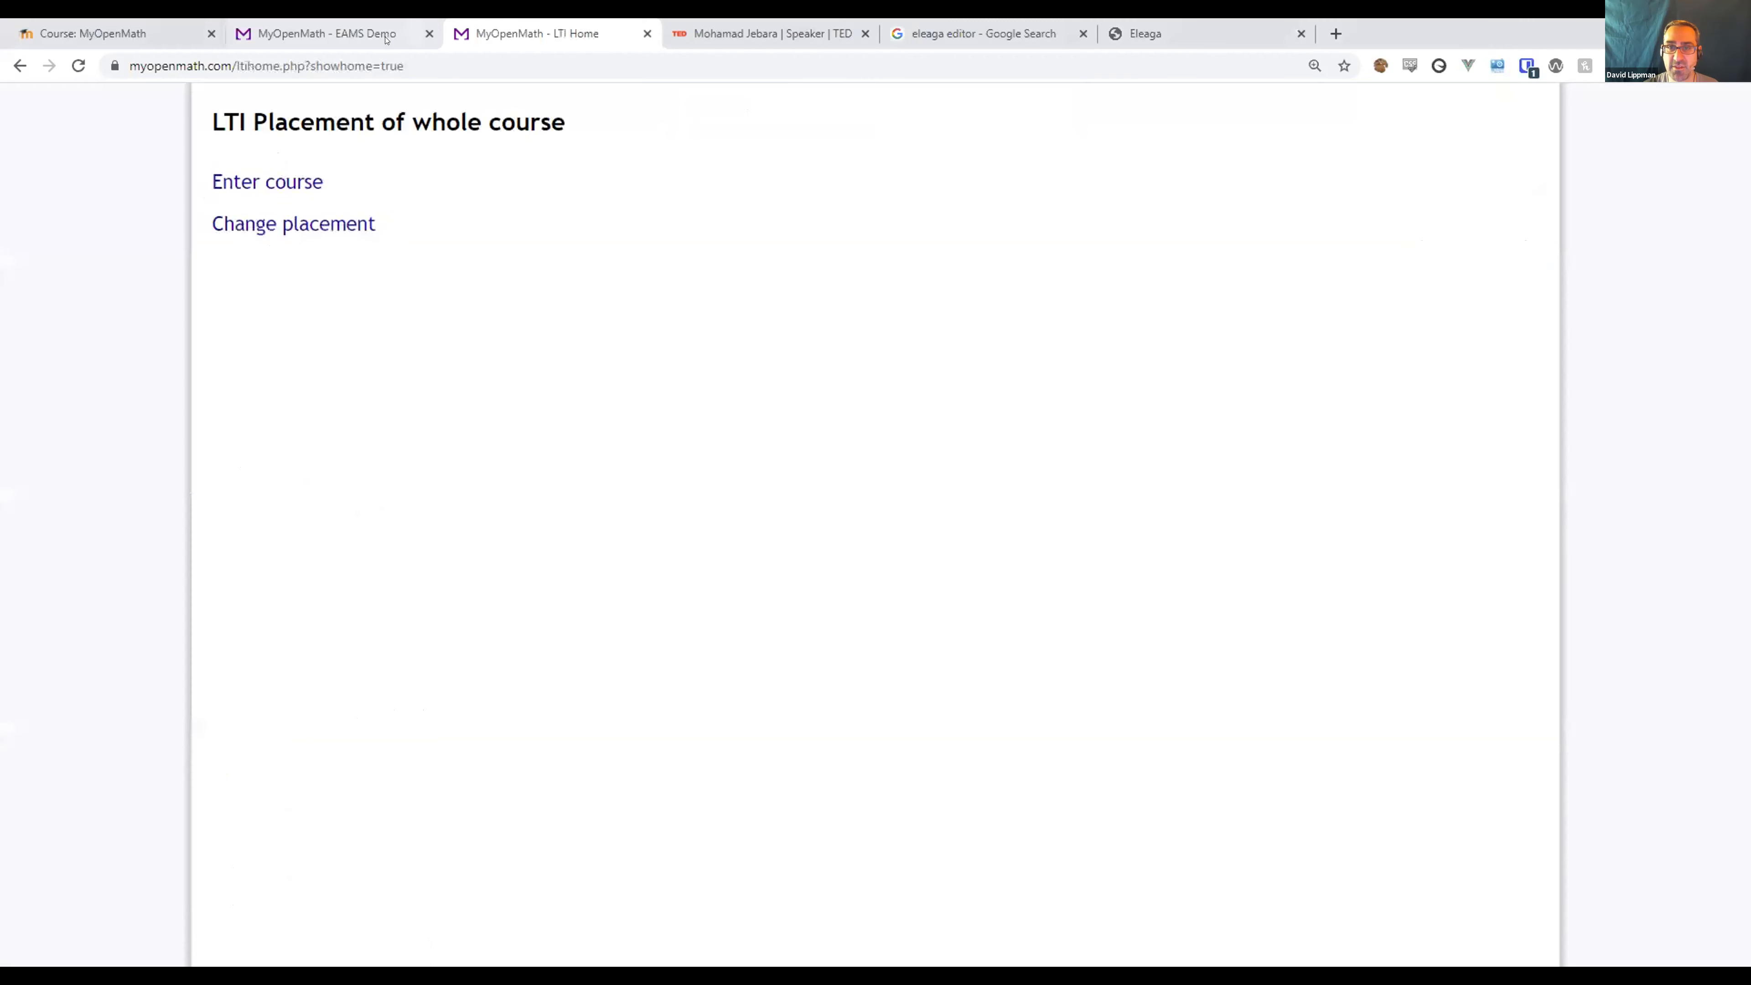
pyautogui.click(267, 181)
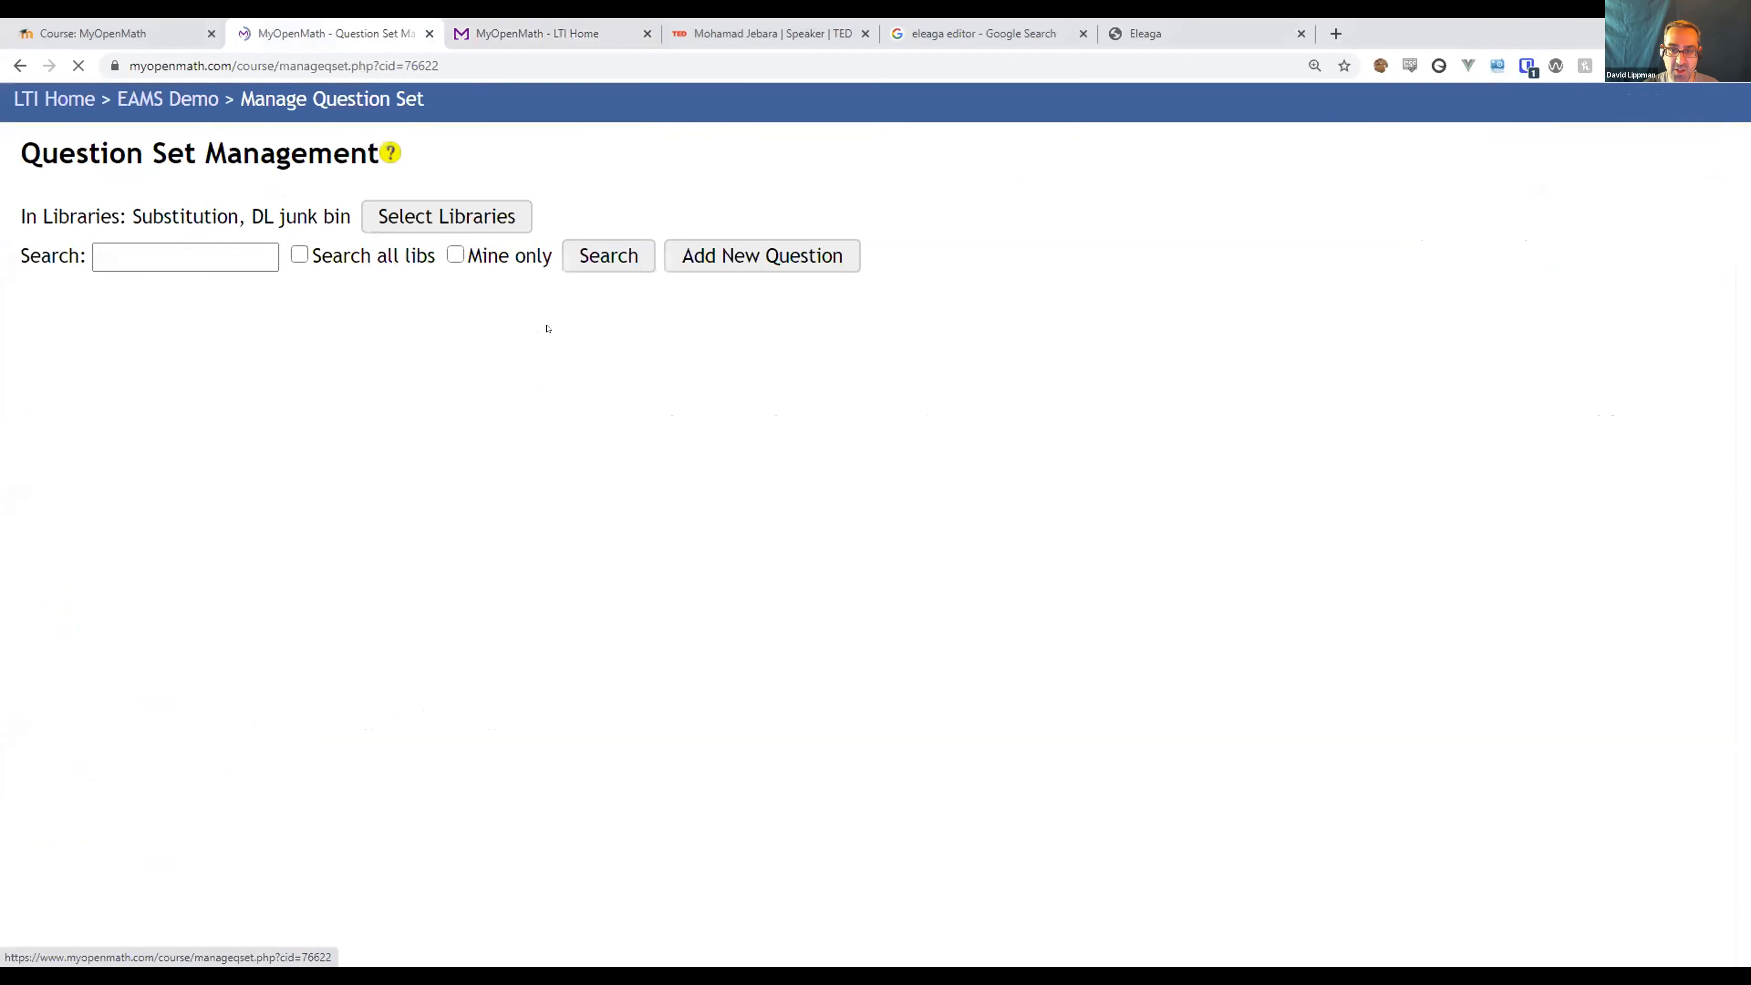
pyautogui.click(446, 215)
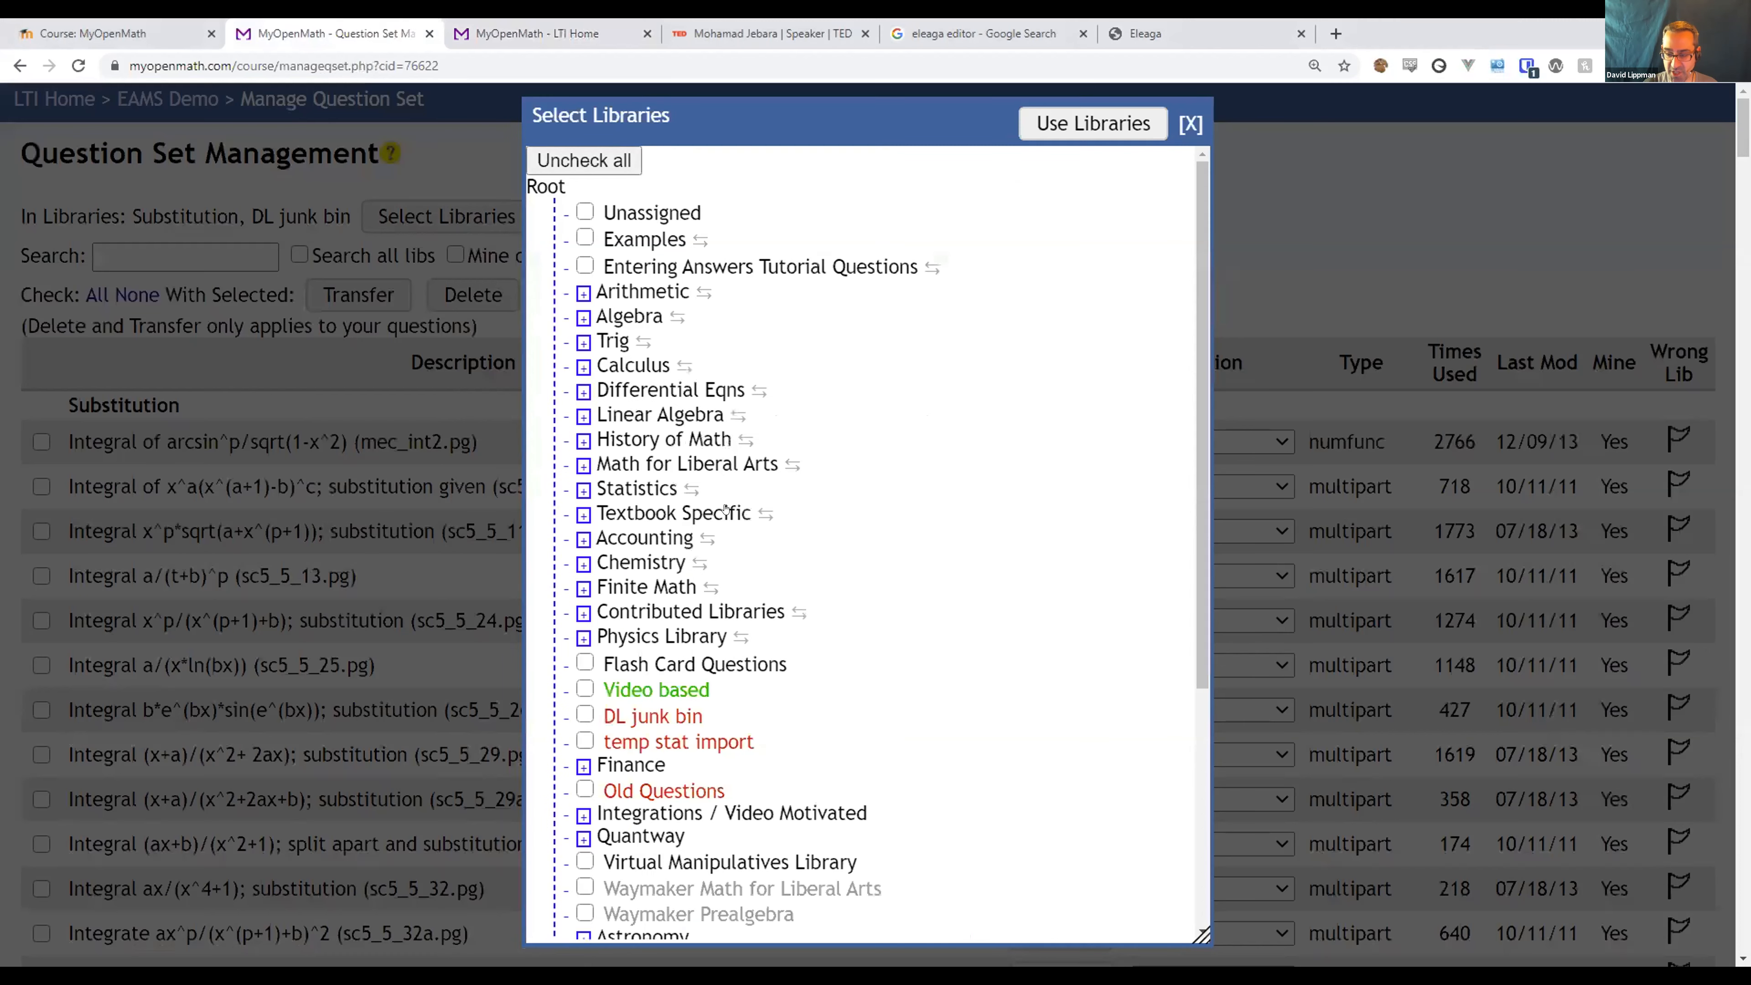
pyautogui.moveTo(791, 511)
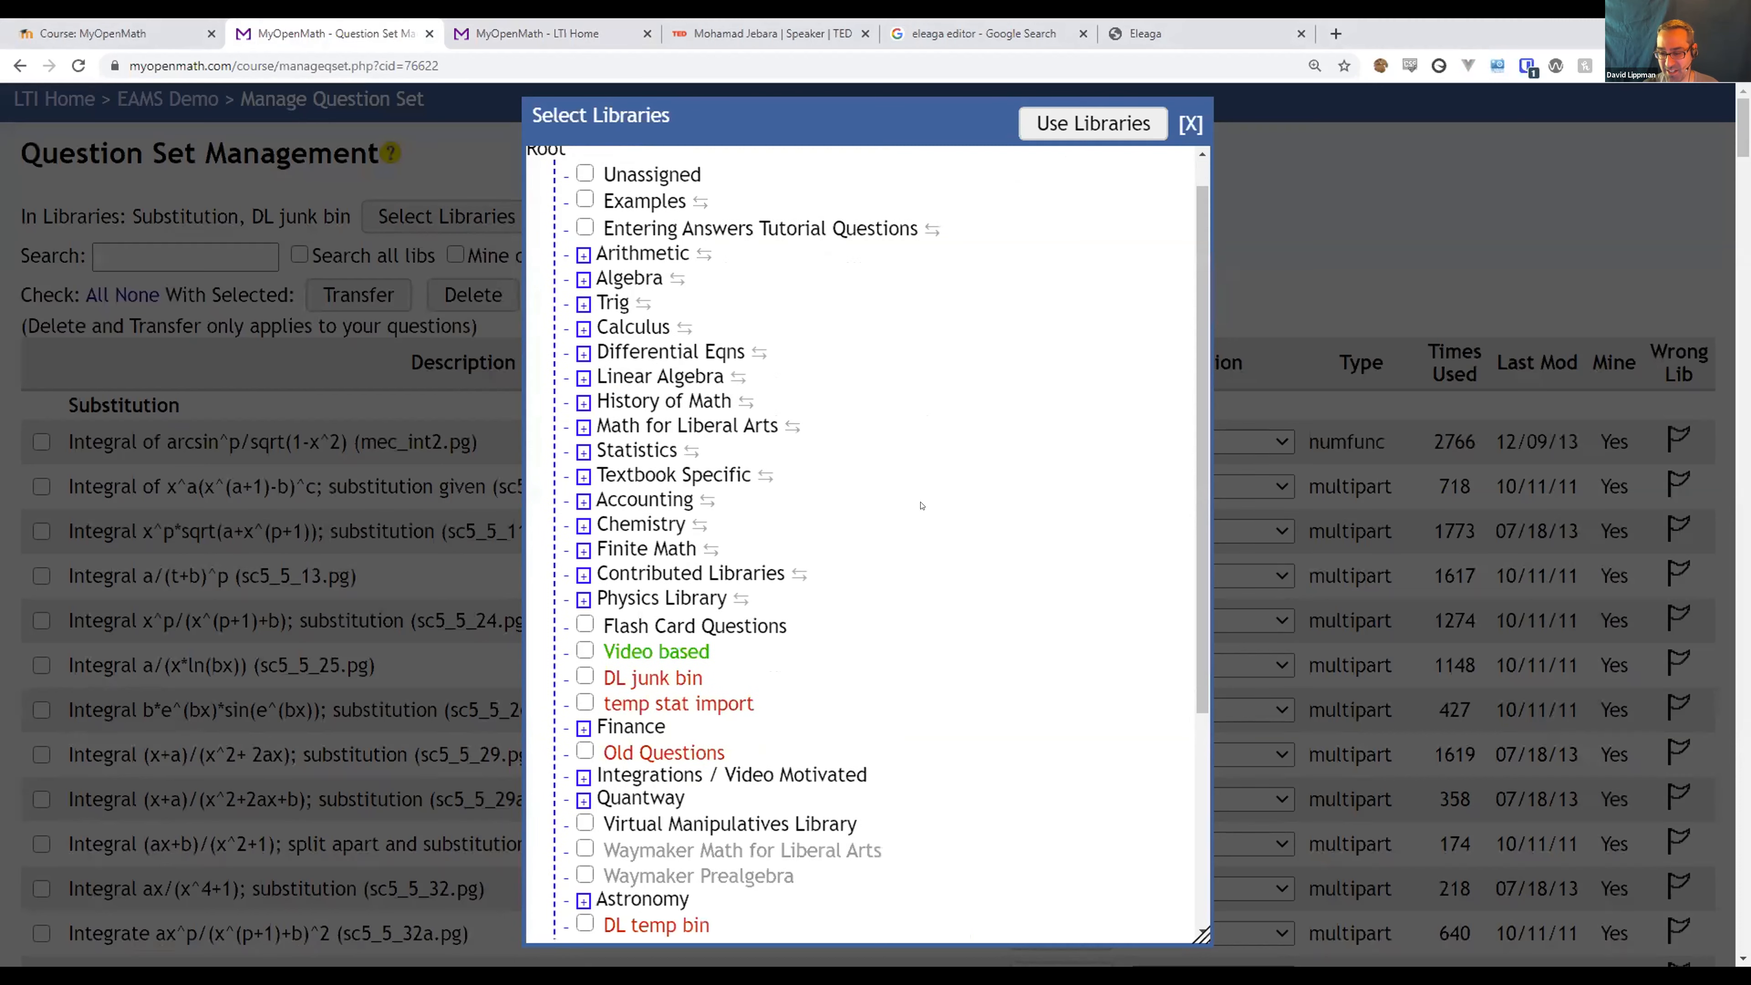
# Scroll the library tree to reveal lower entries like Astronomy, DL temp bin and Wallace HS21.
pyautogui.scroll(-3)
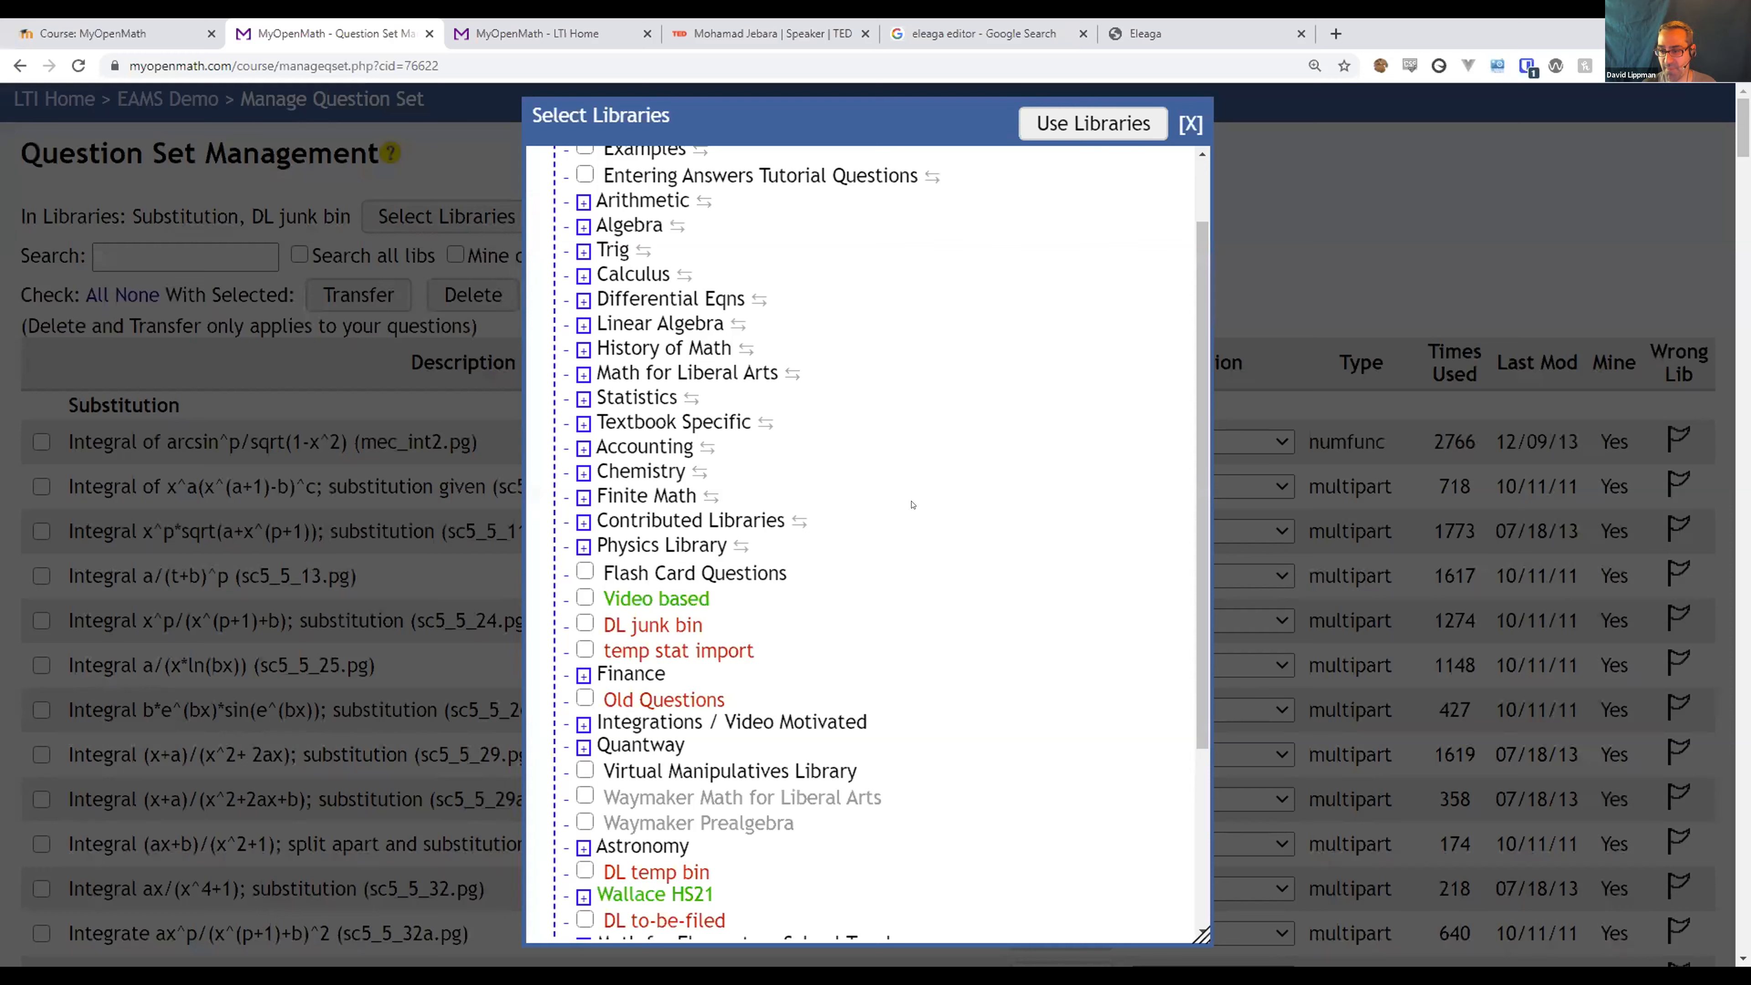
pyautogui.moveTo(1128, 200)
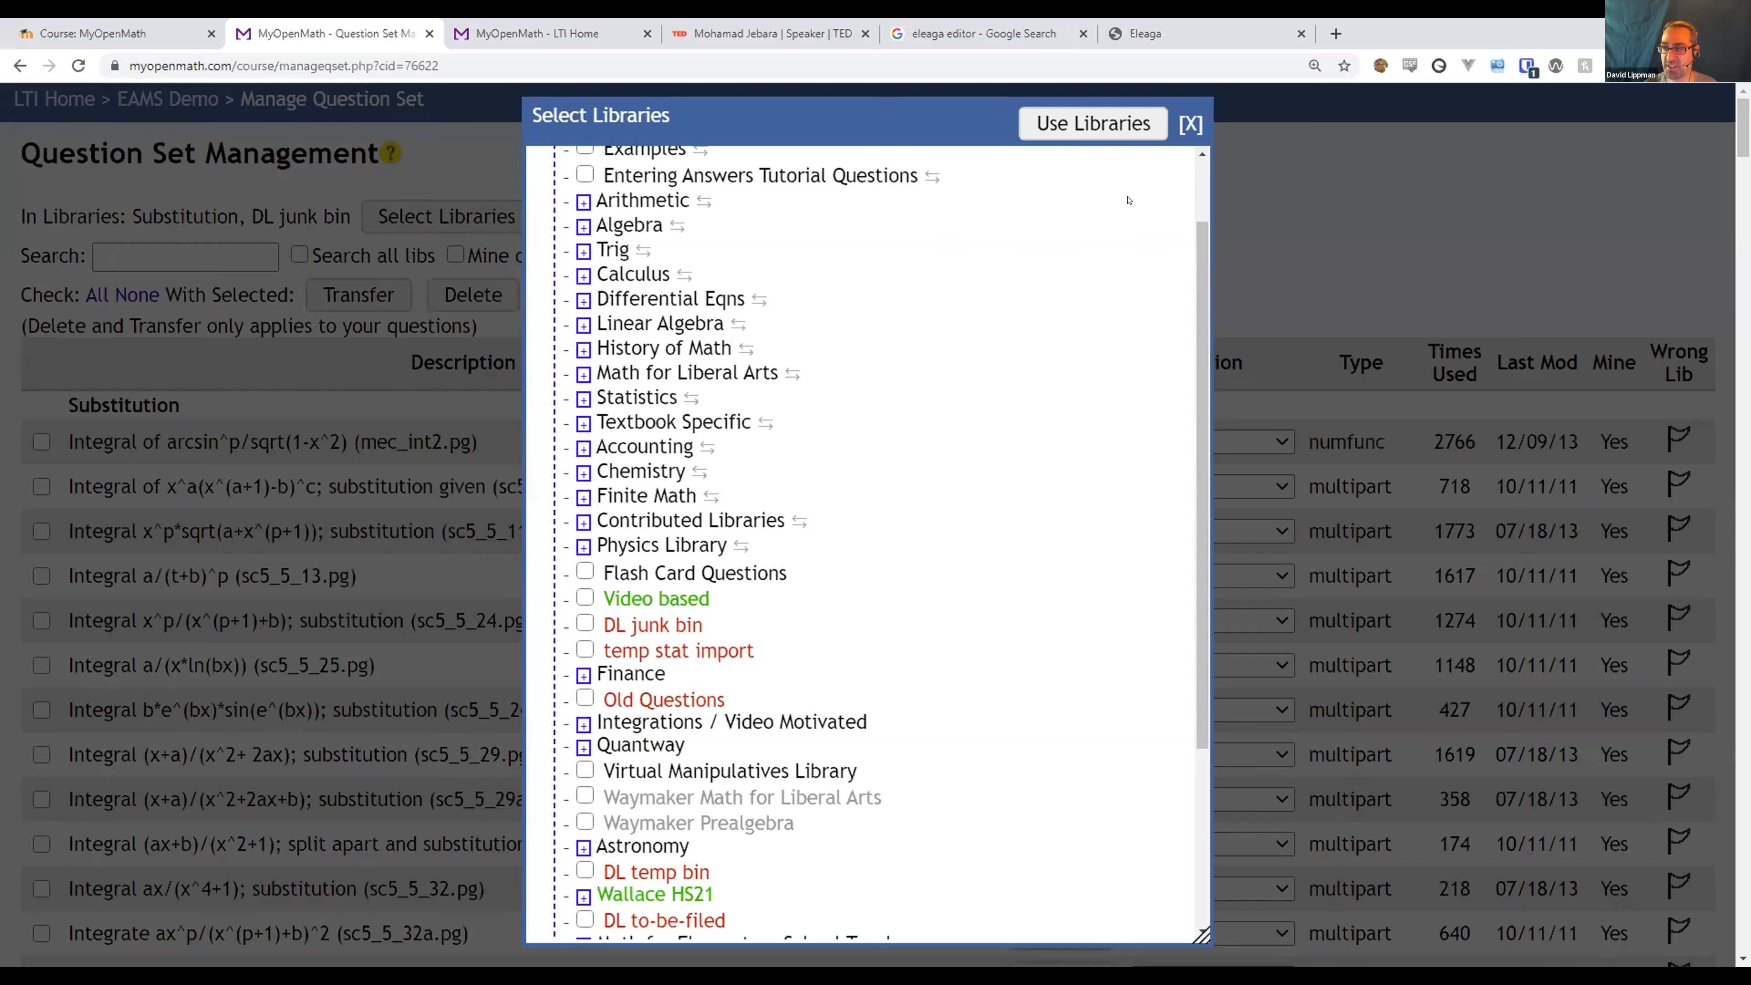
pyautogui.moveTo(1284, 170)
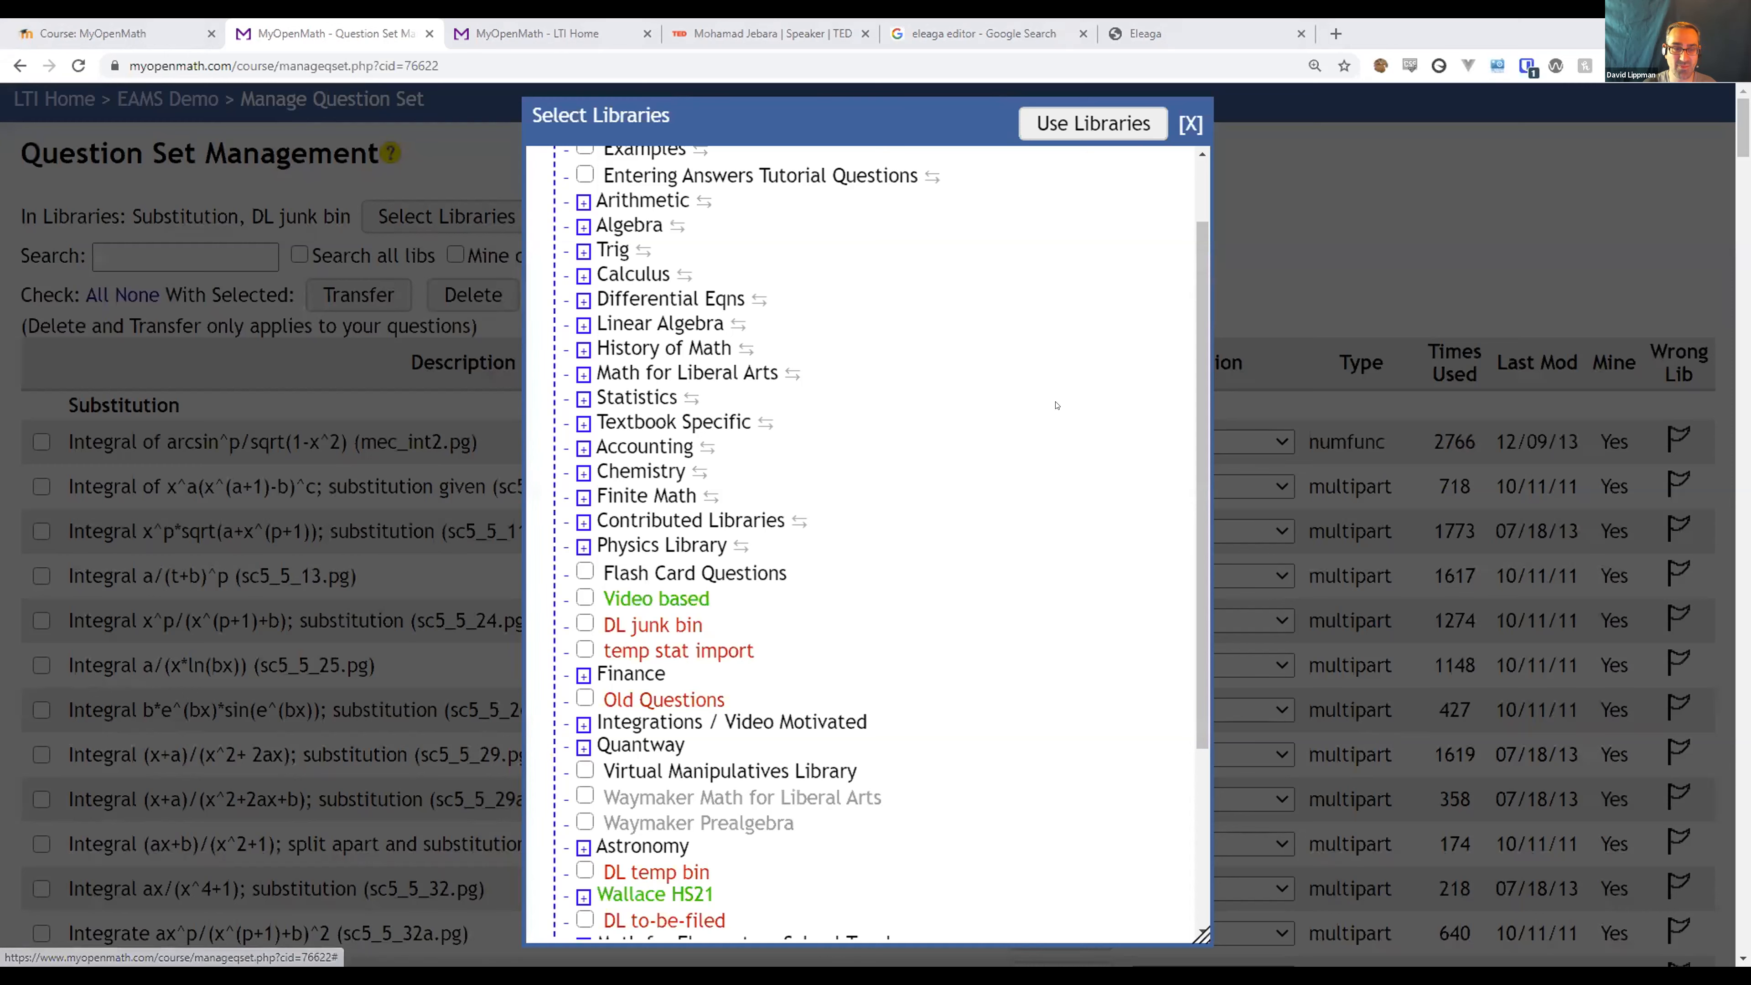
pyautogui.moveTo(921, 523)
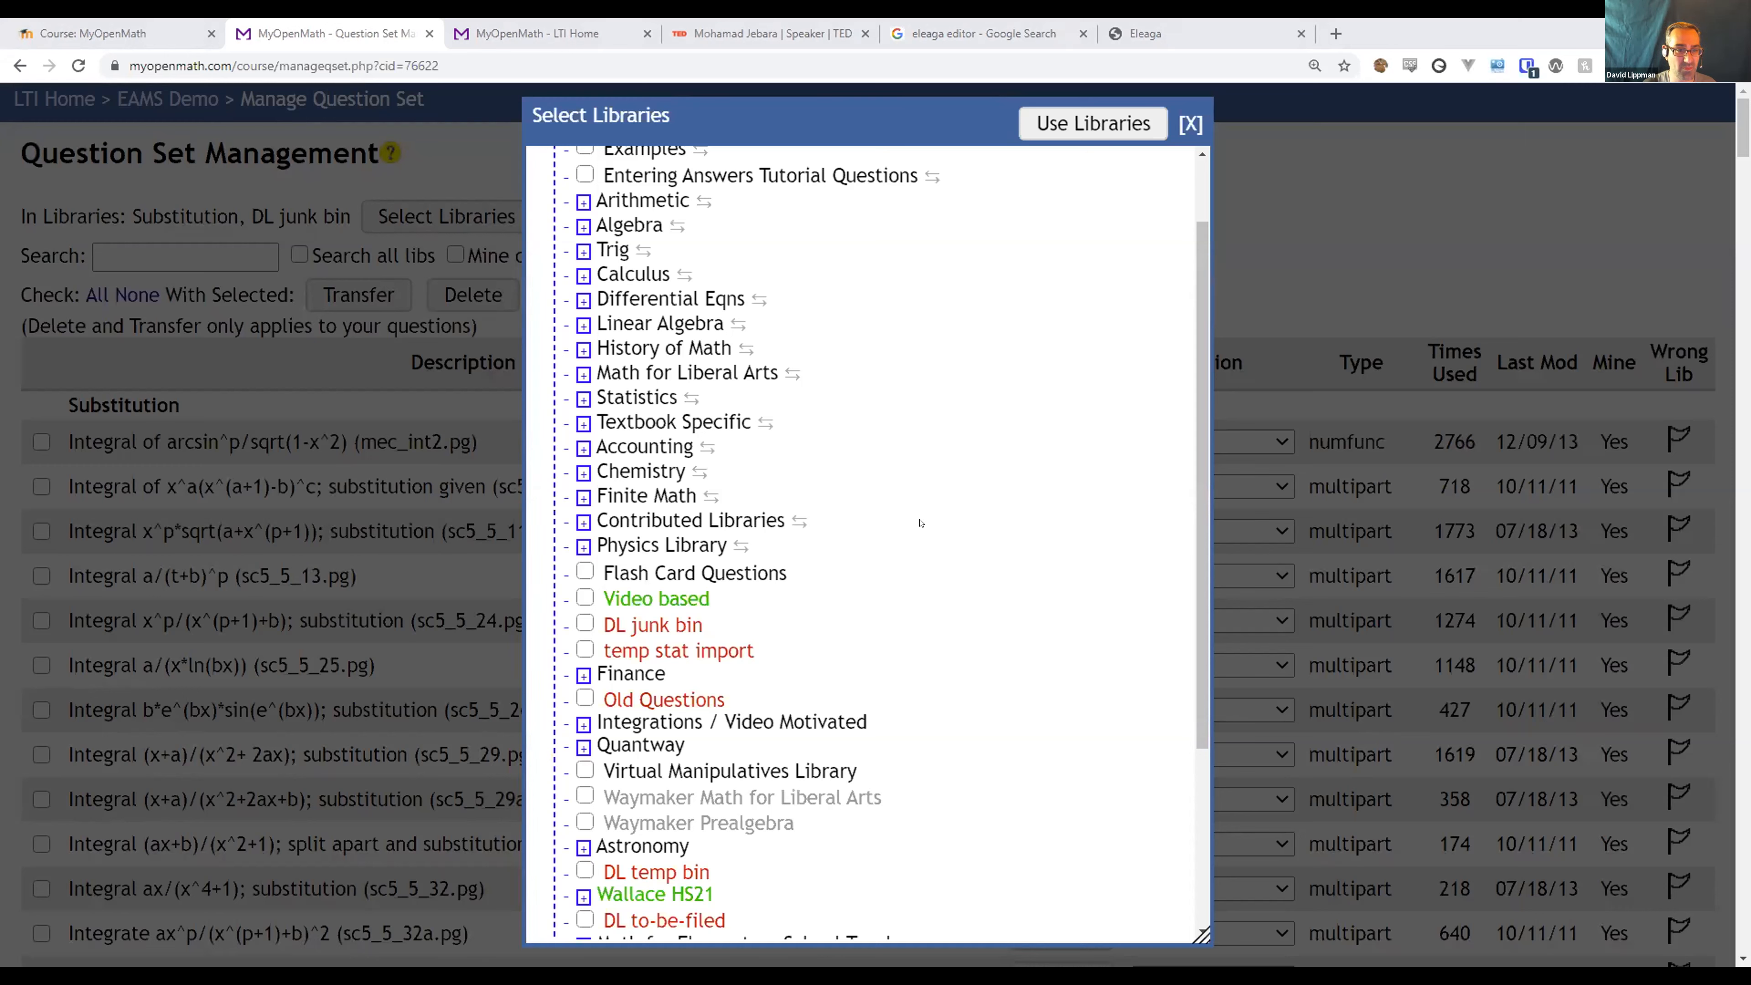
pyautogui.moveTo(923, 504)
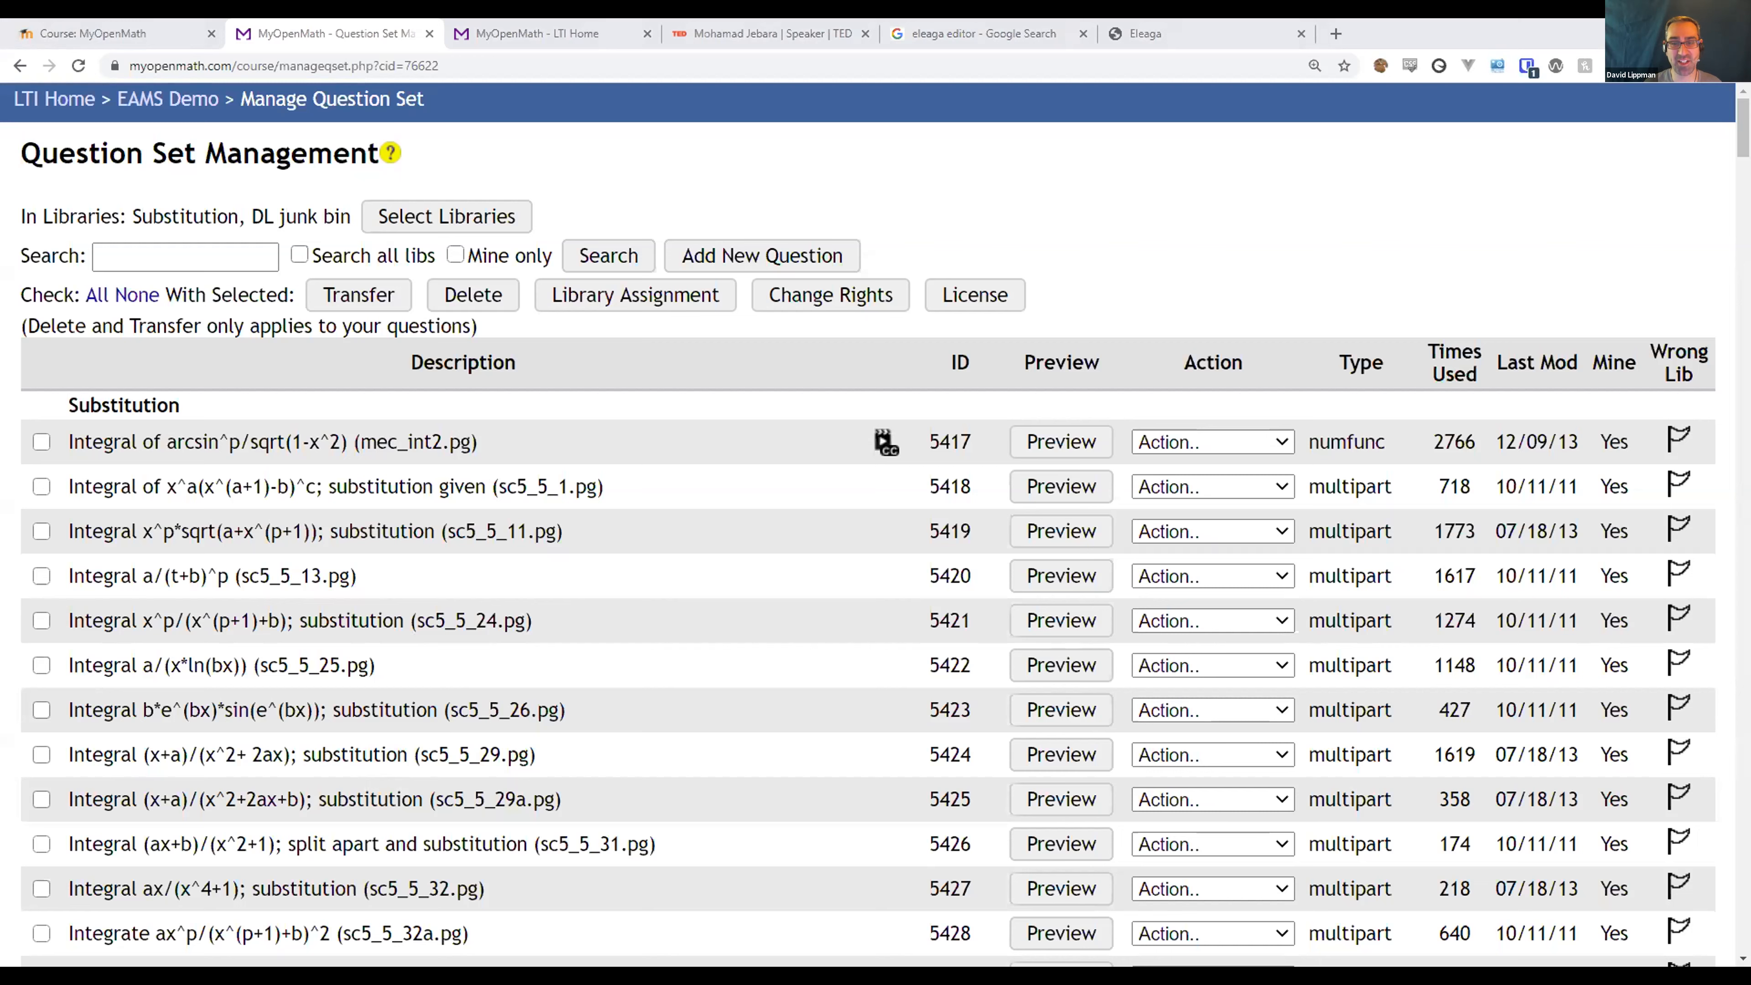
pyautogui.moveTo(646, 508)
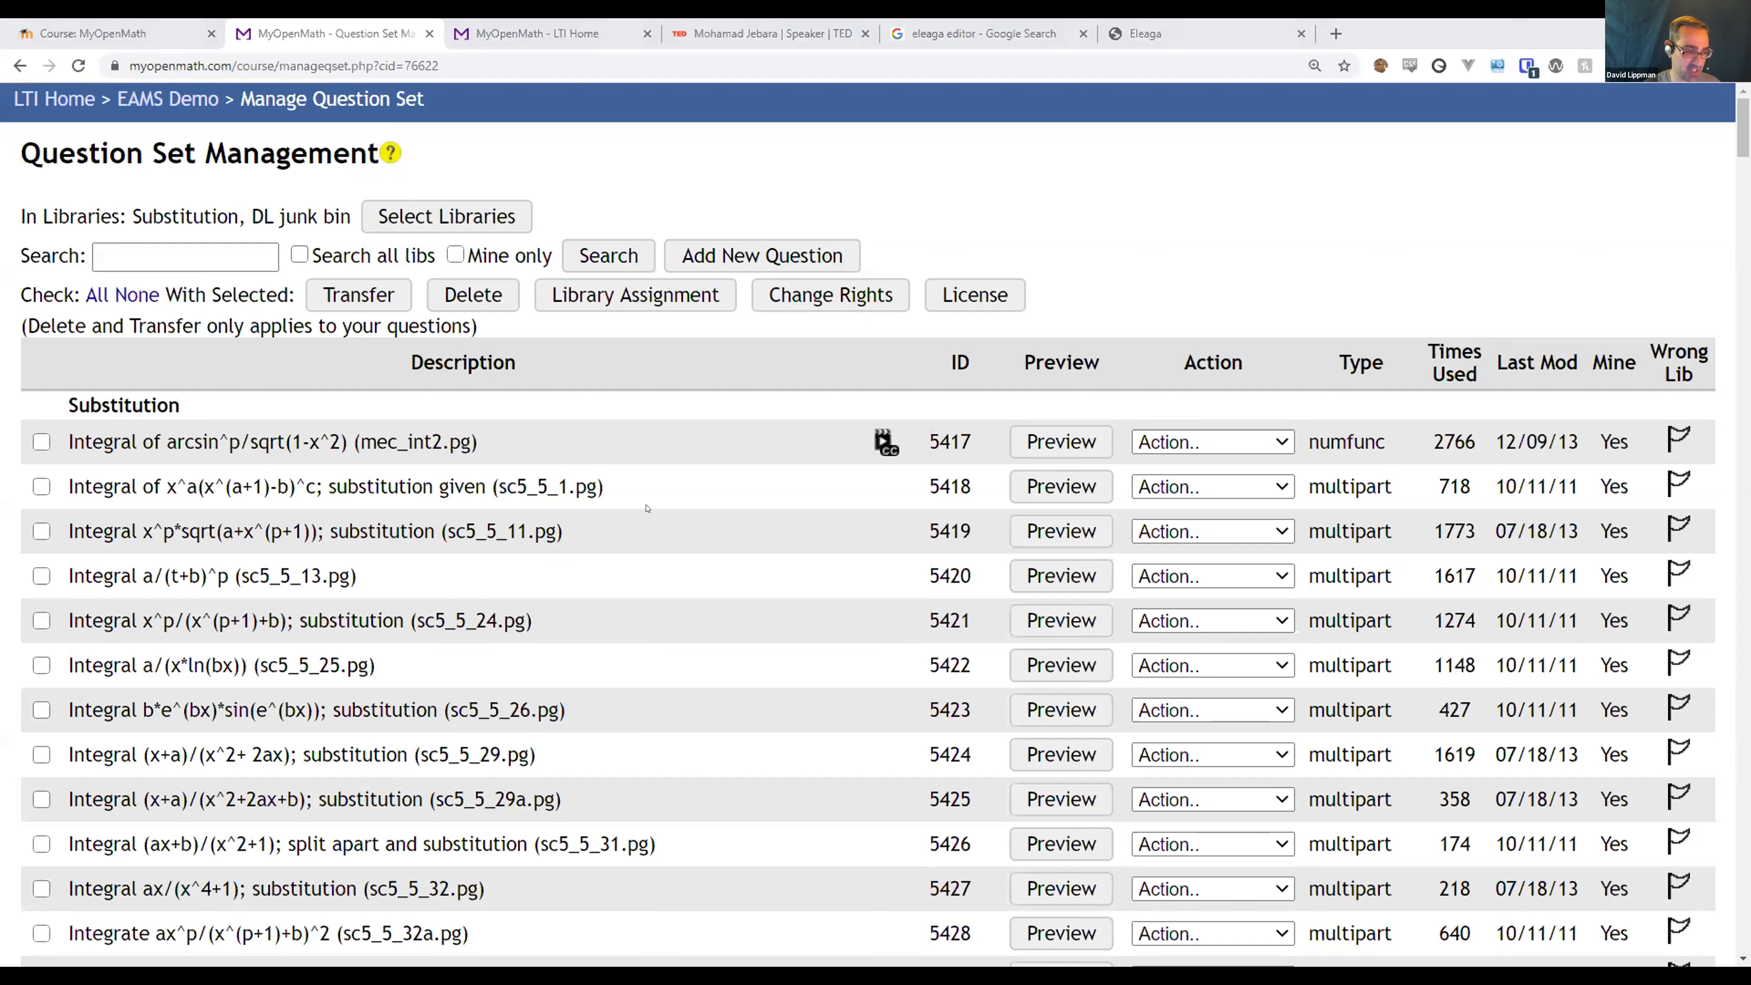